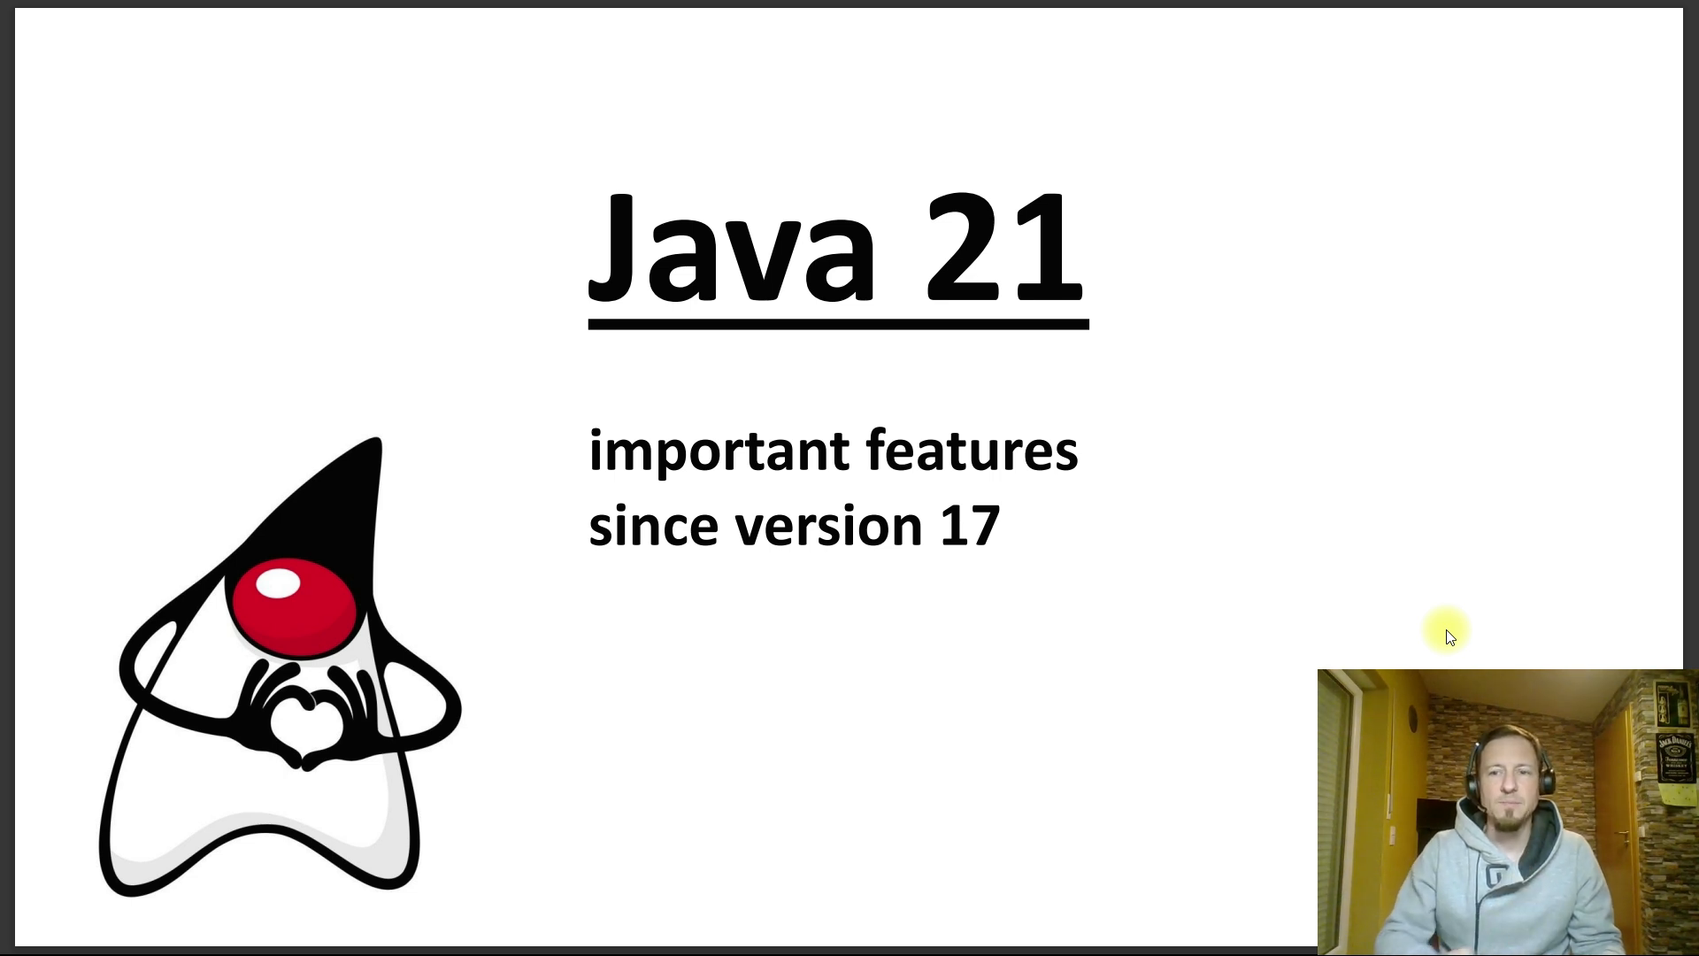
mouse_move(1490, 648)
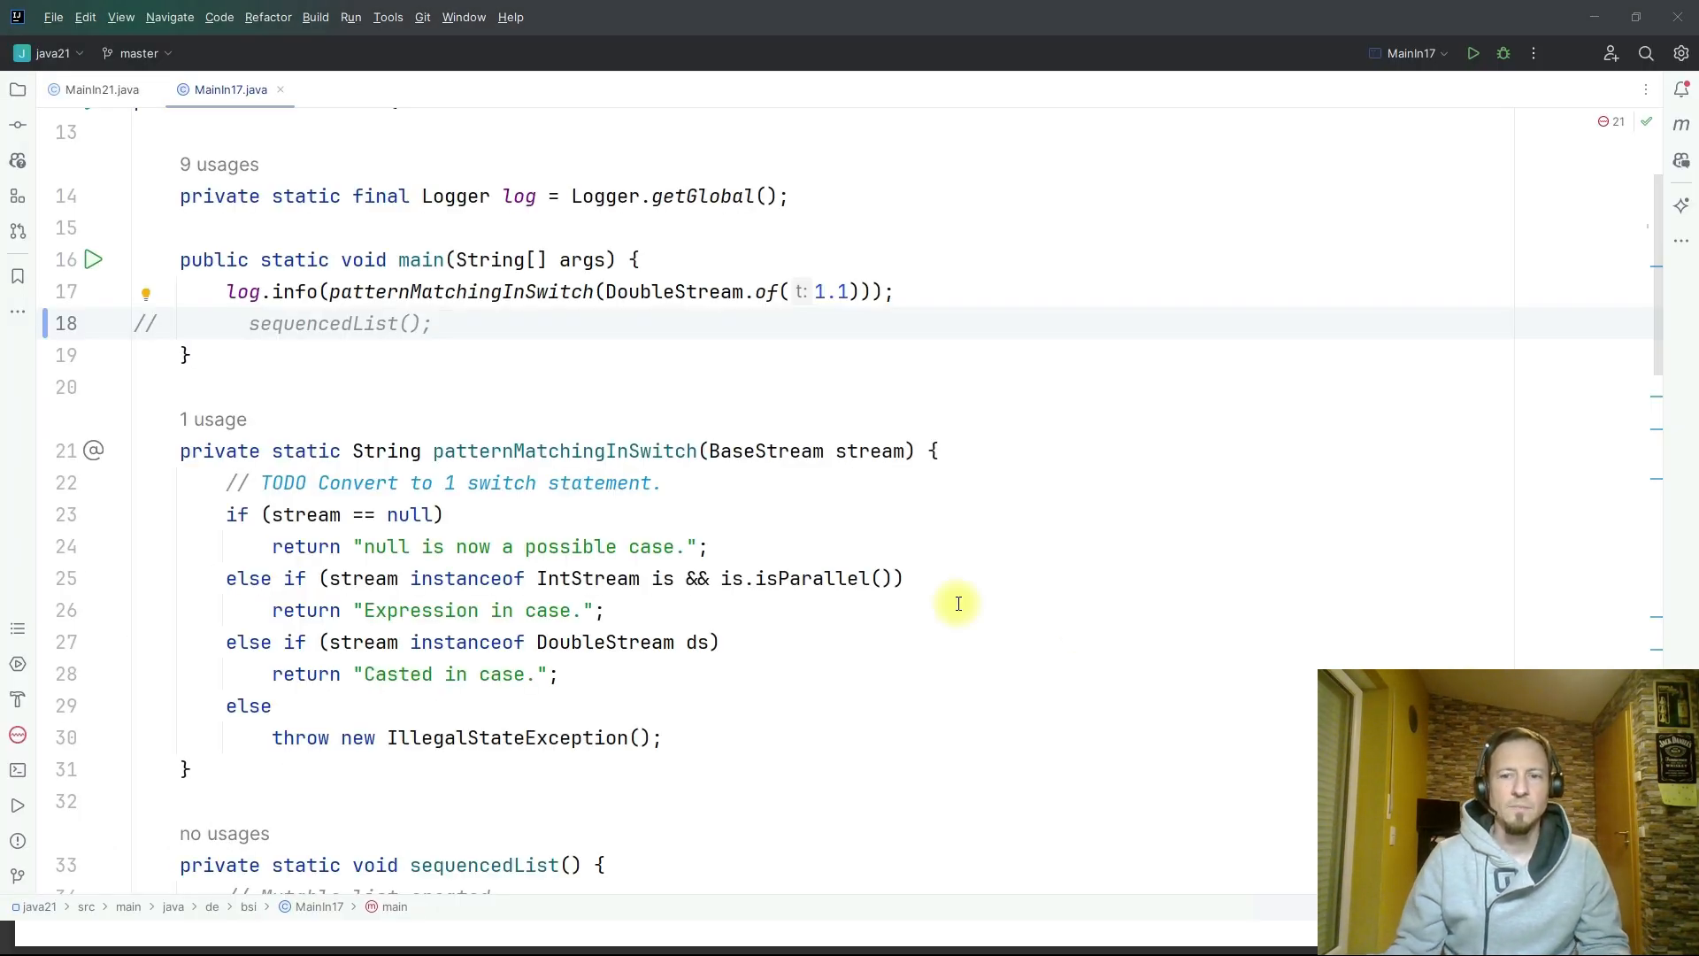
mouse_move(695, 435)
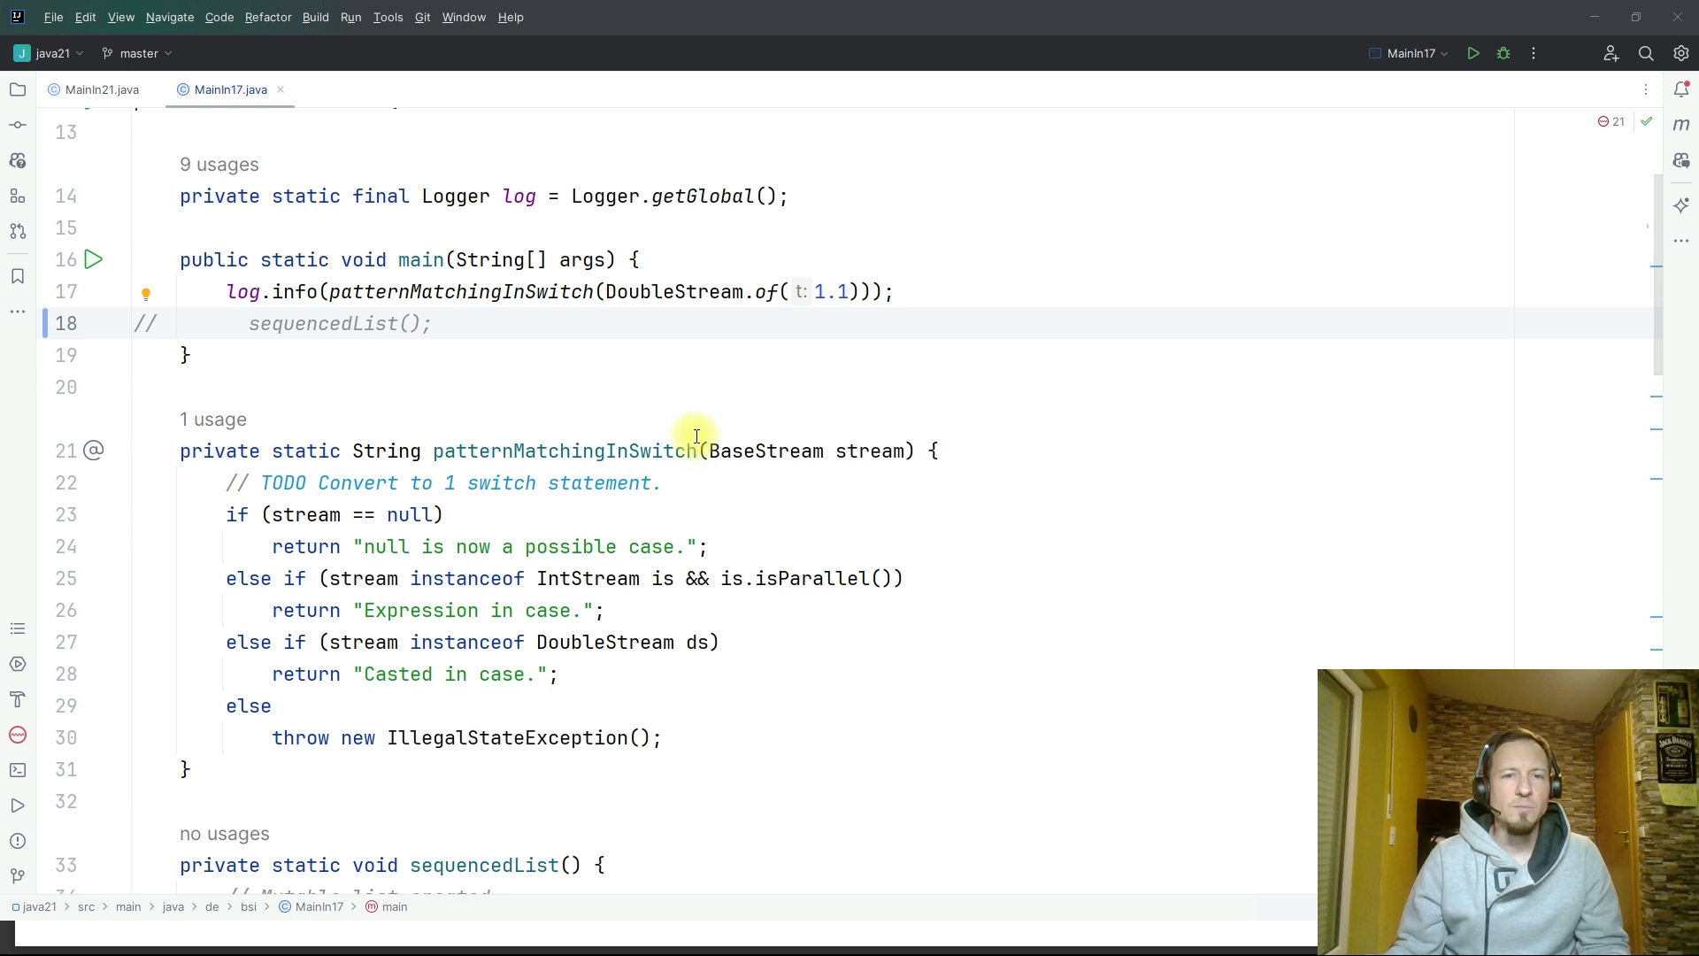
mouse_move(700, 417)
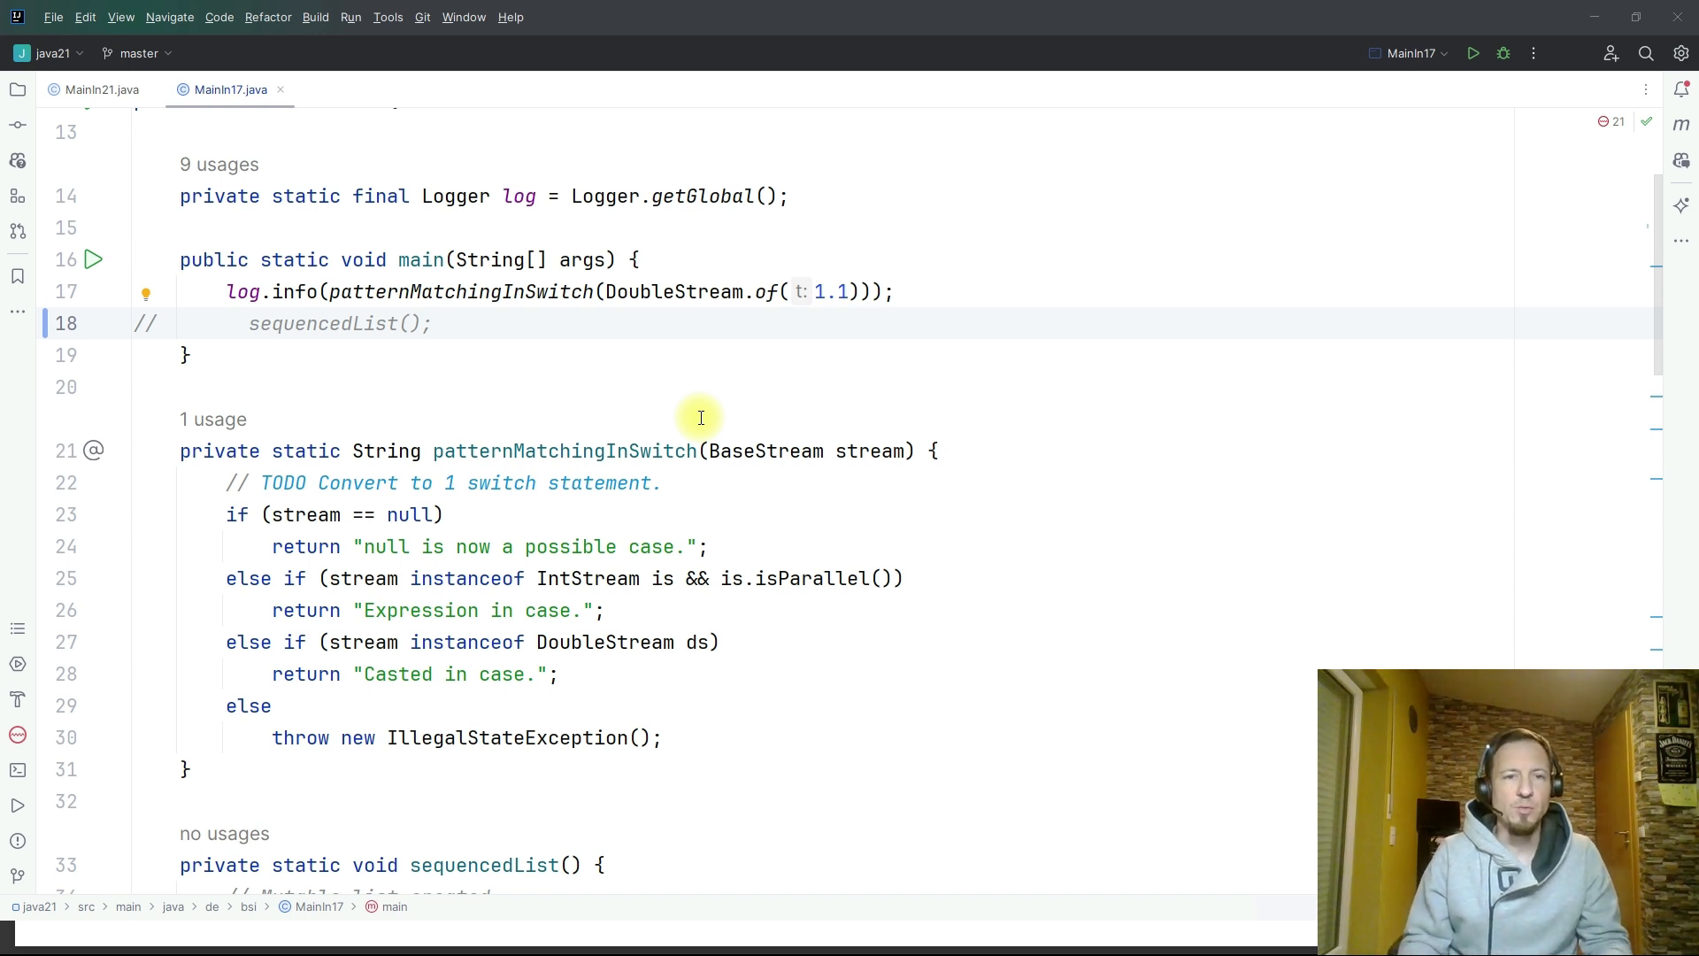
mouse_move(455, 304)
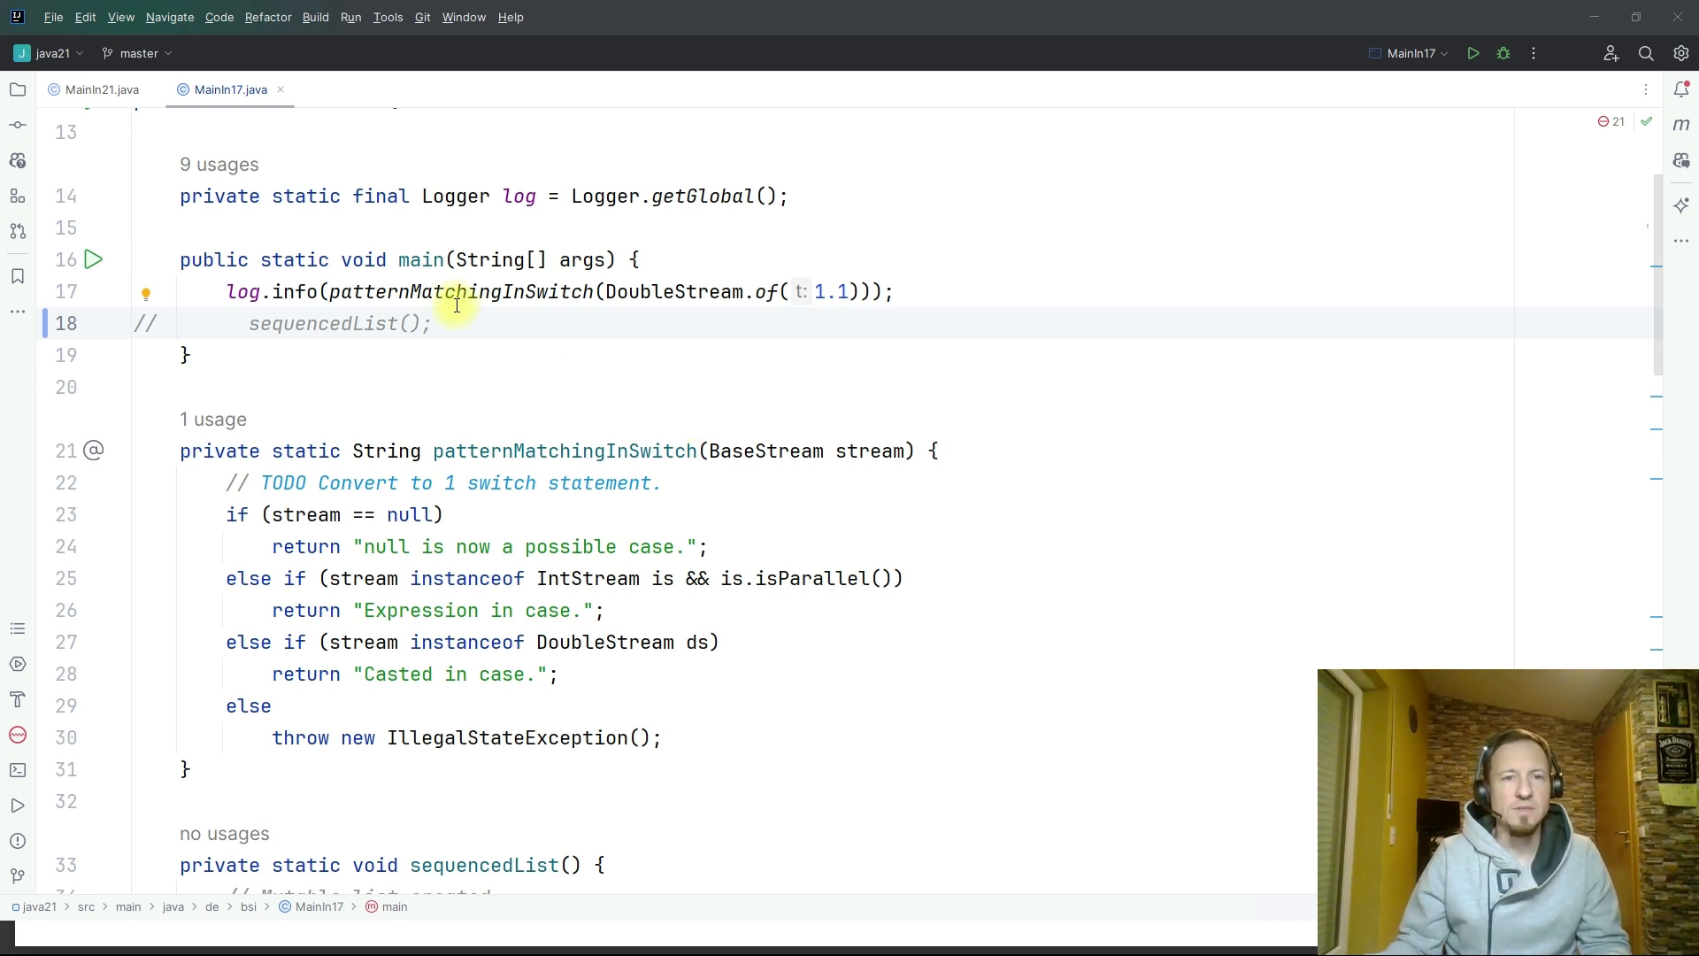
mouse_move(362, 280)
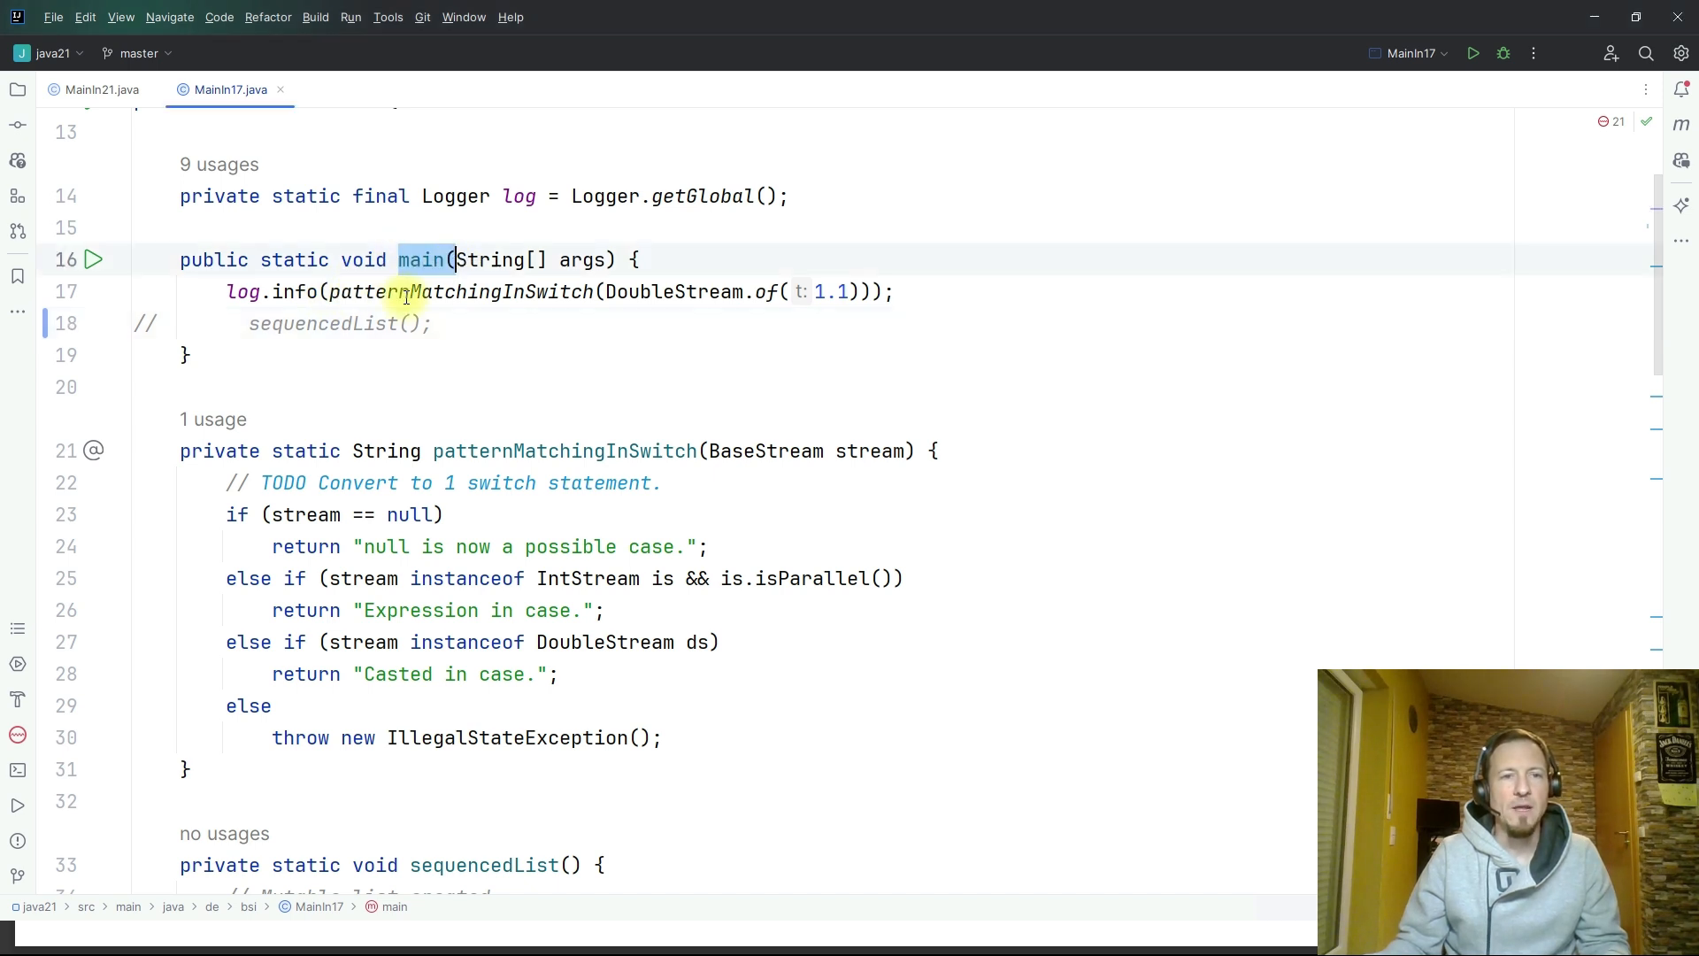
- Insert blank lines after the TODO comment on line 22 of patternMatchingInSwitch
left_click(314, 291)
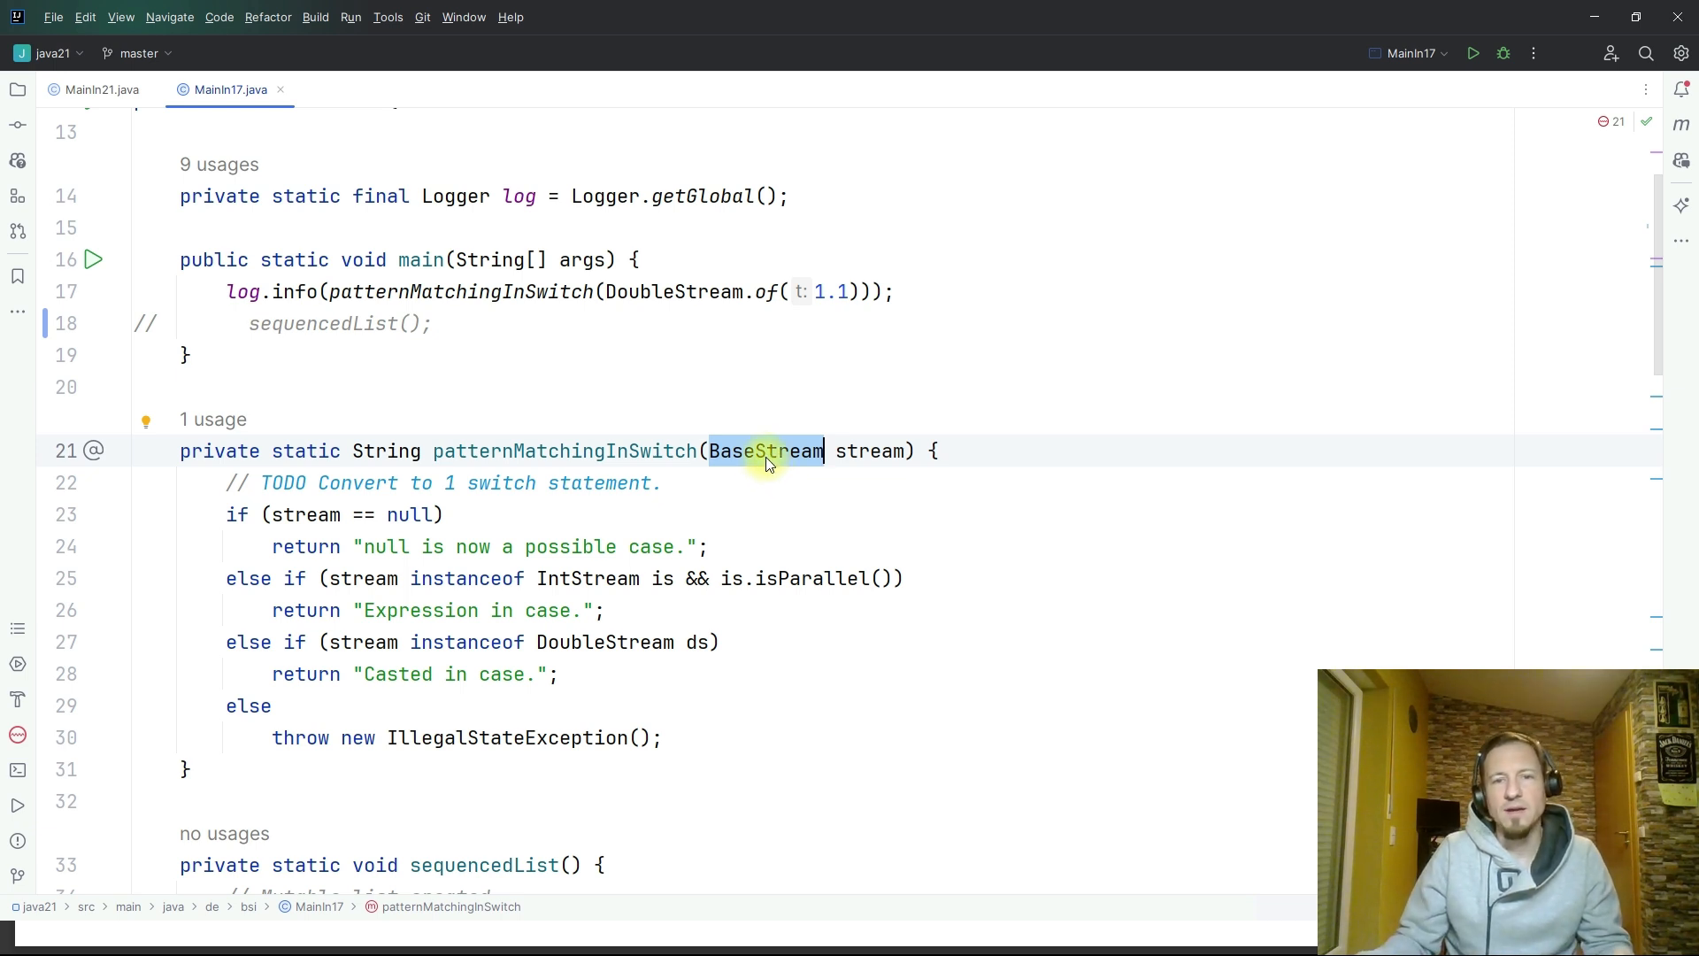
mouse_move(834, 472)
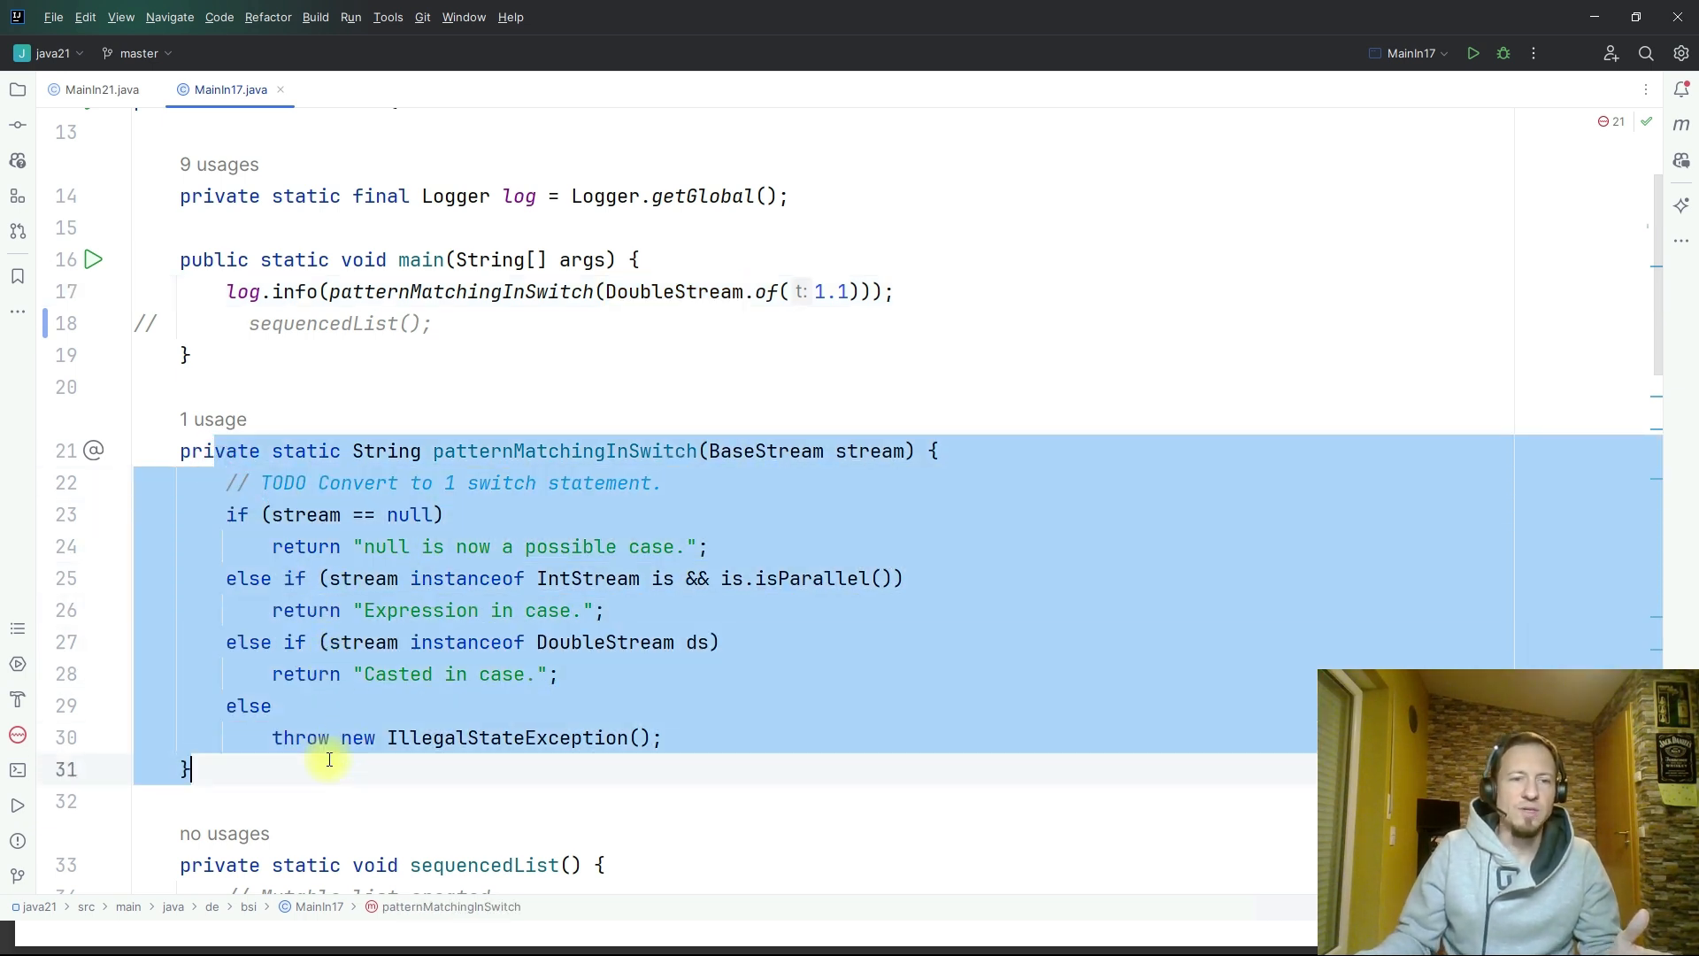
mouse_move(477, 513)
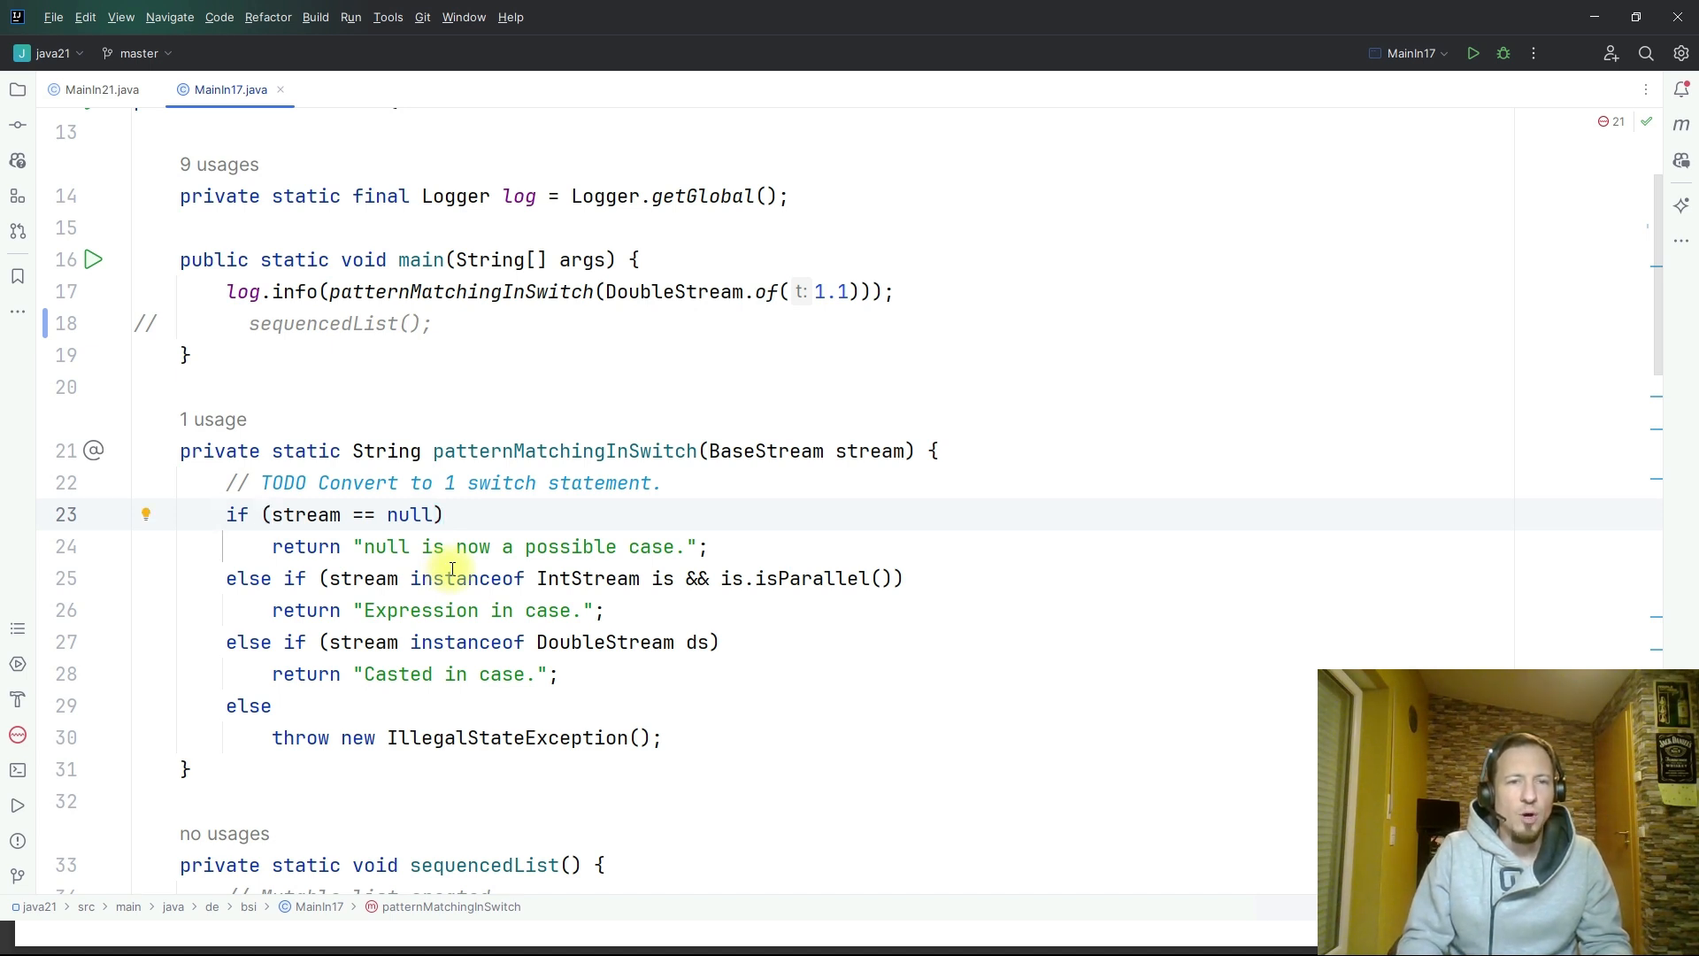
mouse_move(390, 642)
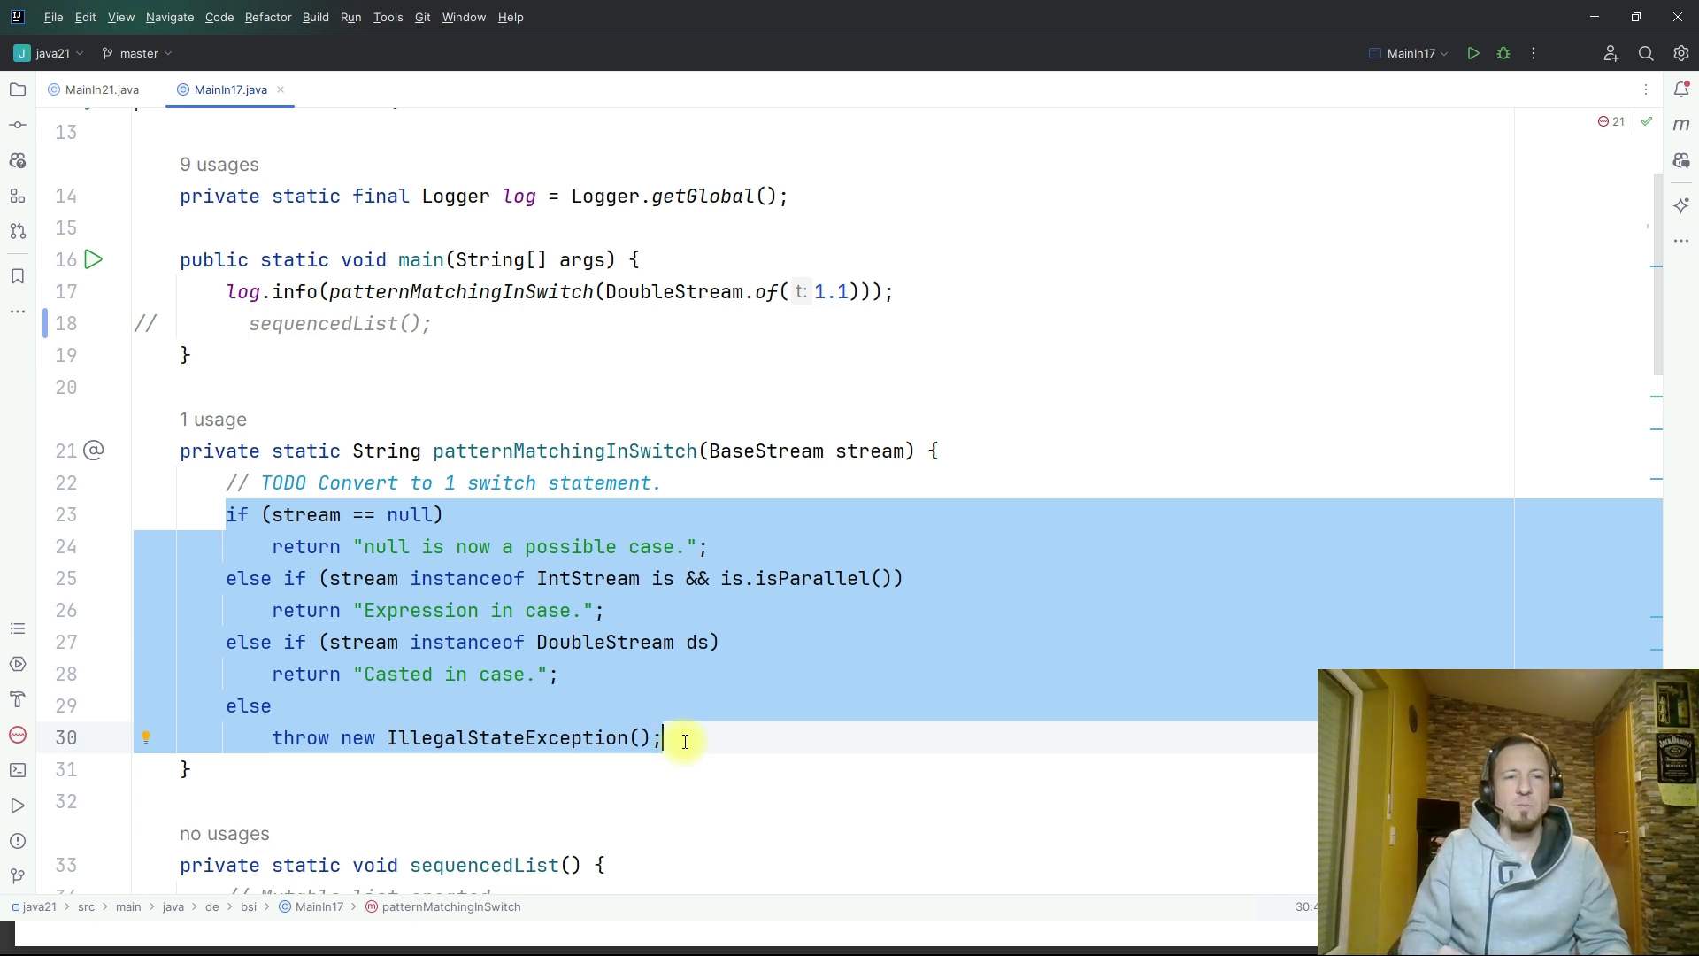
mouse_move(574, 564)
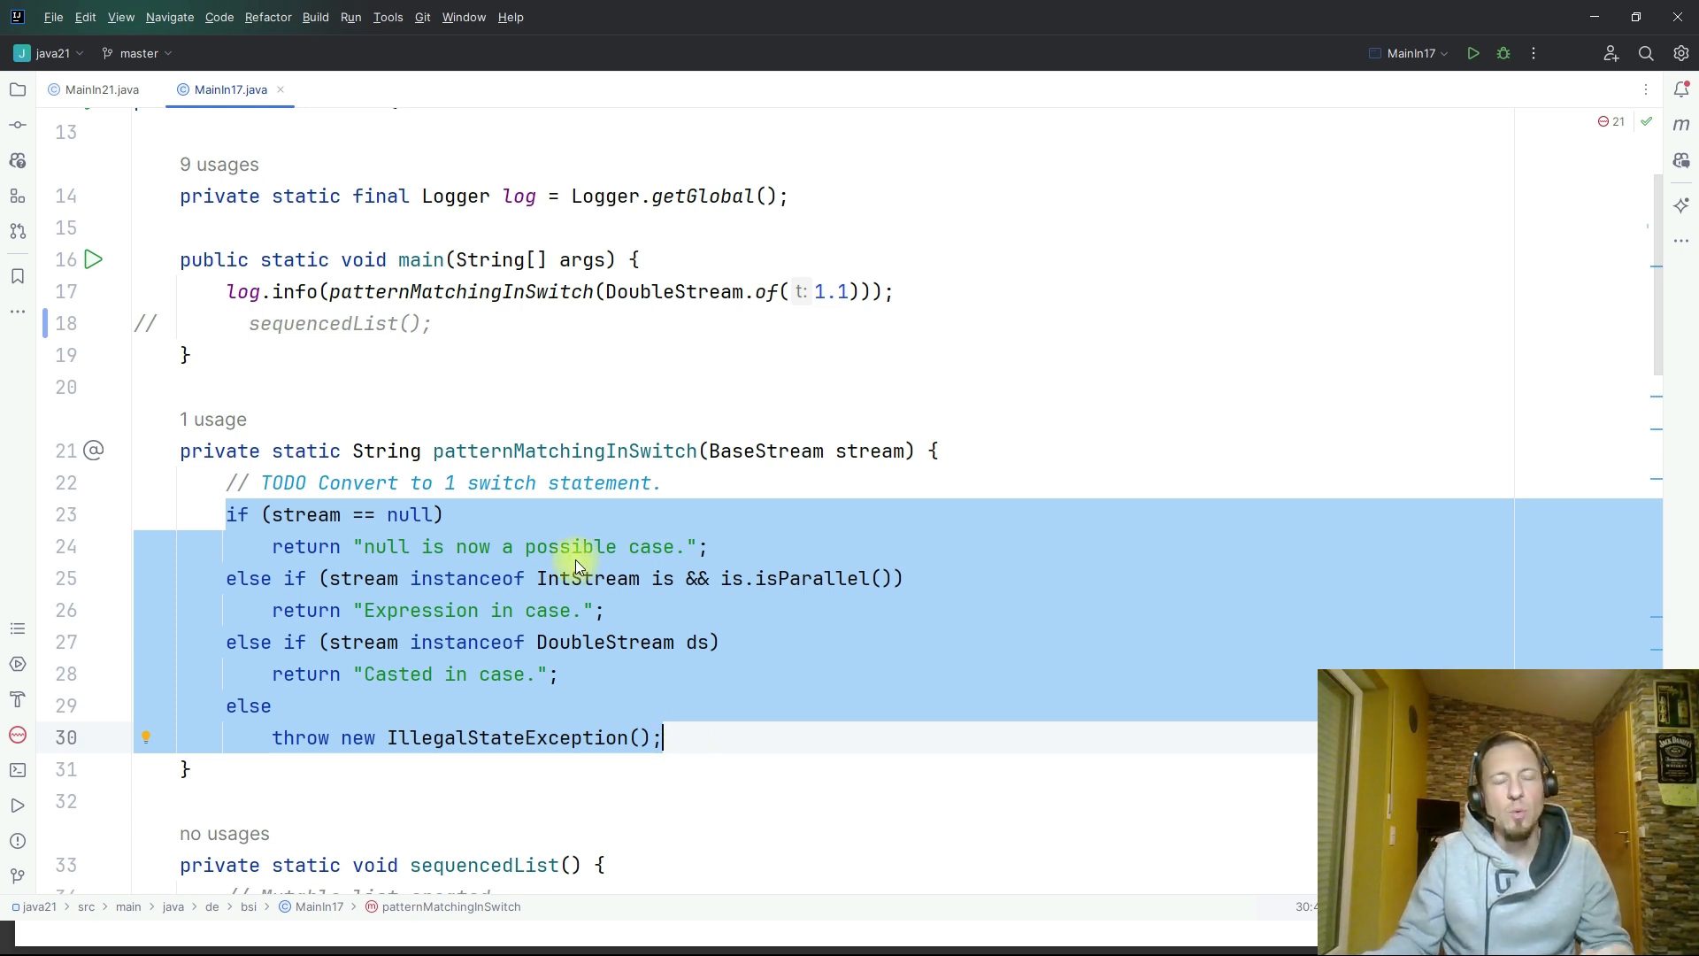
left_click(314, 514)
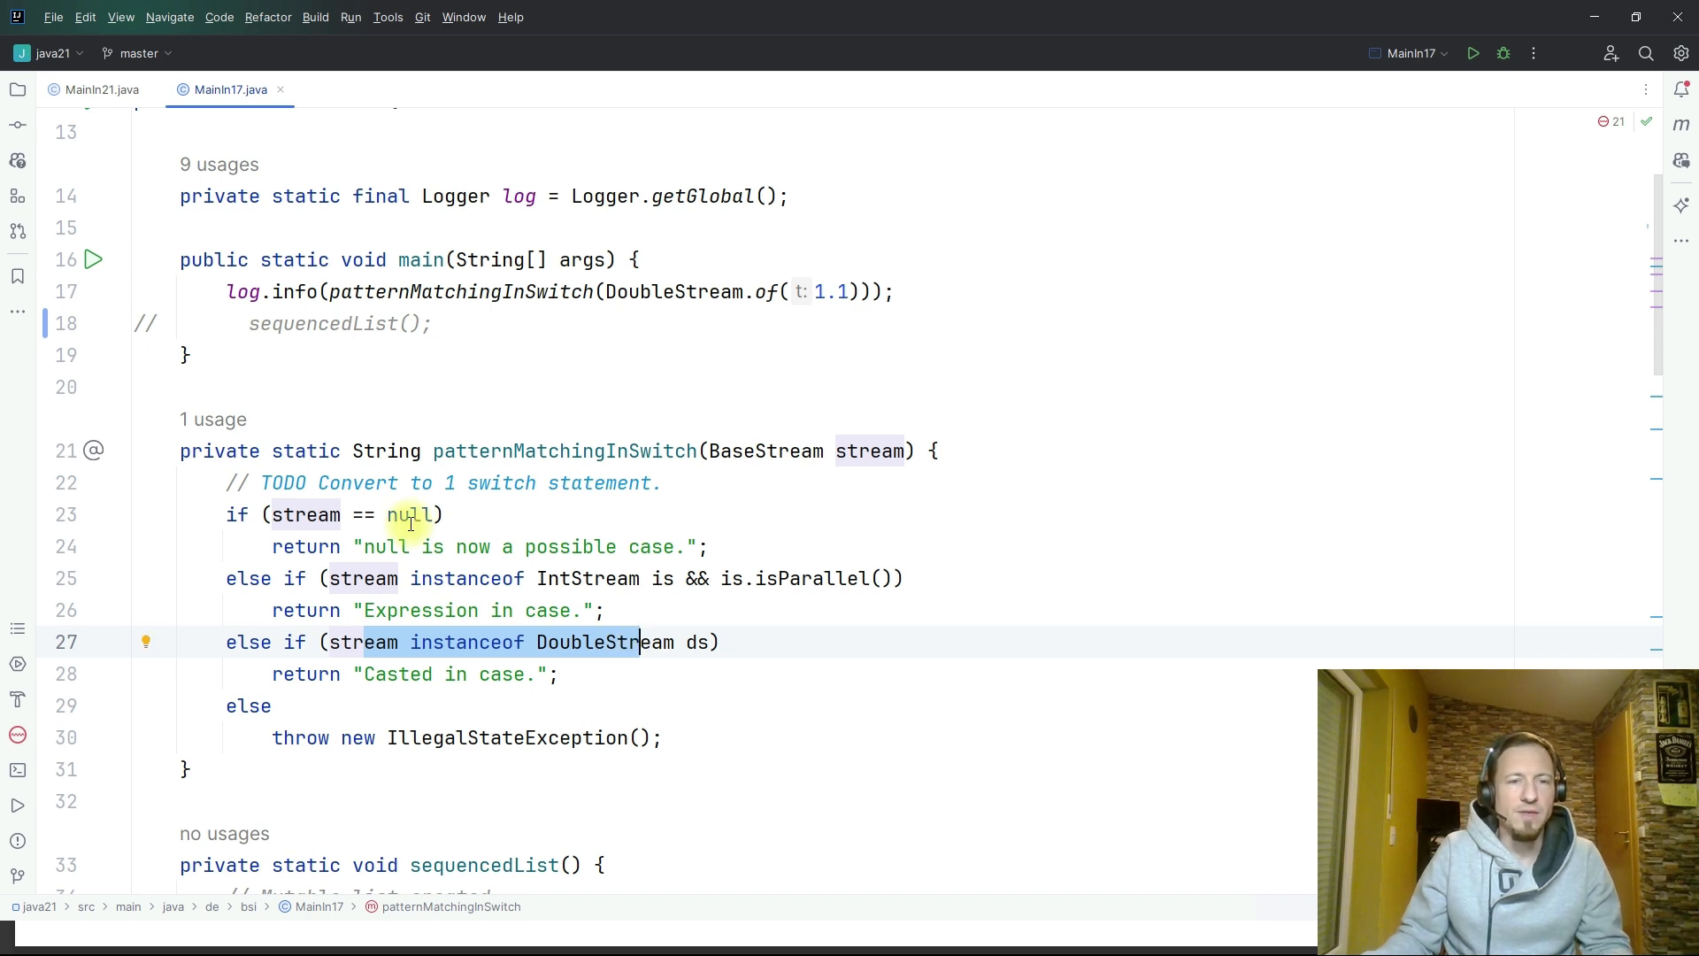
key("Enter")
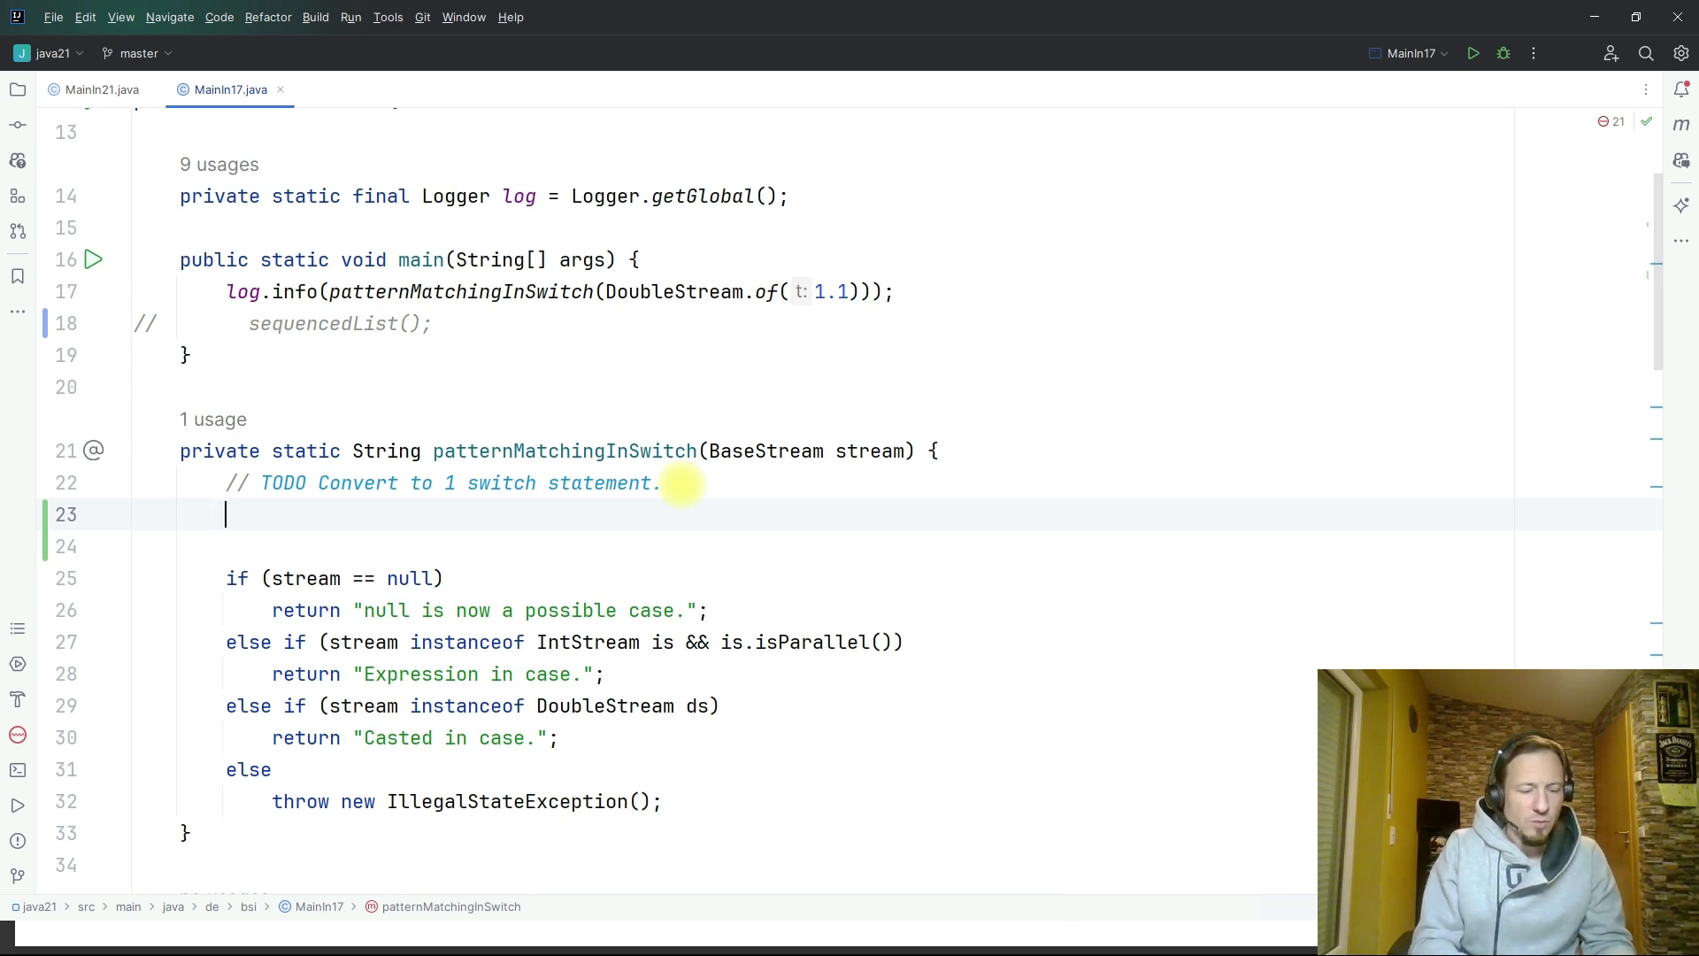
- Write an empty switch (stream) { } block below the TODO comment
type("s")
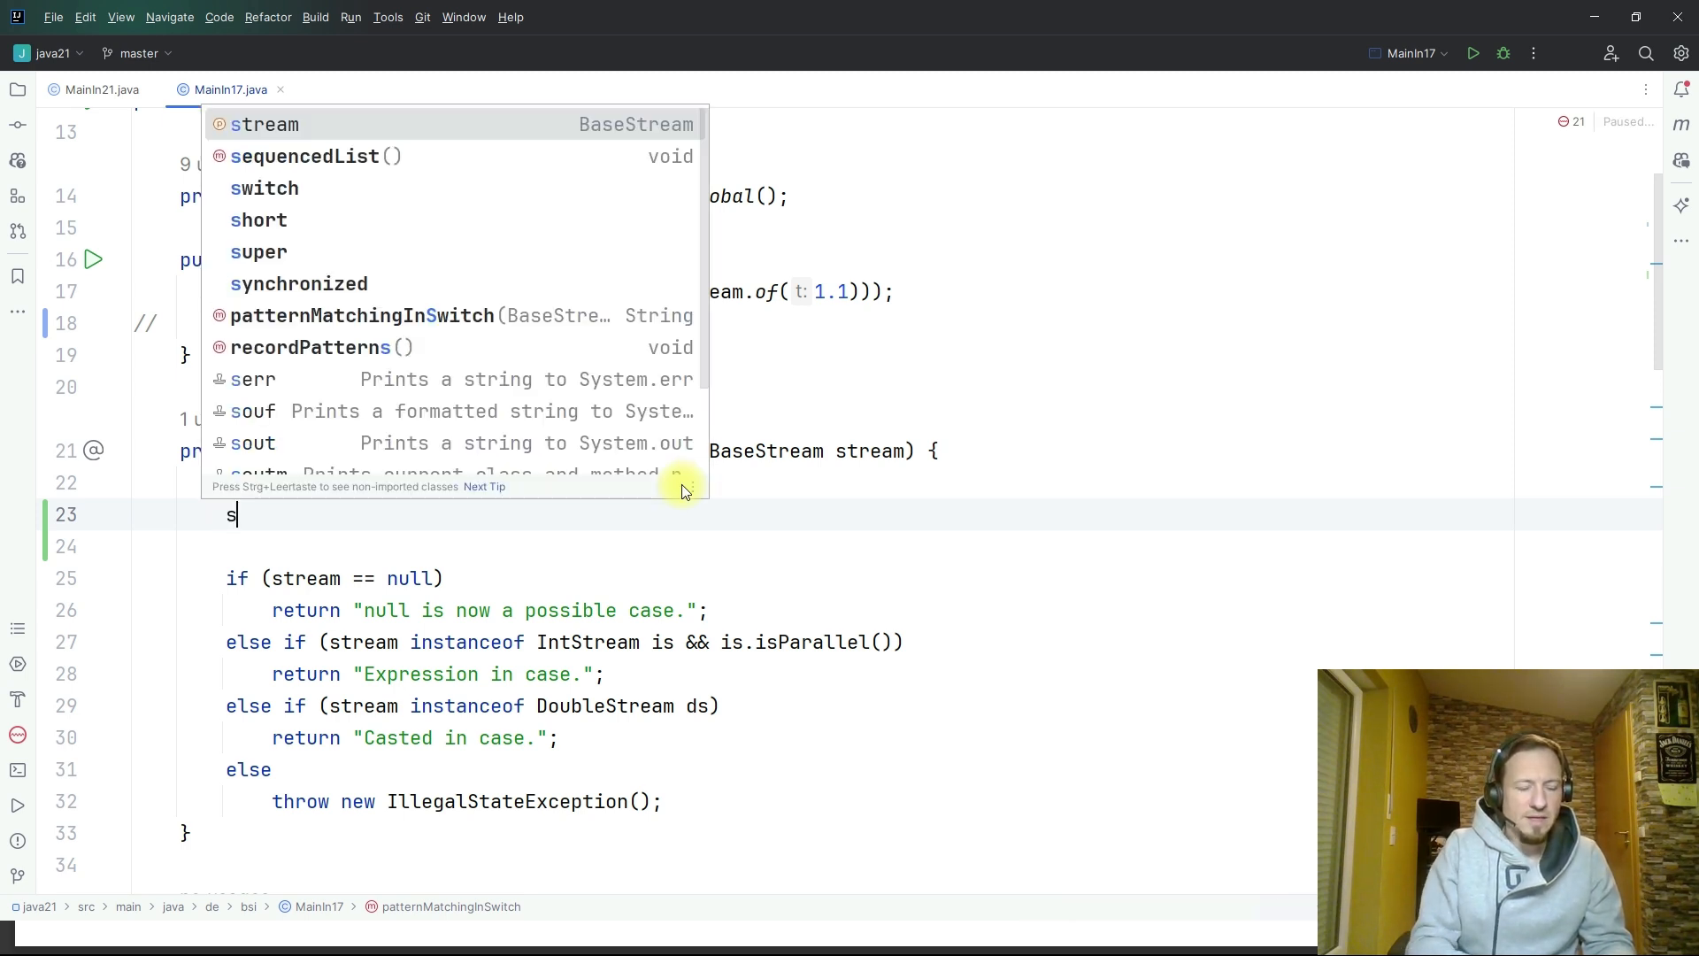
left_click(264, 188)
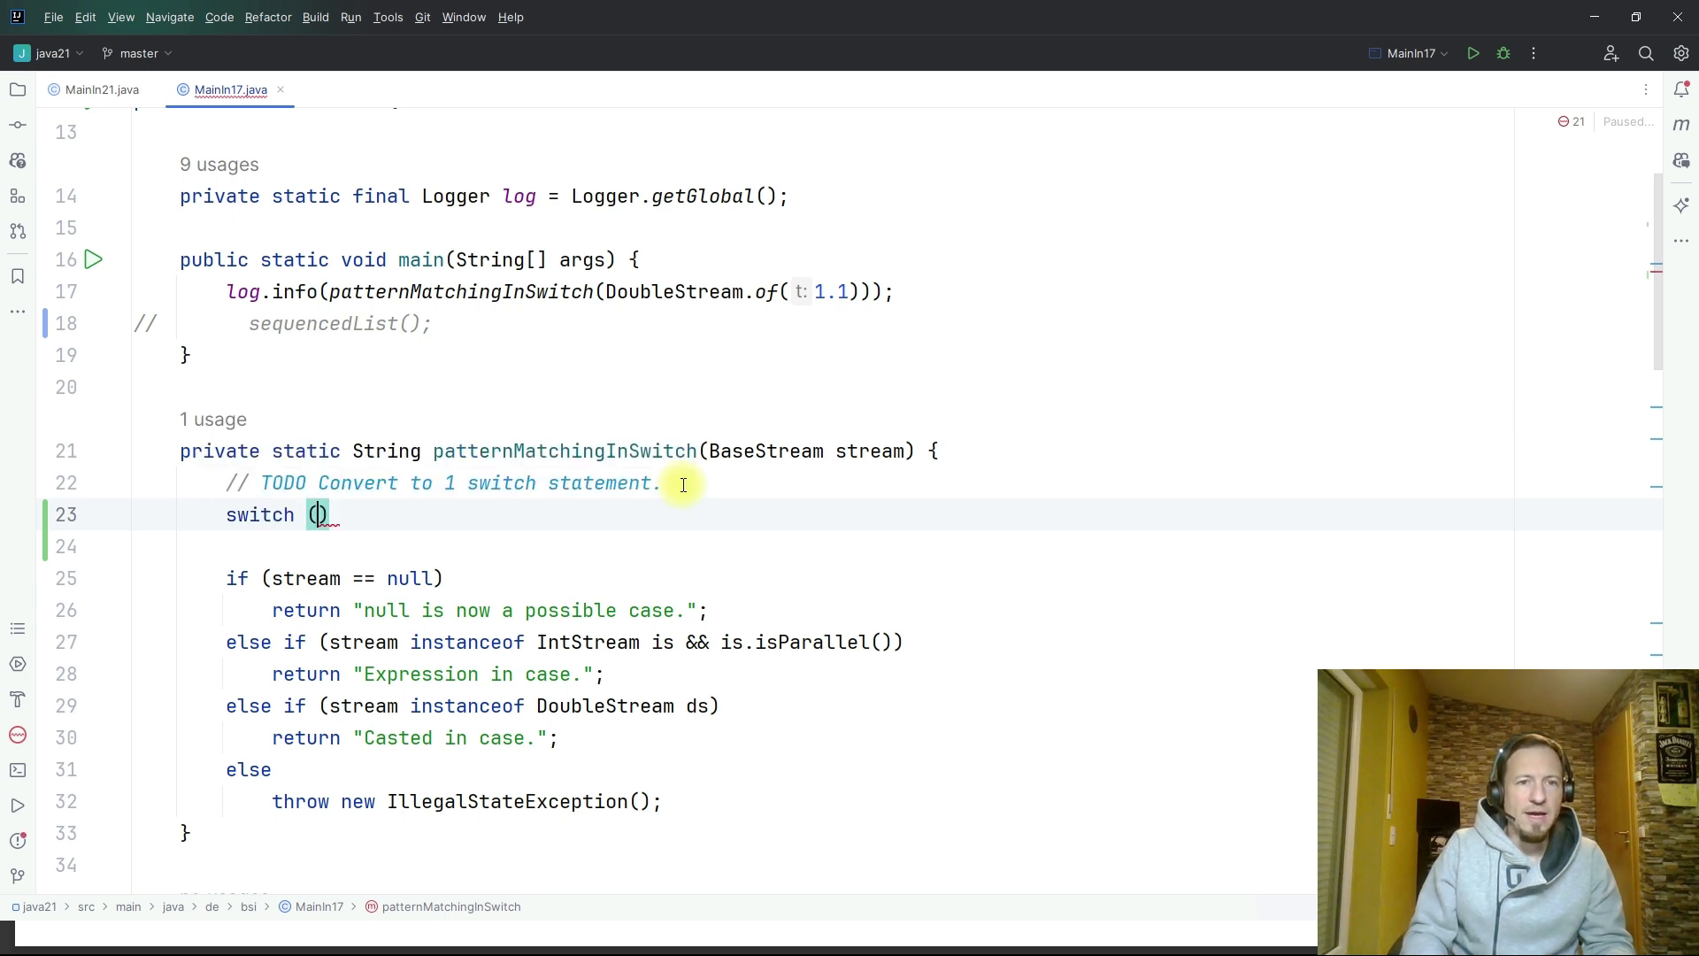
type("stream")
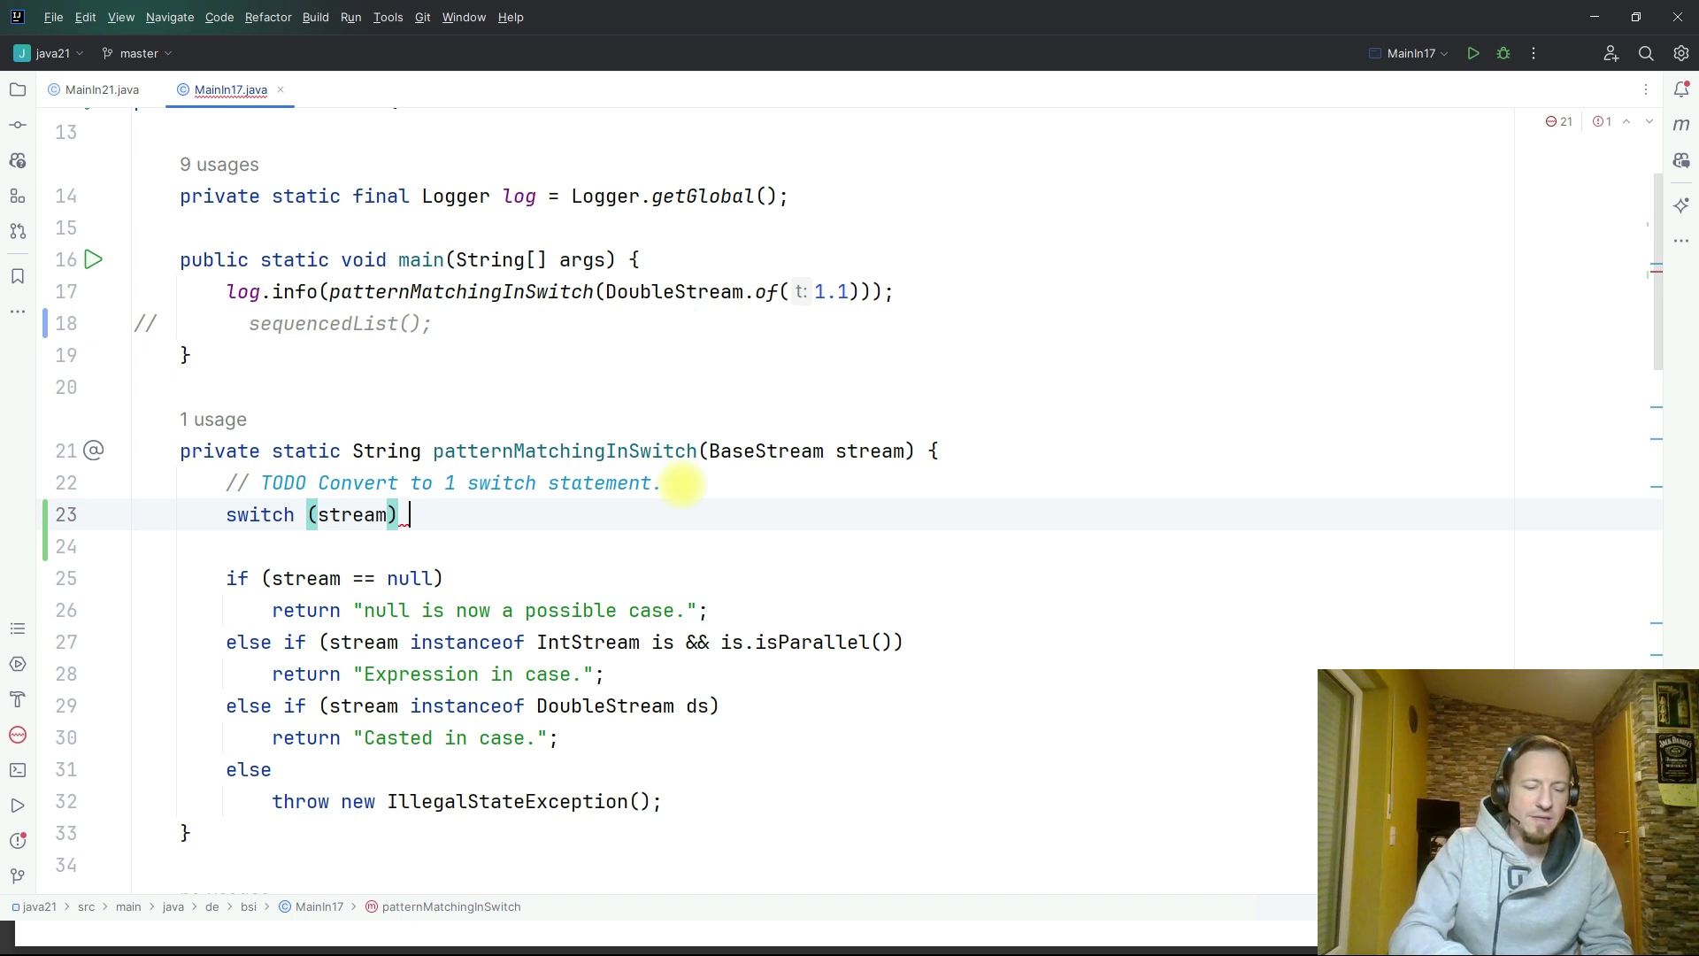
type("{")
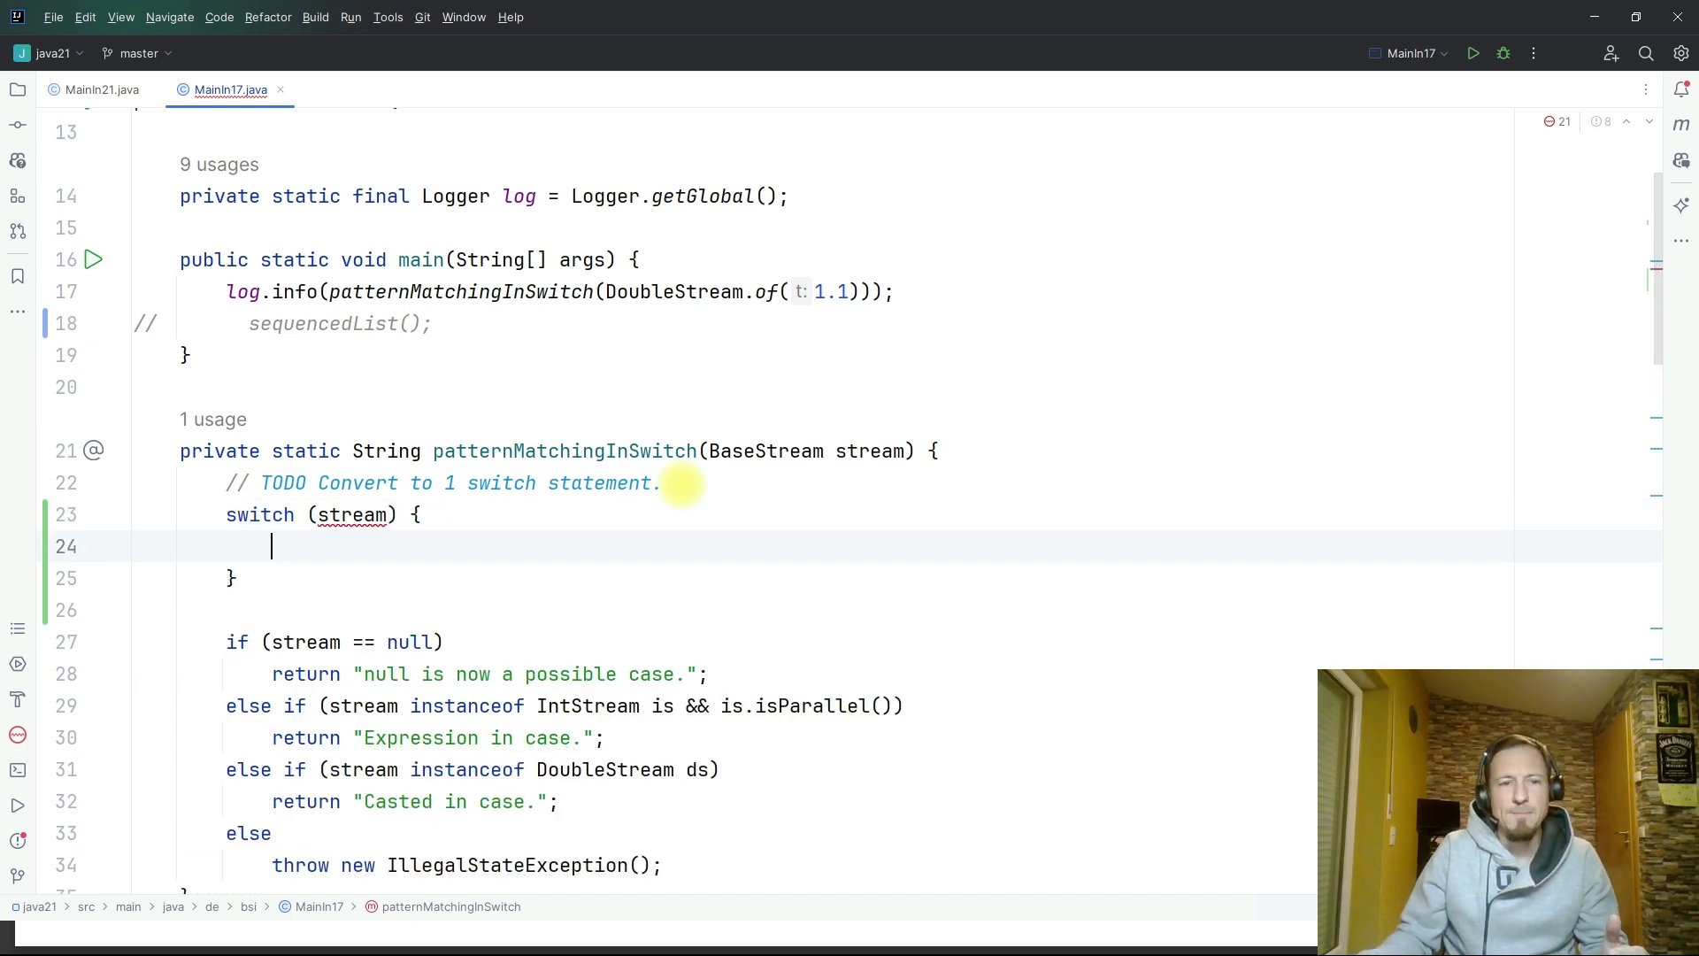
mouse_move(409, 550)
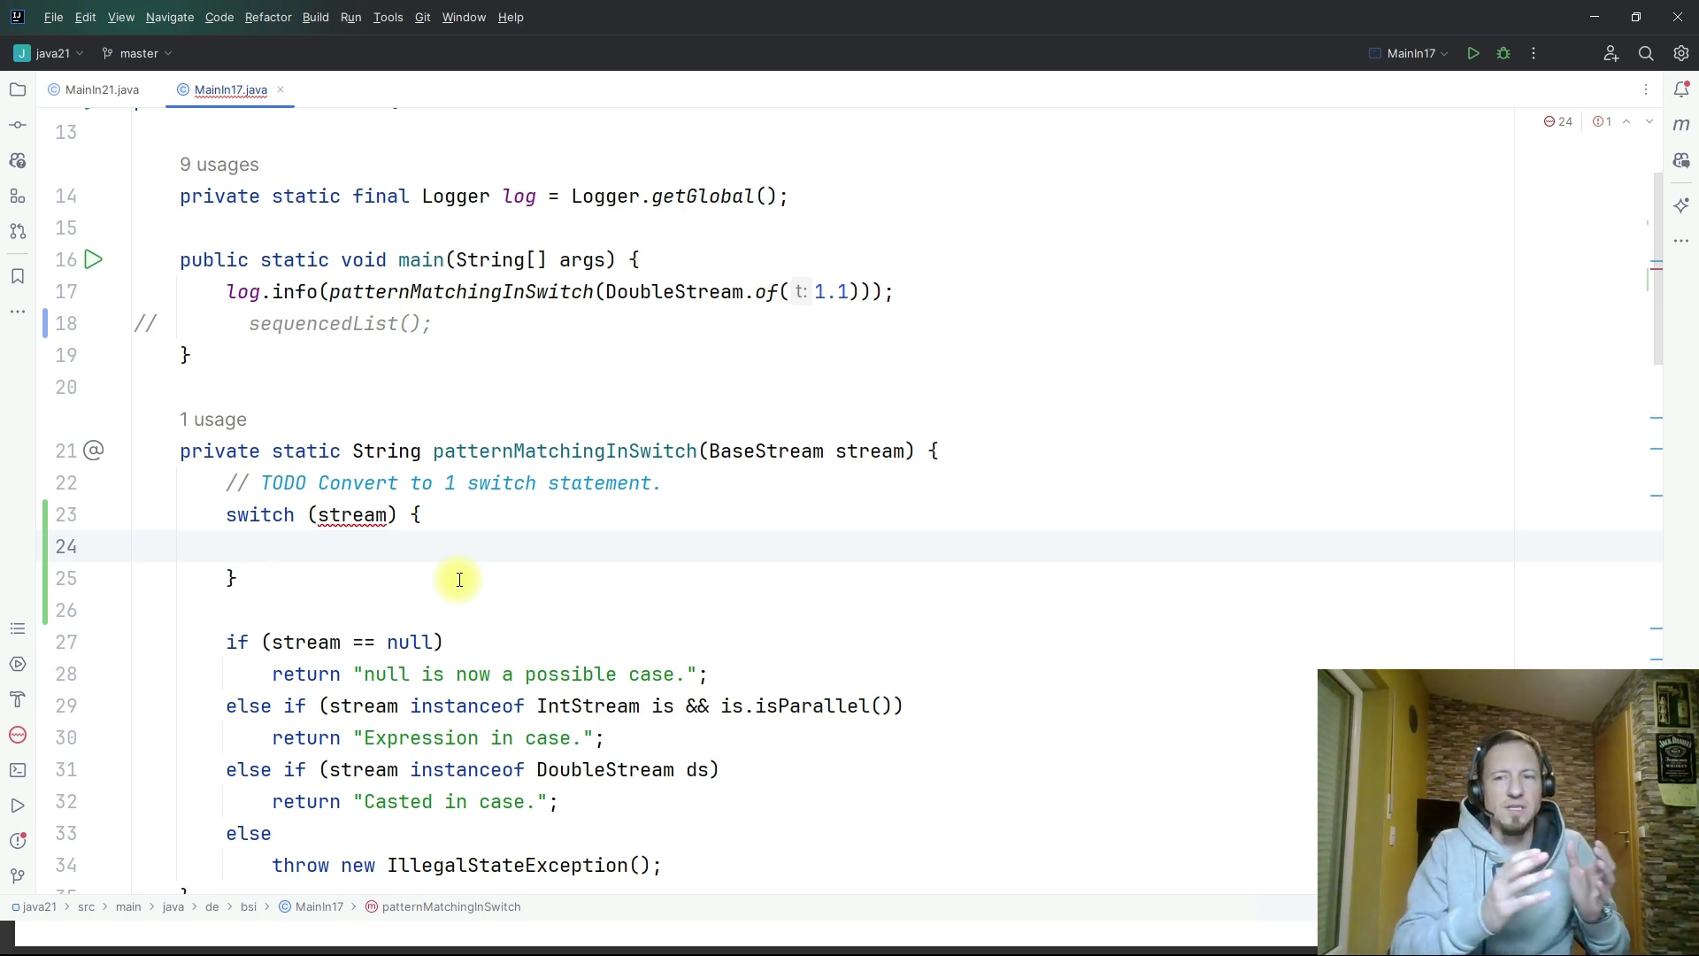
mouse_move(580, 324)
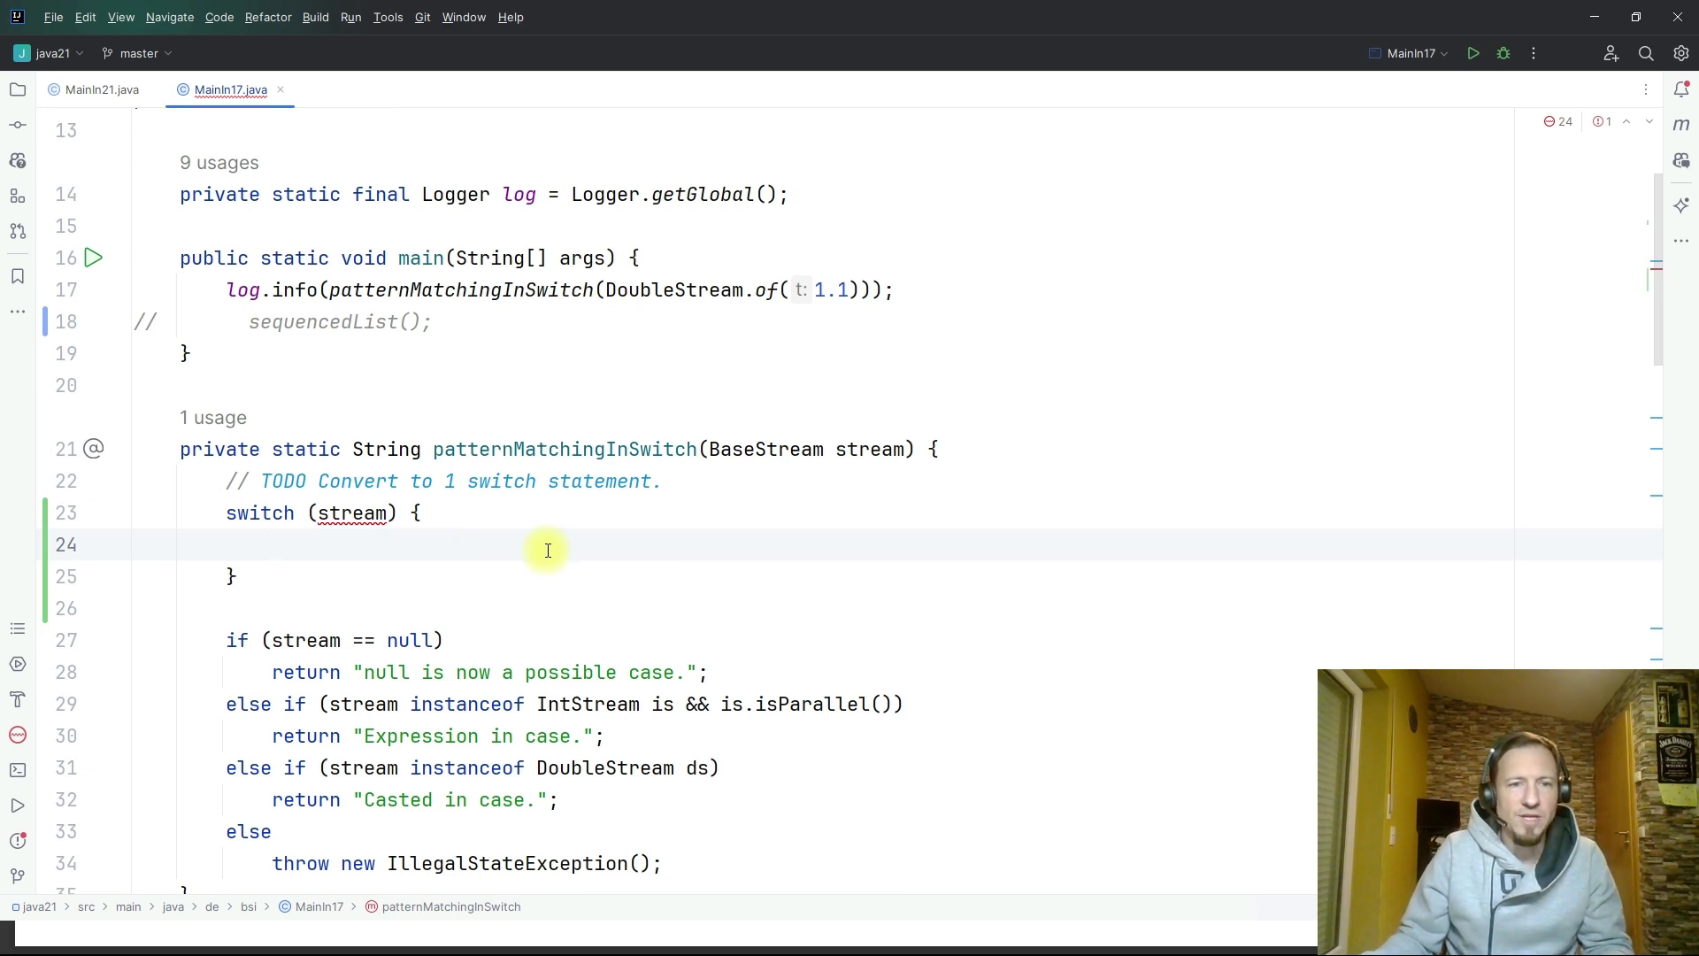
- Add an IntStream case returning "Expression in case." and a default, then return the switch with a semicolon
scroll("down", 3)
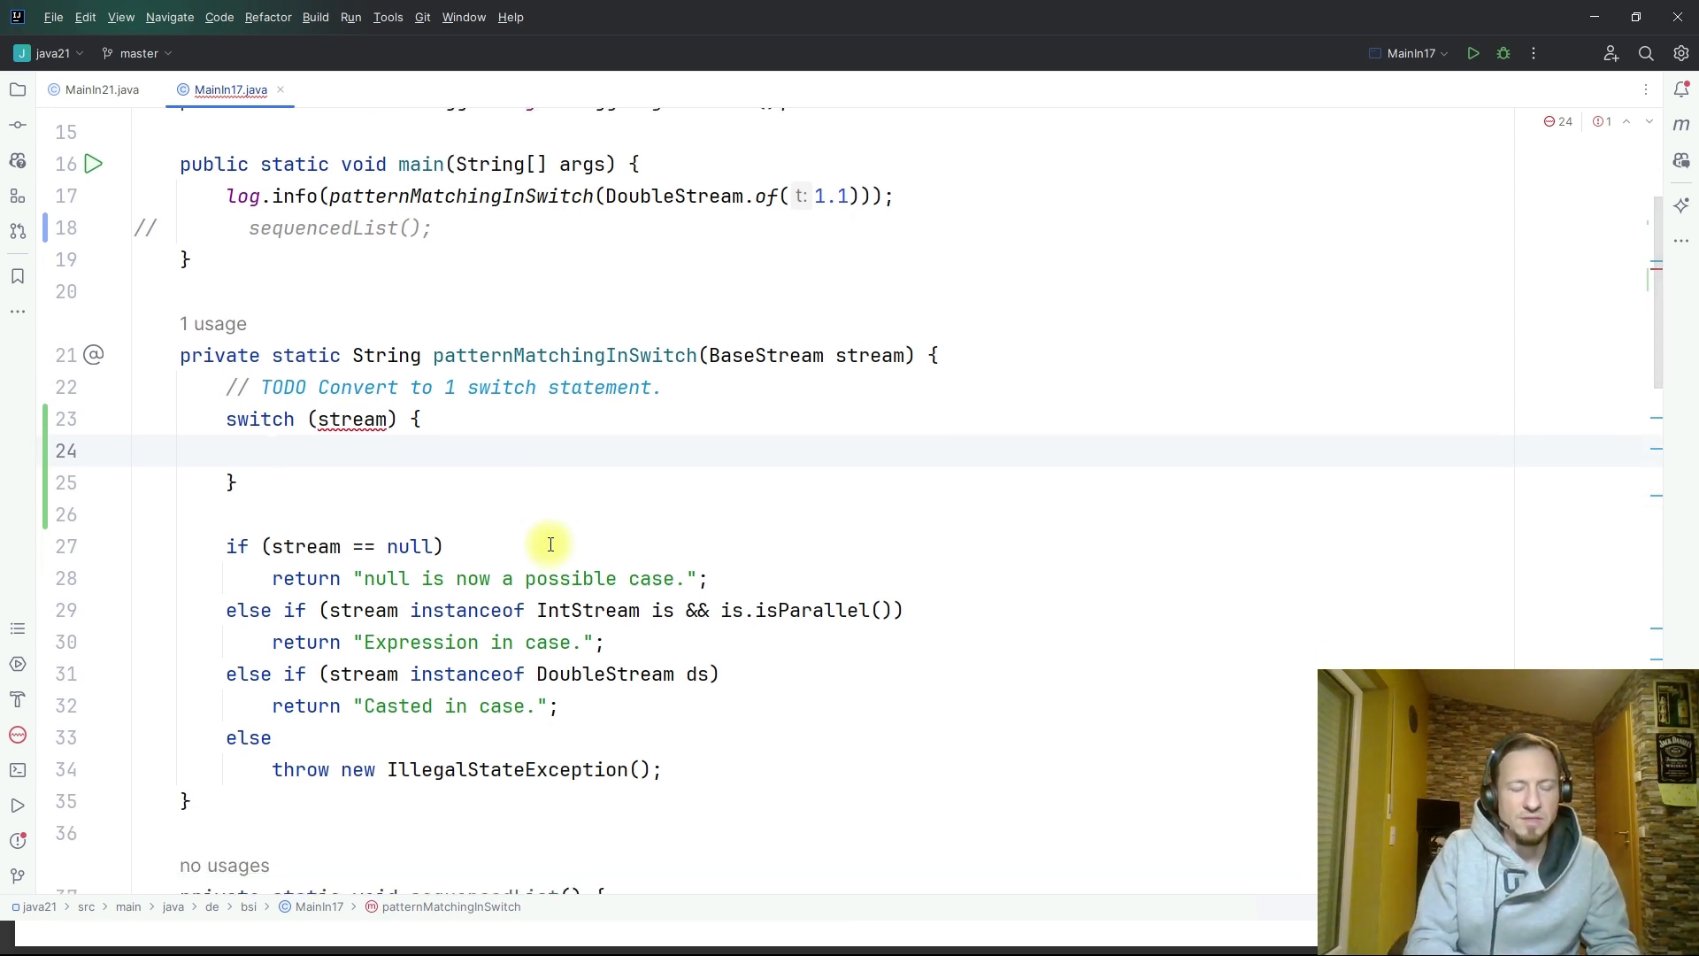
type("case")
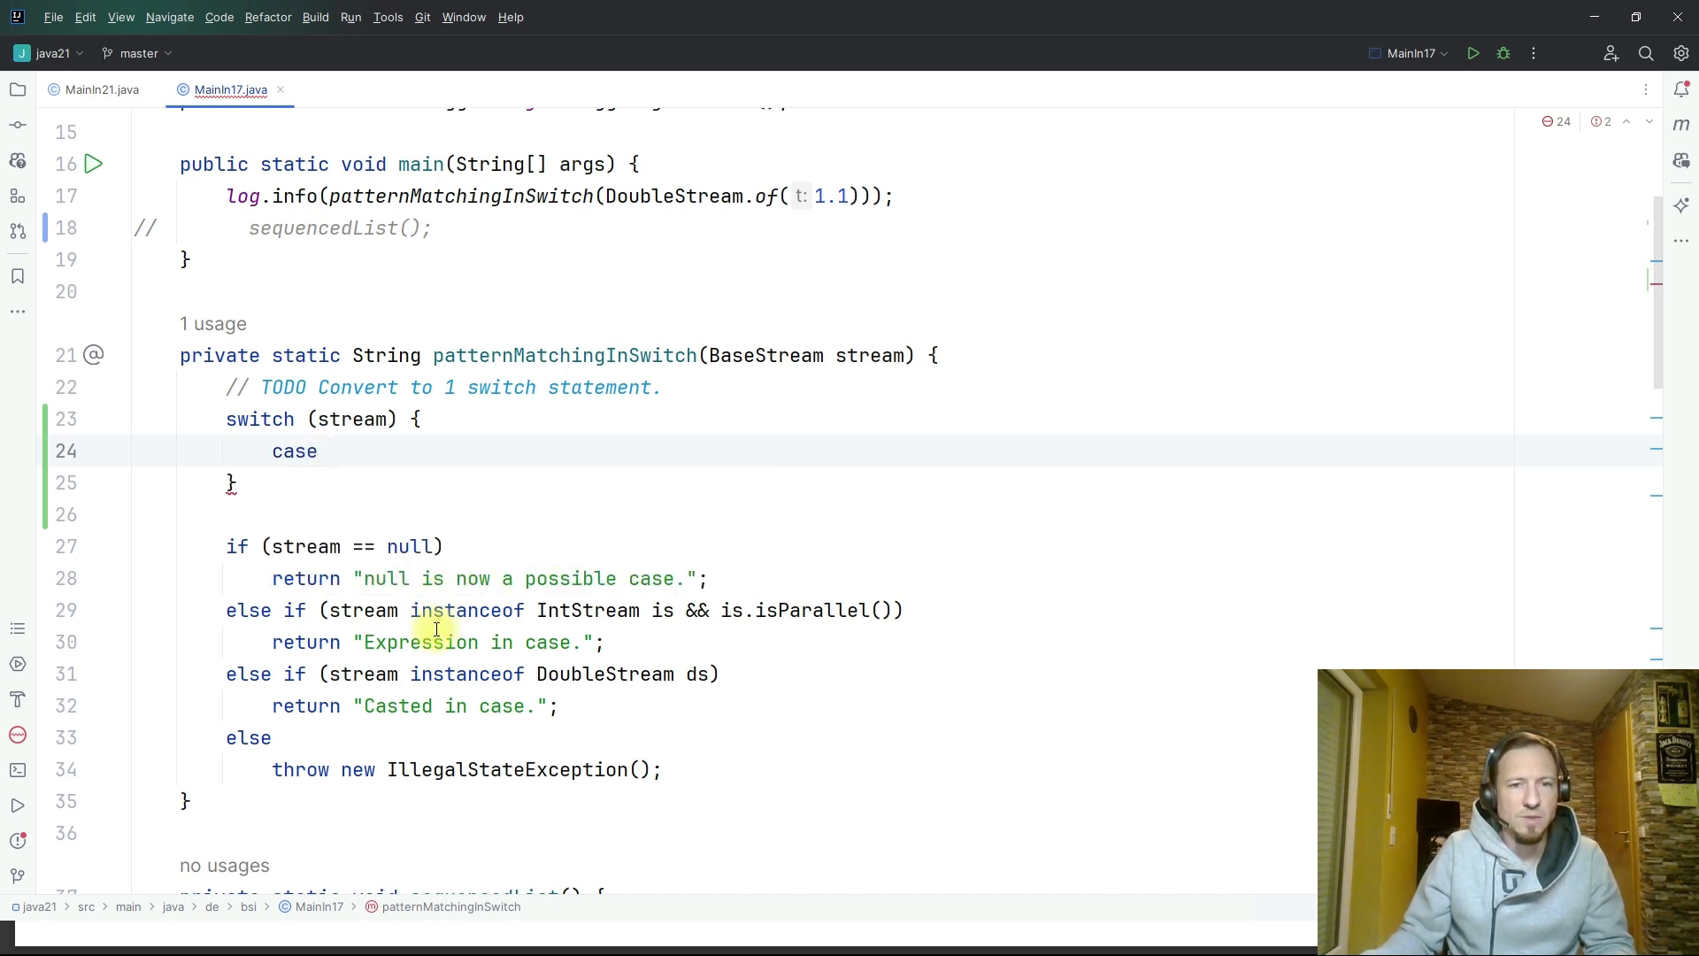
double_click(588, 610)
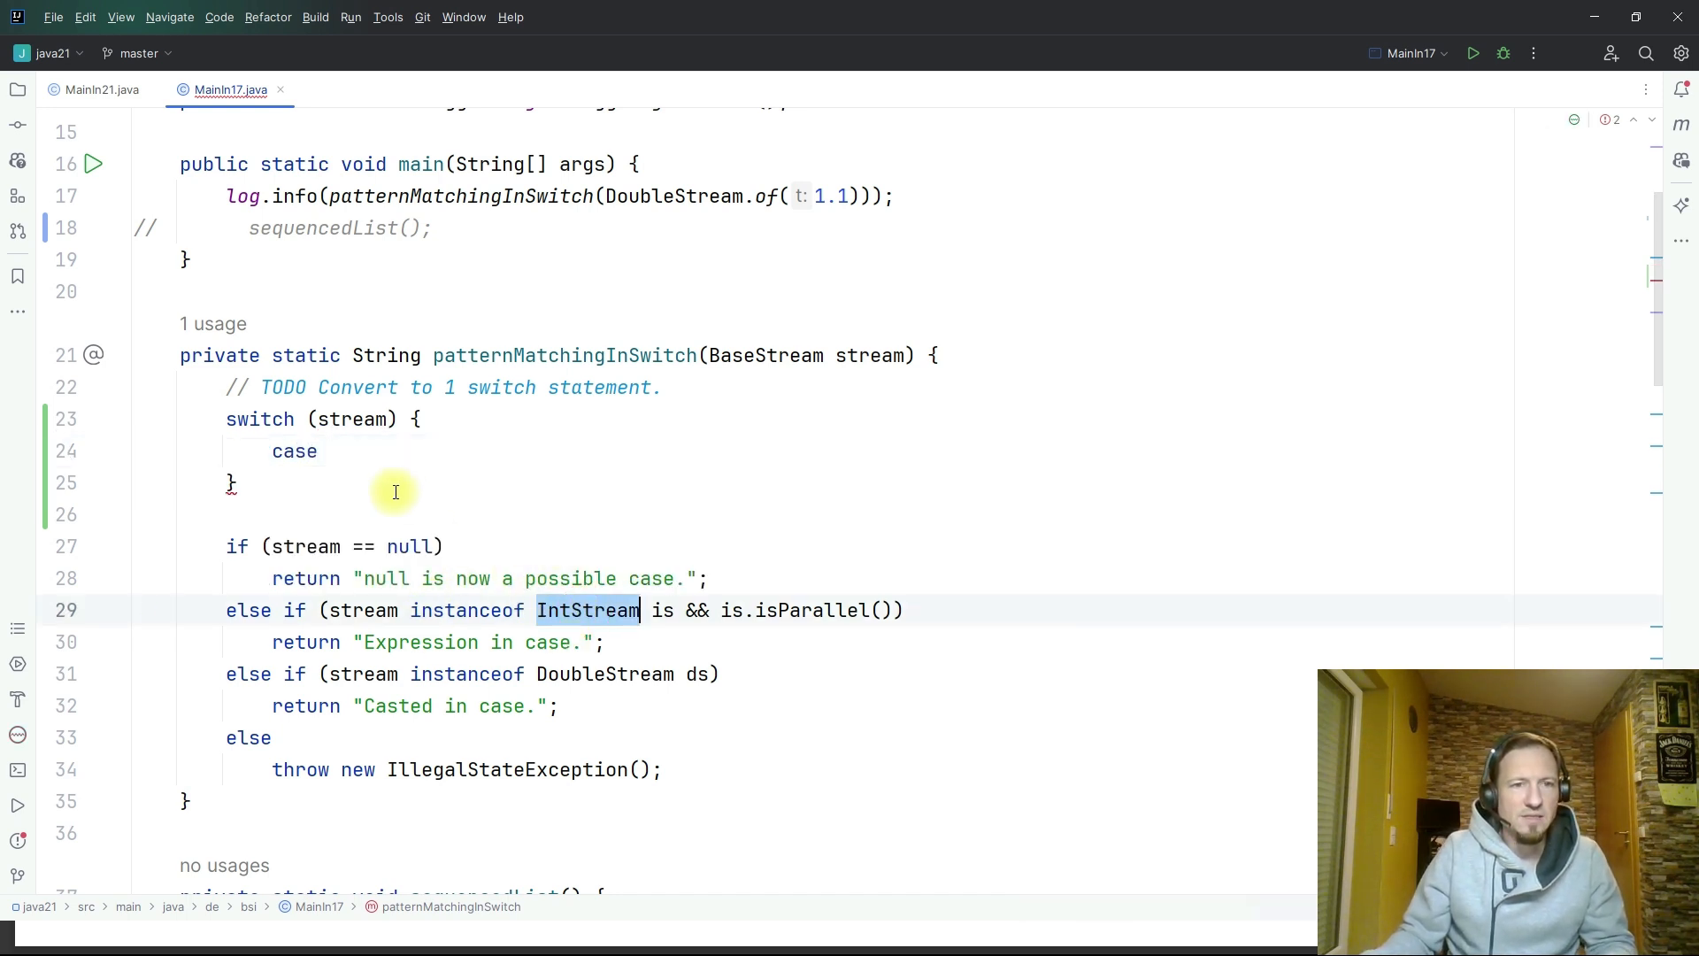
type("IntStream")
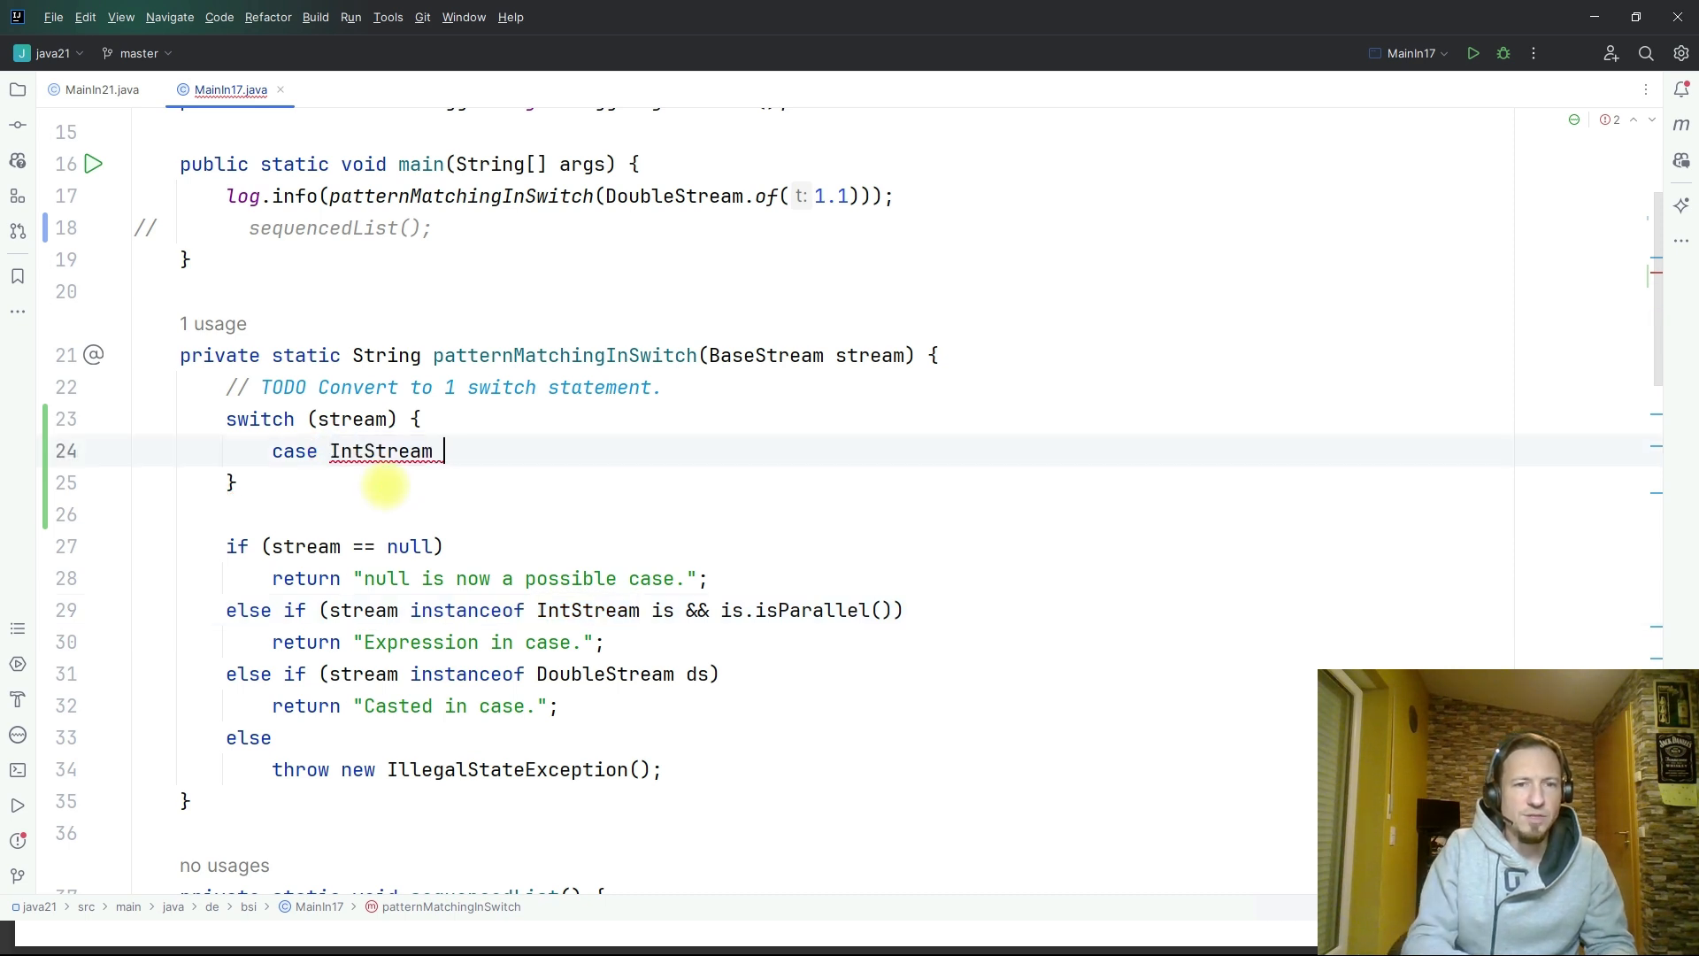
type("is ->")
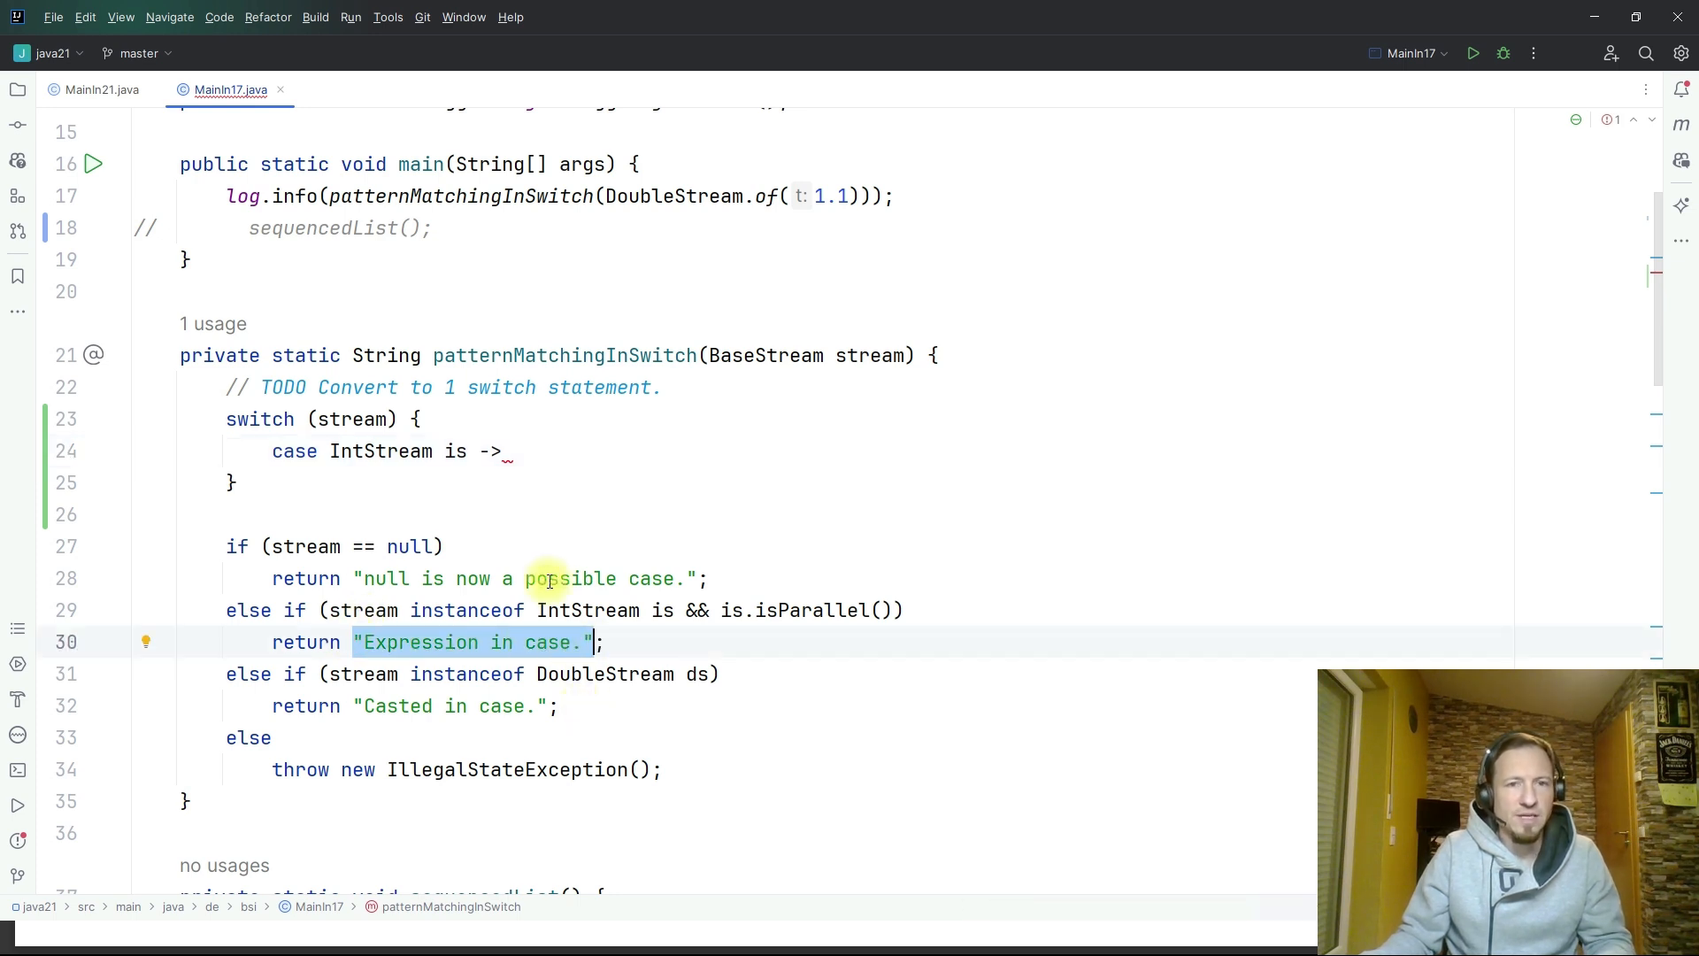
type("\"Expression in case.\";")
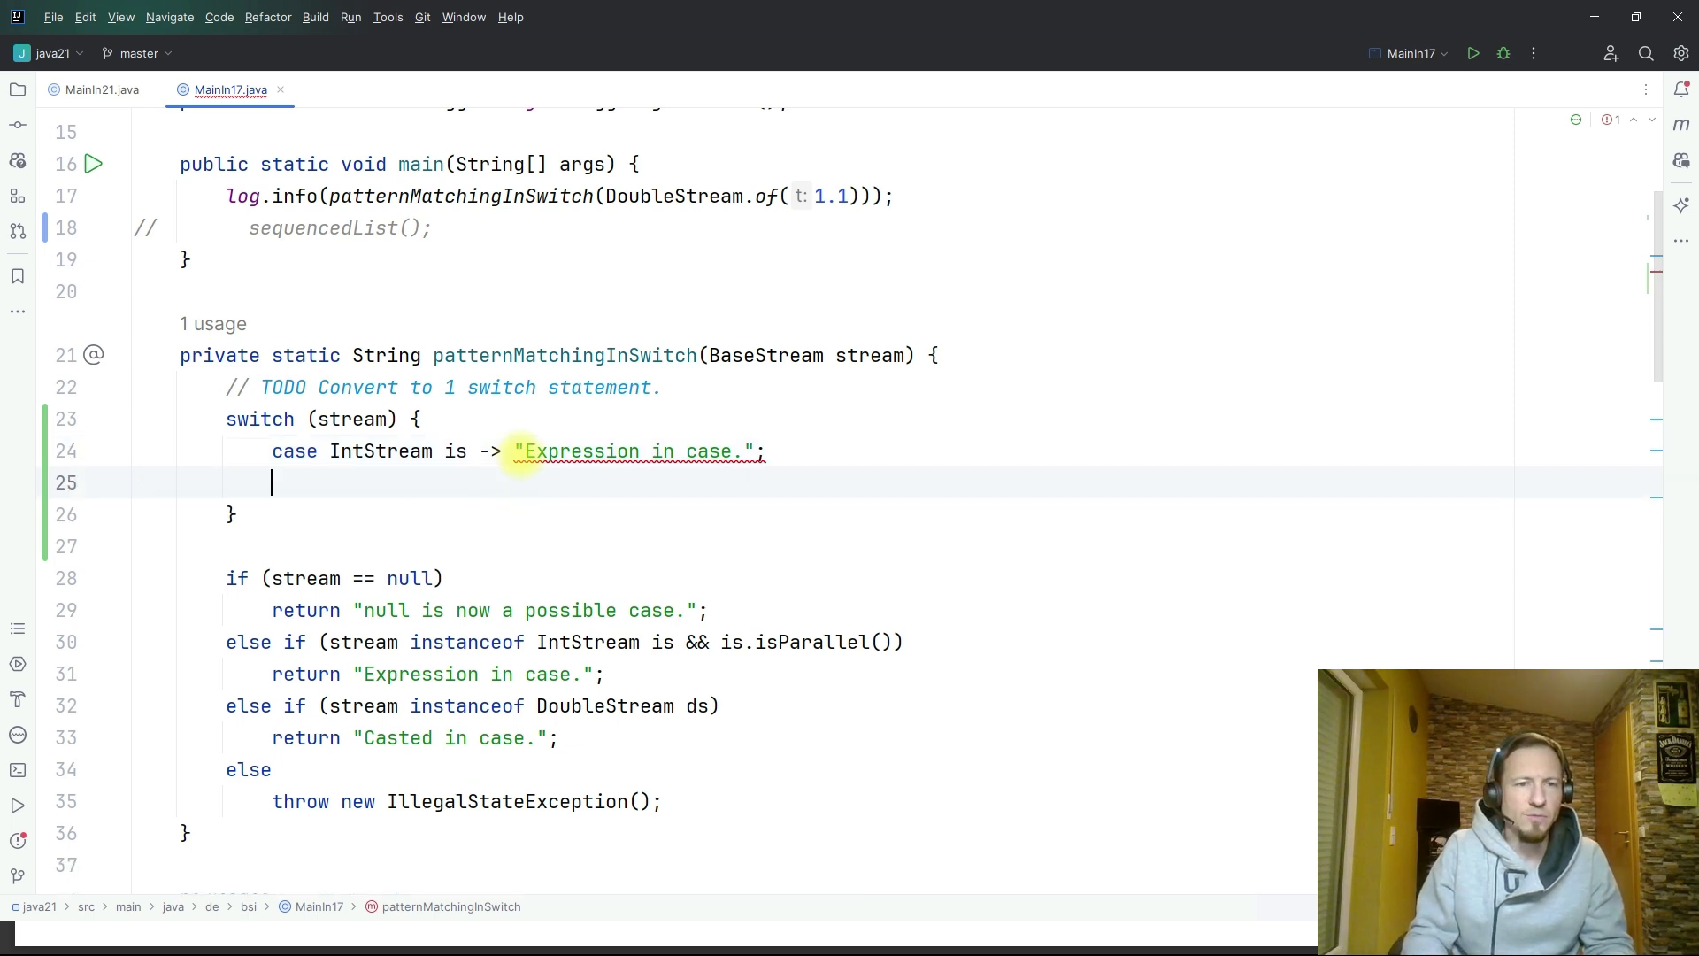
type("def")
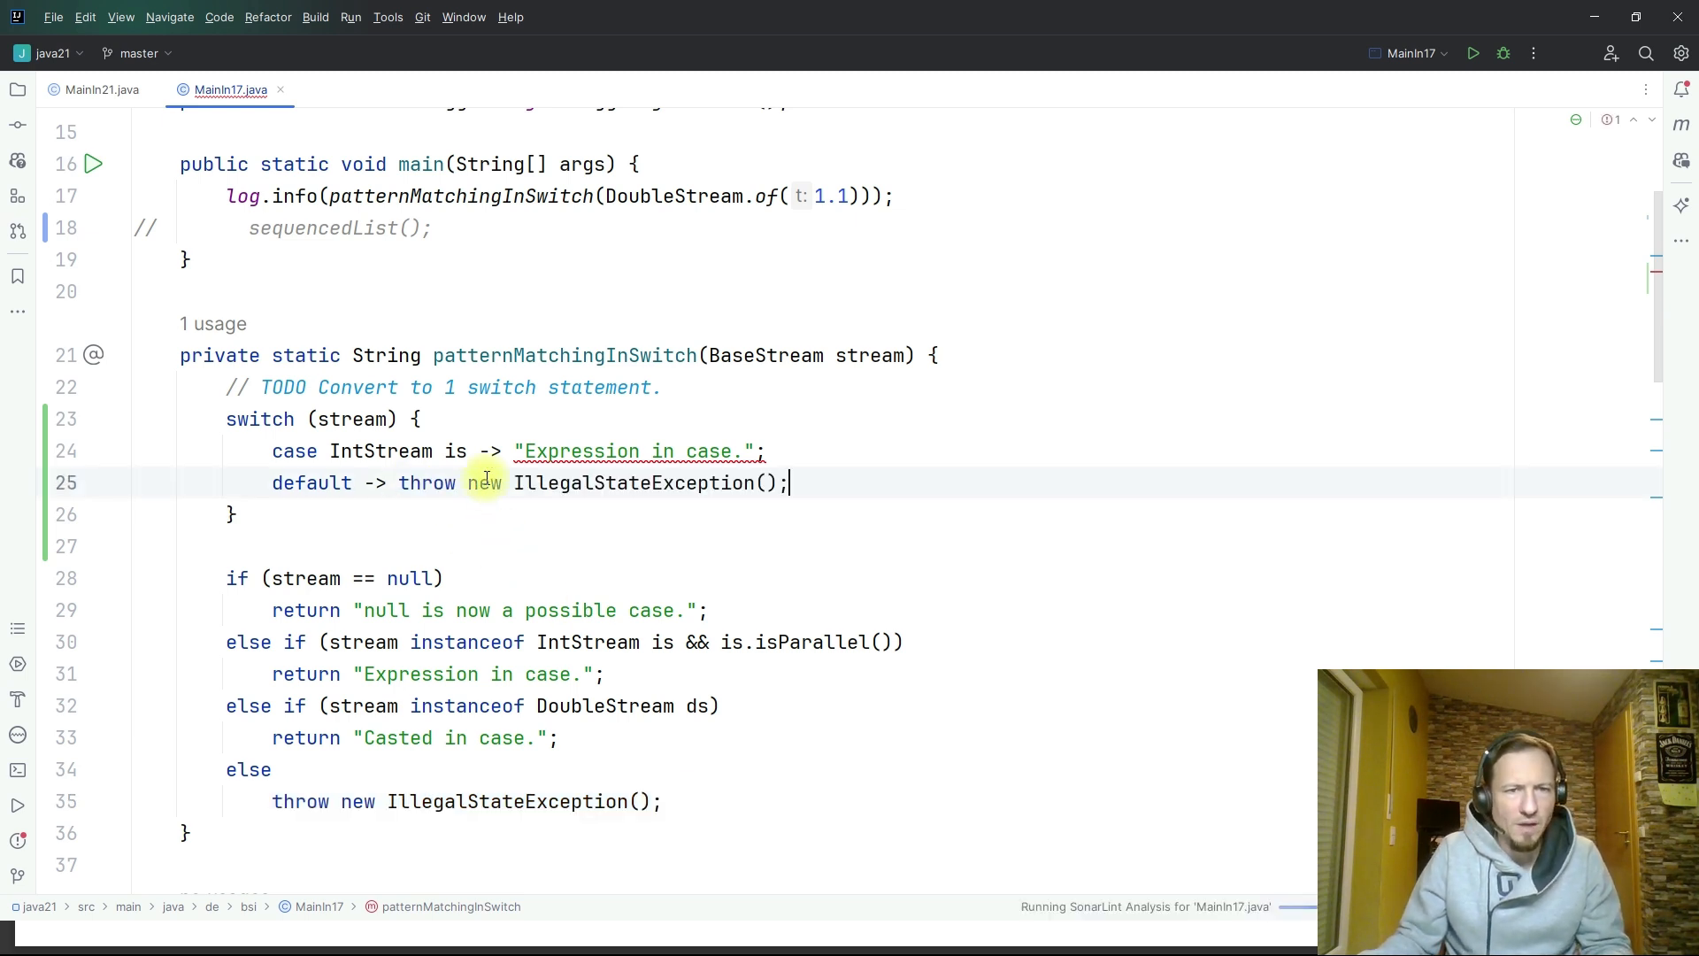
mouse_move(390, 483)
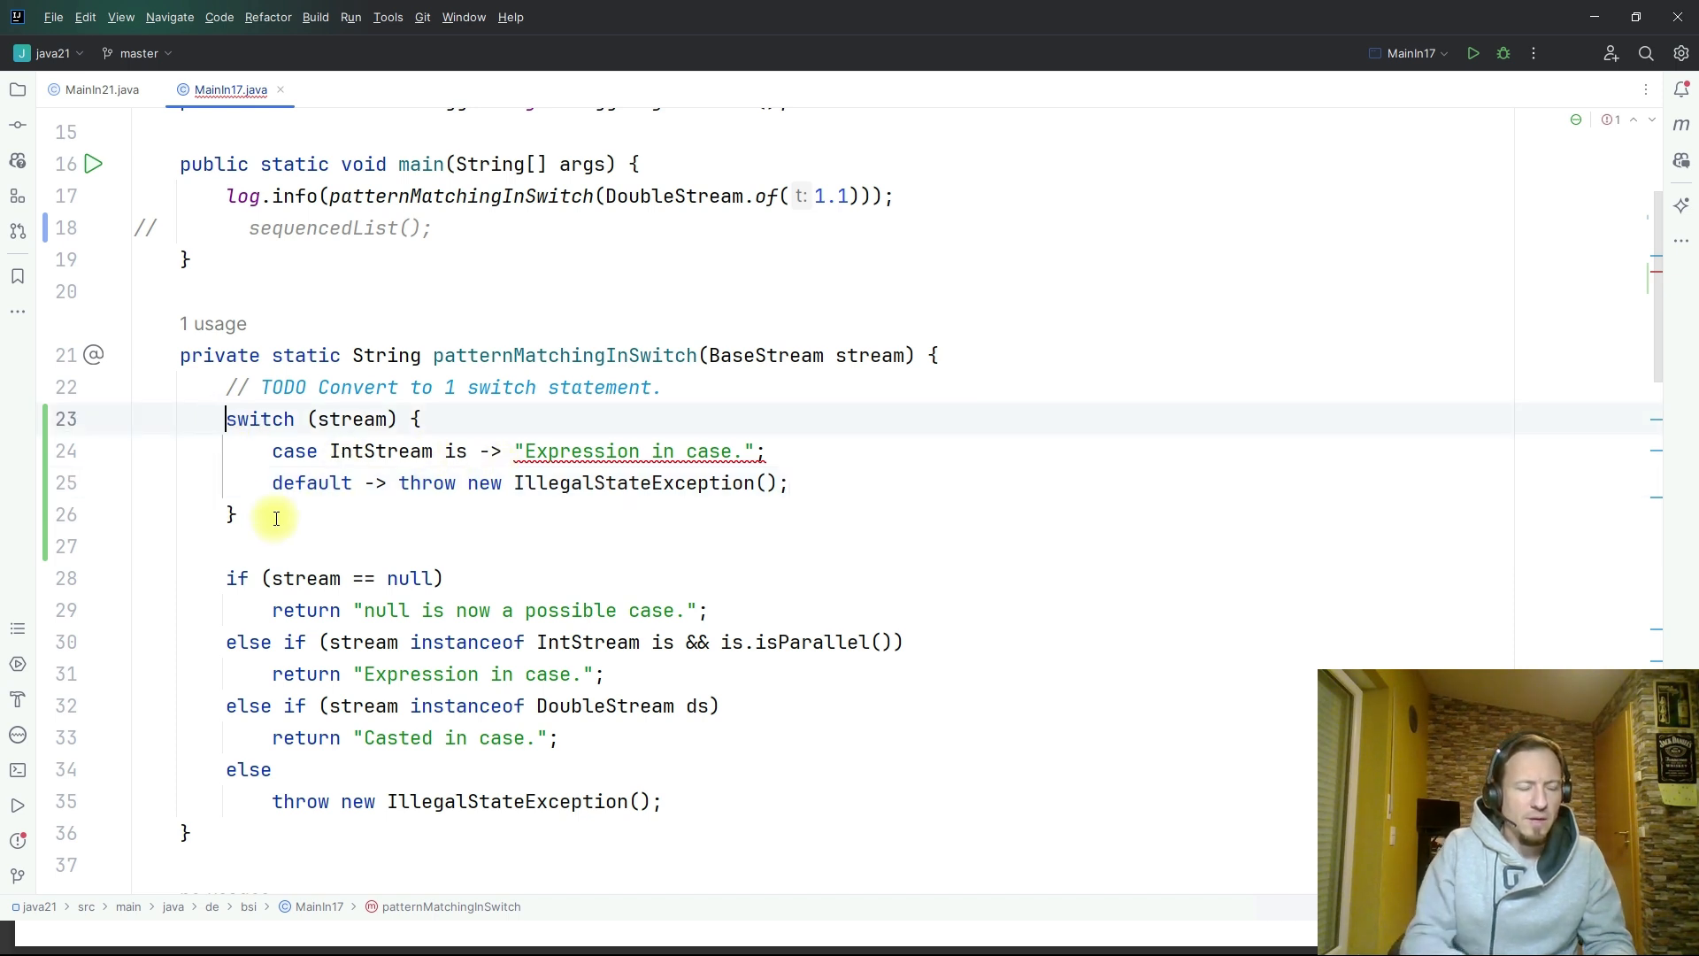
type("return")
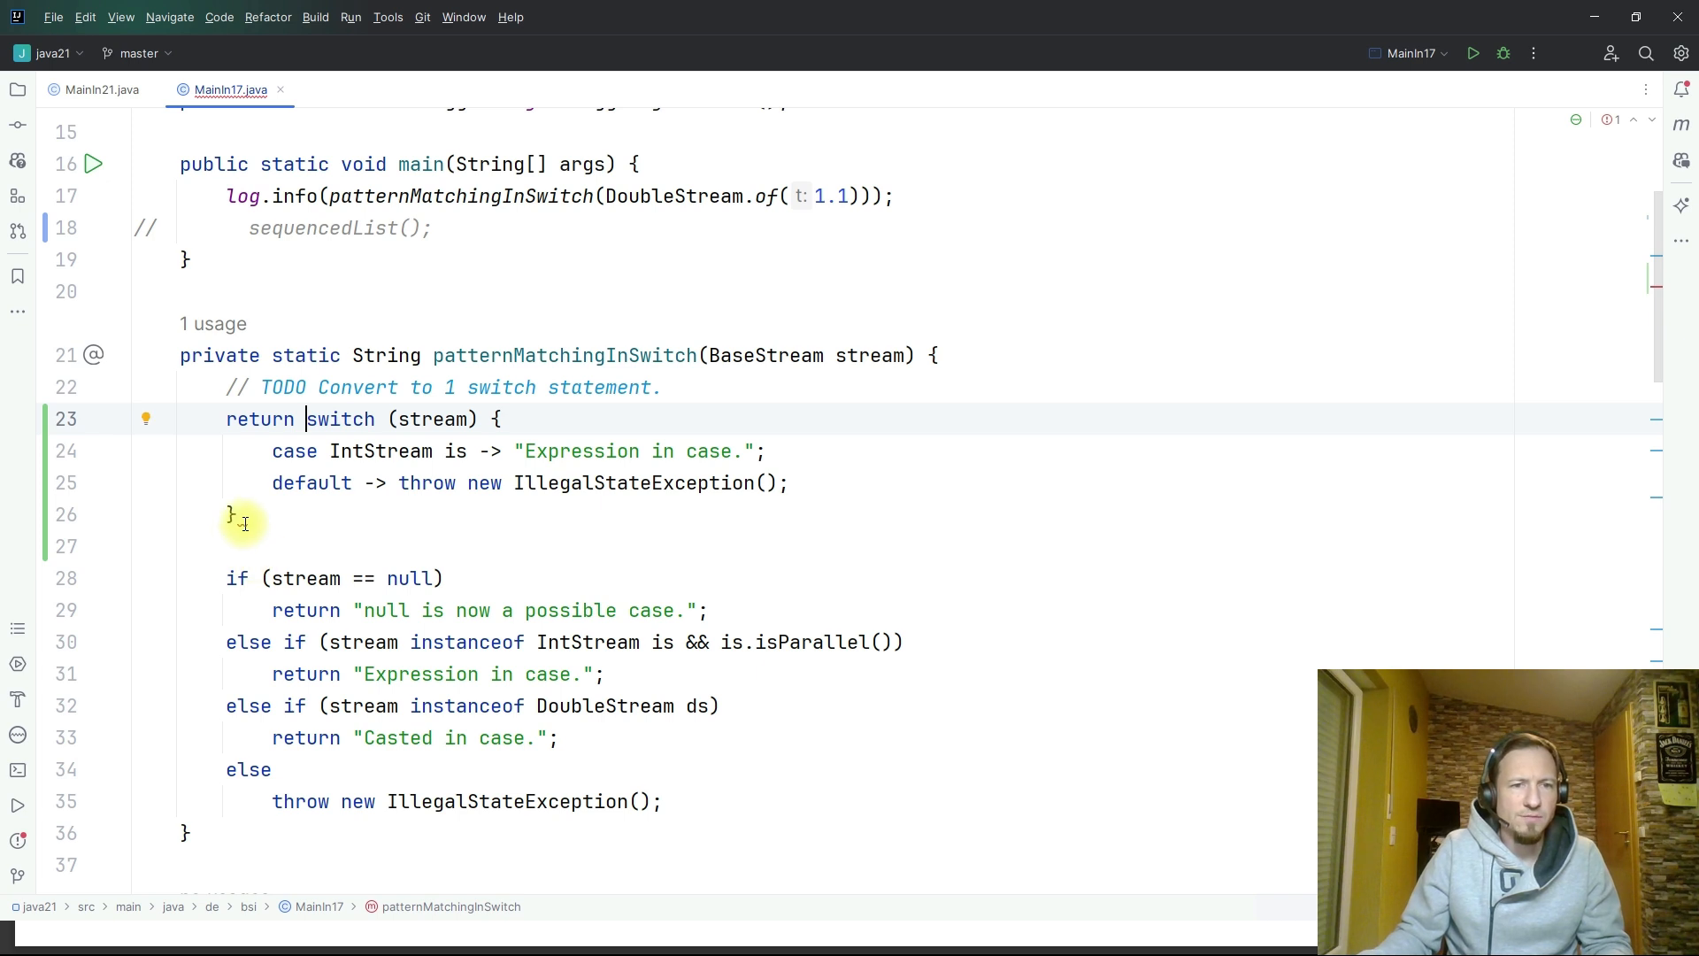
type(";")
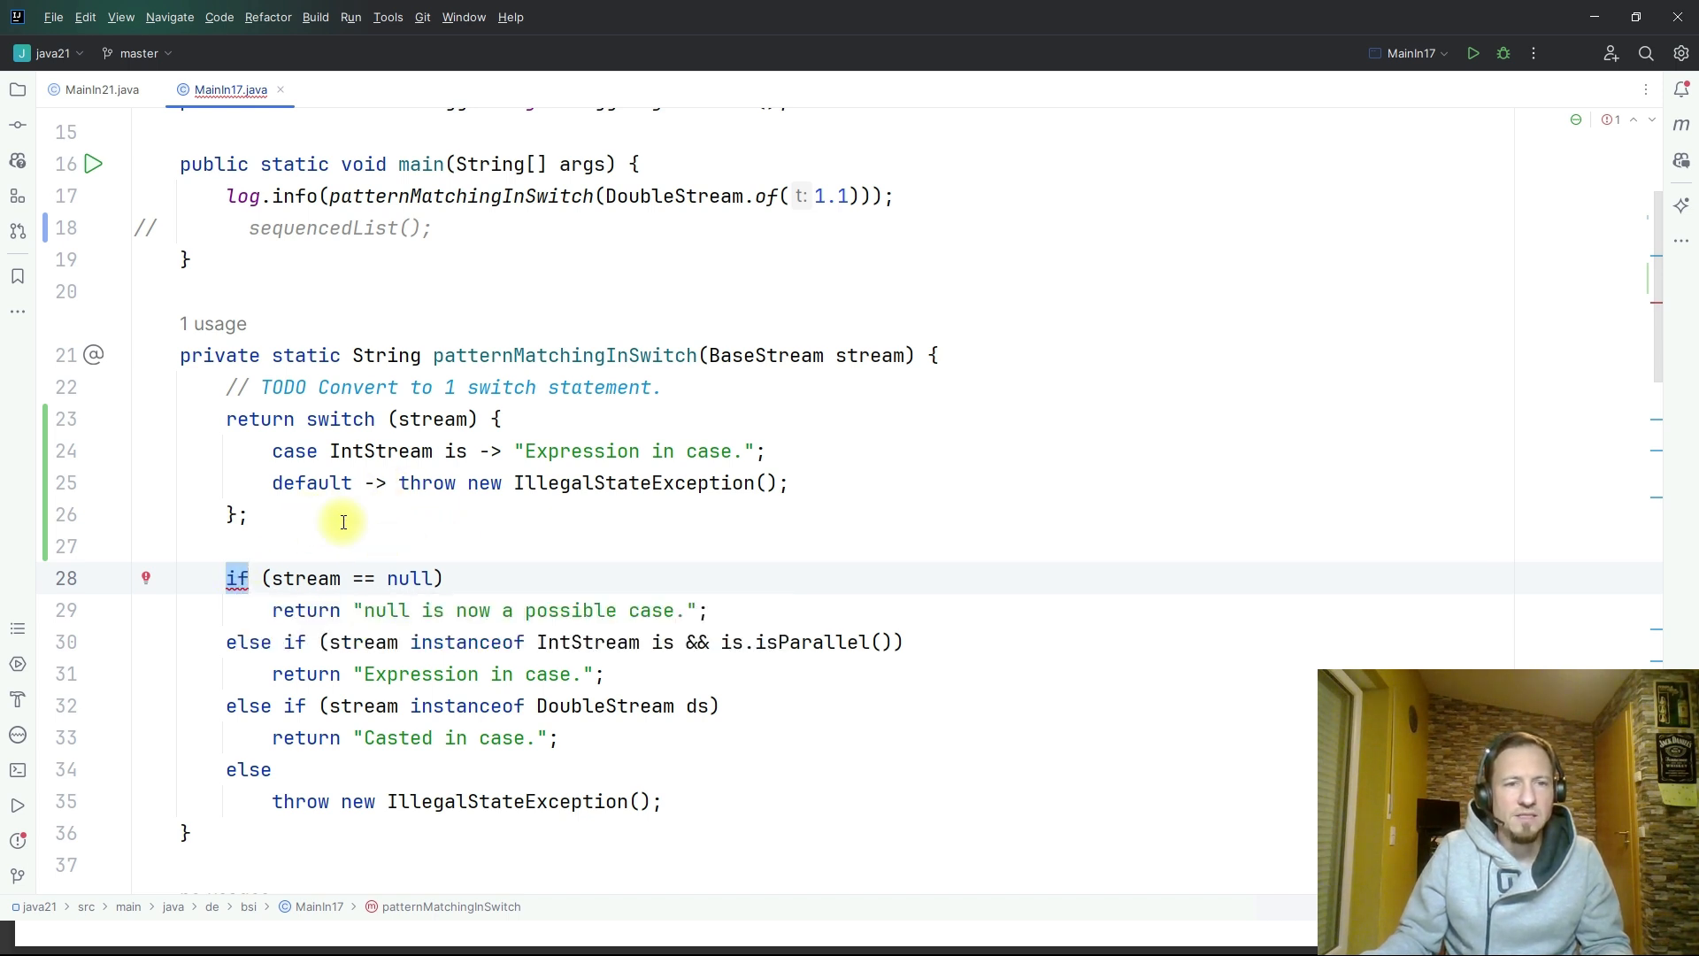
- Add a case DoubleStream ds -> "Casted in case." to the switch
key("enter")
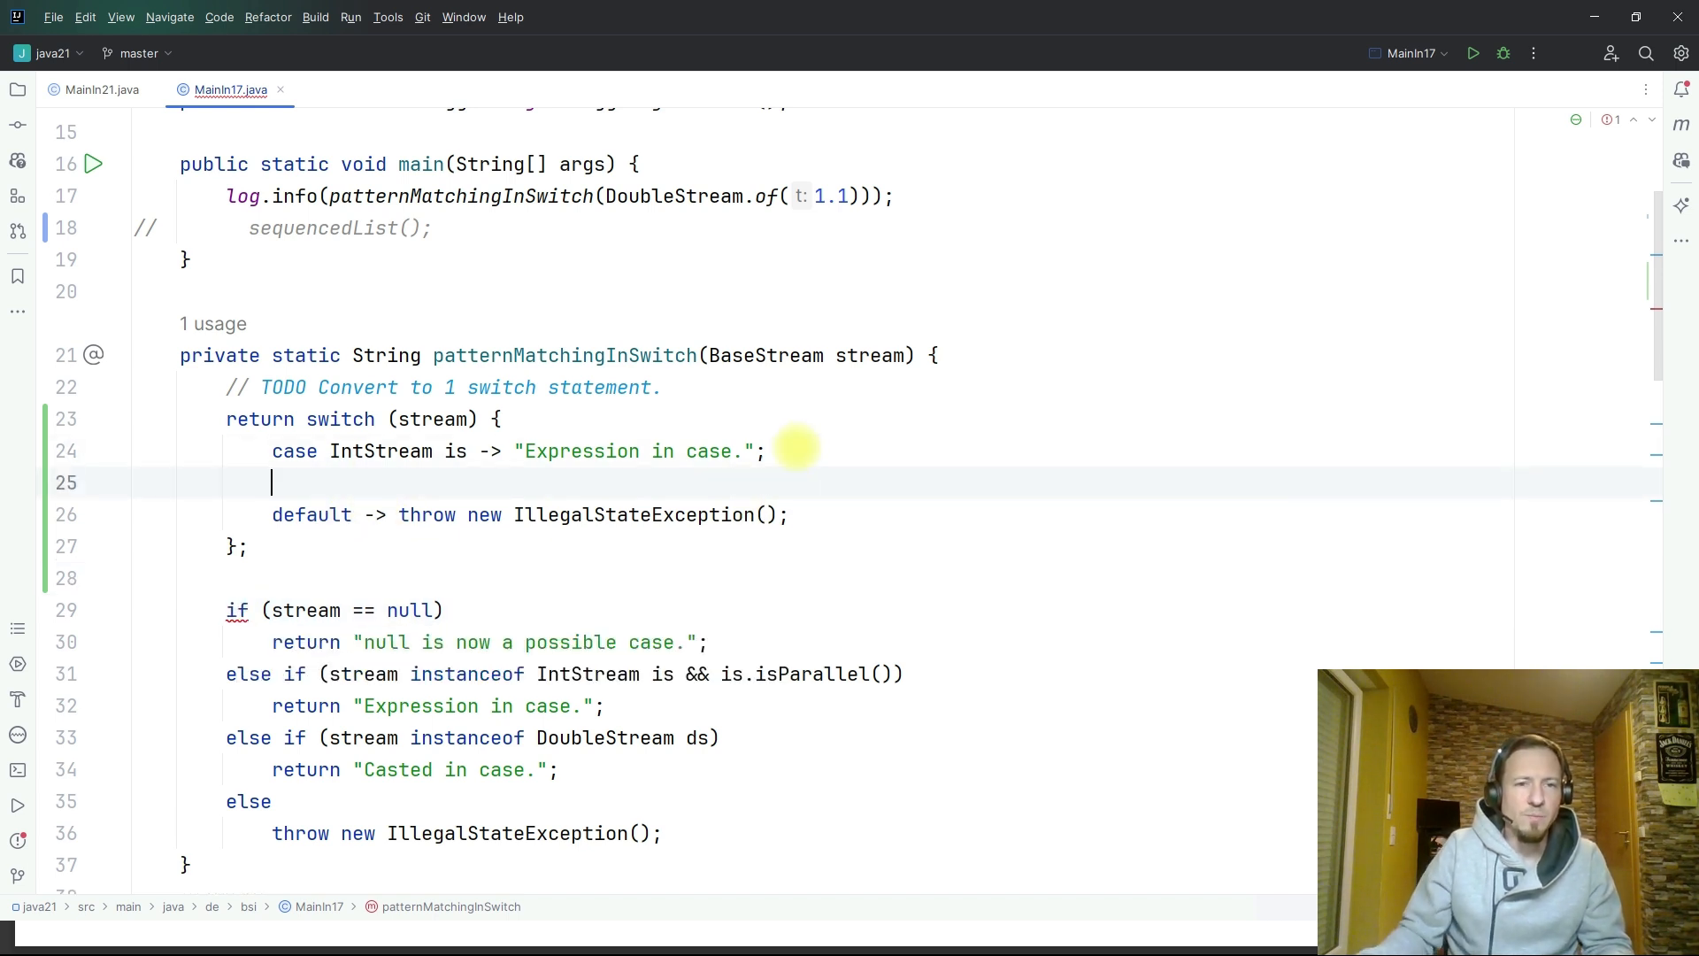
mouse_move(493, 738)
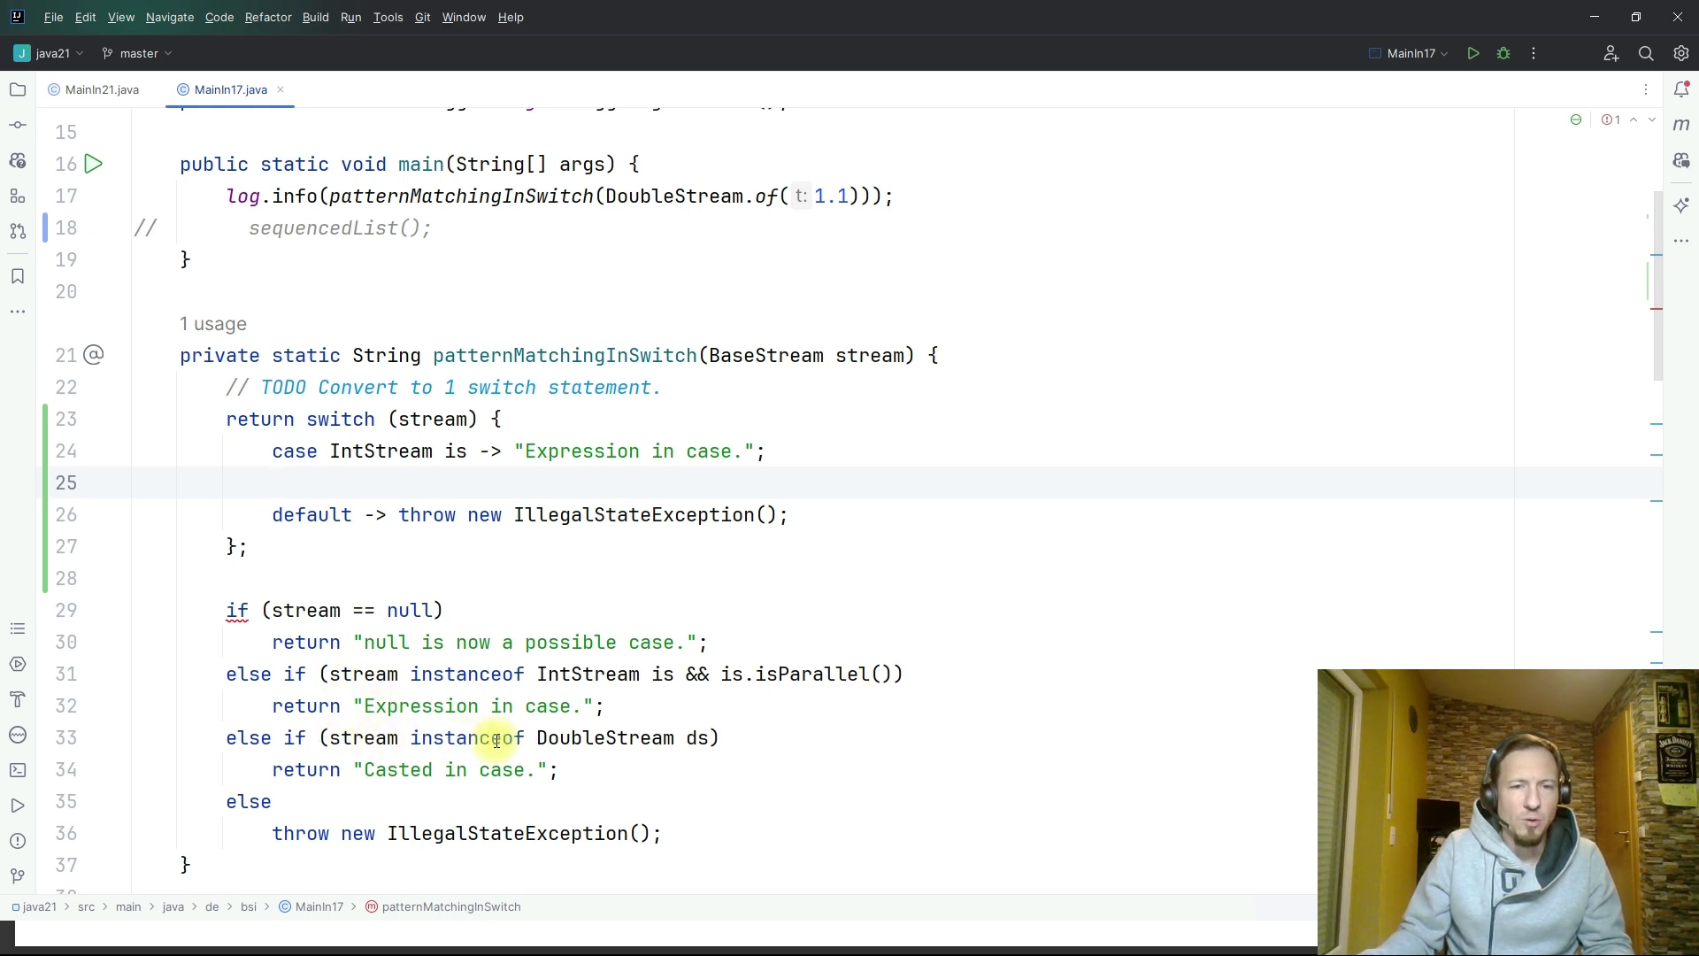
double_click(605, 738)
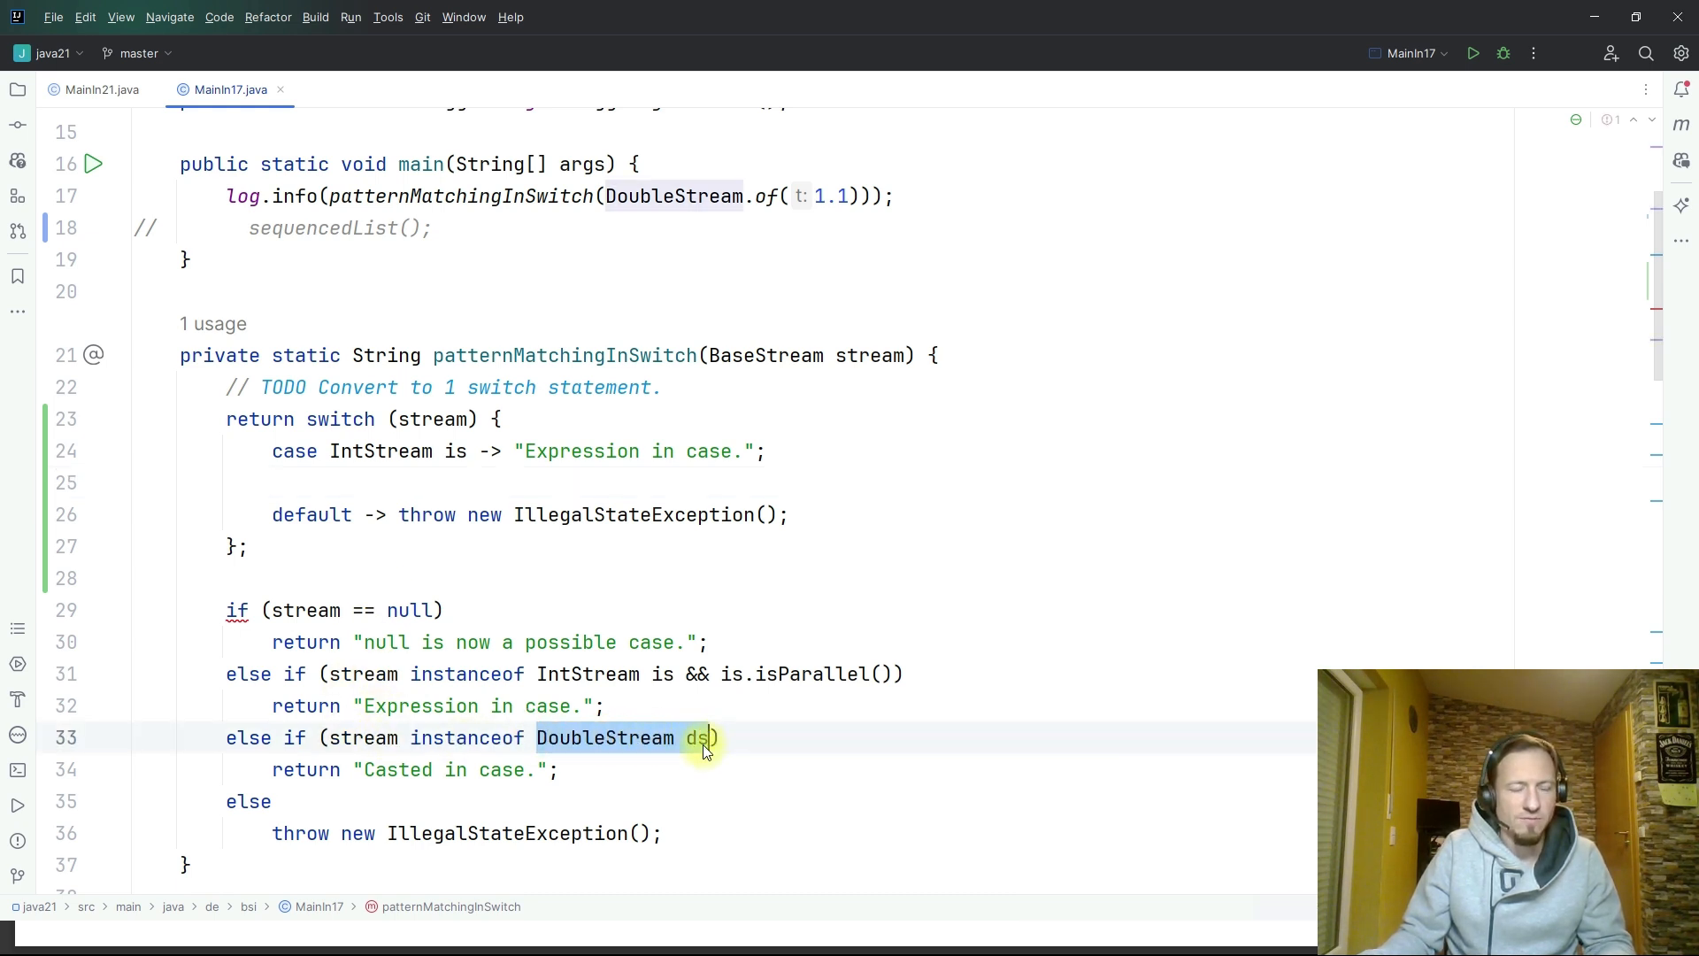
type("ca")
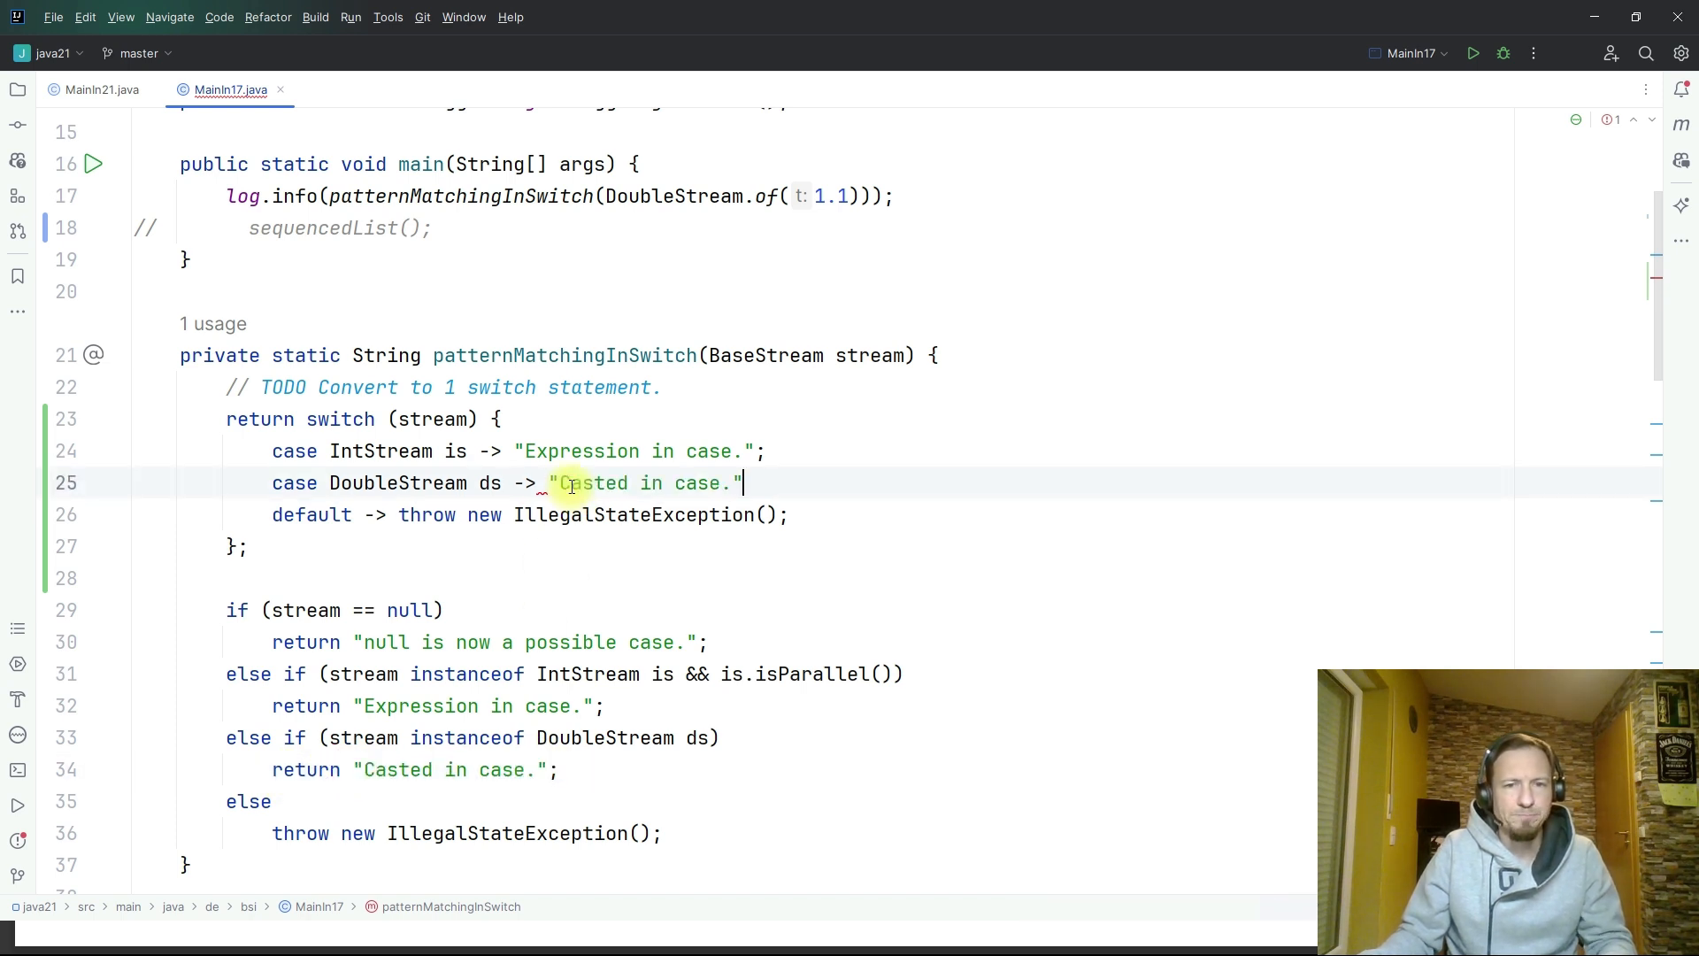
type(";")
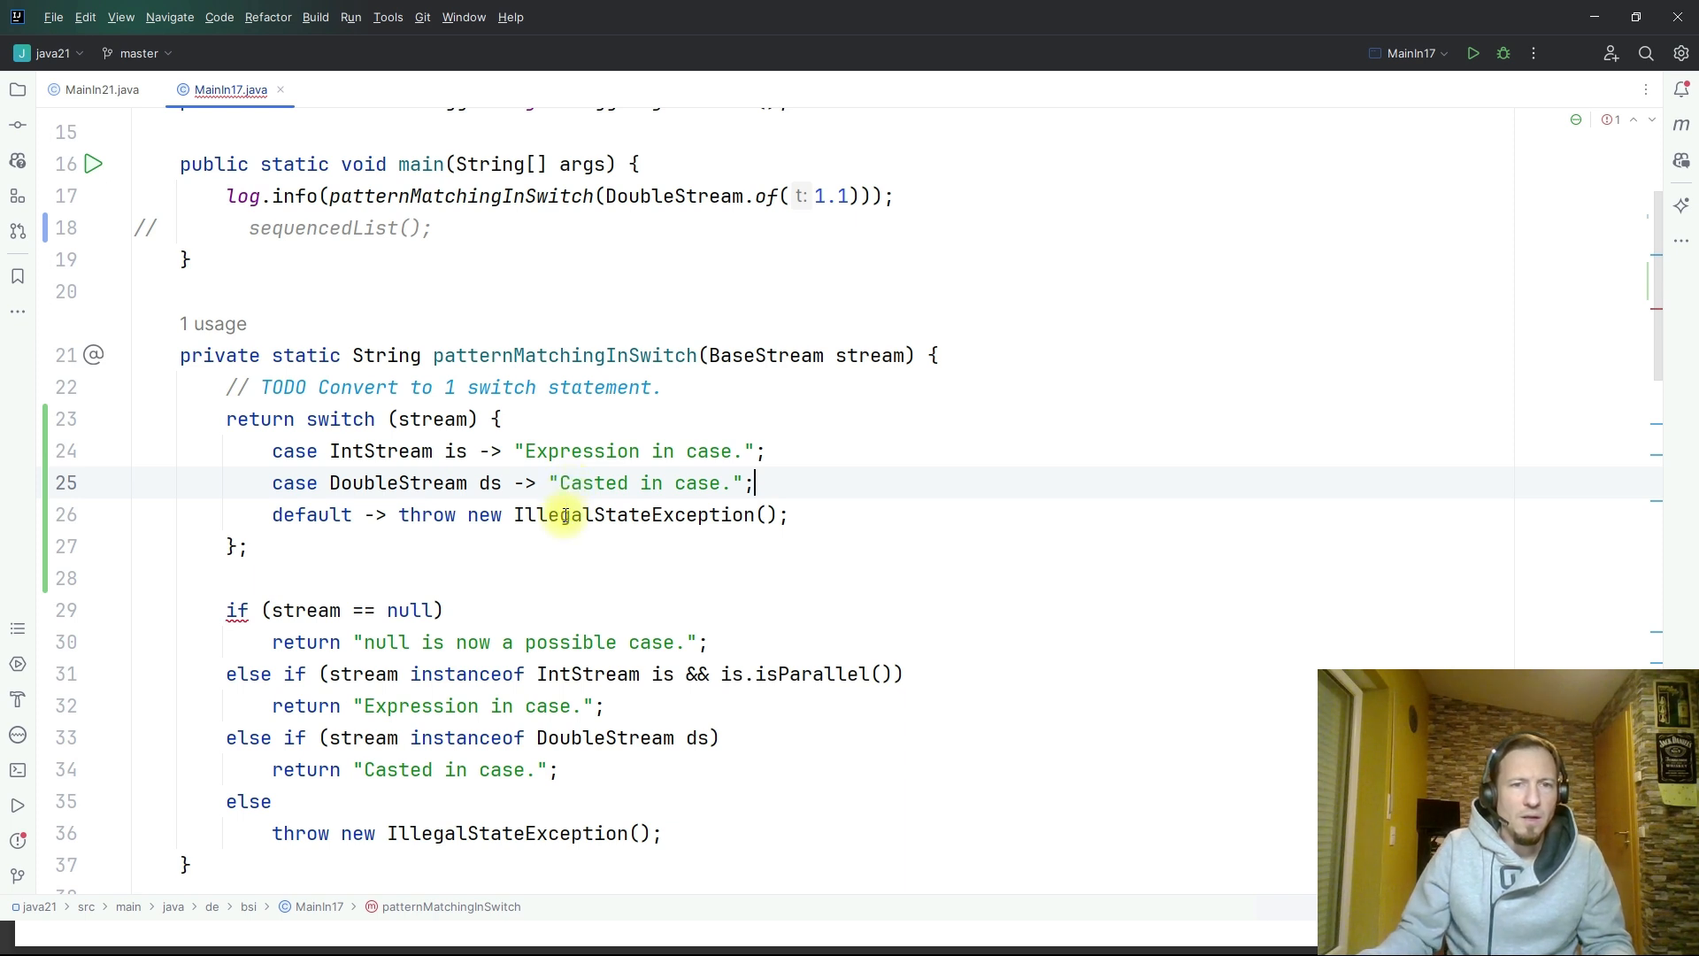
mouse_move(434, 525)
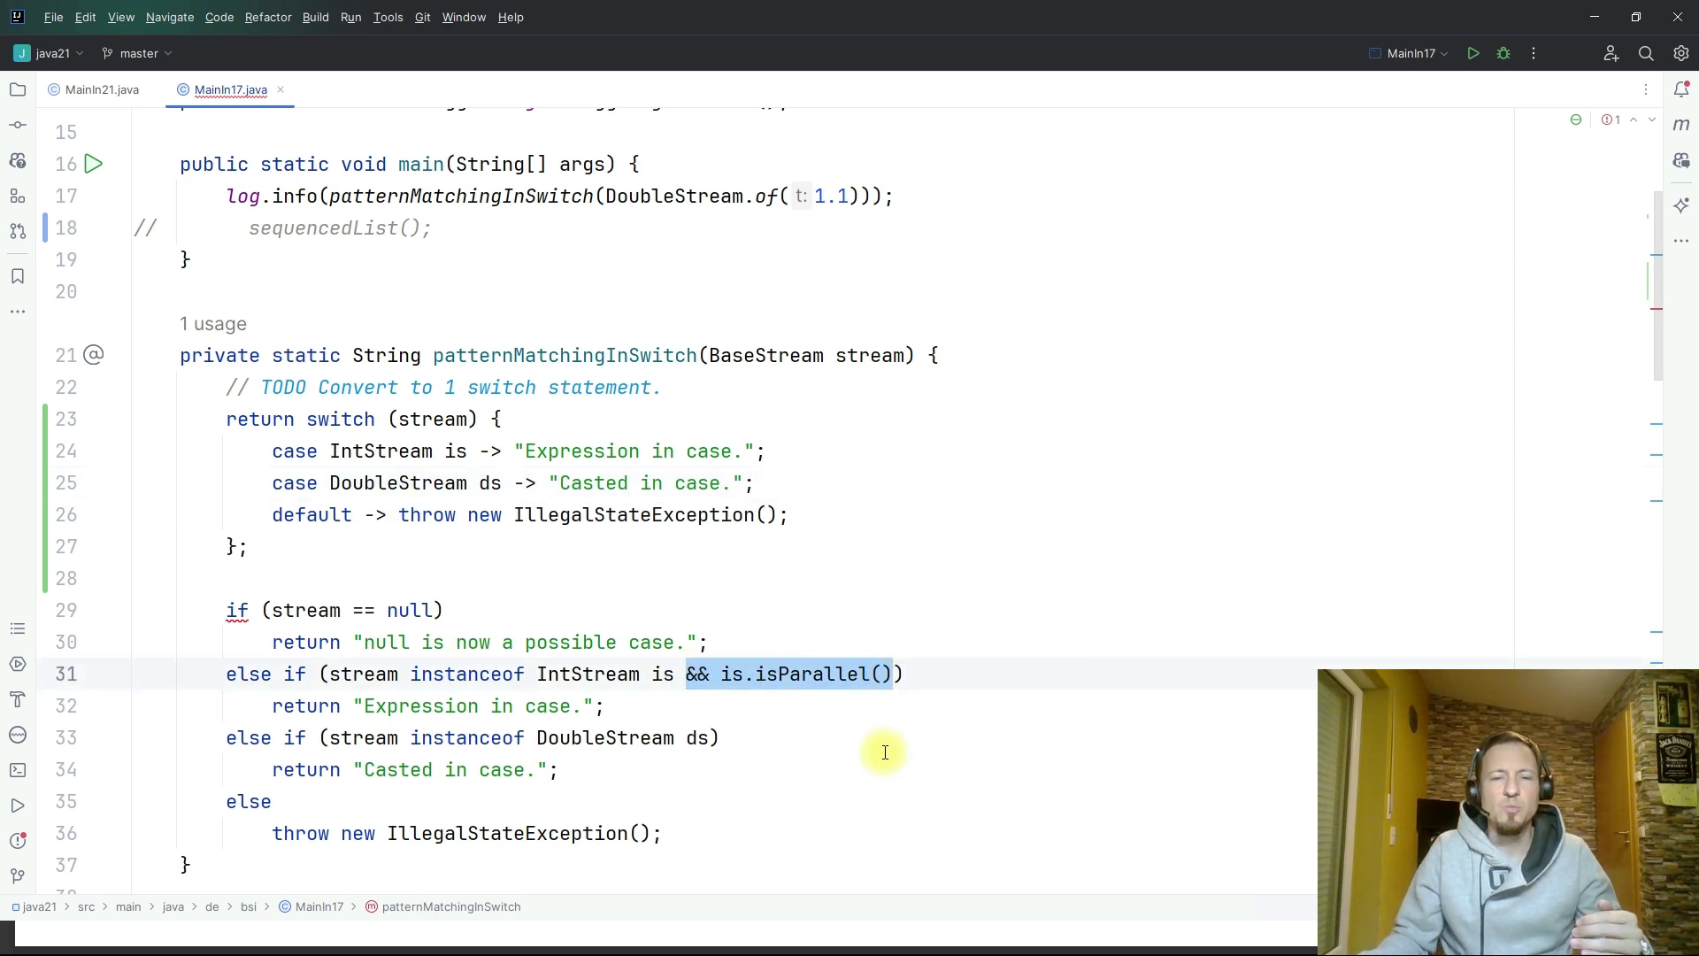
mouse_move(473, 455)
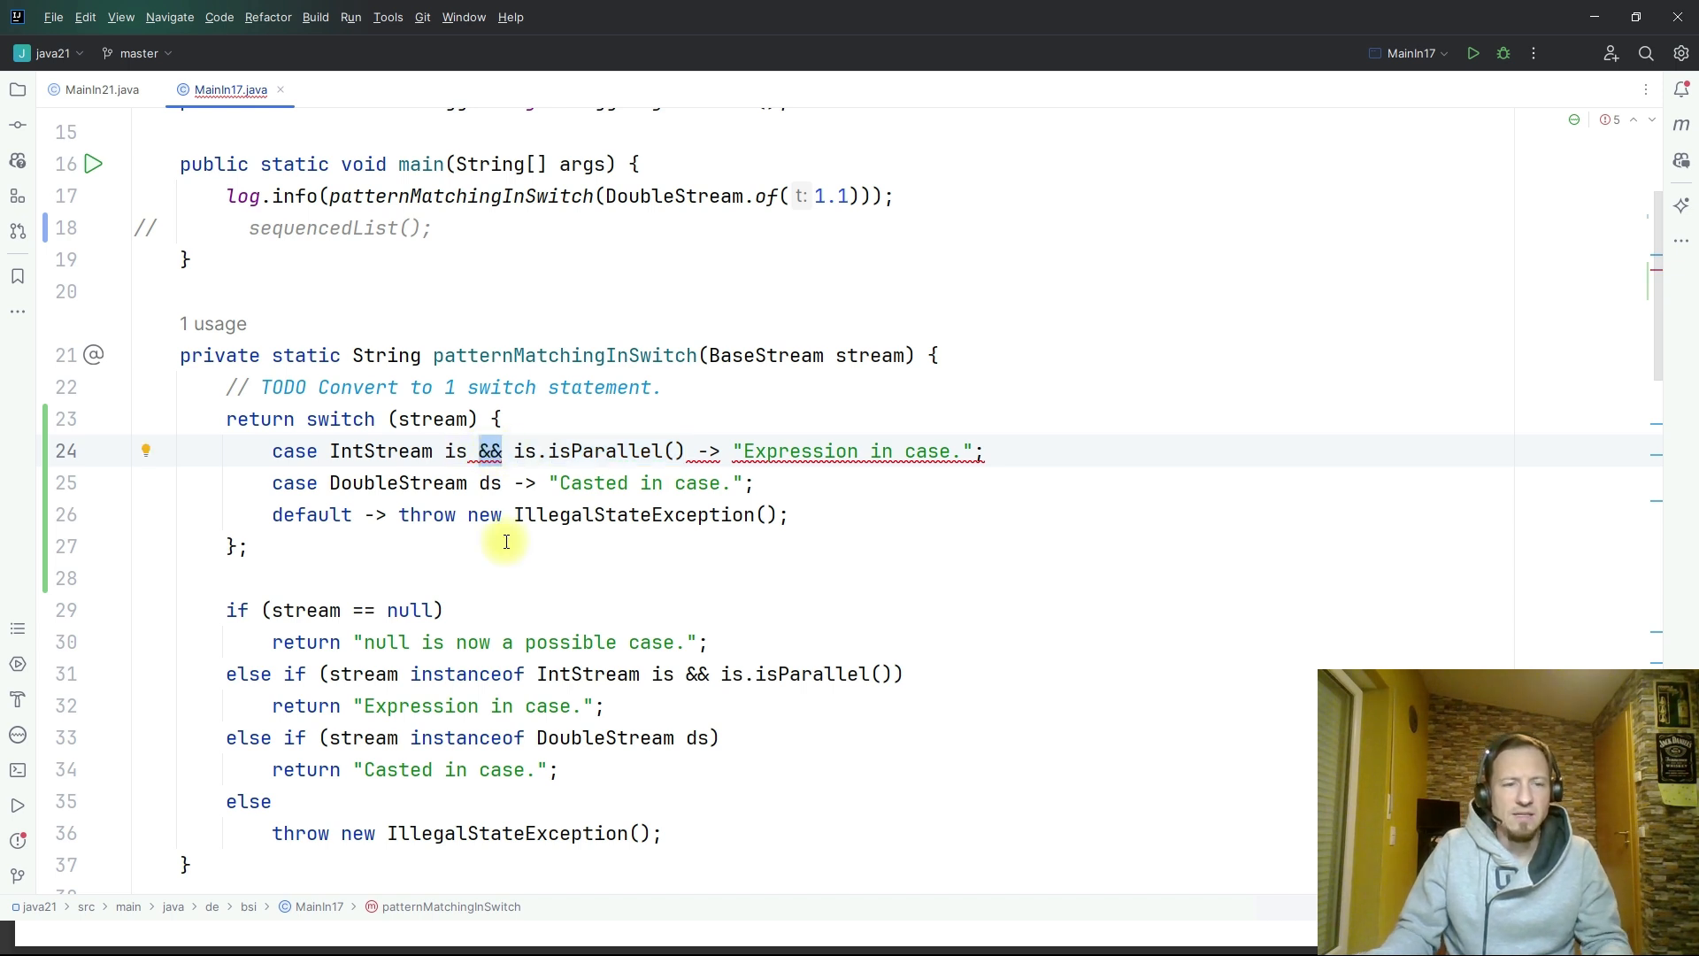
- Guard the IntStream case with when is.isParallel()
type("when")
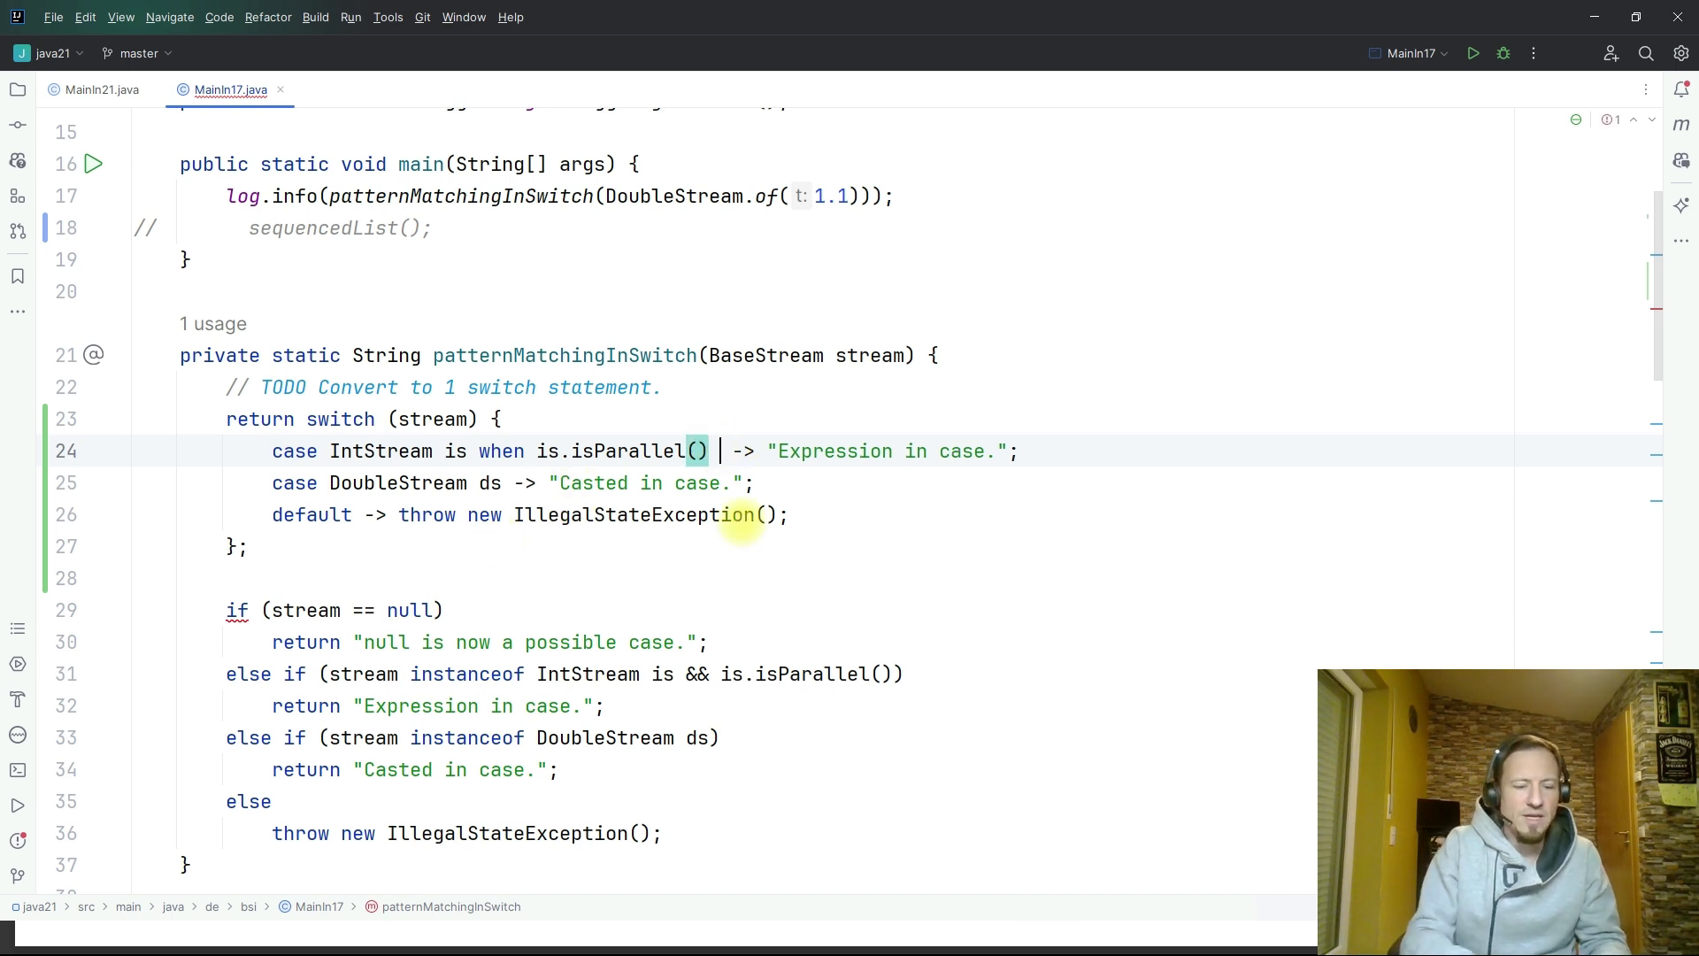
type("&& is")
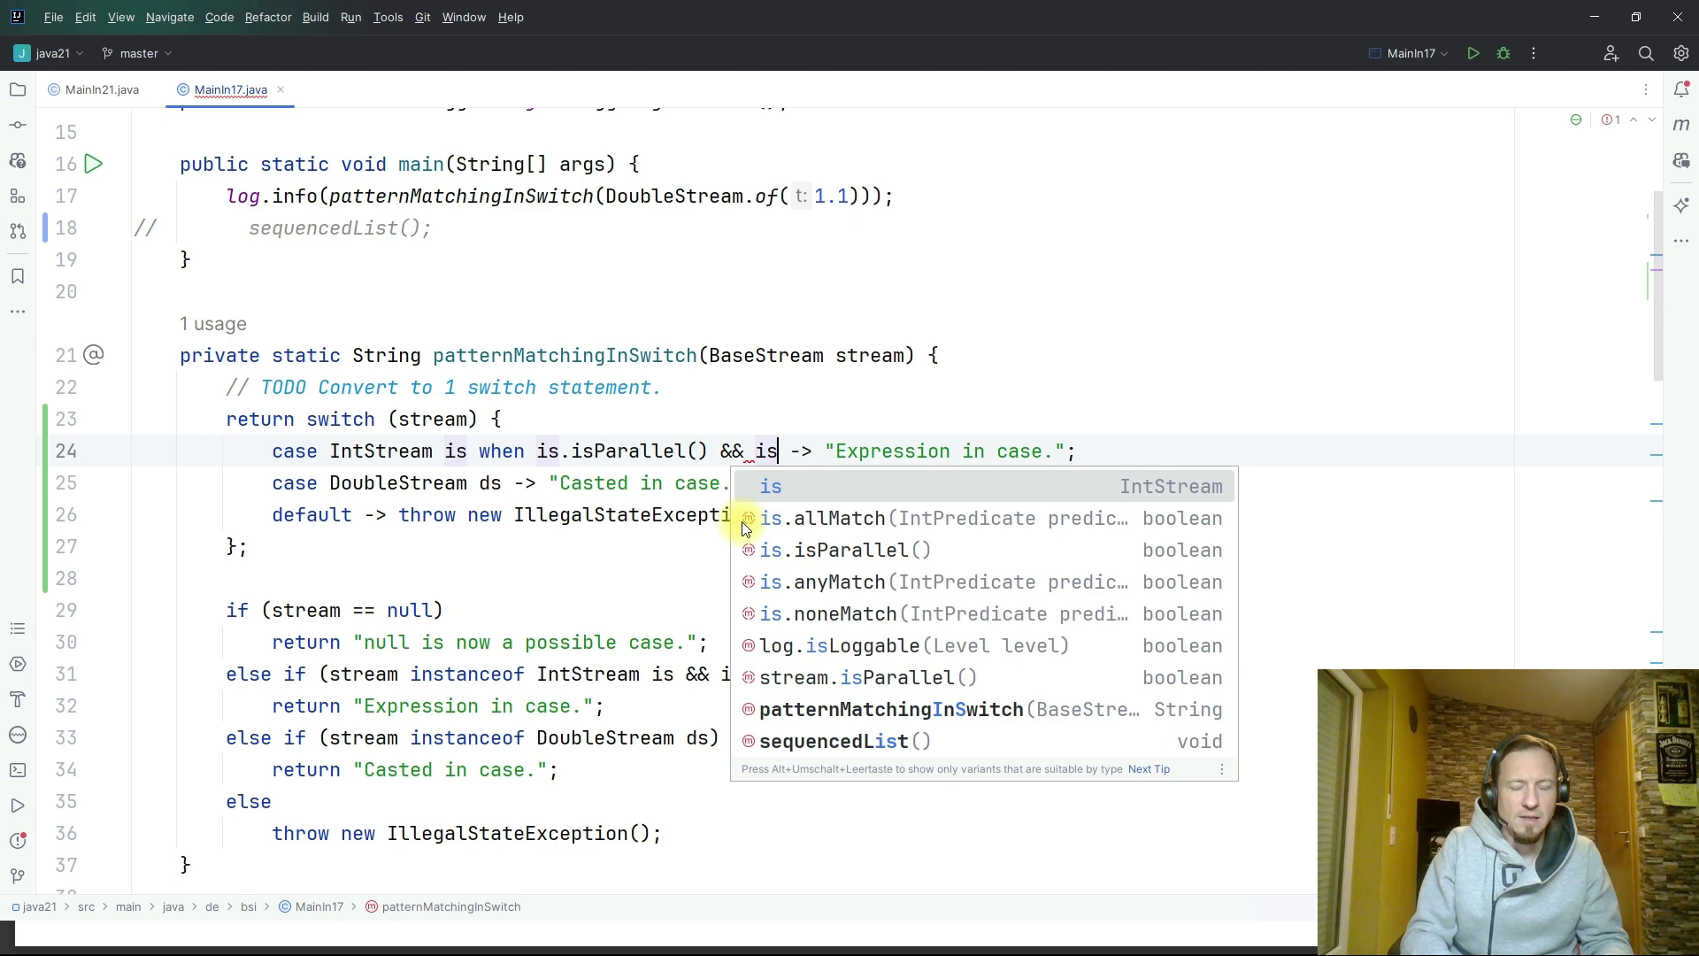
left_click(836, 582)
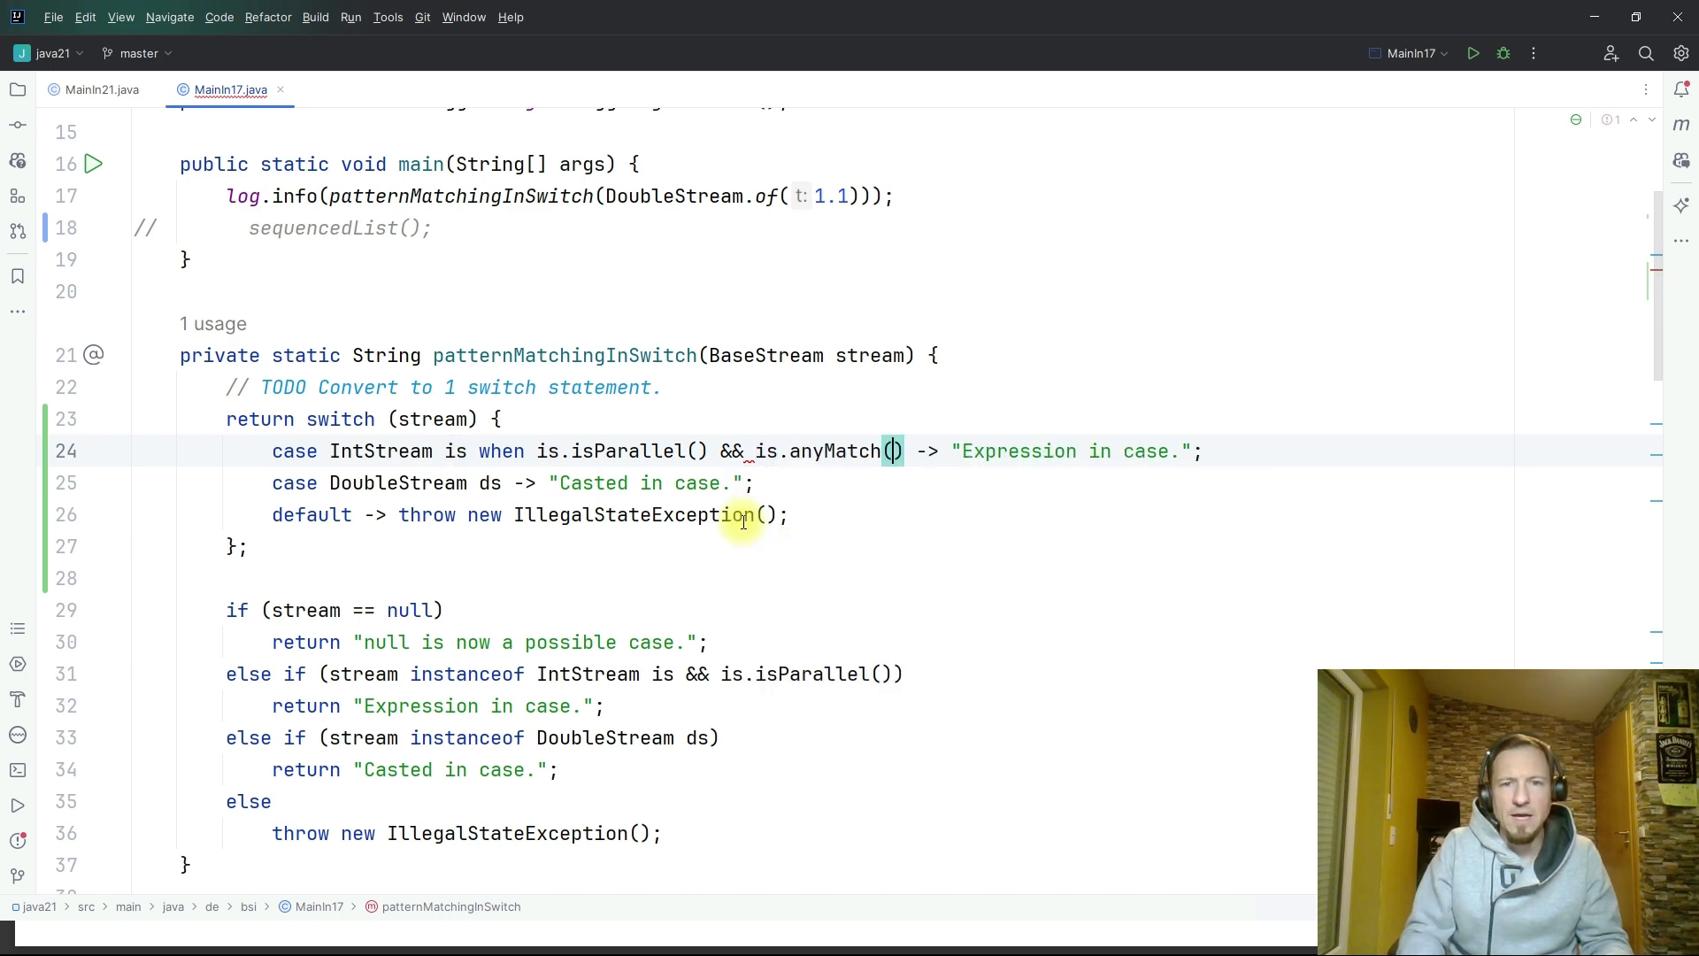
type("null")
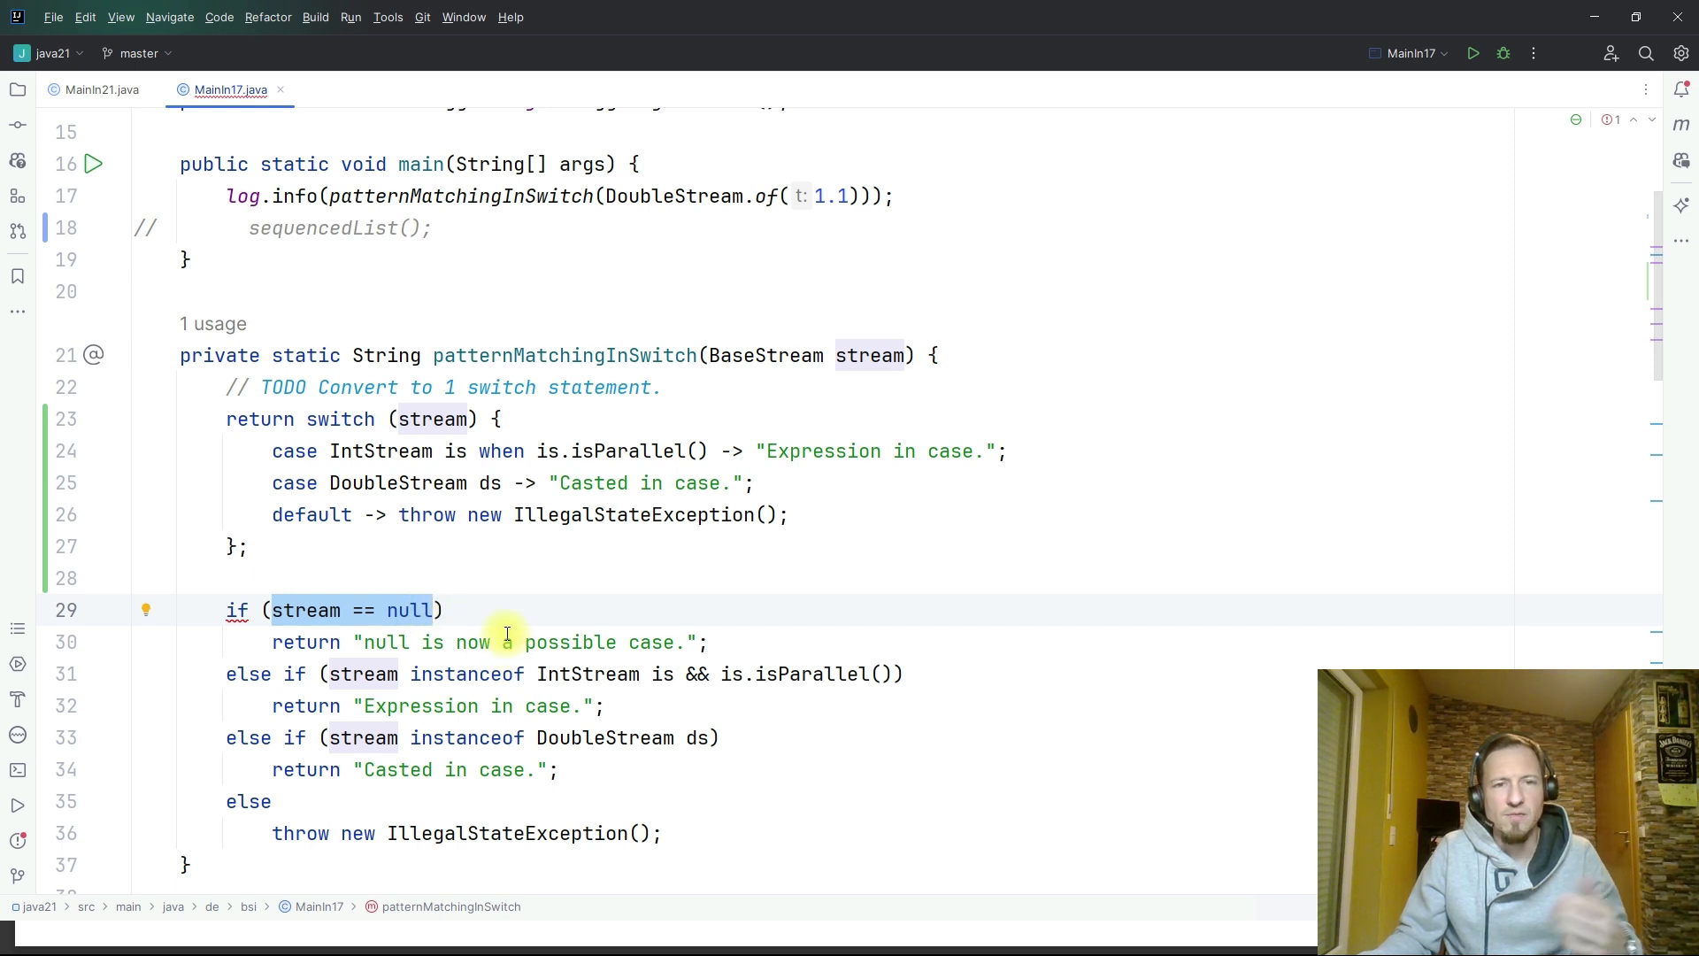
mouse_move(597, 431)
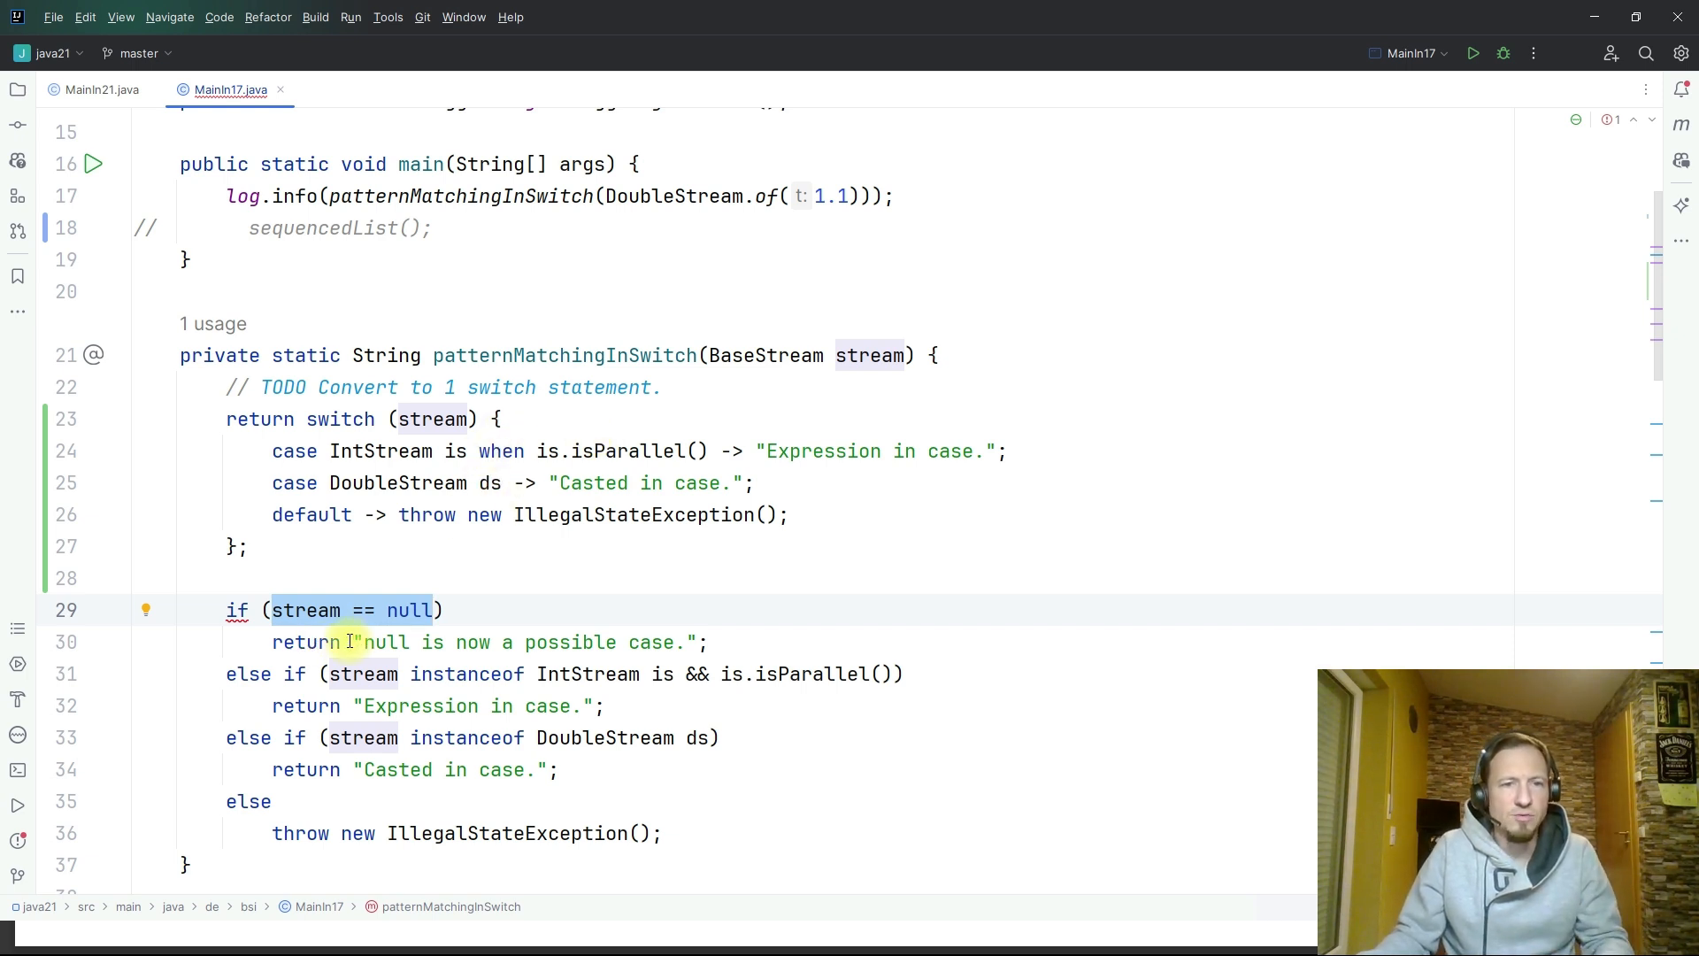
- Add case null -> "null is now a possible case." and delete the old if-else block
type("ca")
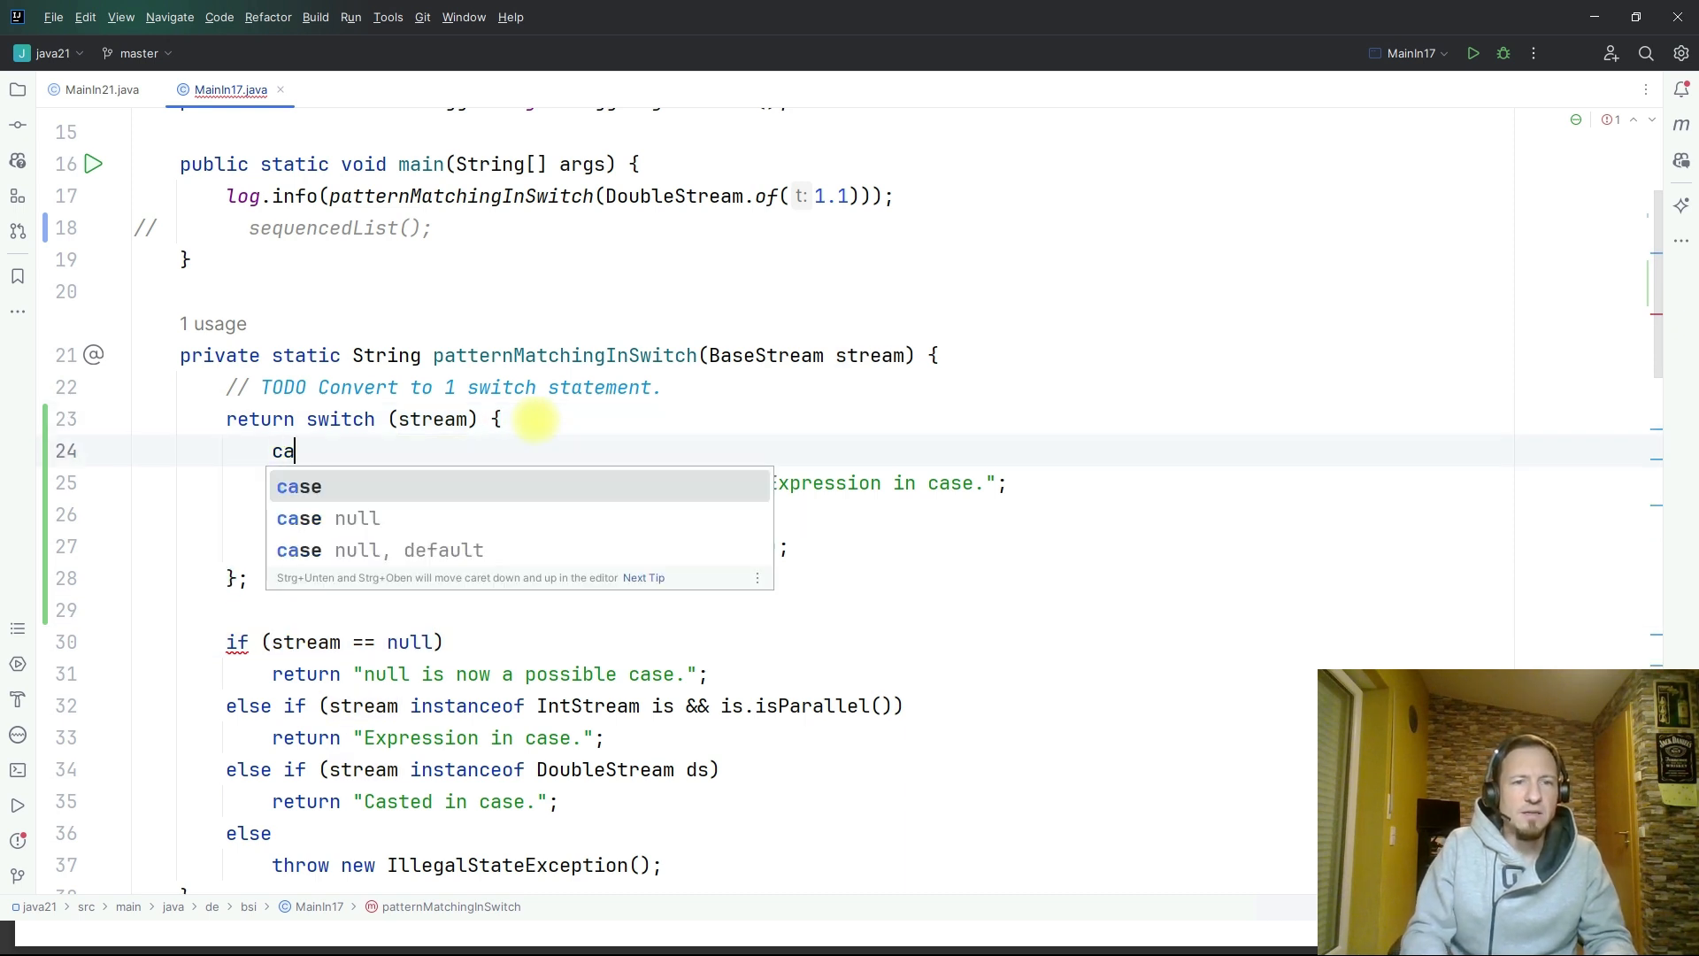
left_click(300, 518)
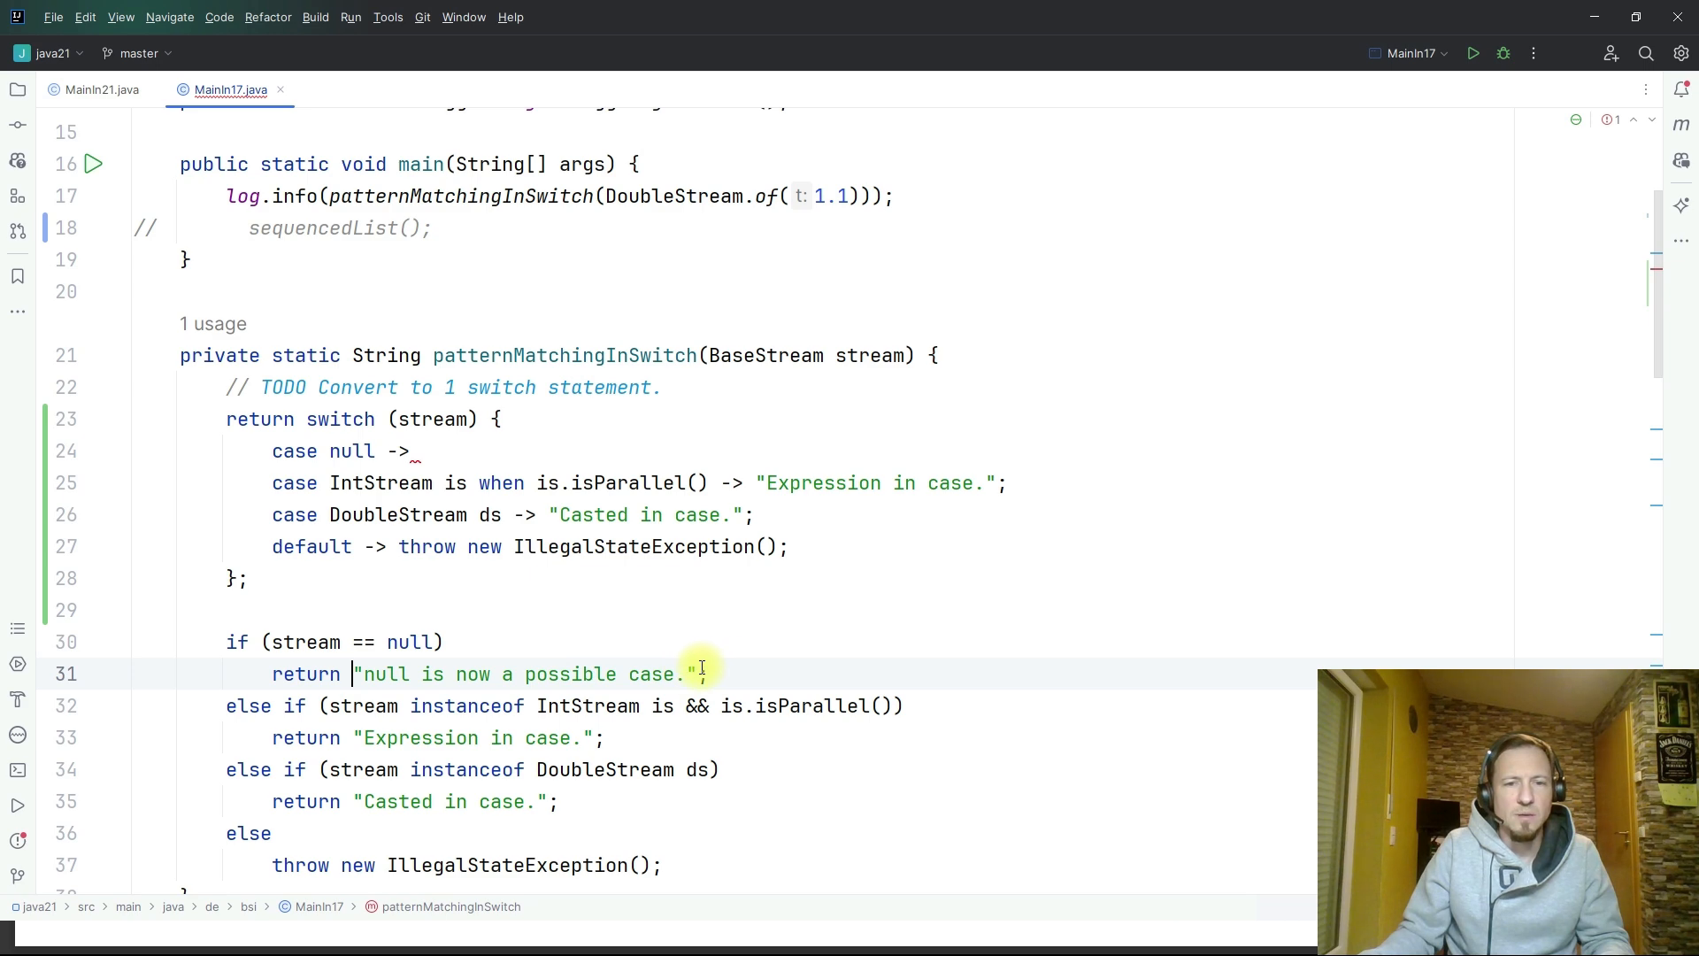
type("\"null is now a possible case.\";")
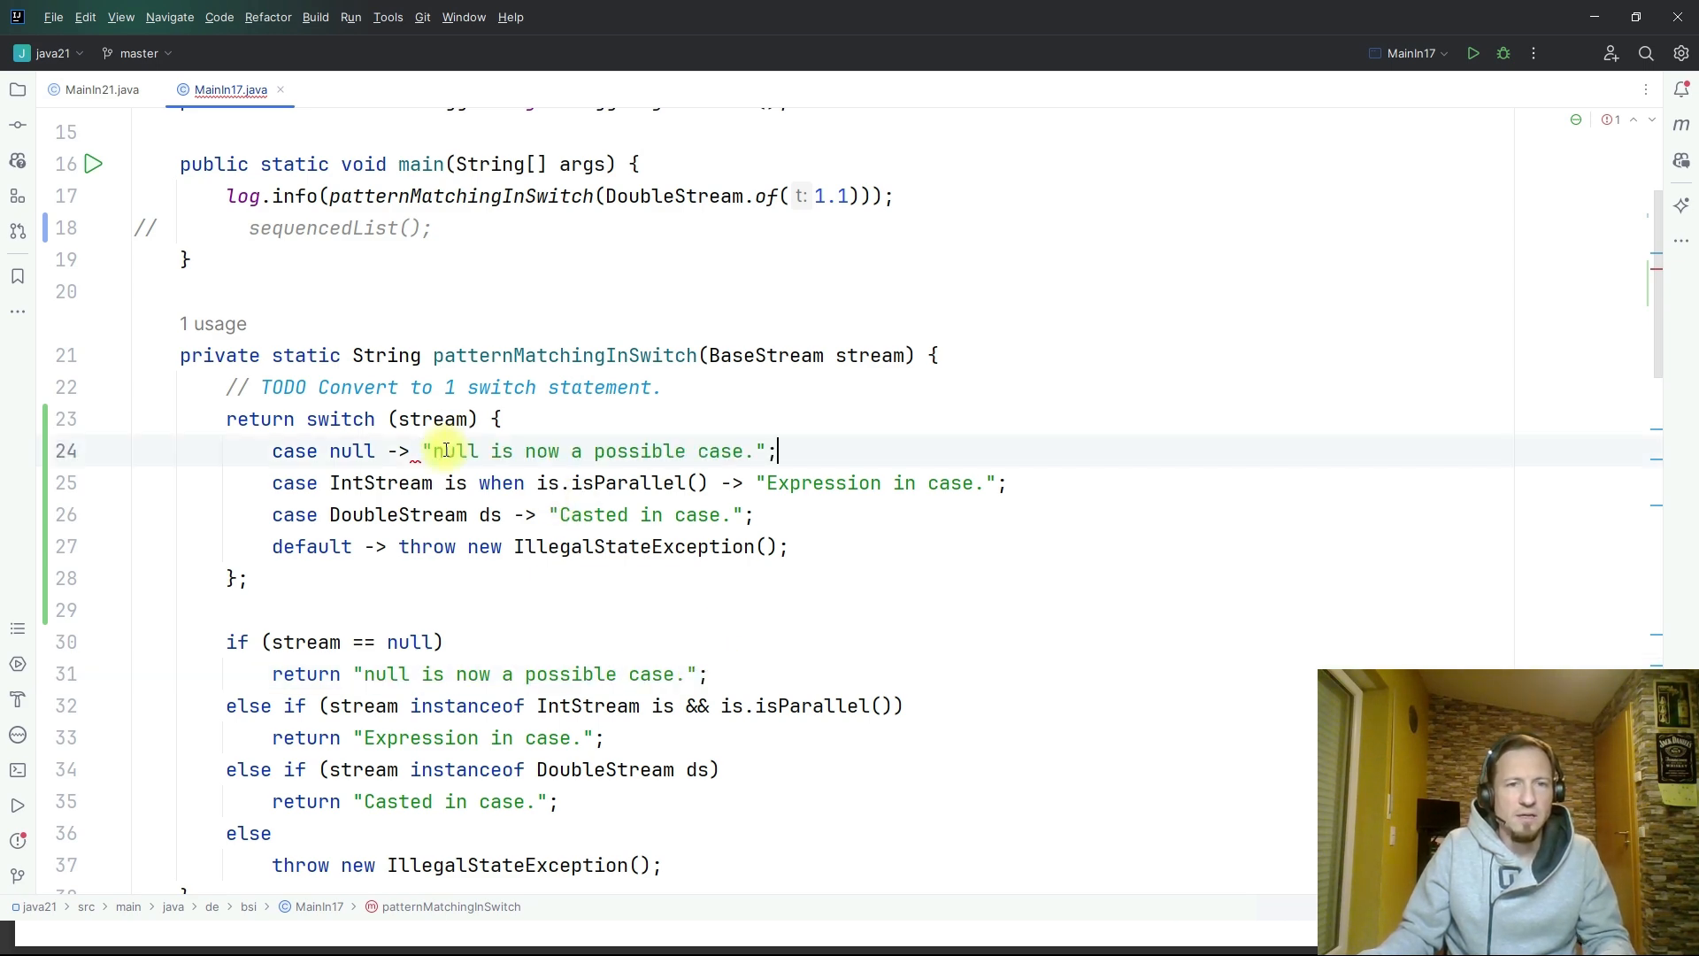
scroll("down", 3)
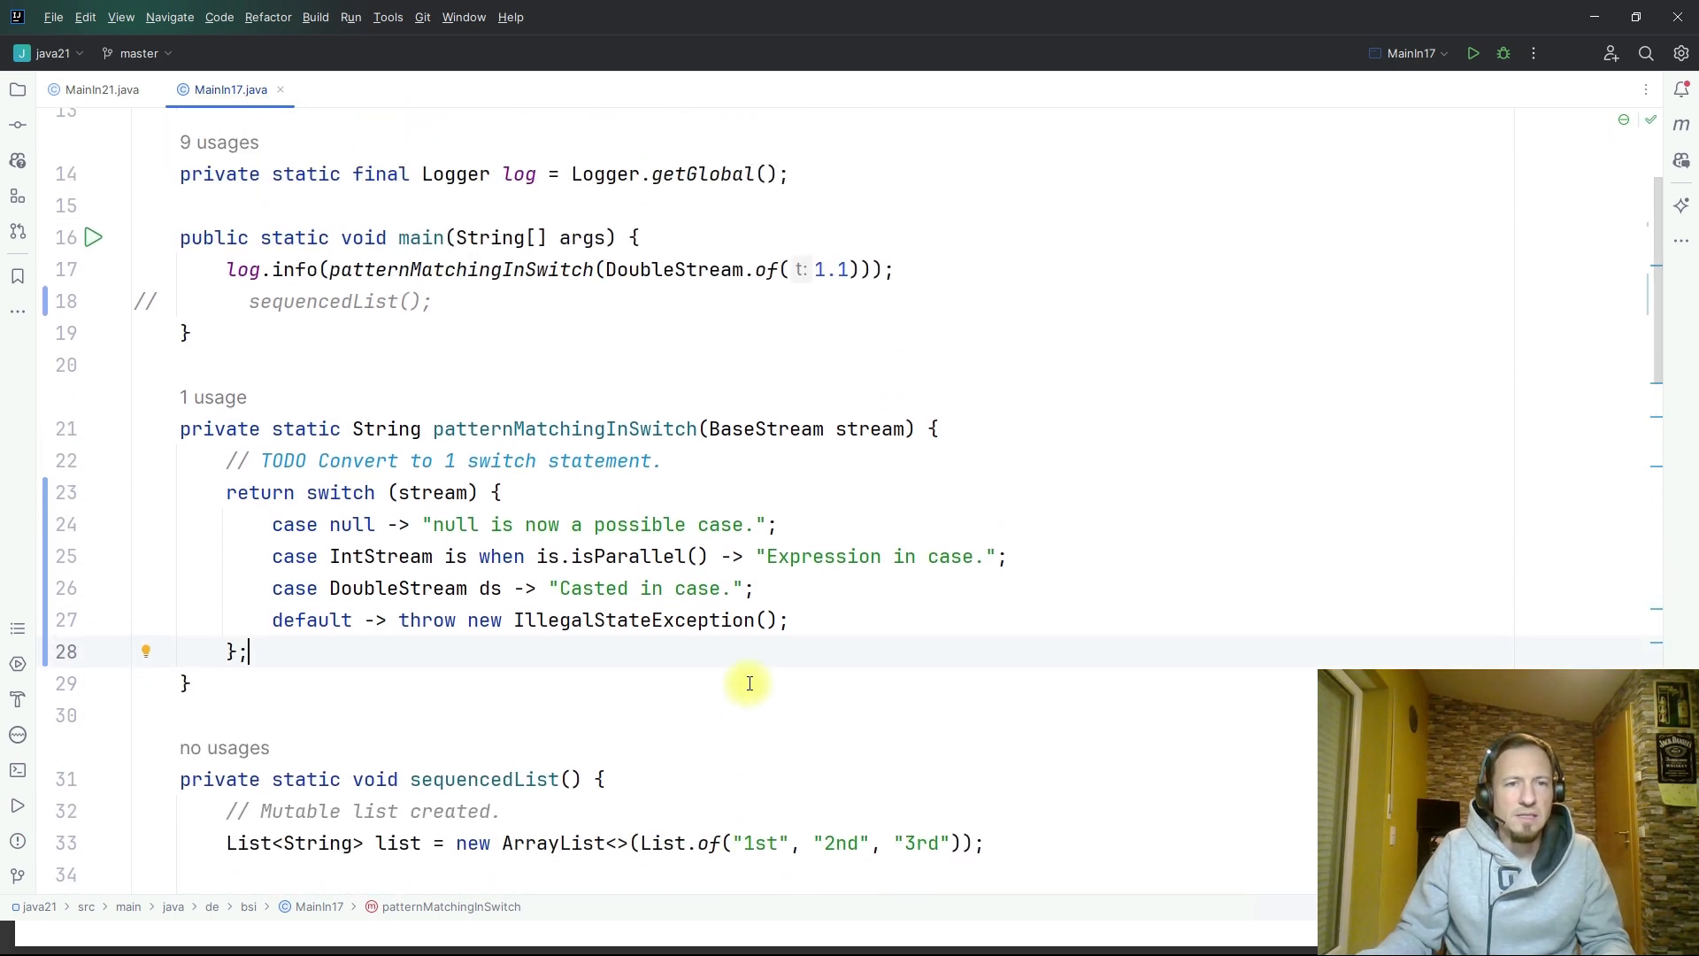
left_click(93, 237)
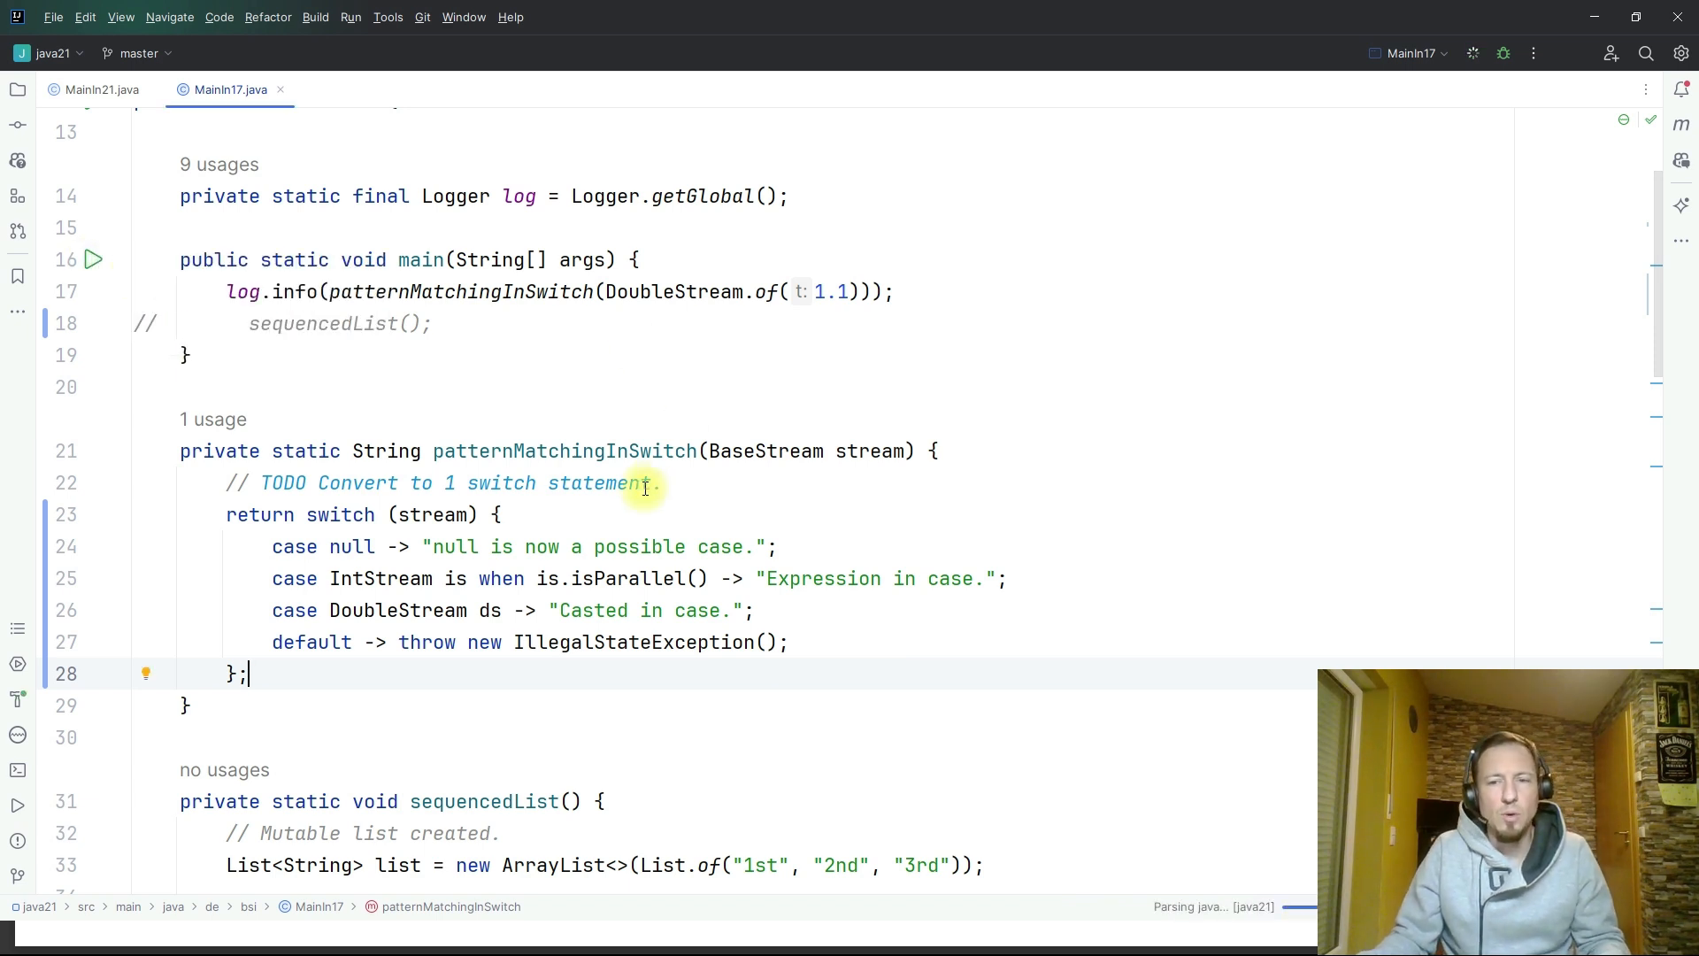
mouse_move(783, 585)
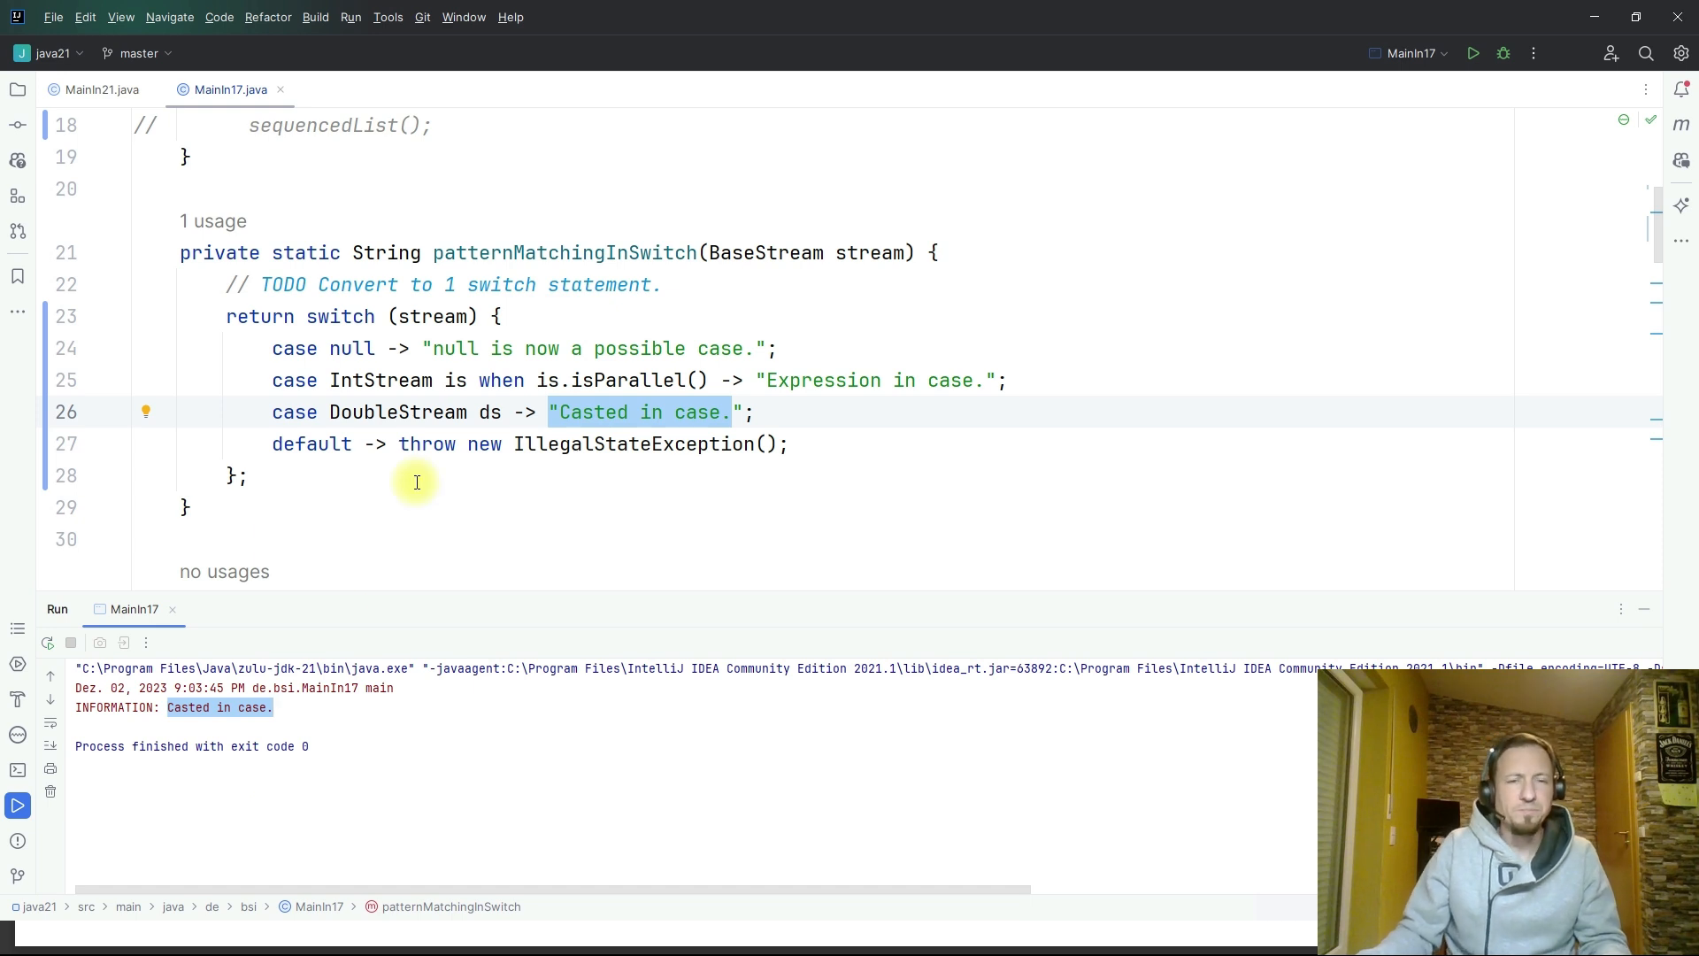
- Run Main17, check the "Casted in case." output, and scroll up to sequencedList
scroll("up", 3)
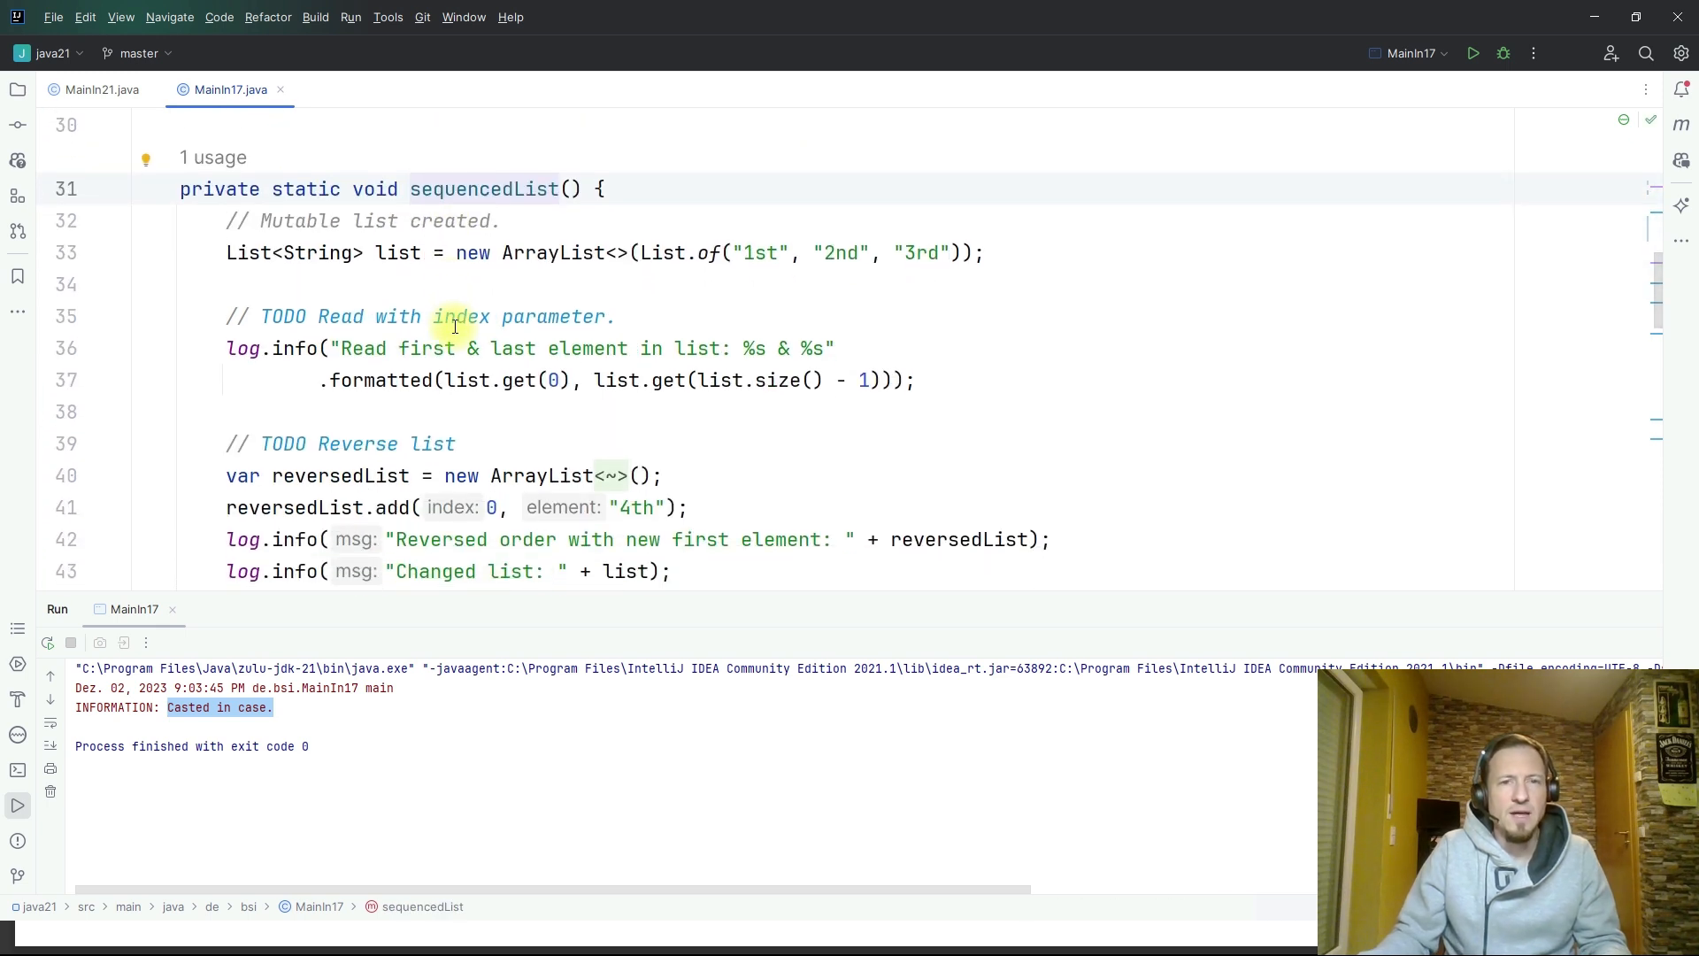
mouse_move(501, 303)
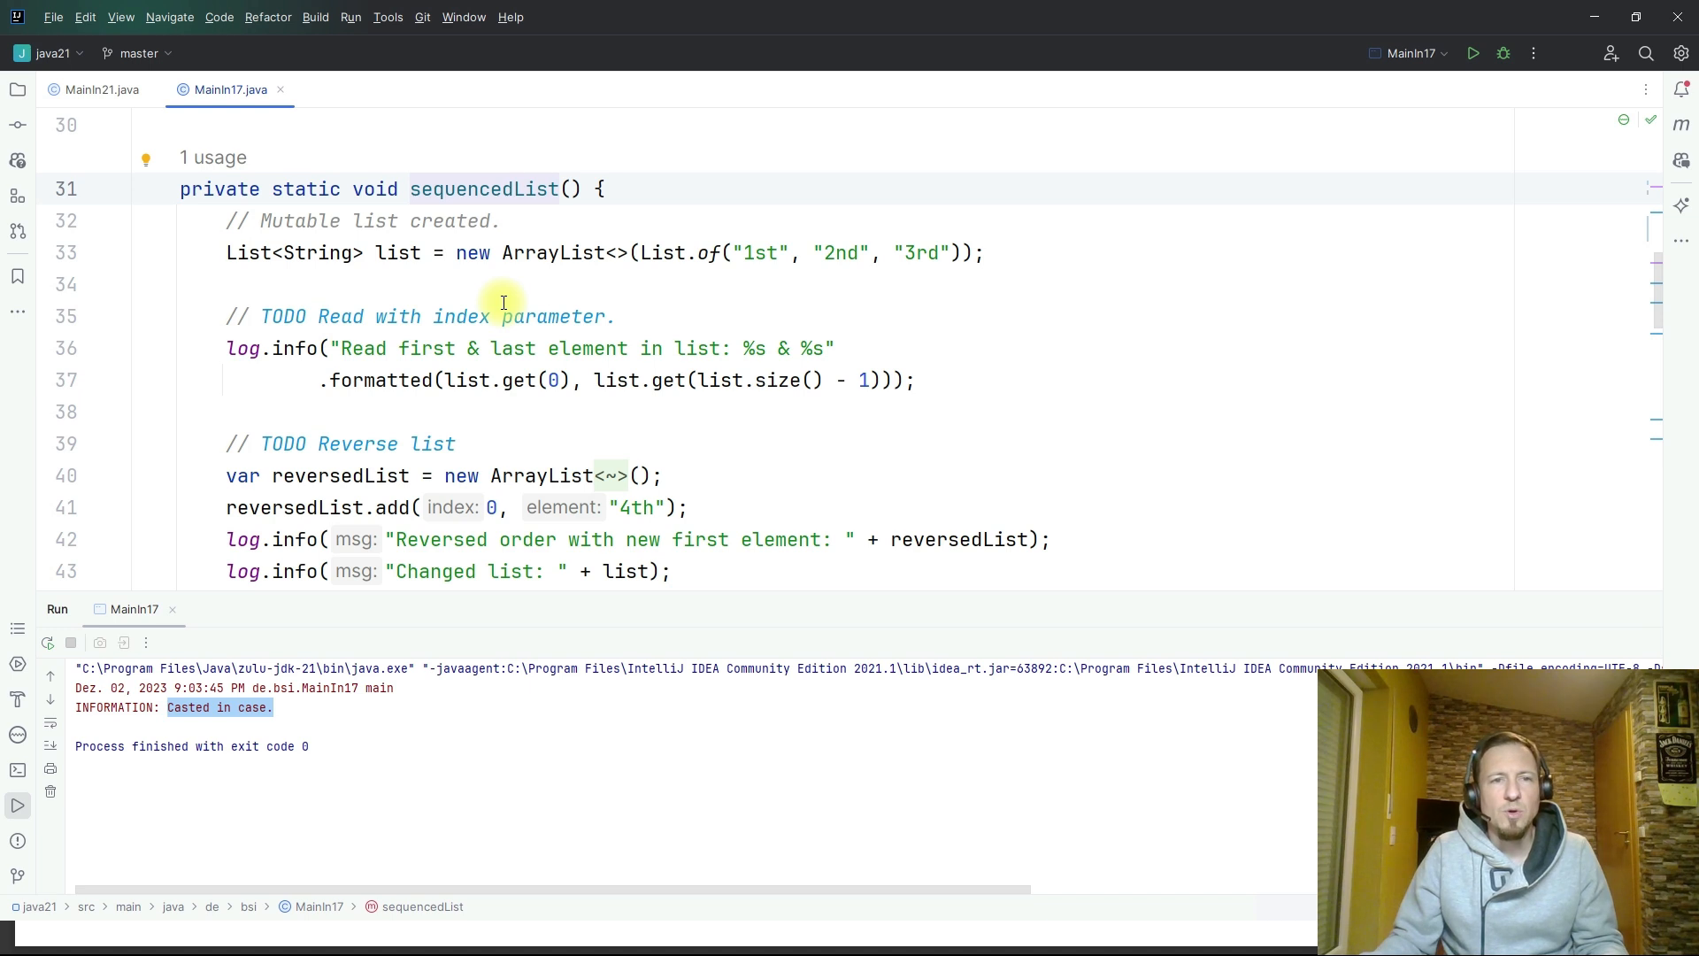
mouse_move(501, 267)
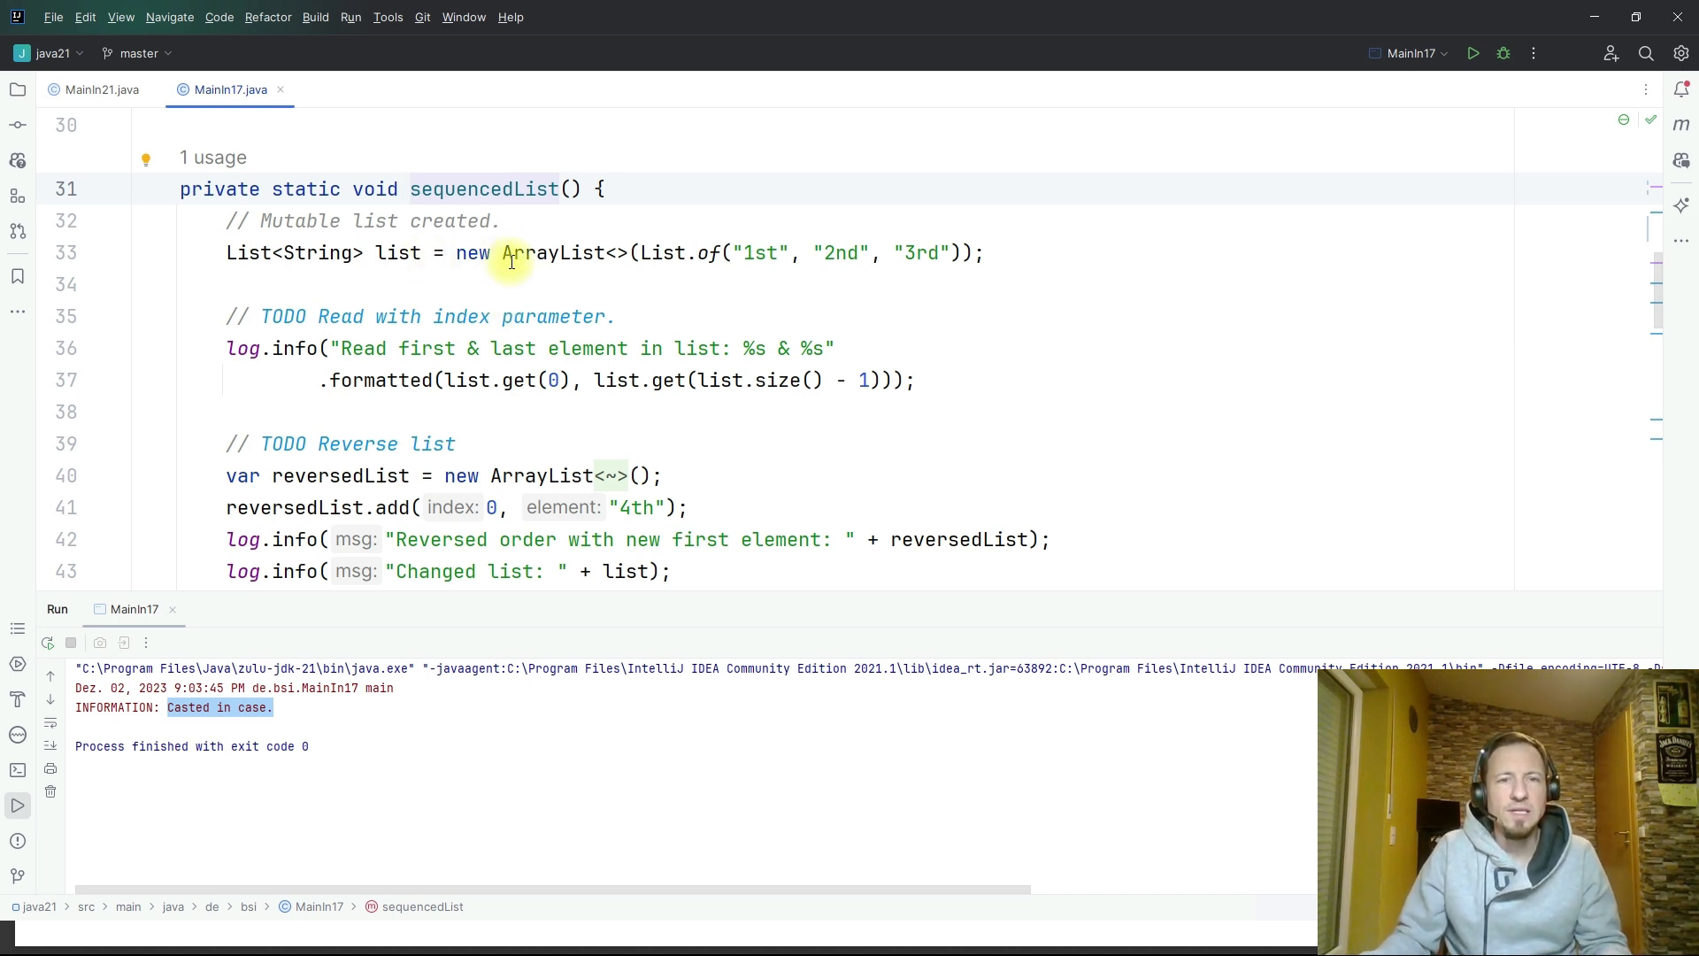
double_click(552, 252)
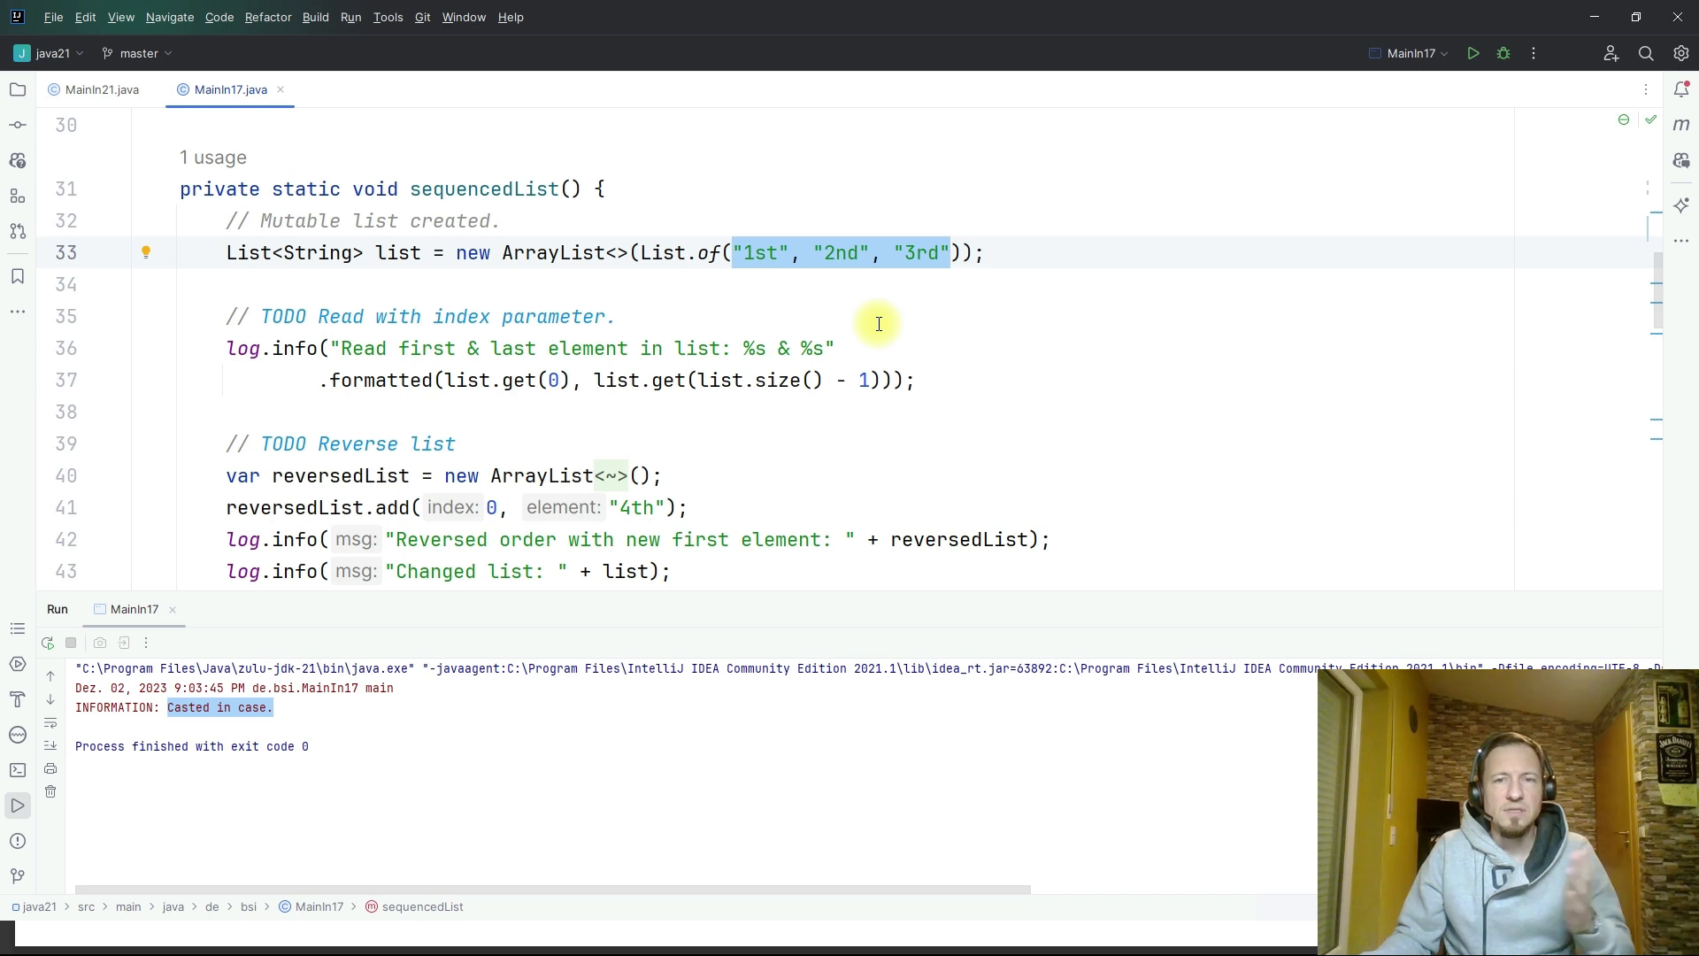
mouse_move(575, 296)
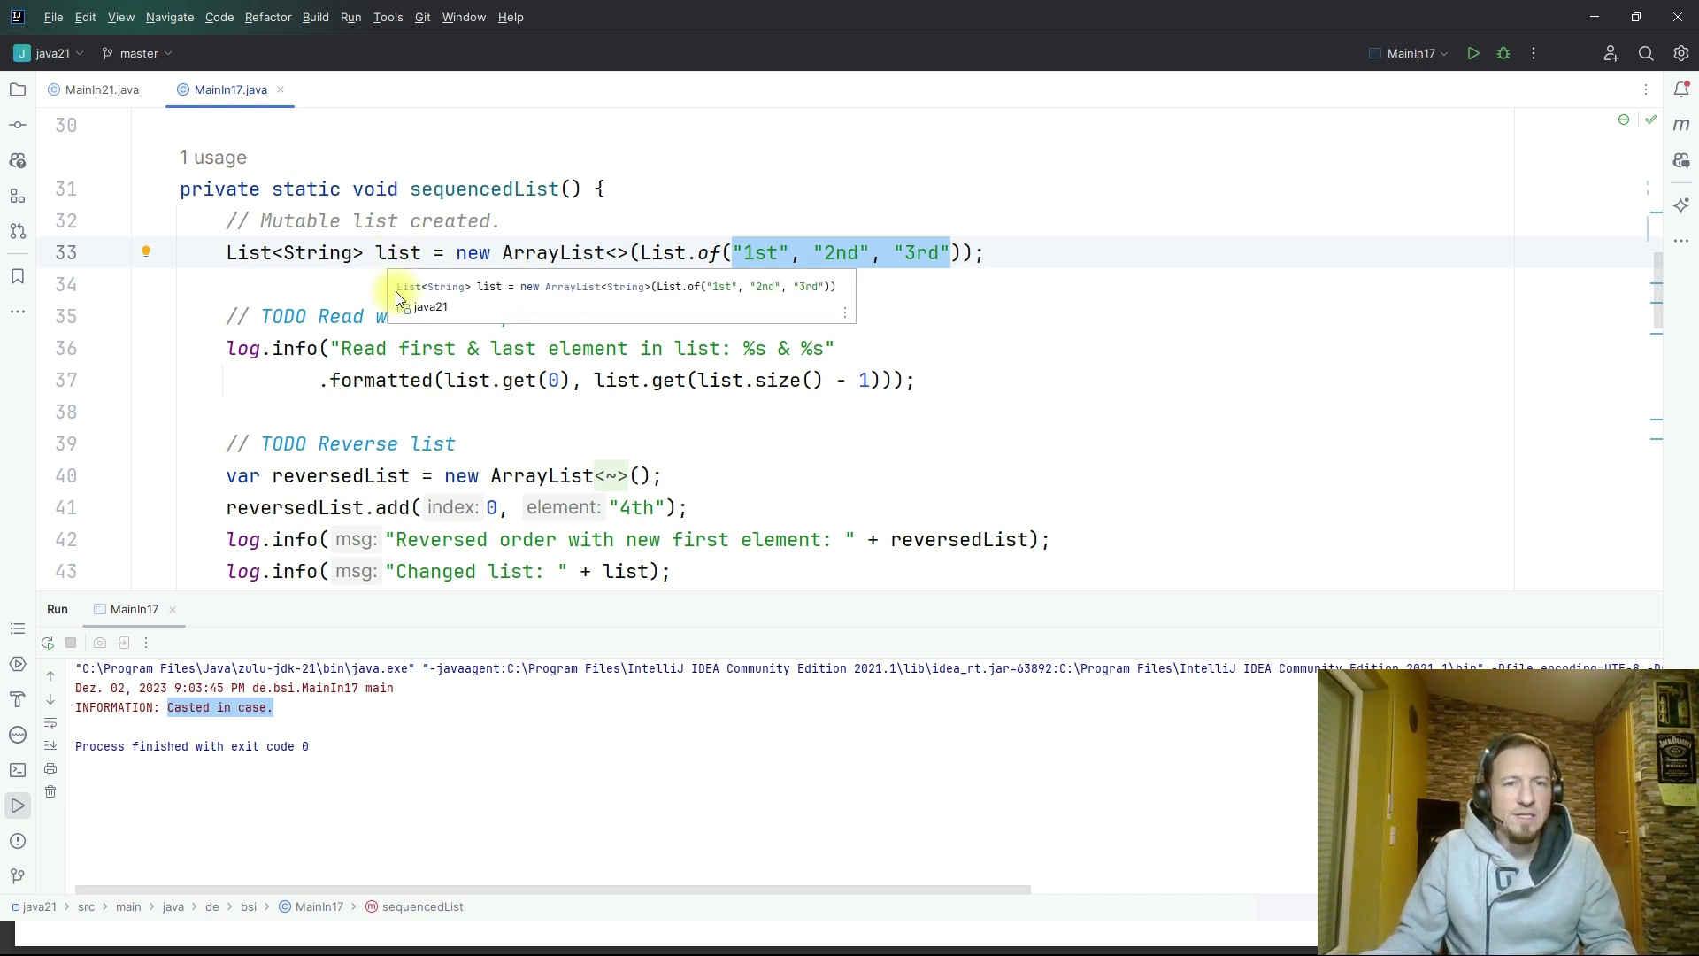
left_click(736, 379)
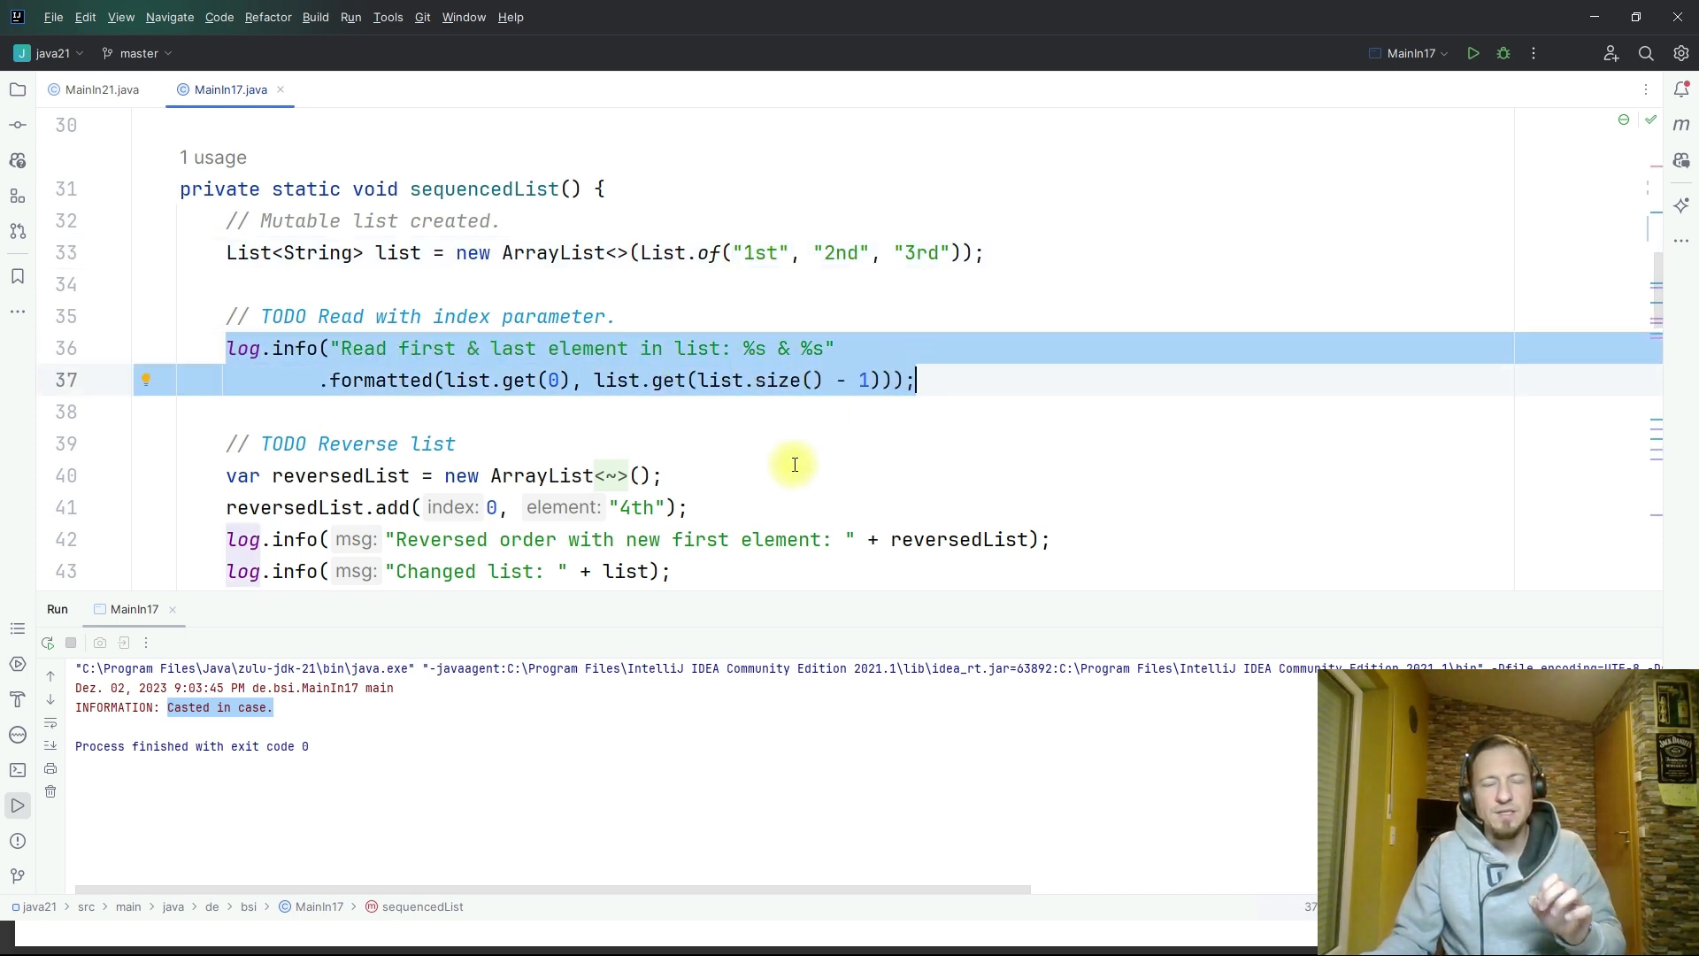
left_click(775, 252)
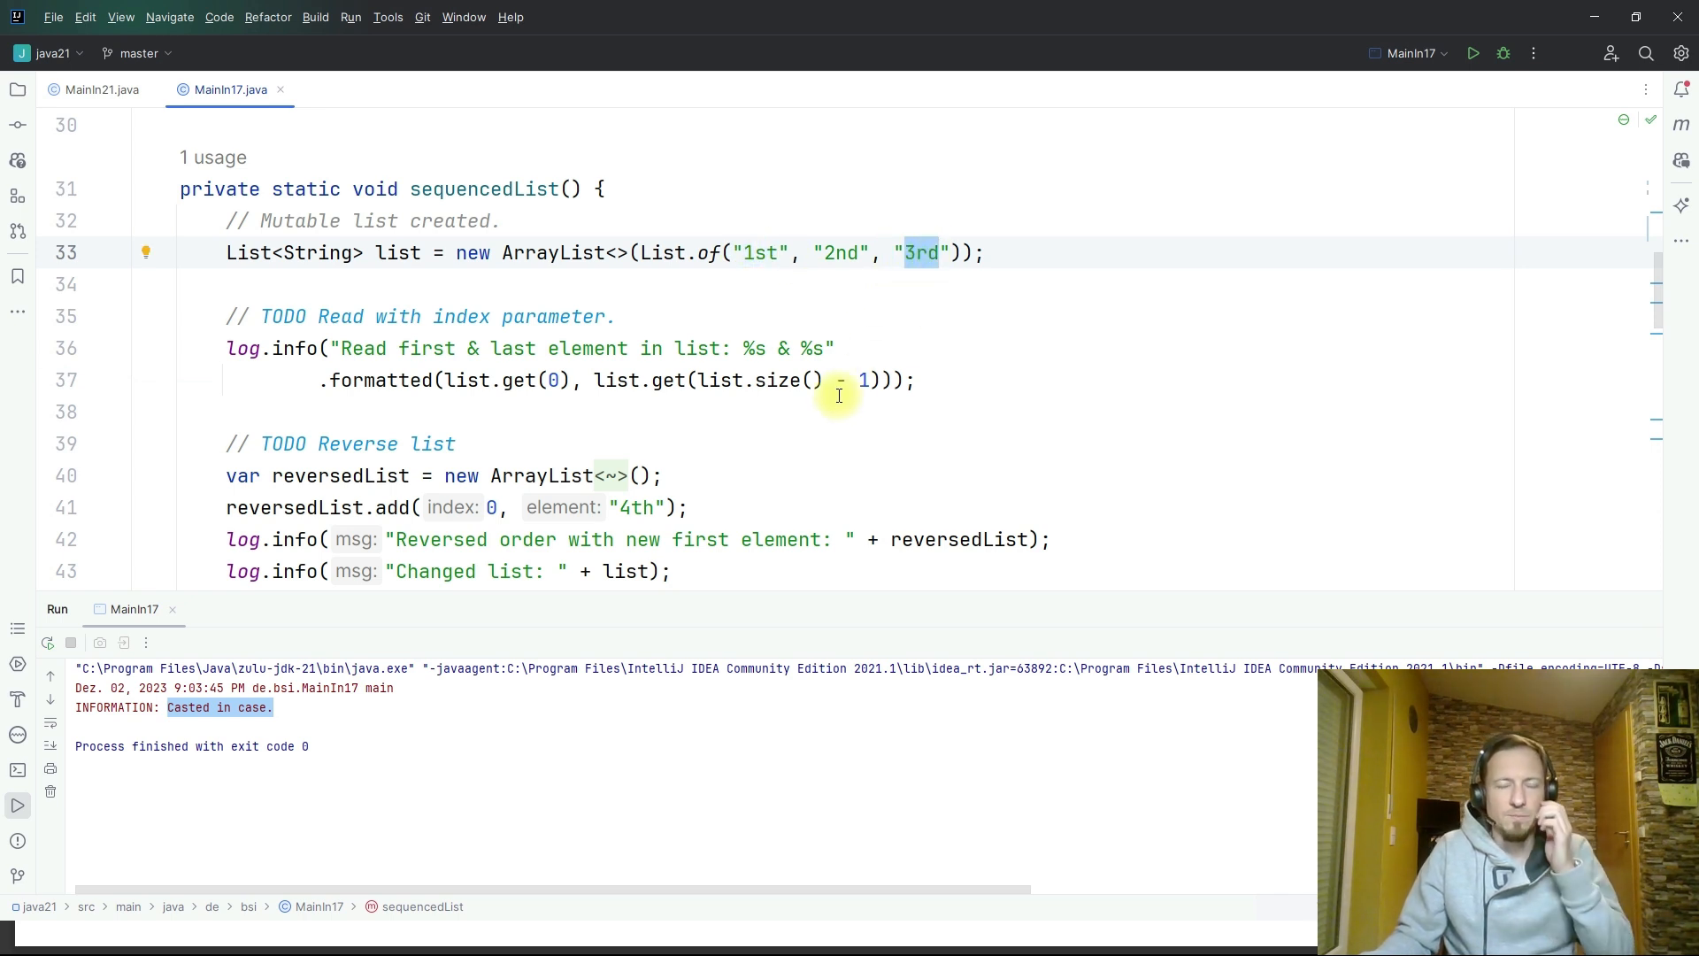
mouse_move(455, 390)
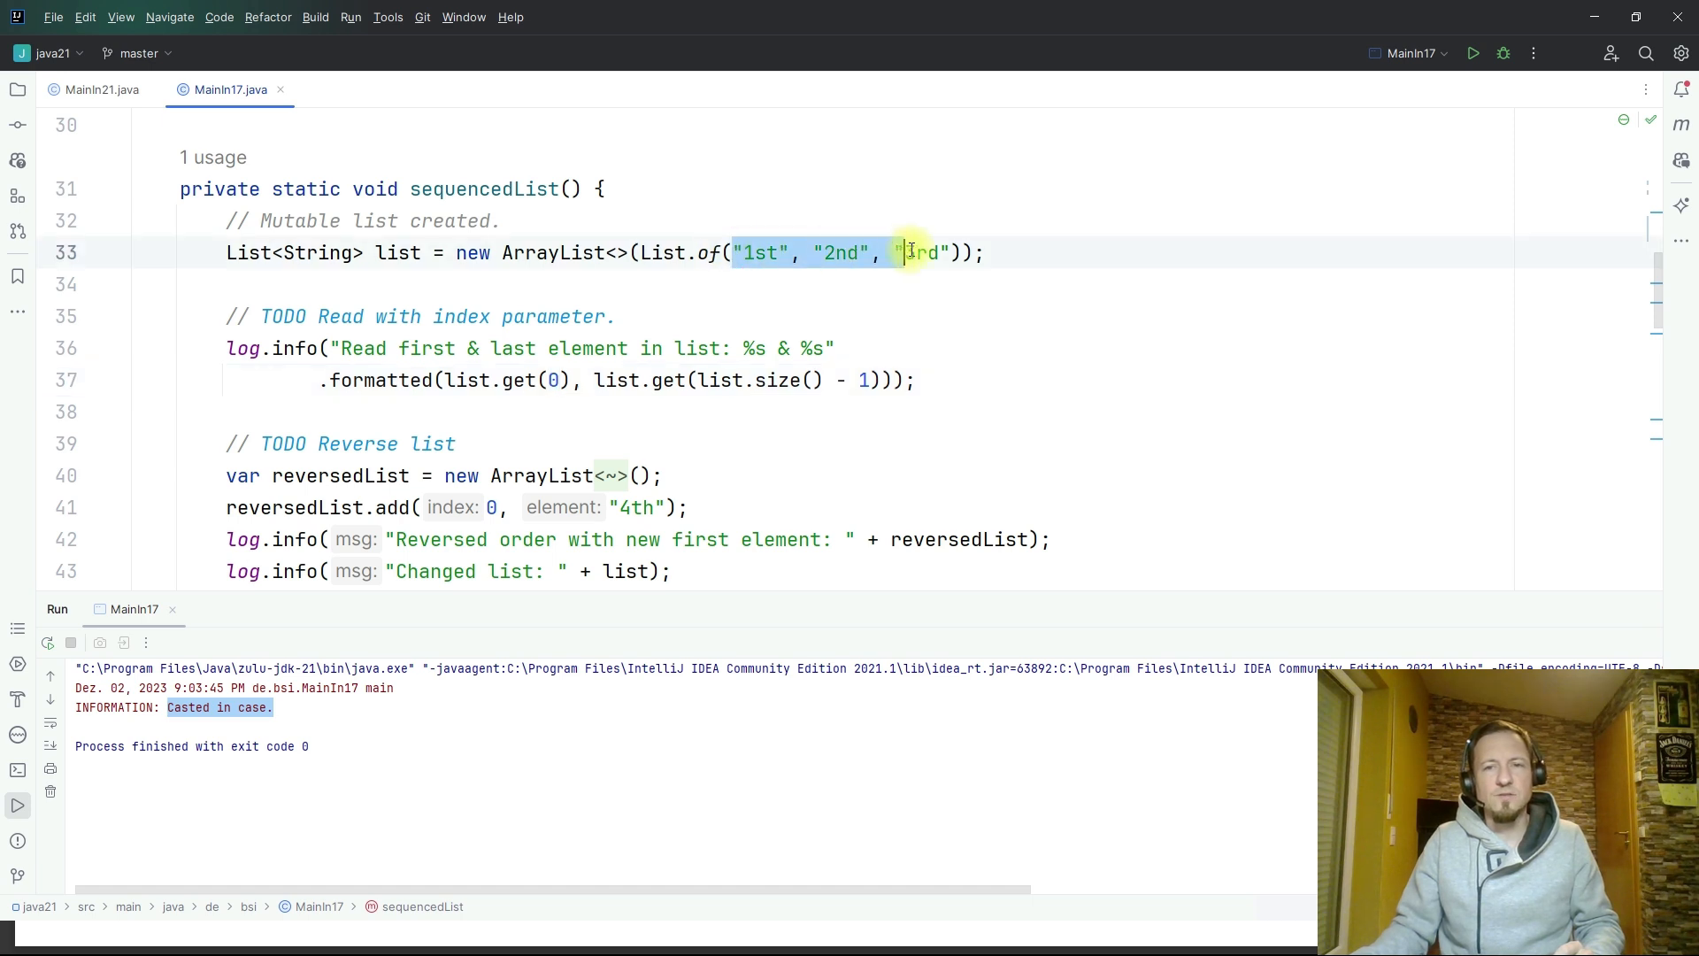
type("3rd")
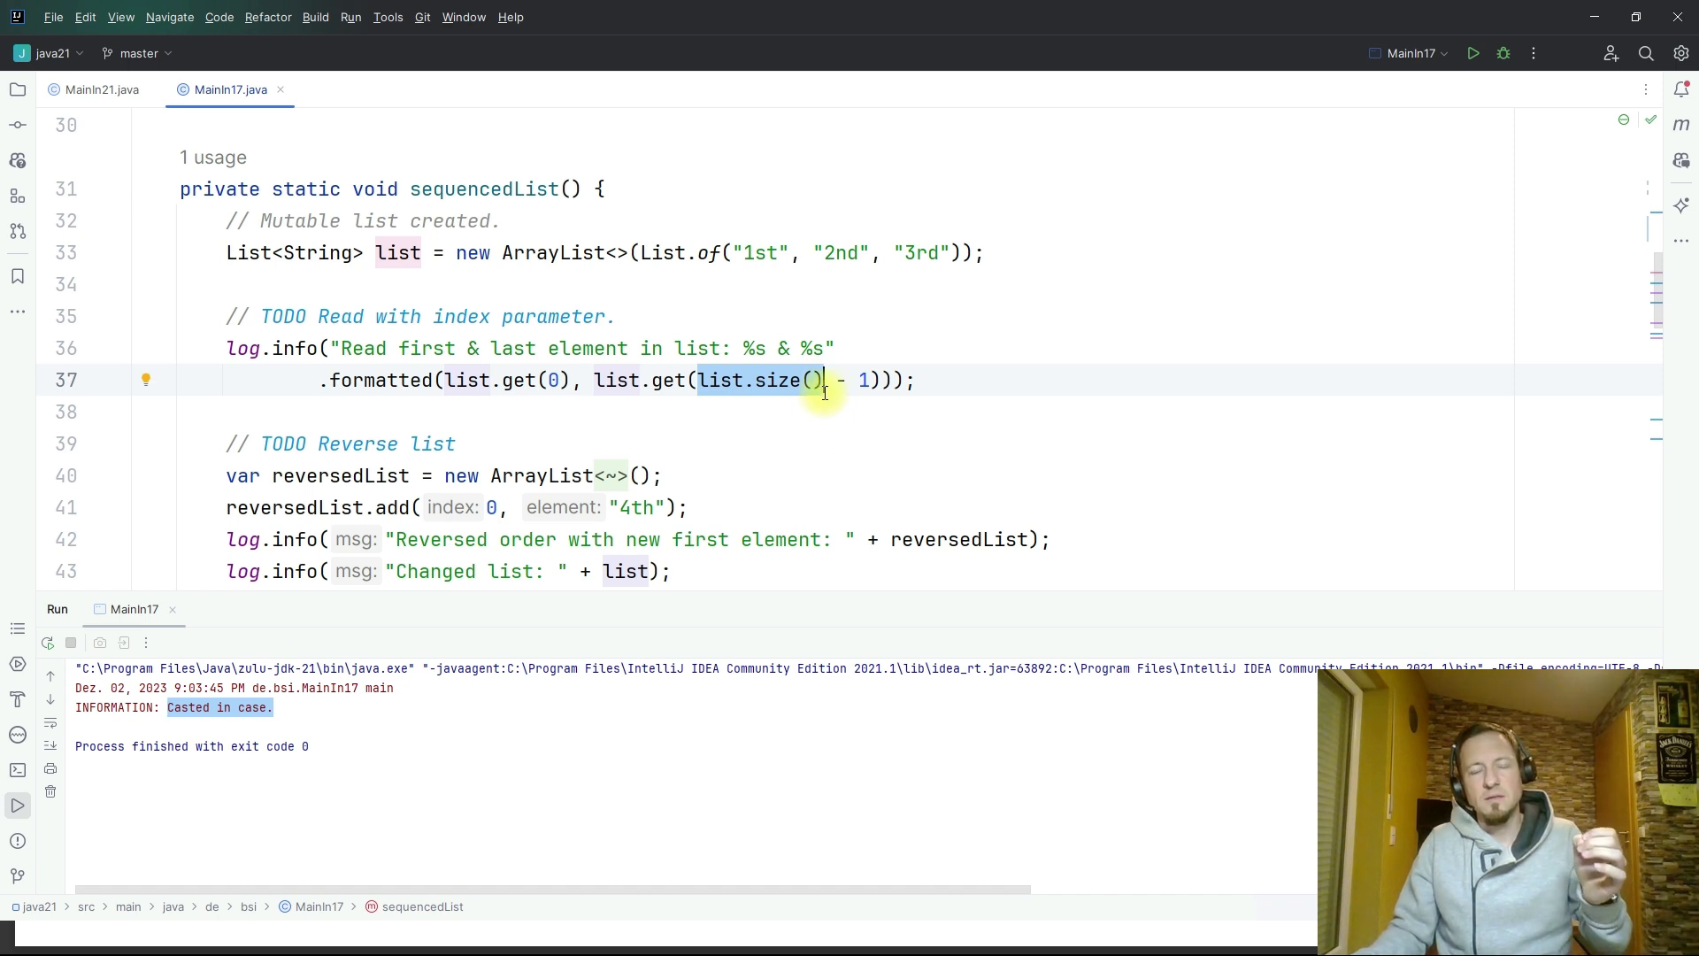
mouse_move(824, 381)
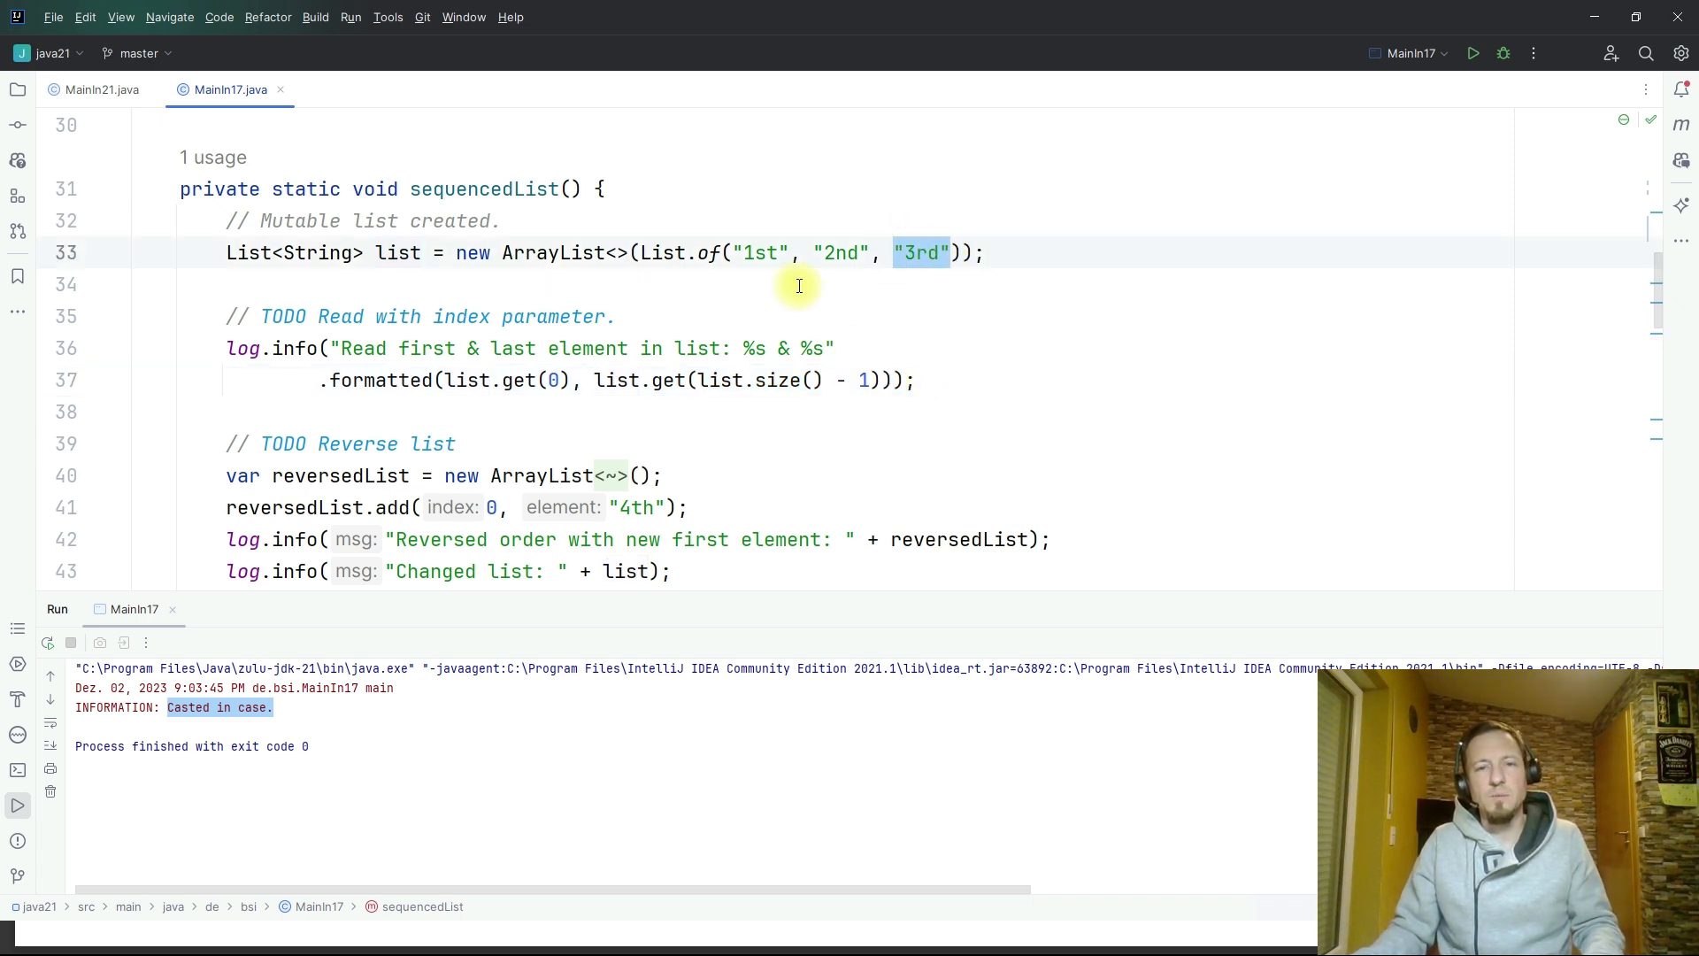
left_click(843, 252)
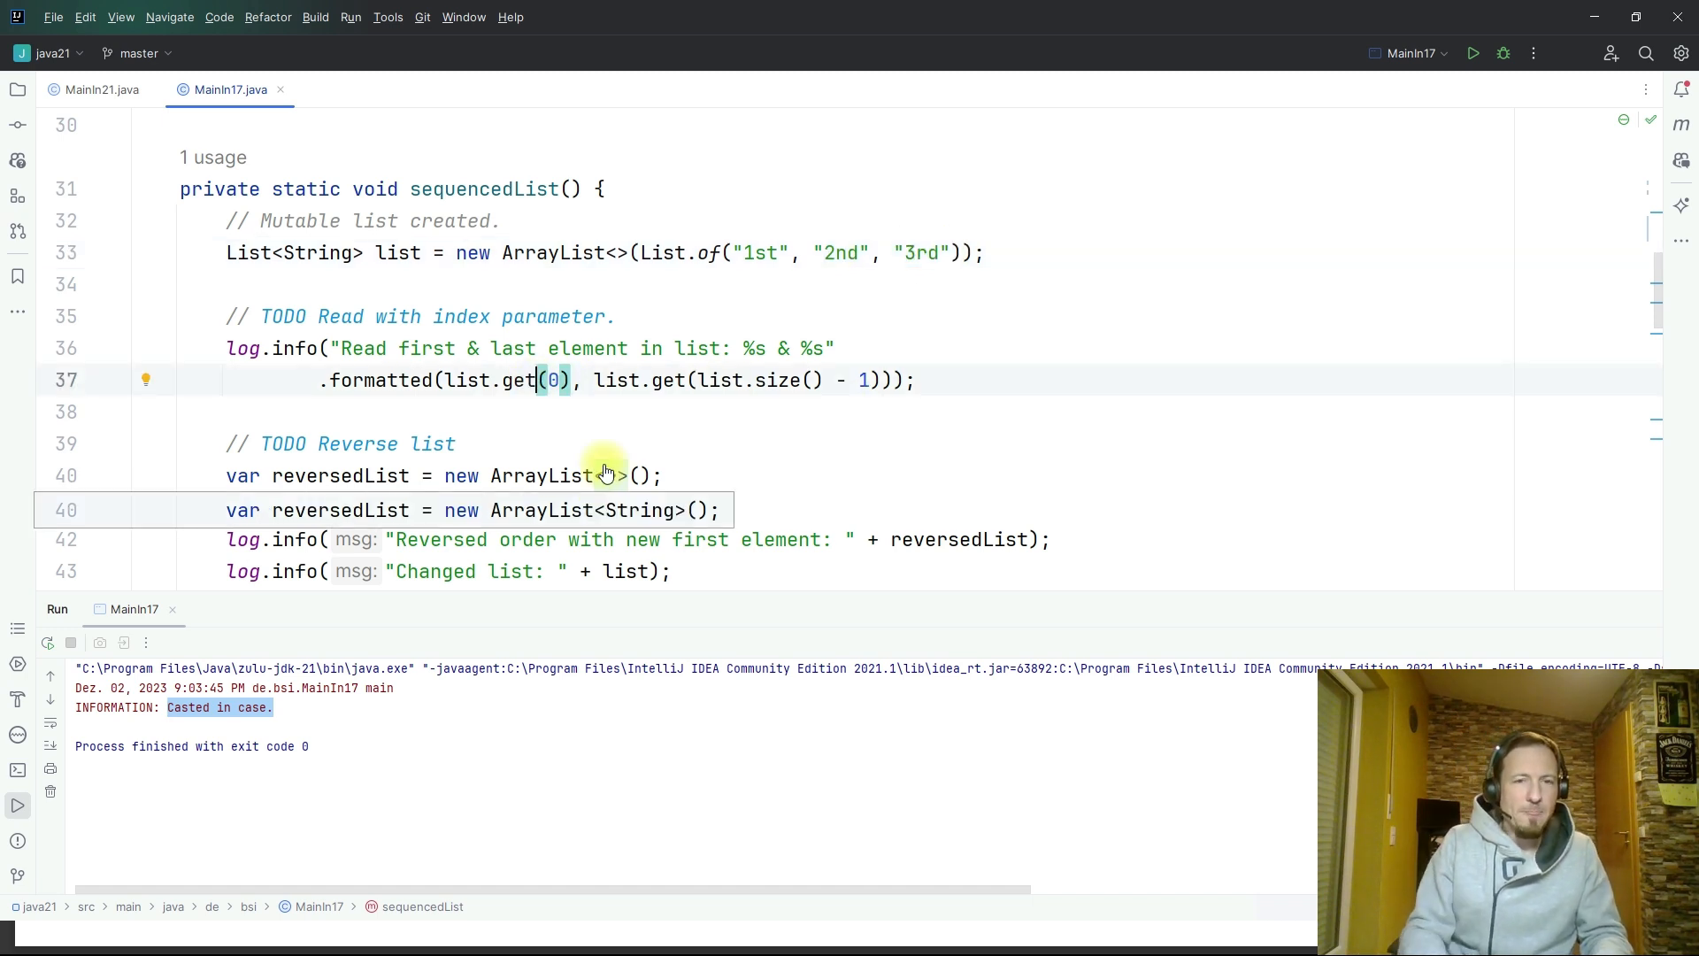
type("First")
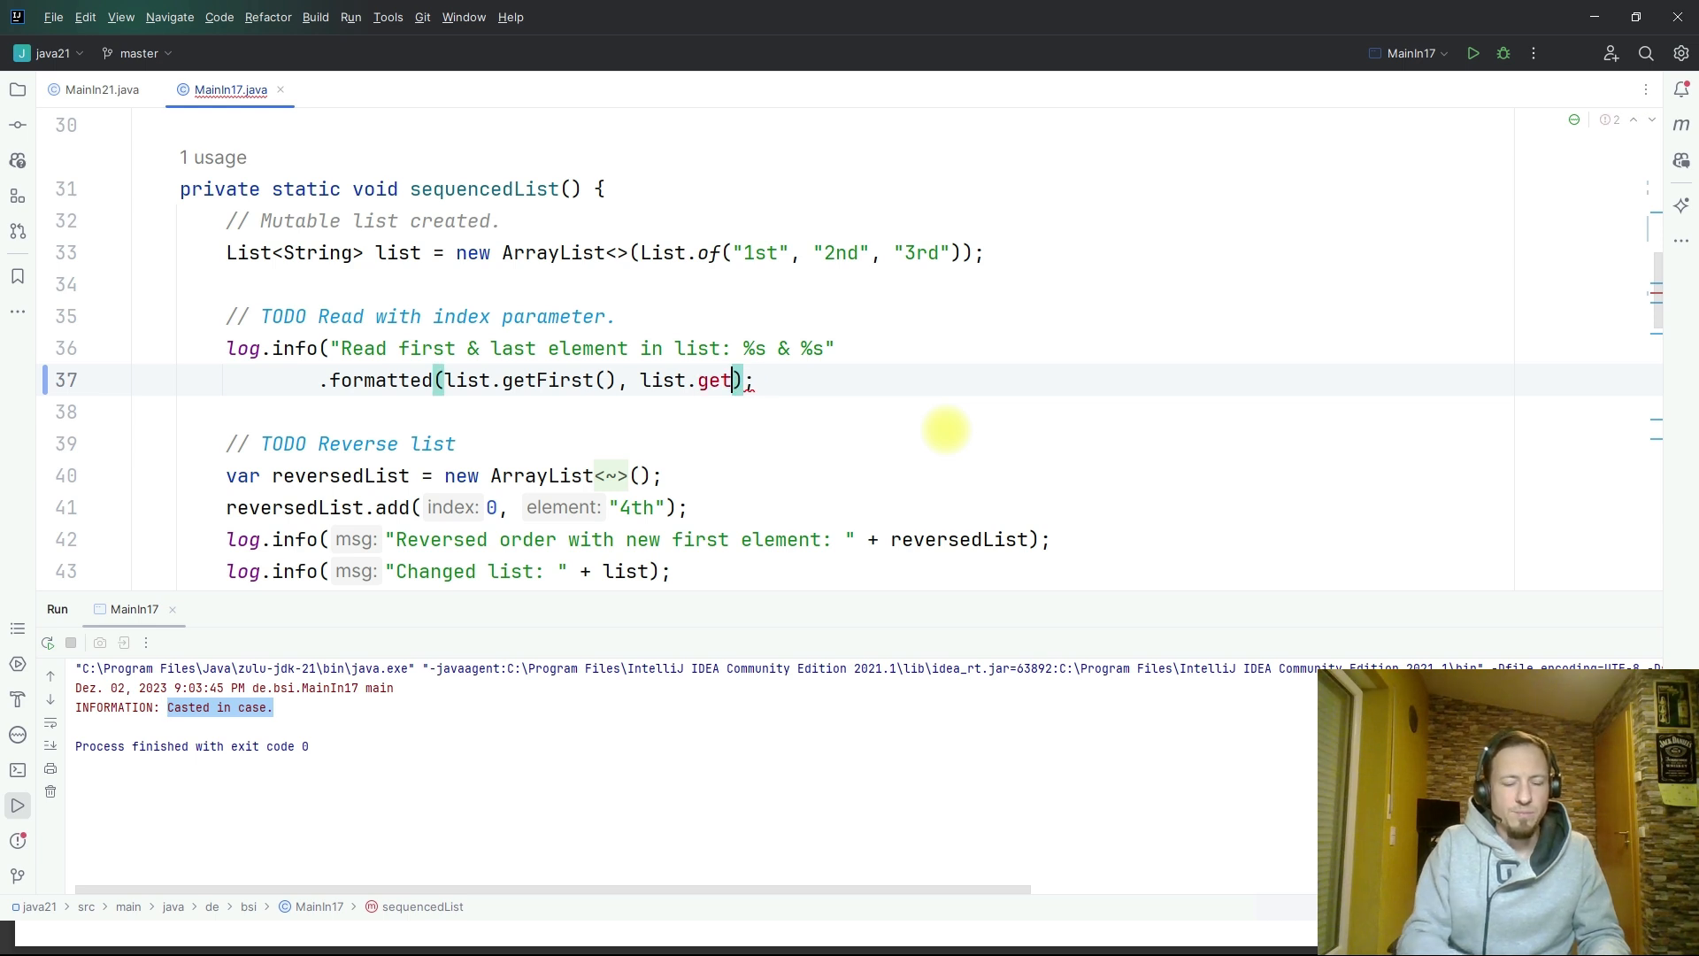
- Replace list.get(list.size() - 1) with list.getLast() in the log line
type("Last())")
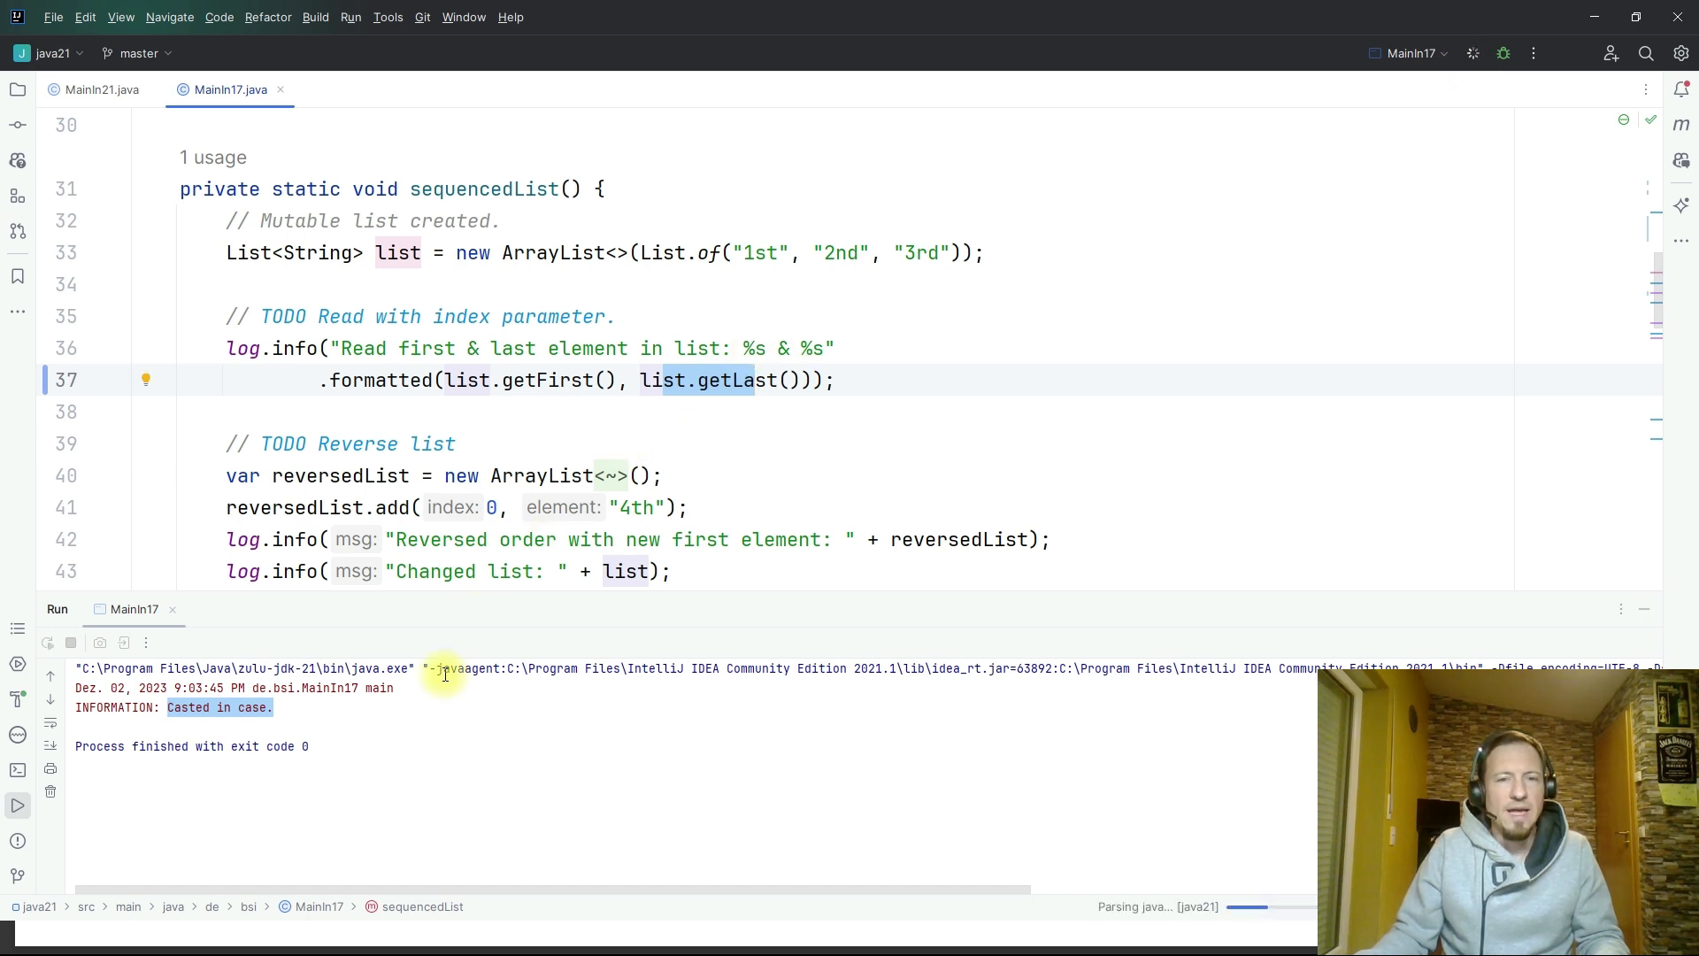
mouse_move(582, 445)
type("First")
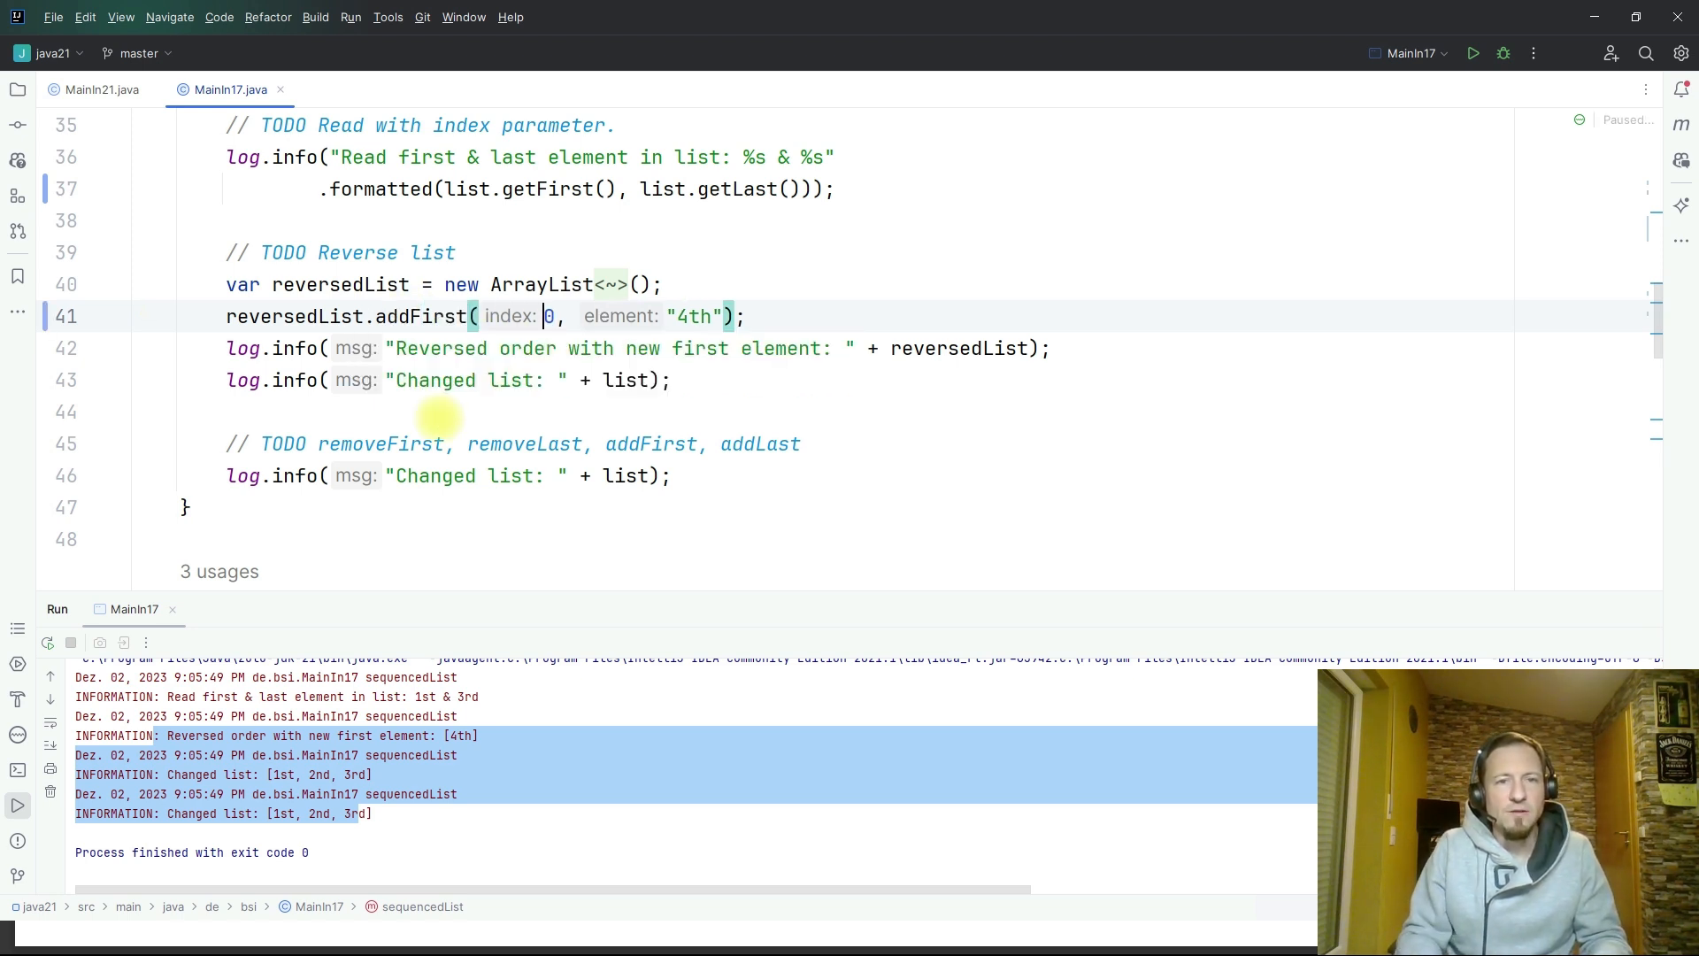
- Change reversedList.add(0, "4th") to reversedList.addFirst("4th") by deleting the index argument
key("Backspace")
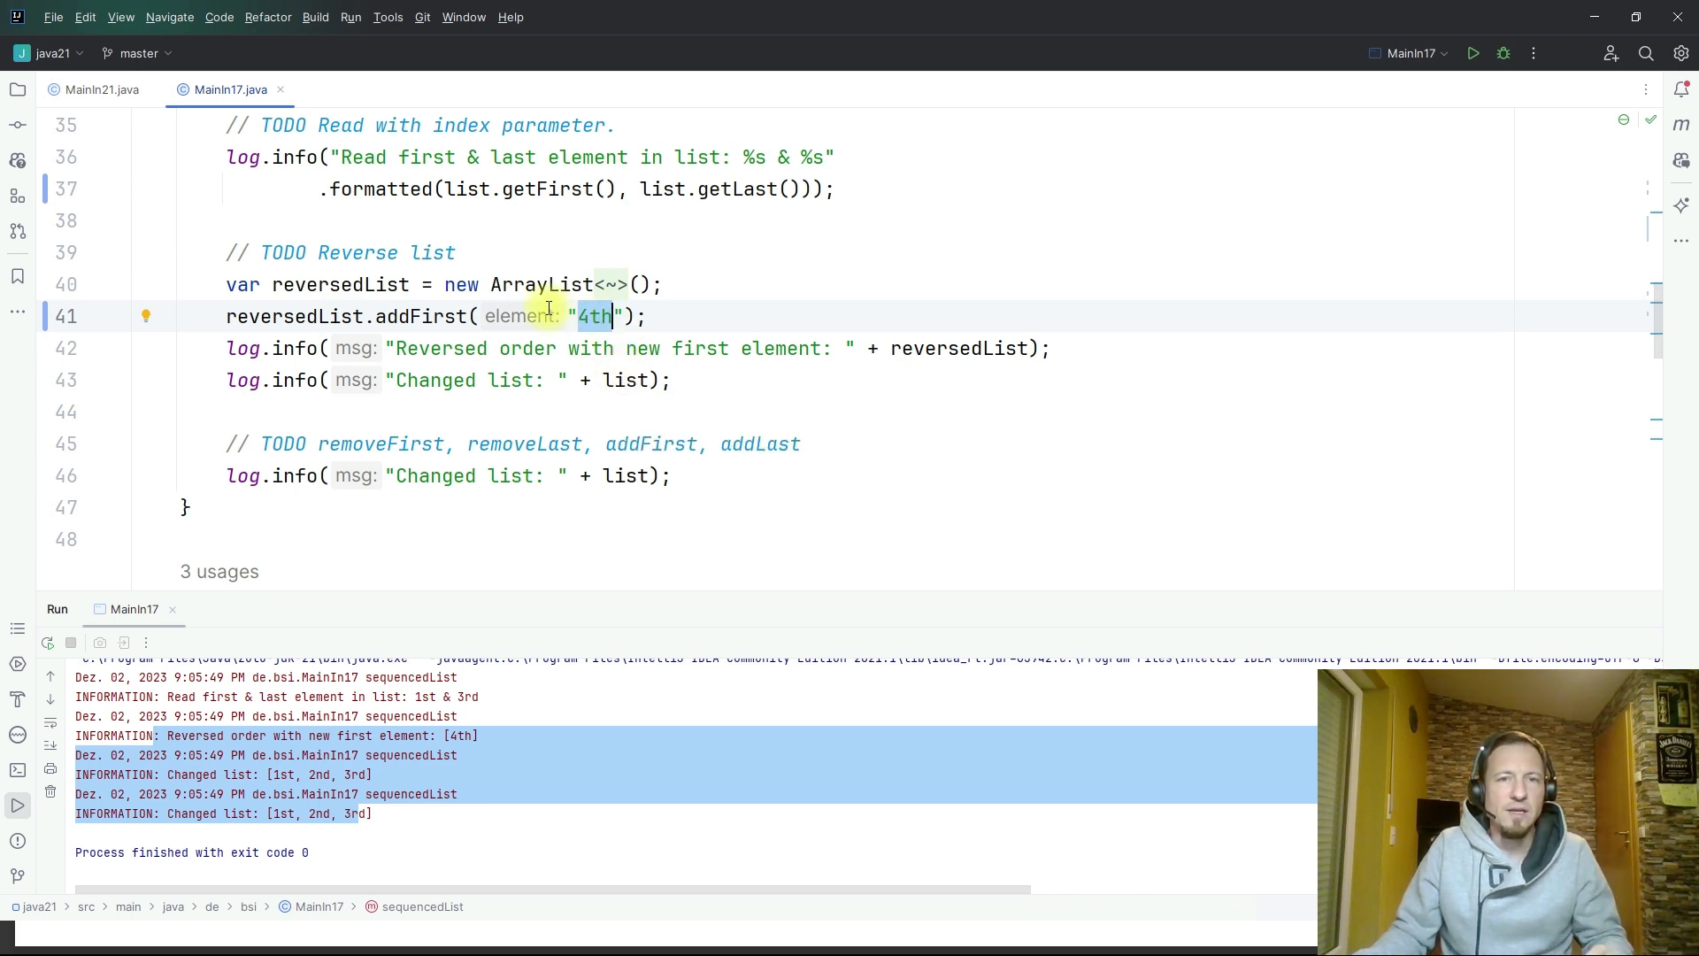
scroll("up", 3)
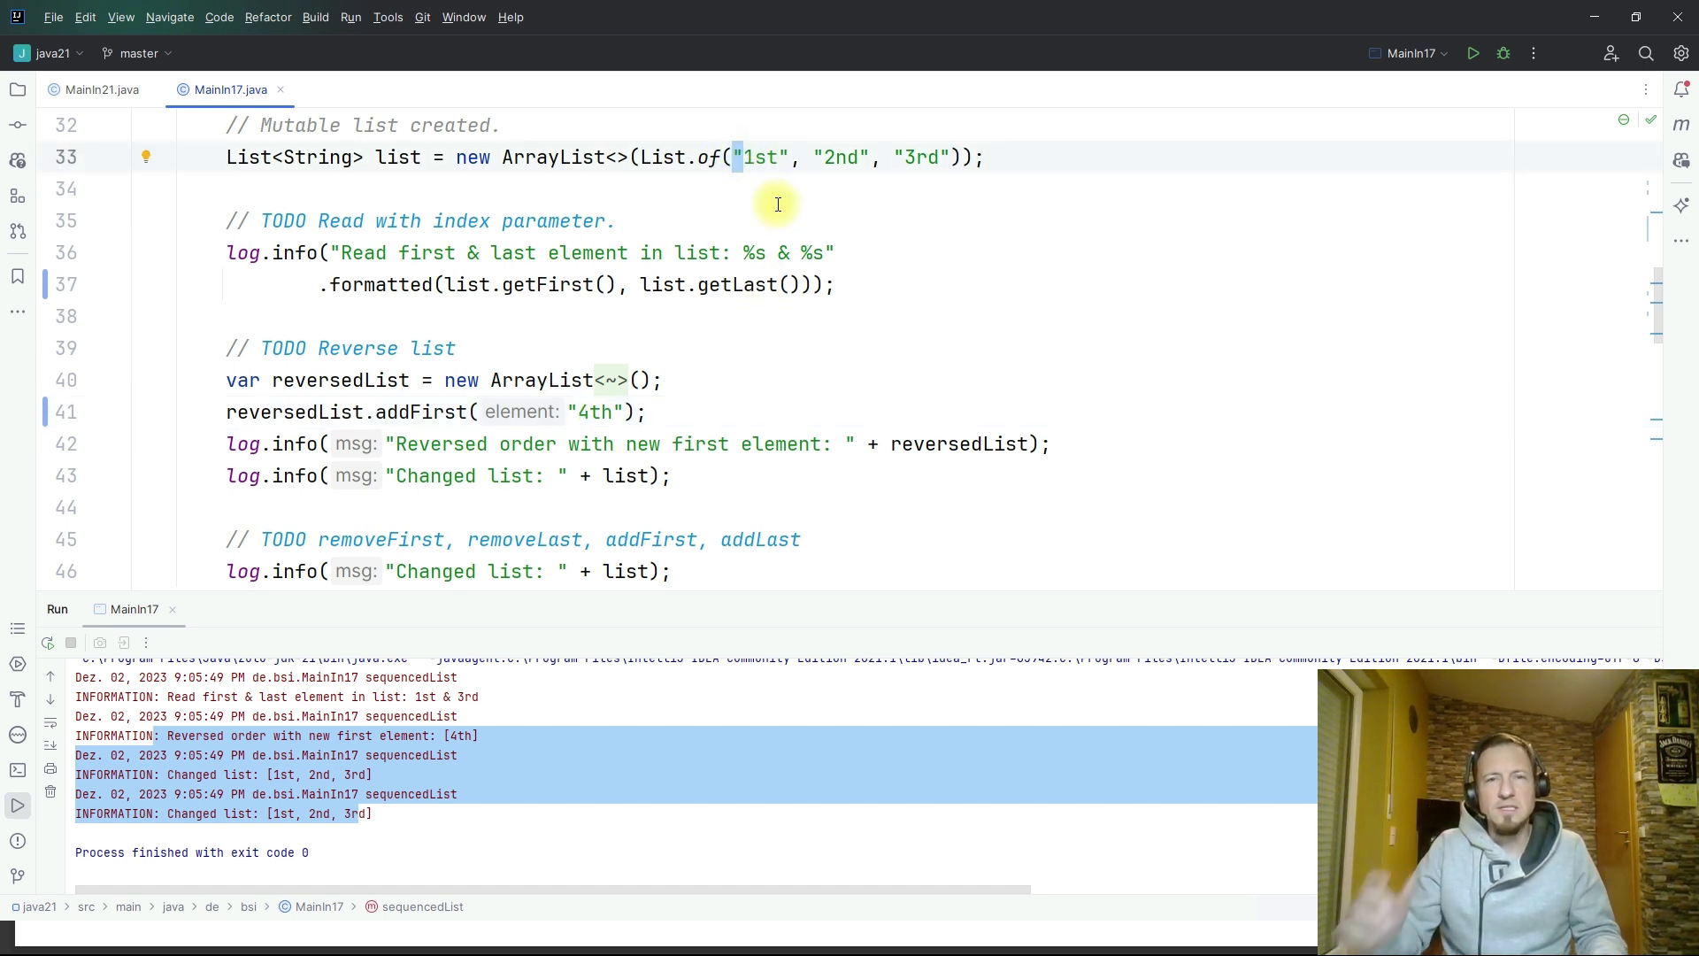
mouse_move(744, 193)
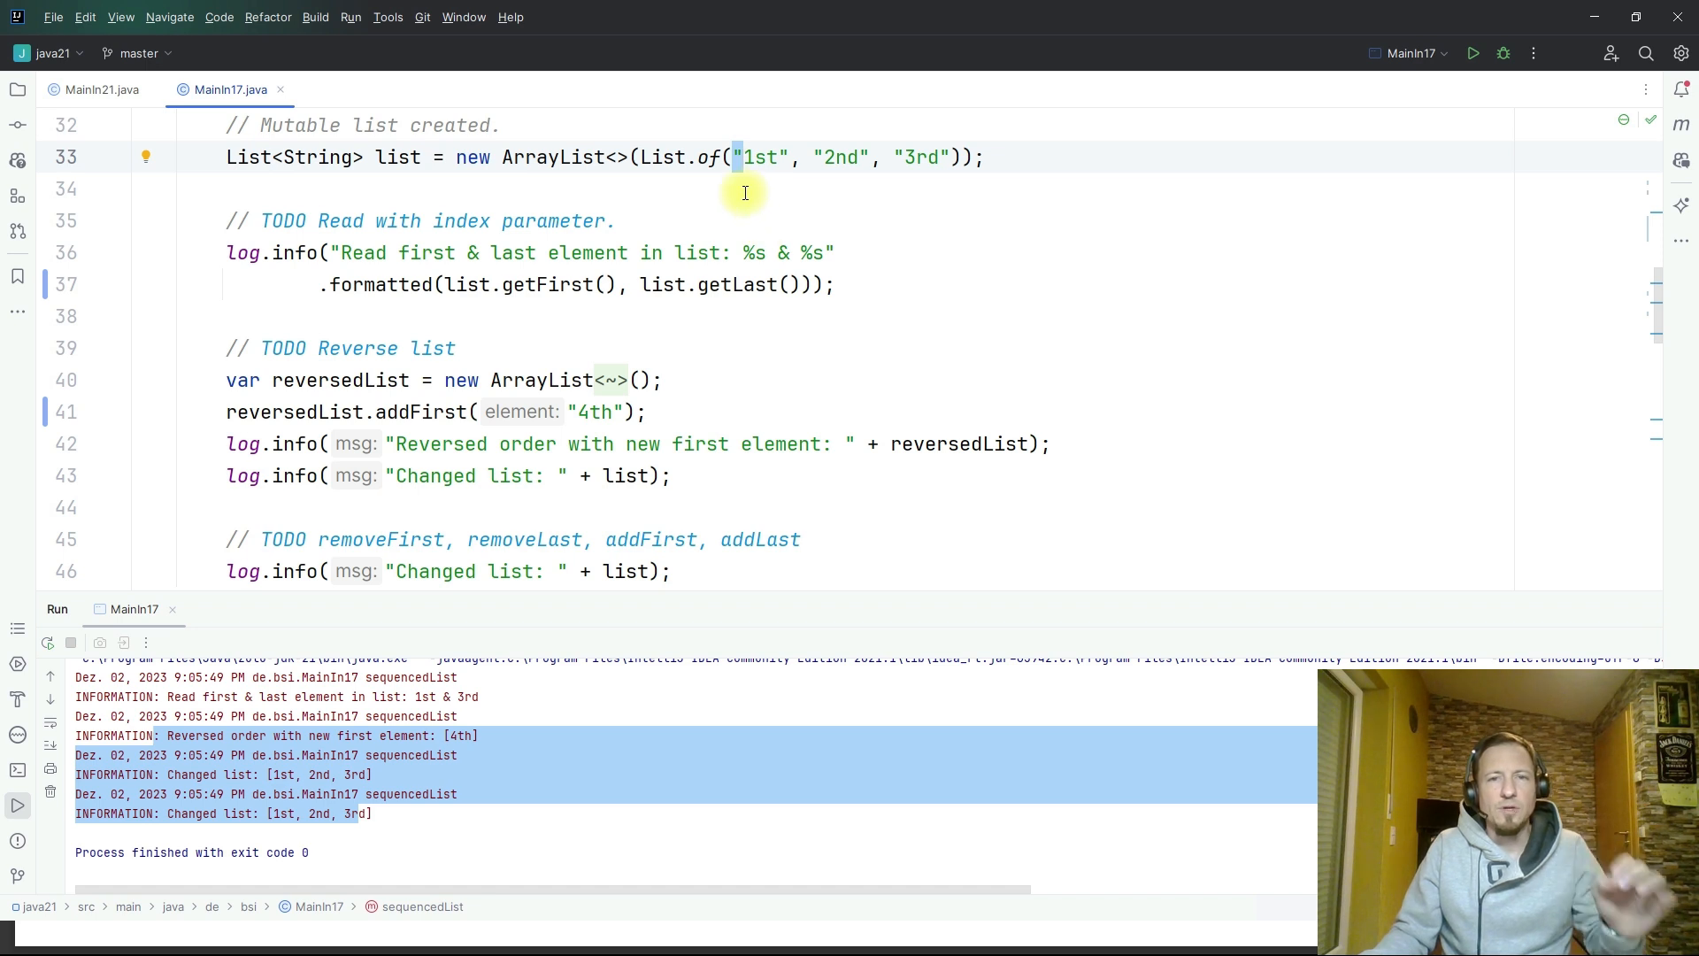
mouse_move(679, 224)
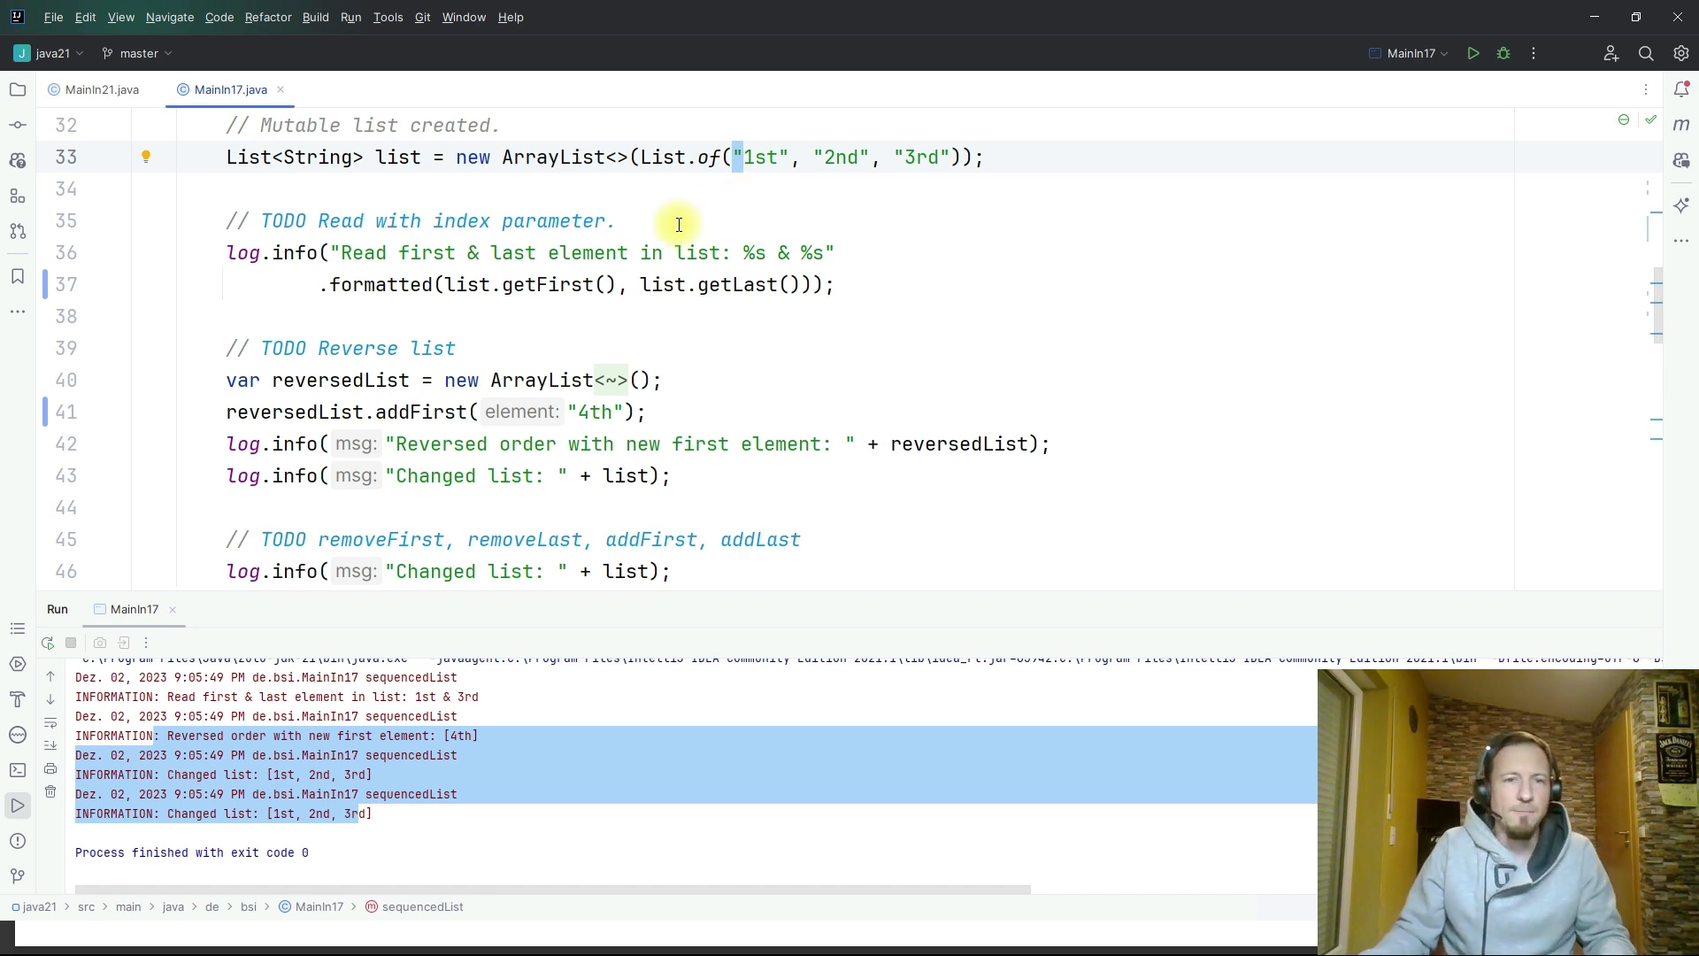
mouse_move(552, 412)
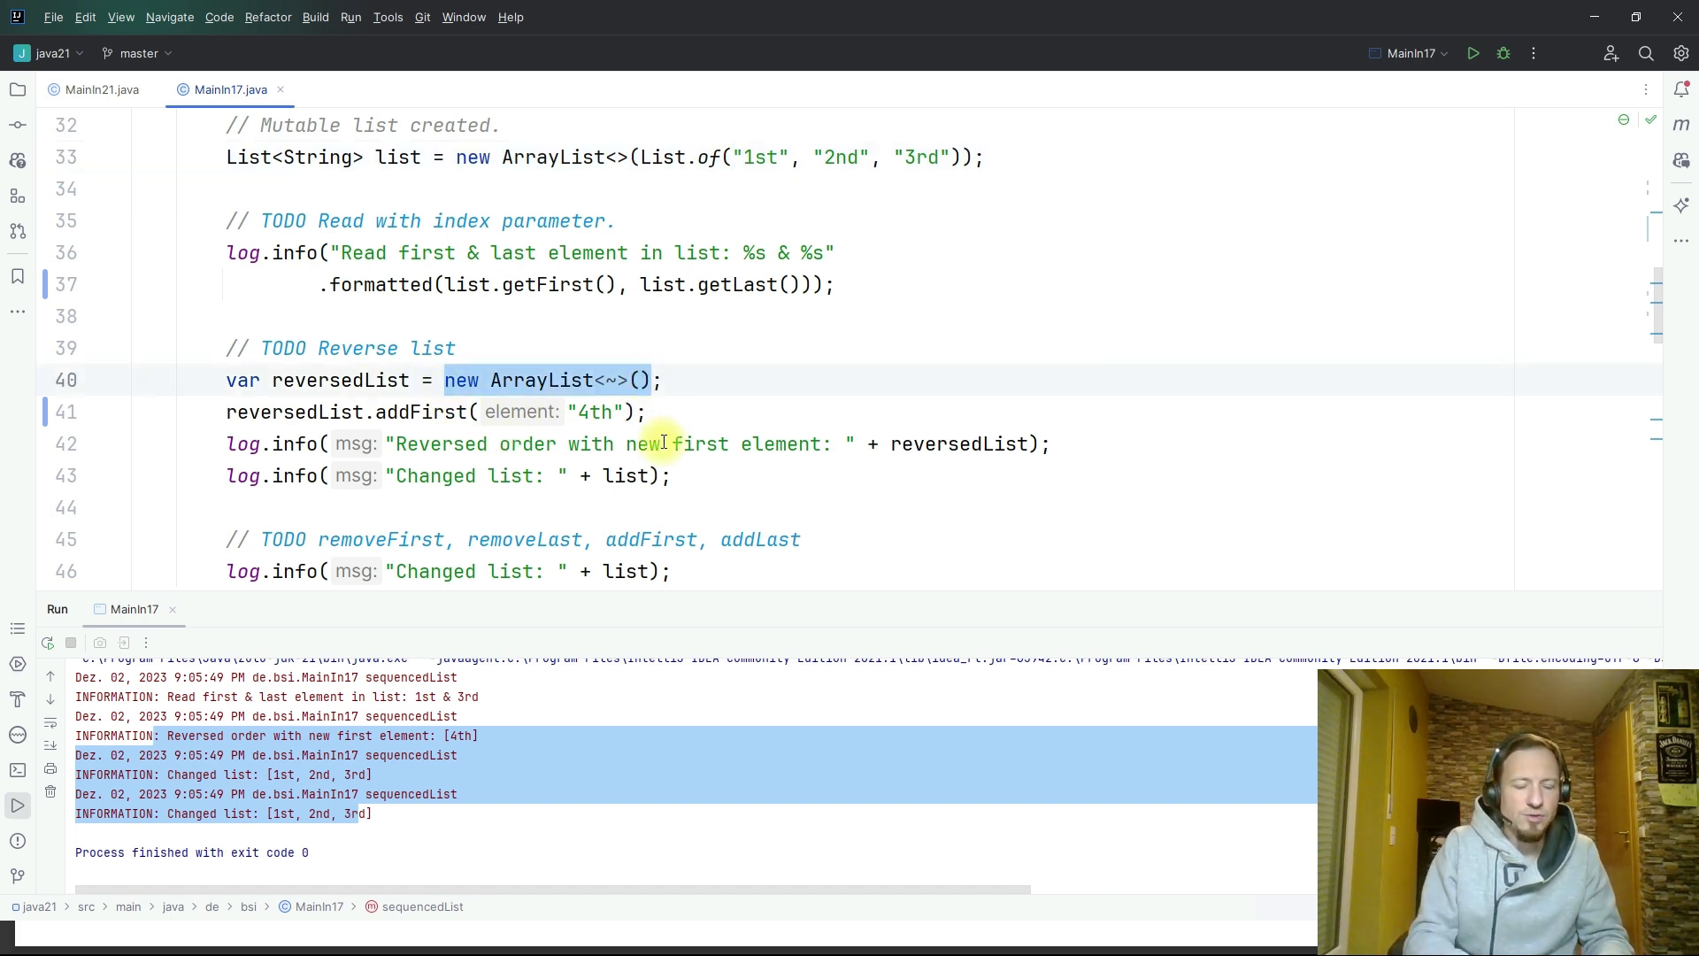
- Replace new ArrayList<>() with list.reversed() and run, logging [4th, 3rd, 2nd, 1st]
type("list.reversed")
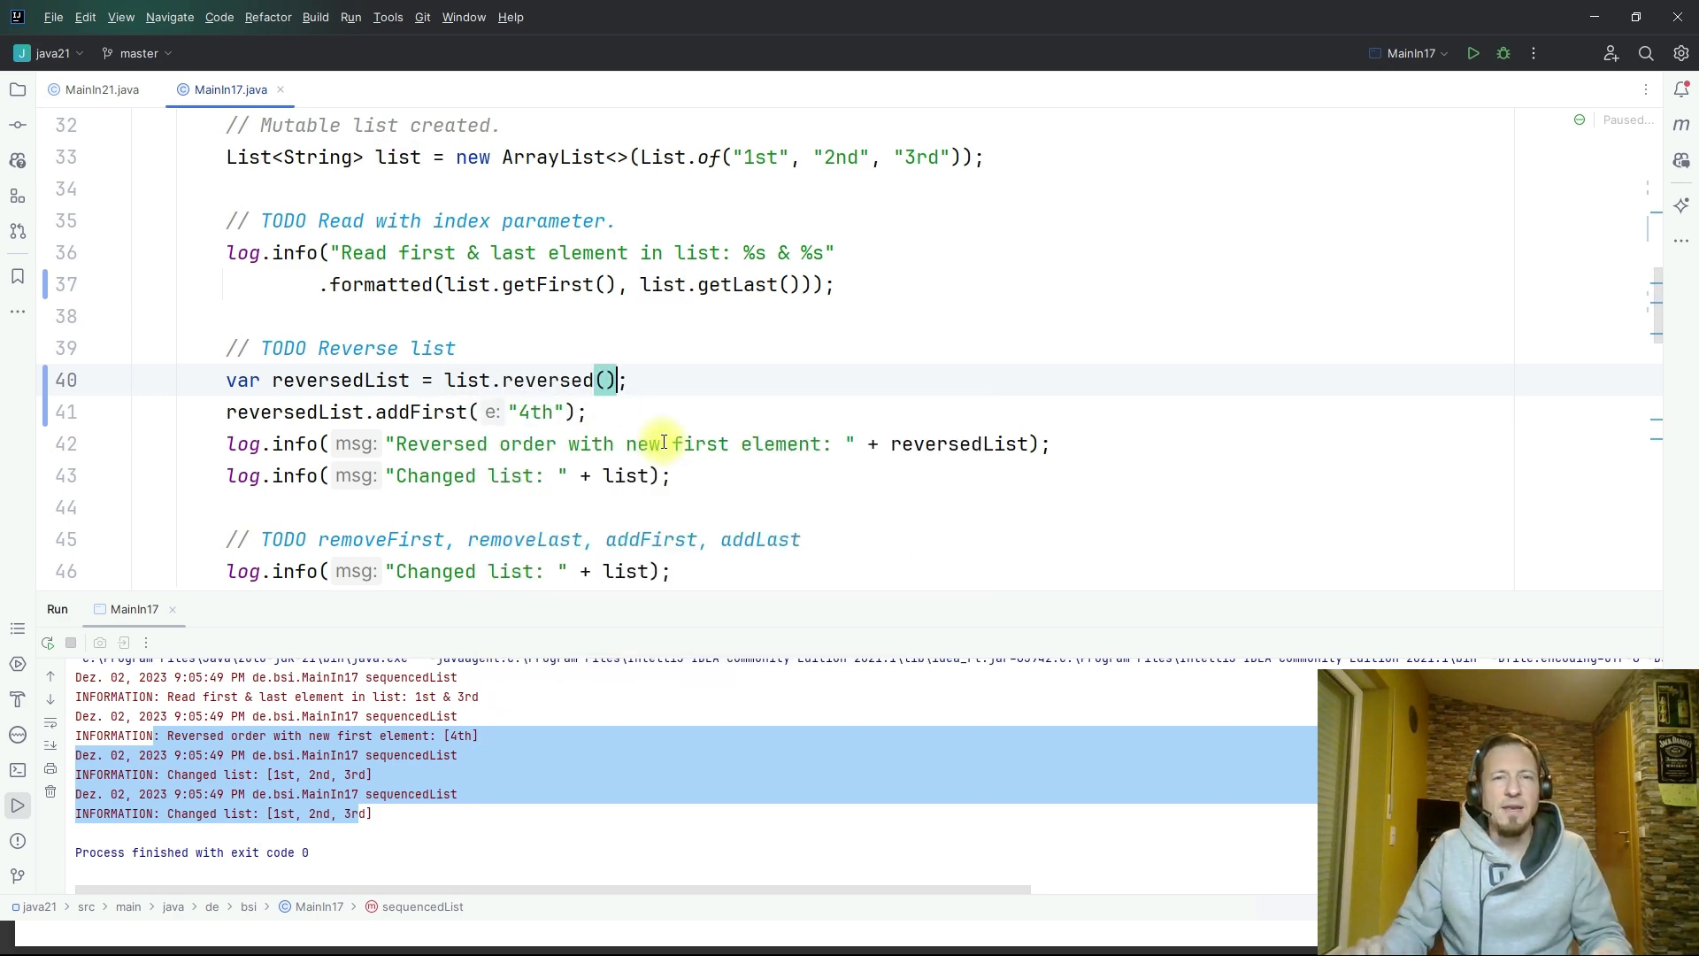
mouse_move(765, 497)
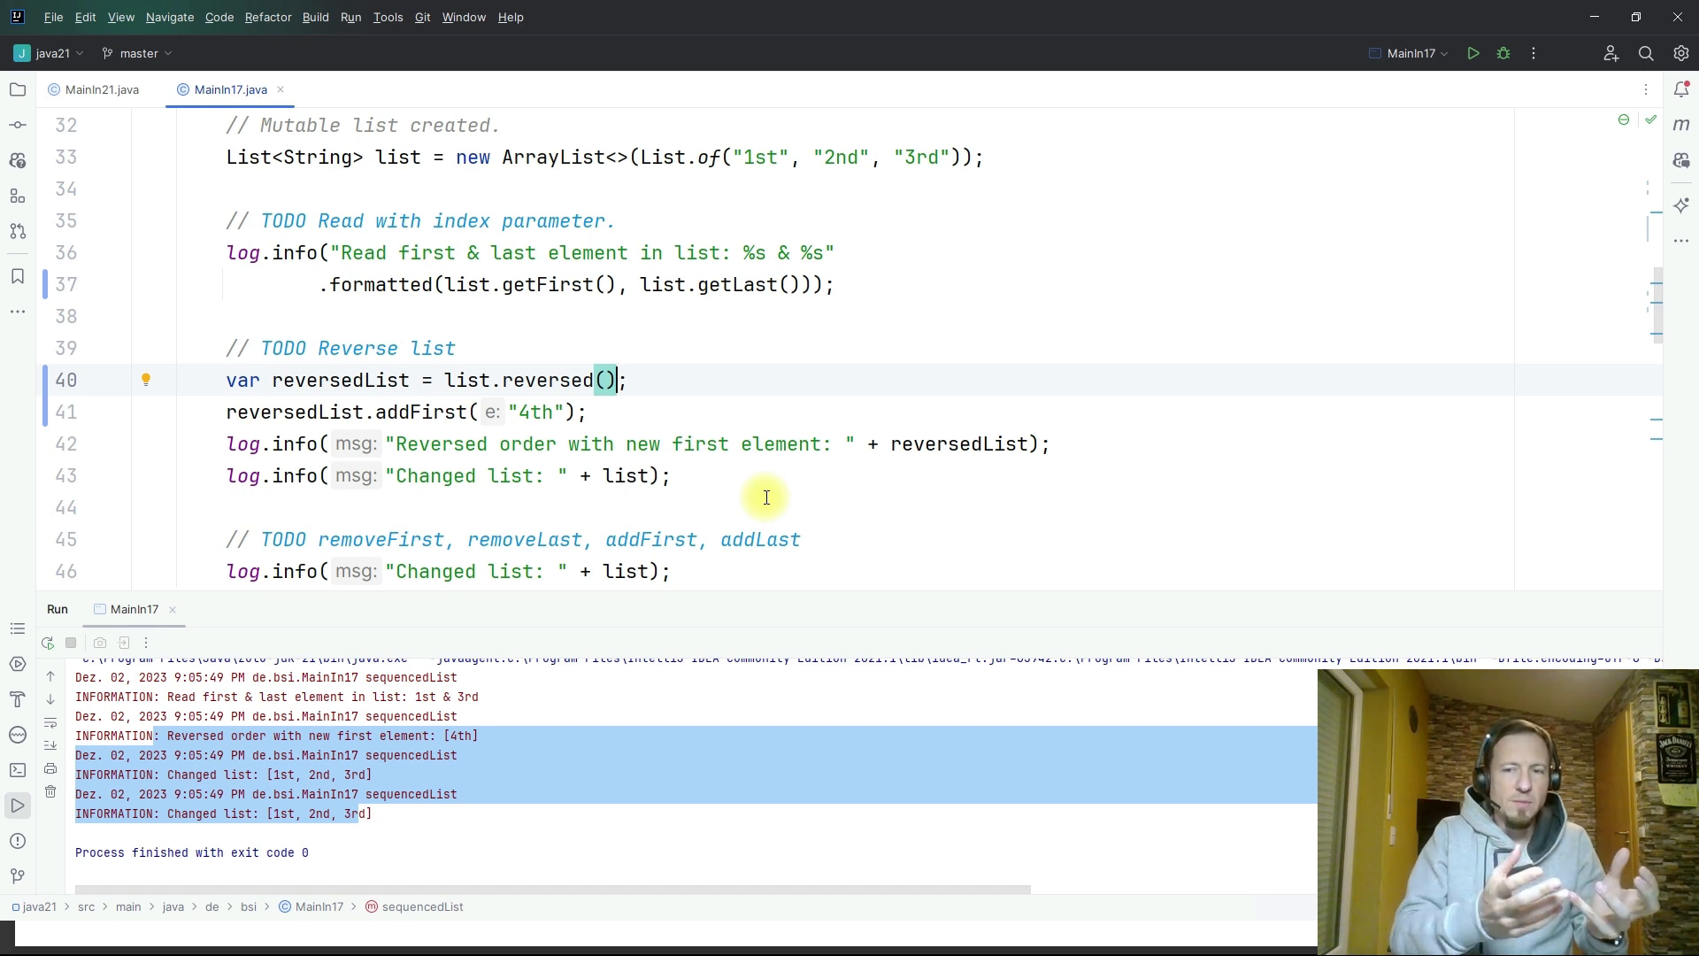
mouse_move(883, 320)
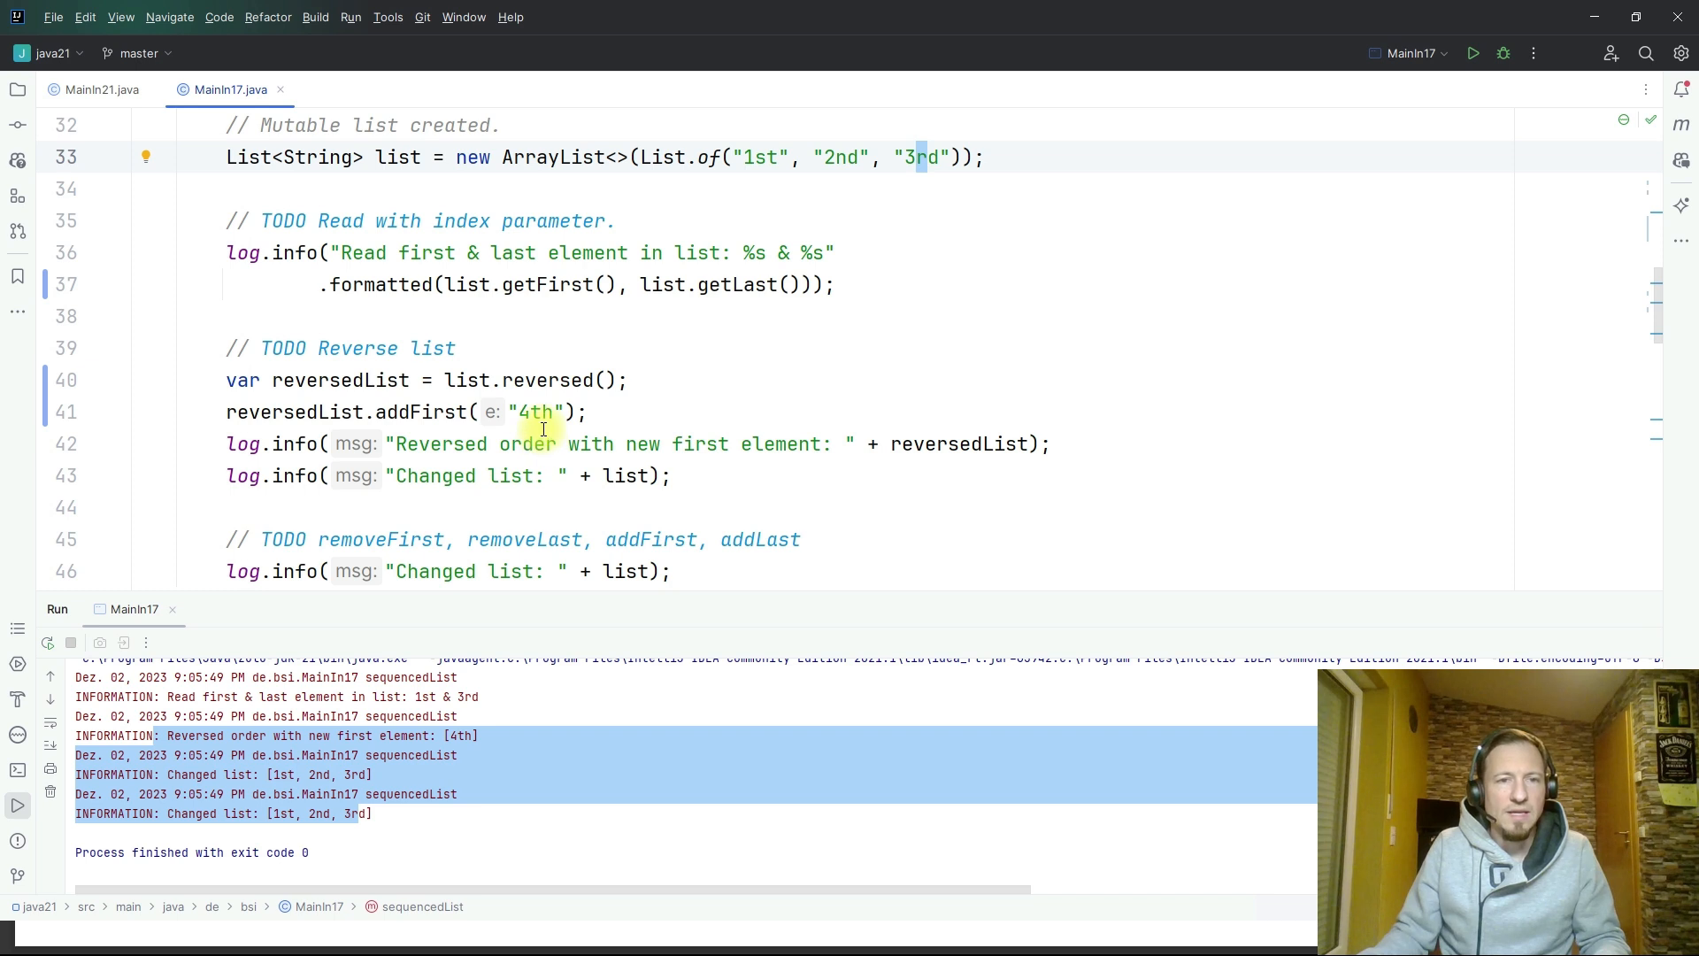
mouse_move(1409, 53)
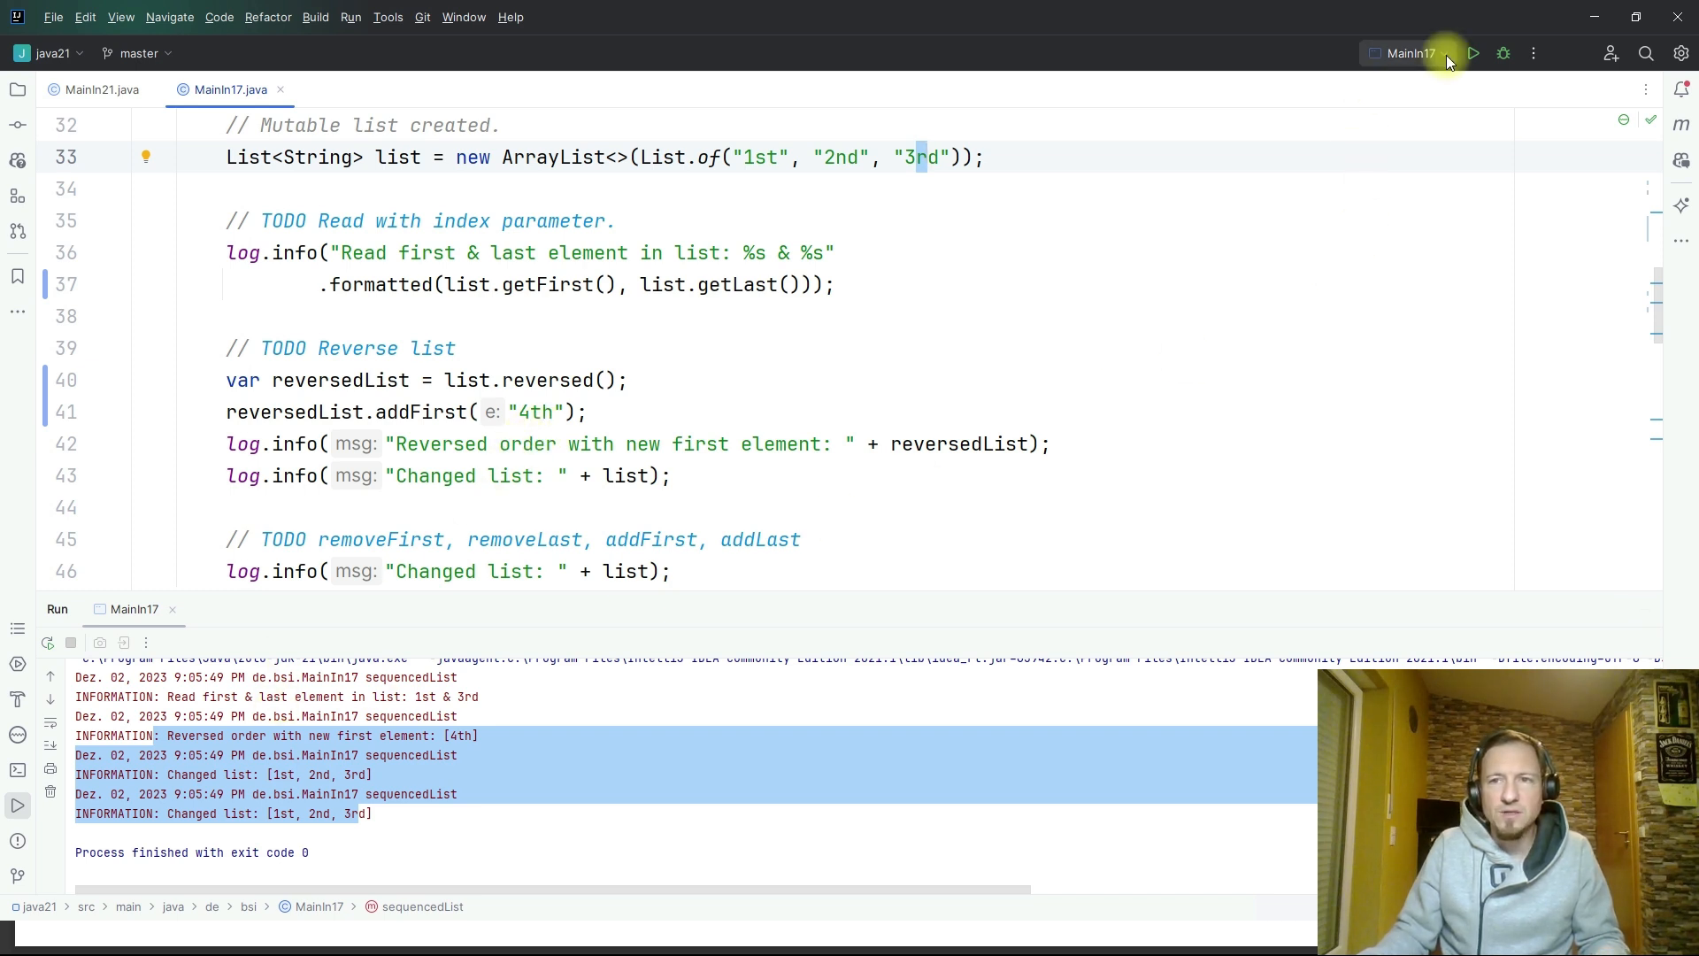
left_click(484, 476)
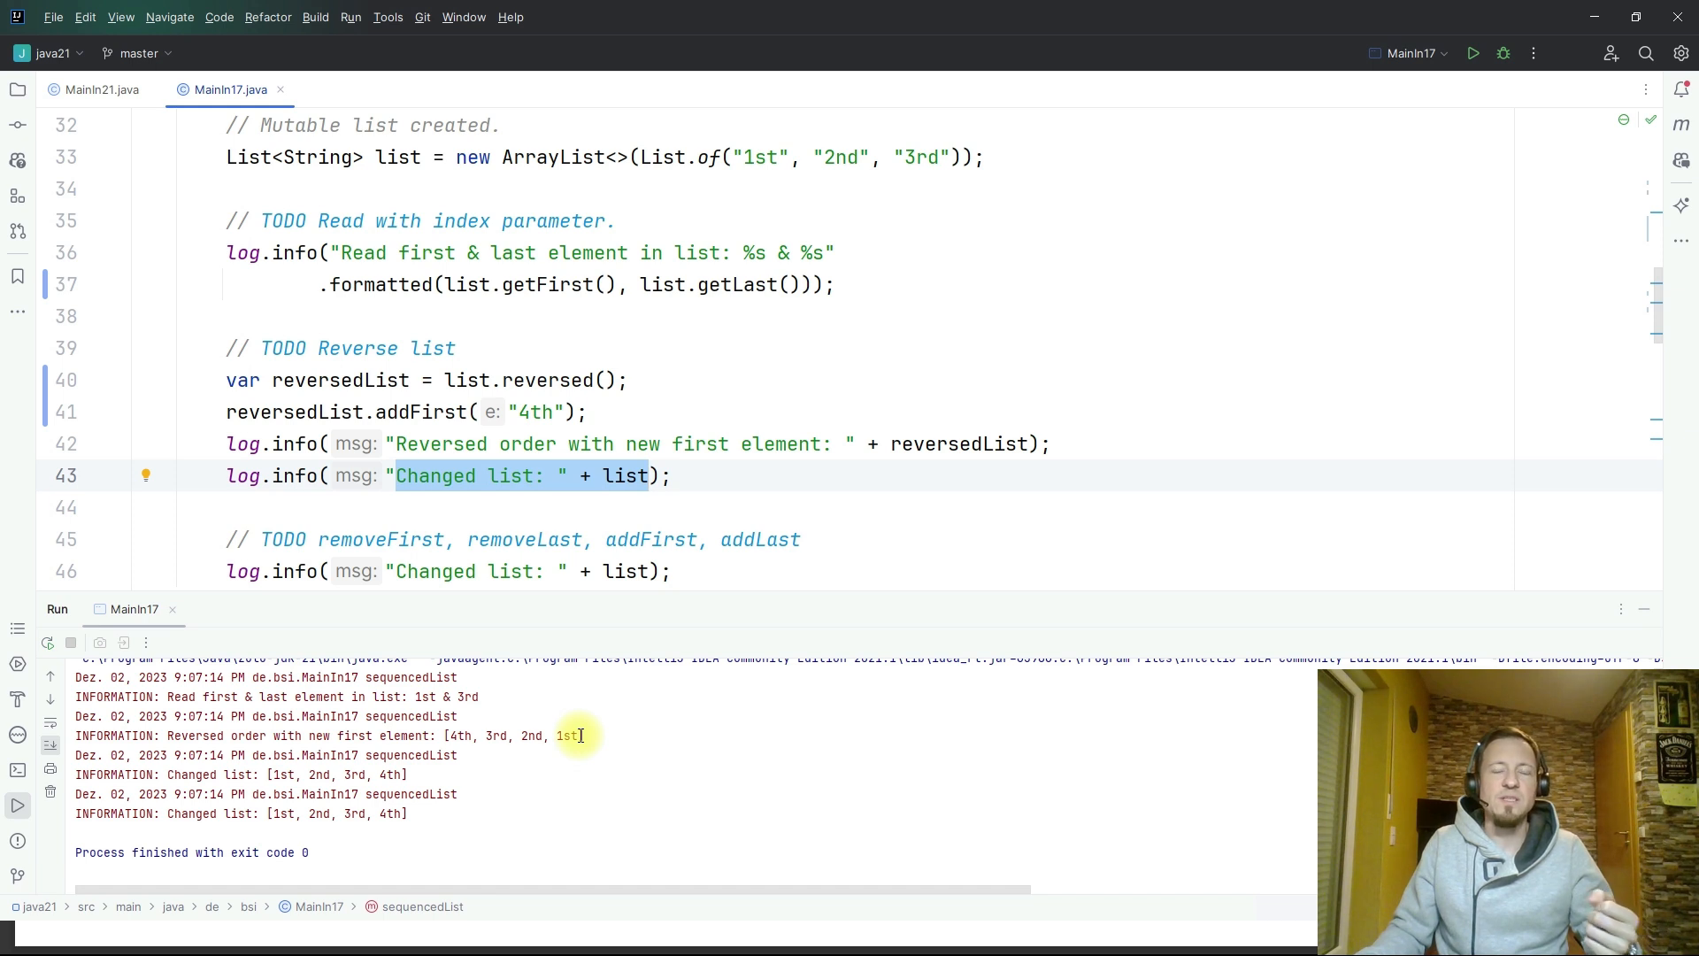
mouse_move(496, 736)
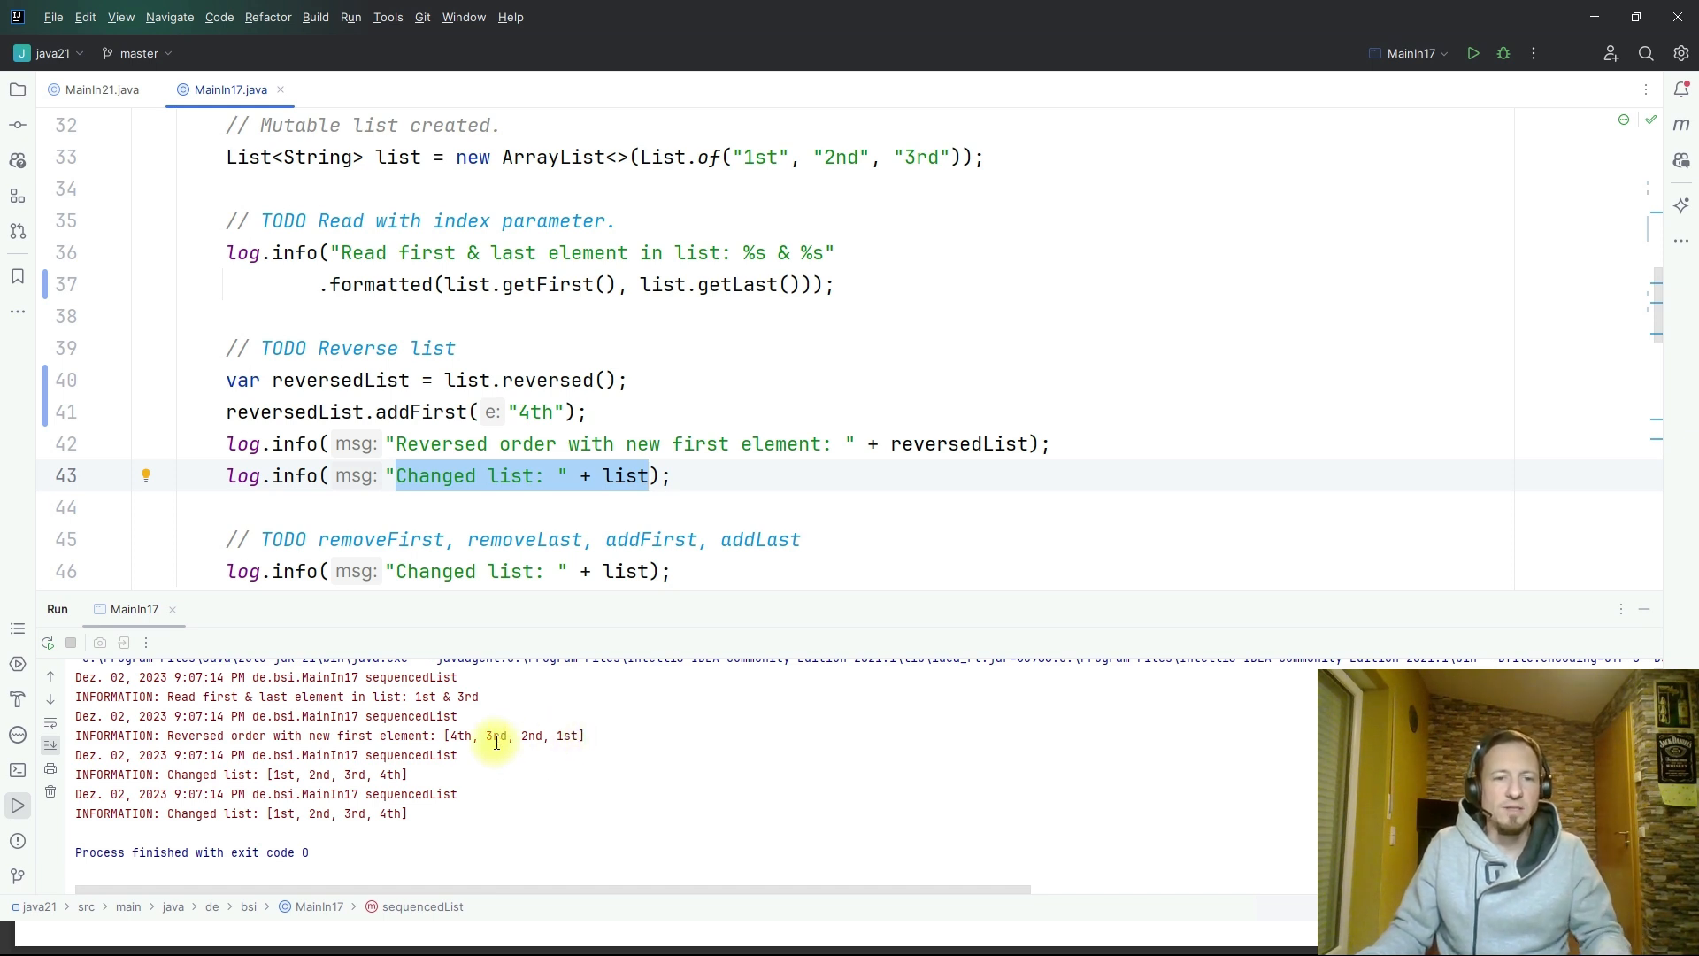
mouse_move(444, 735)
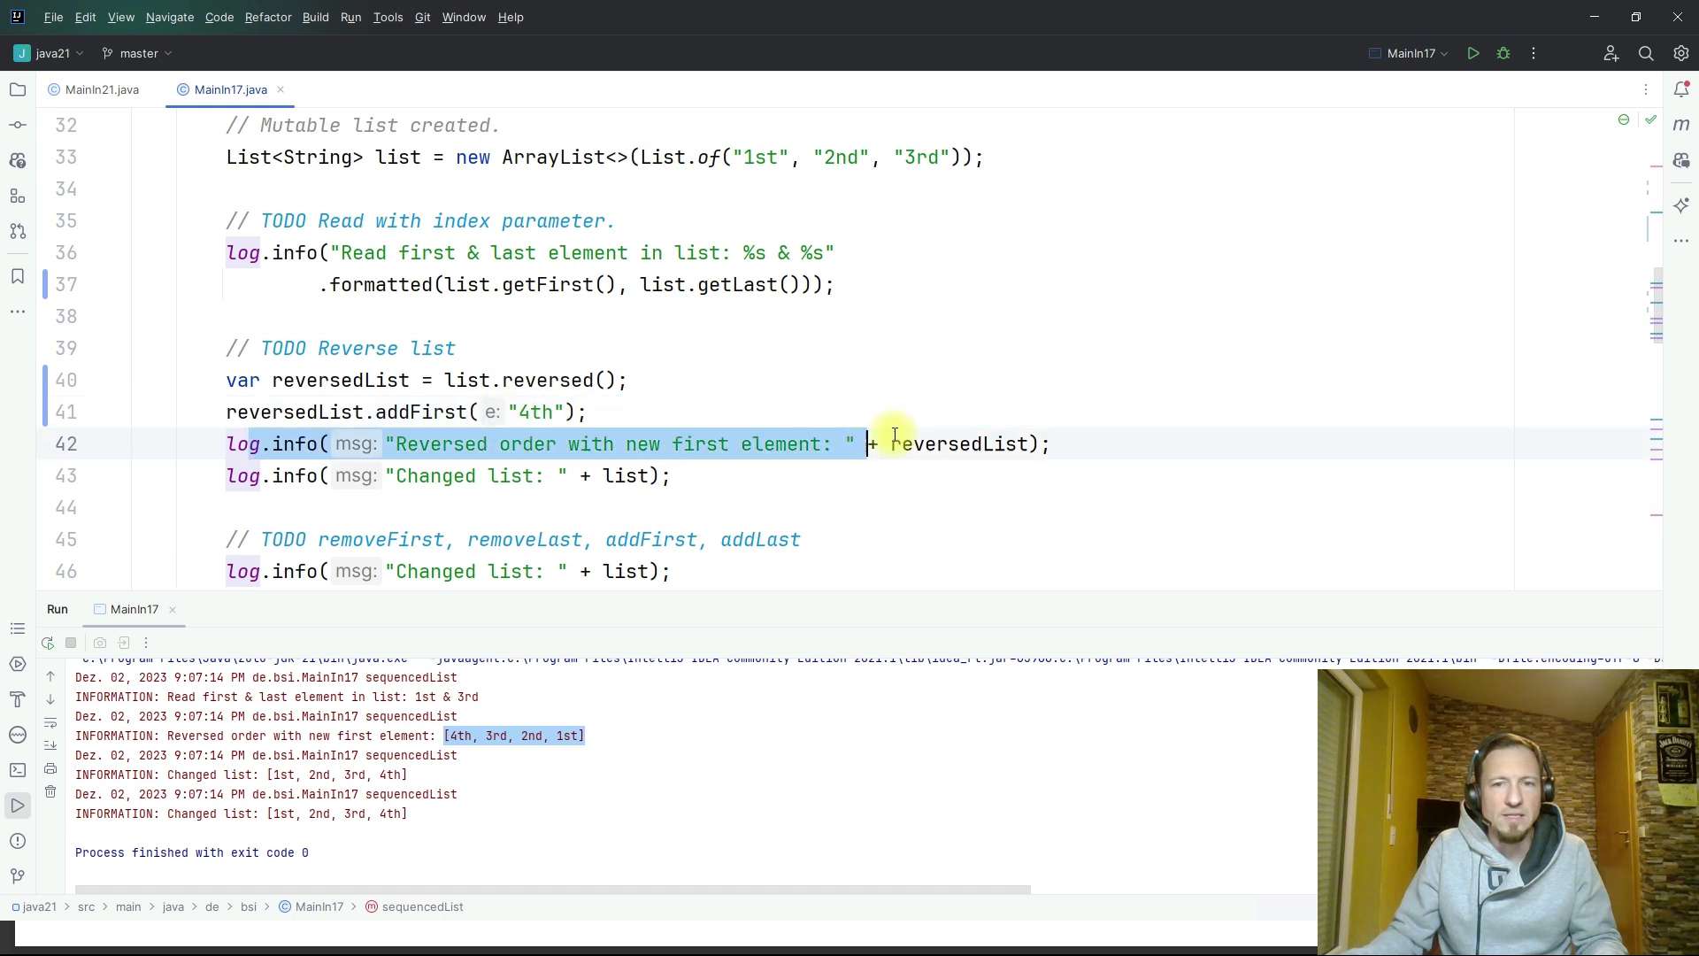
mouse_move(497, 743)
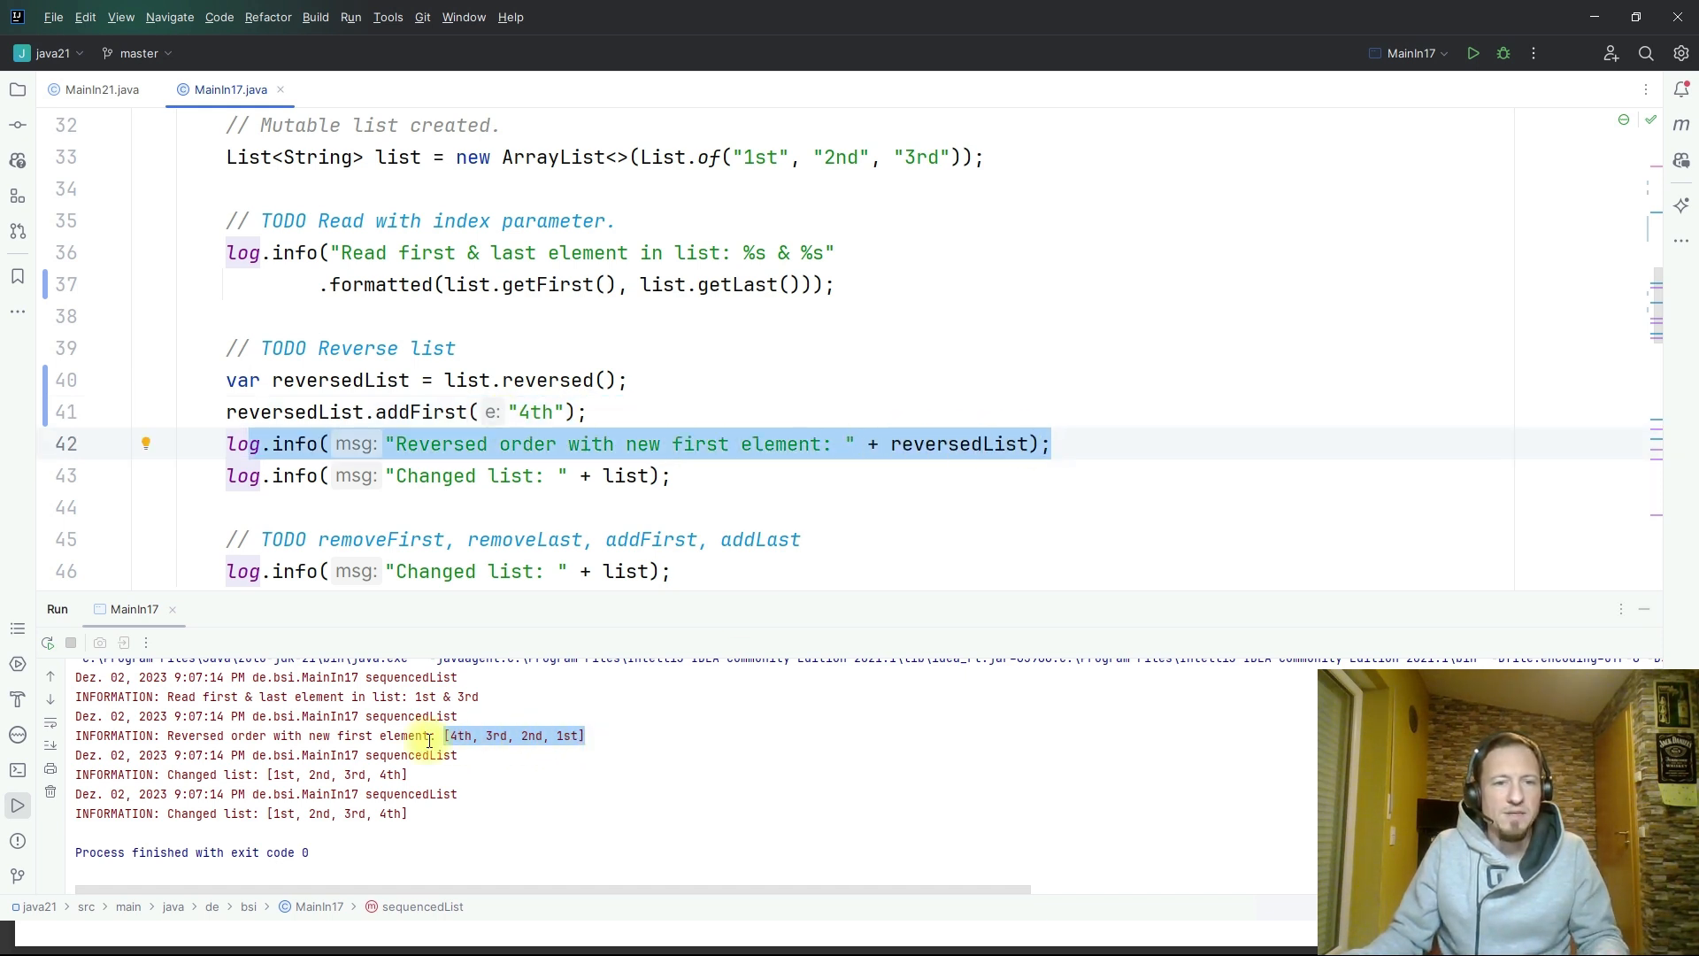
left_click(628, 477)
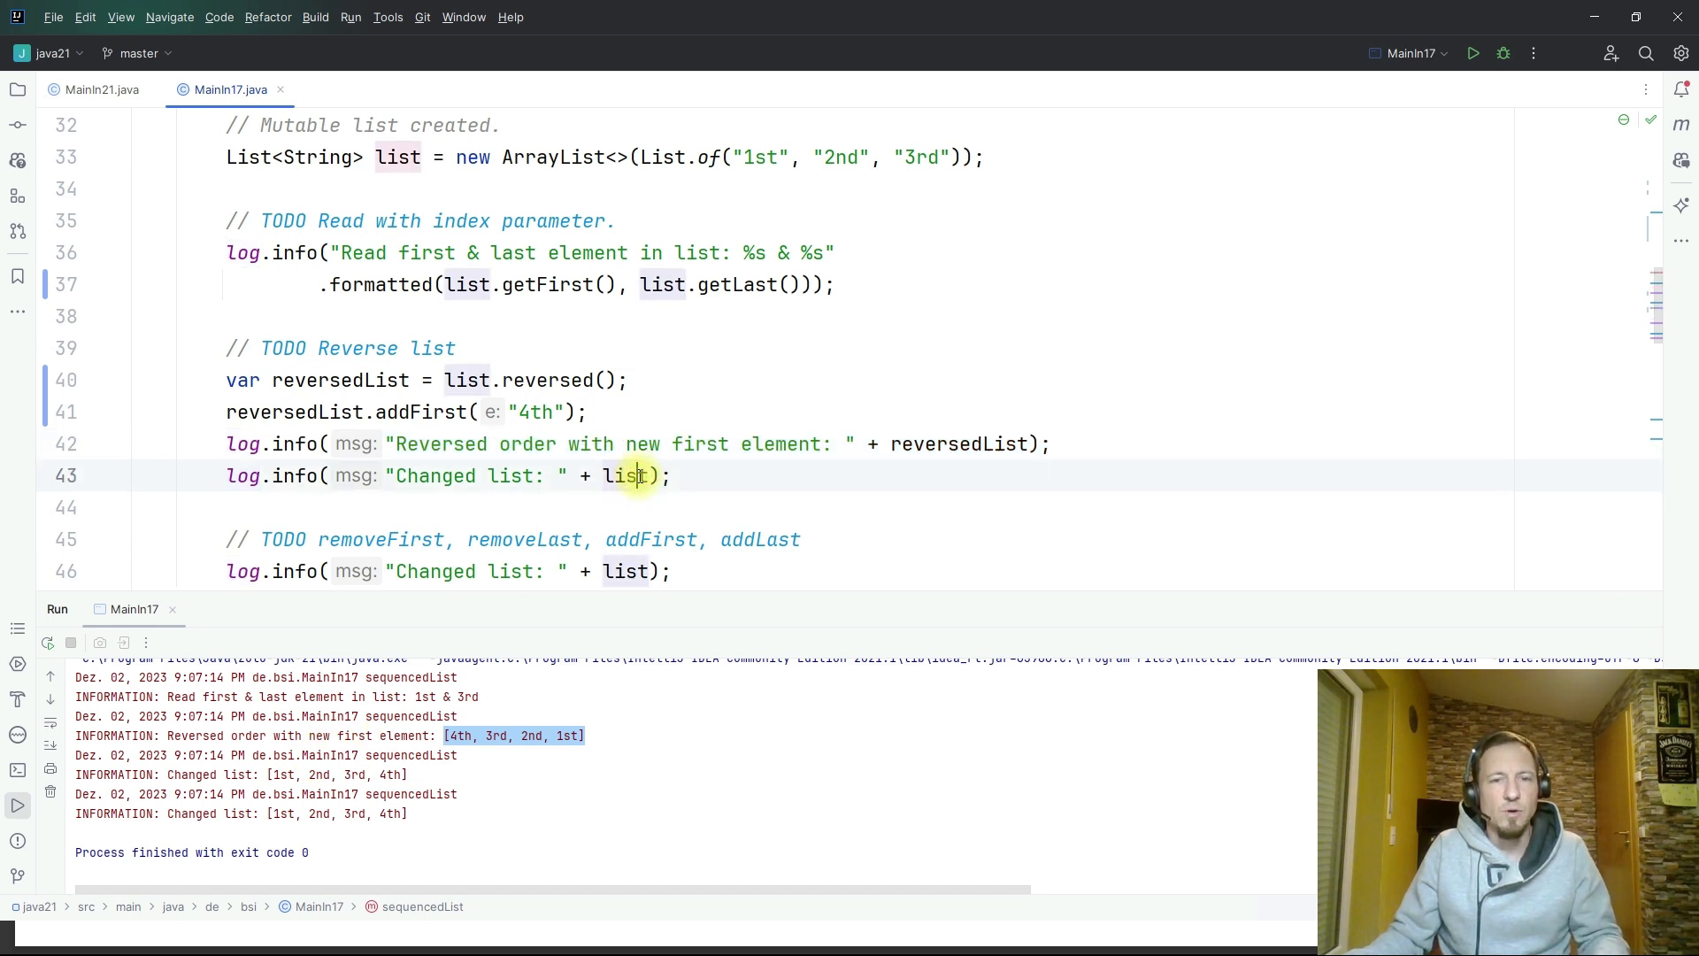
double_click(626, 476)
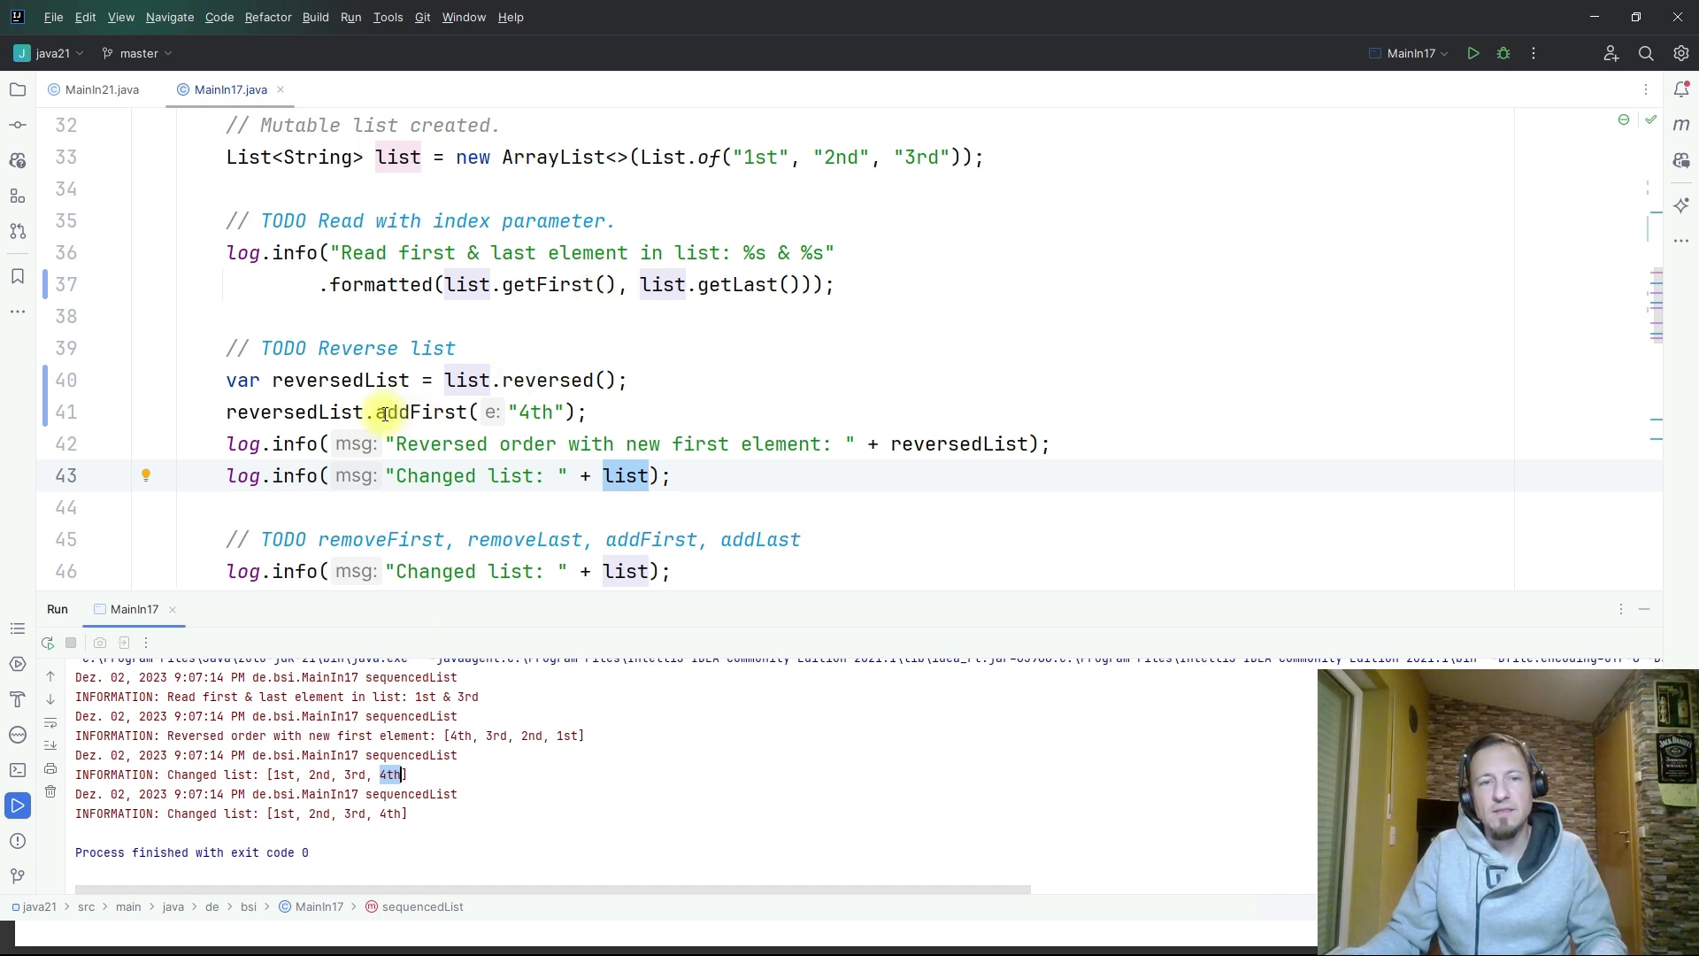
left_click(341, 379)
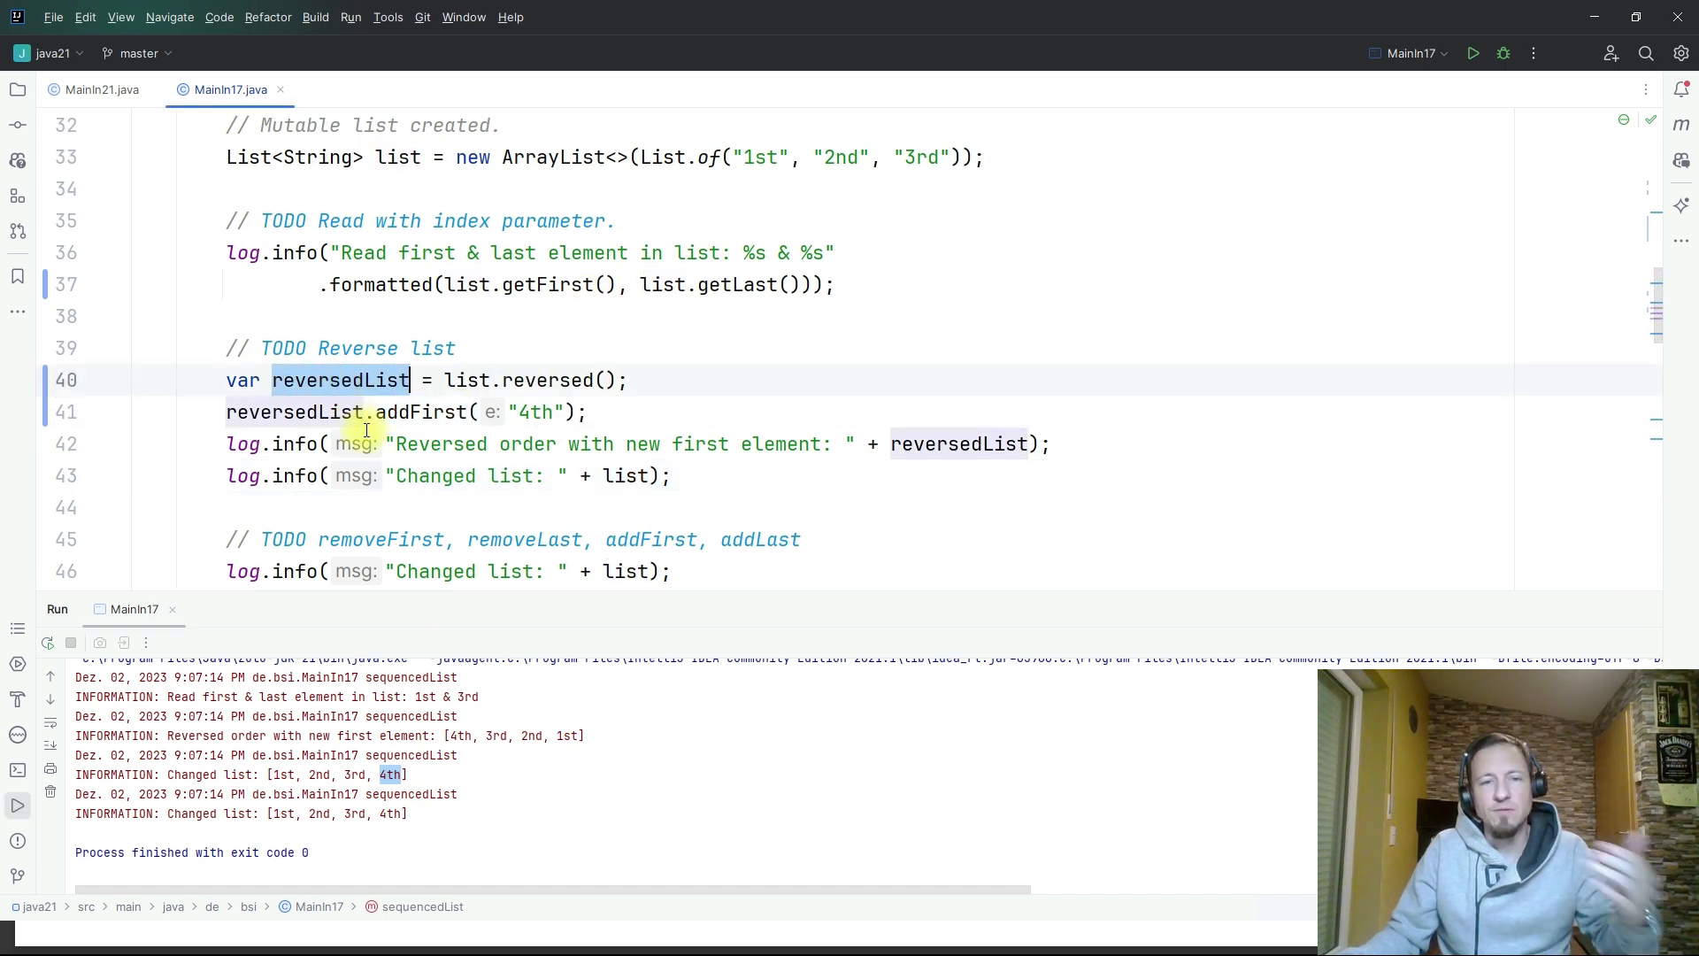
mouse_move(490, 212)
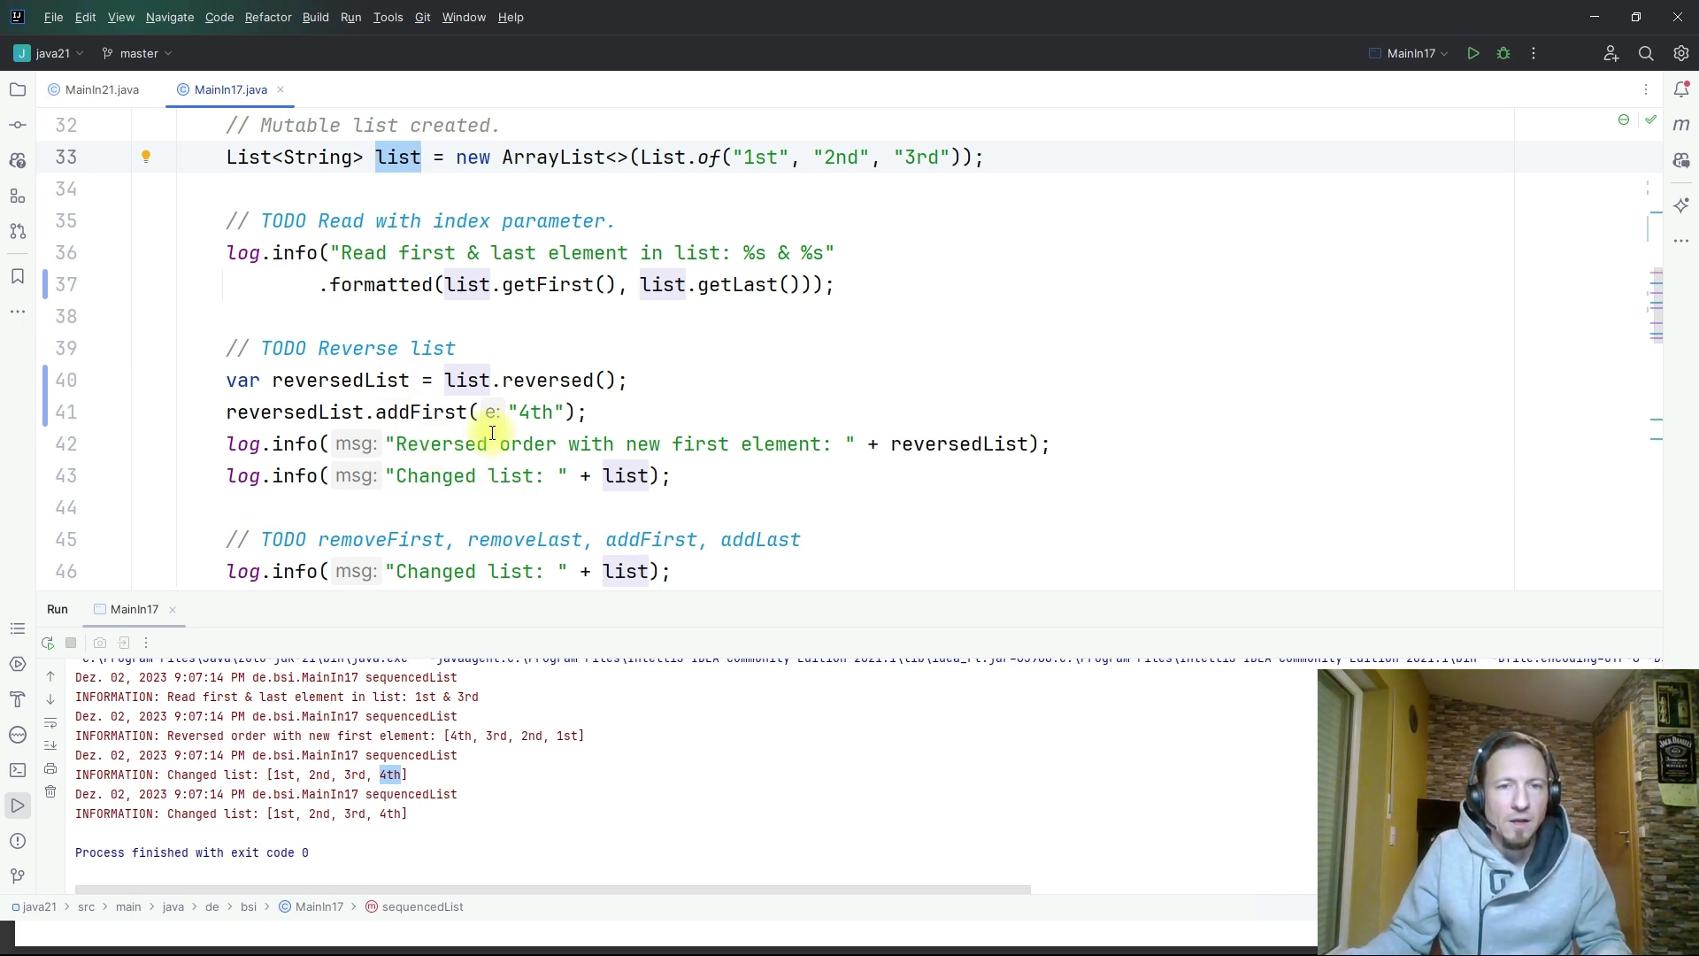
- Add list.removeFirst() and list.removeLast() calls below the TODO comment
scroll("down", 3)
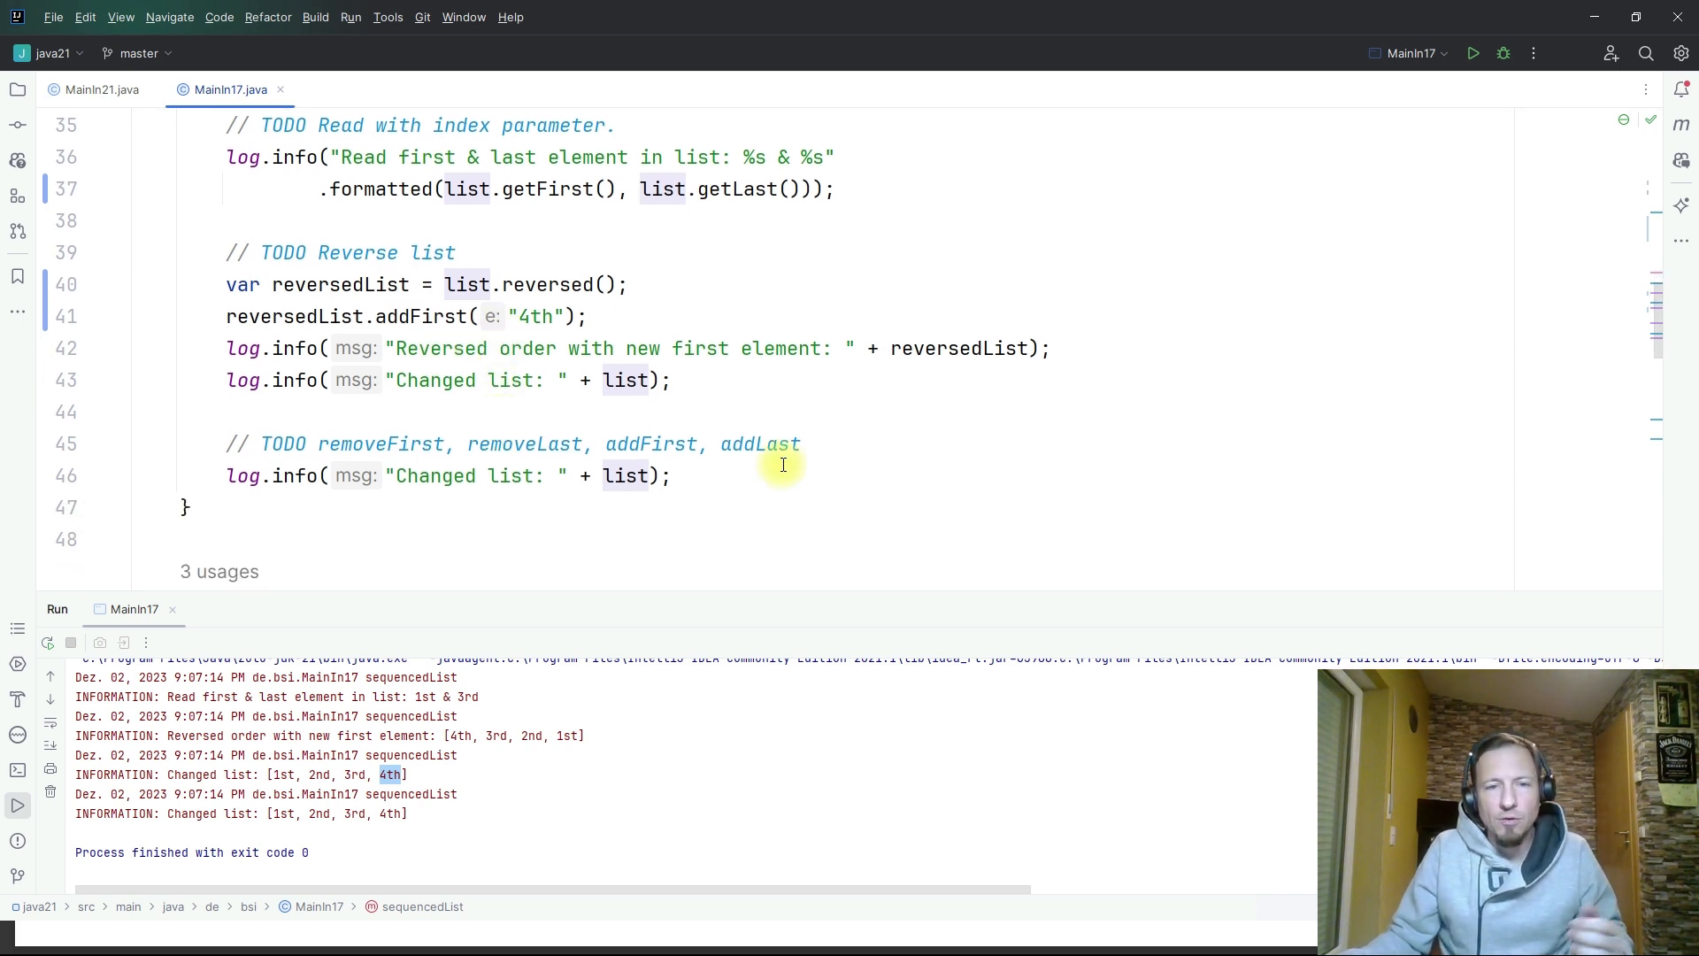
mouse_move(428, 333)
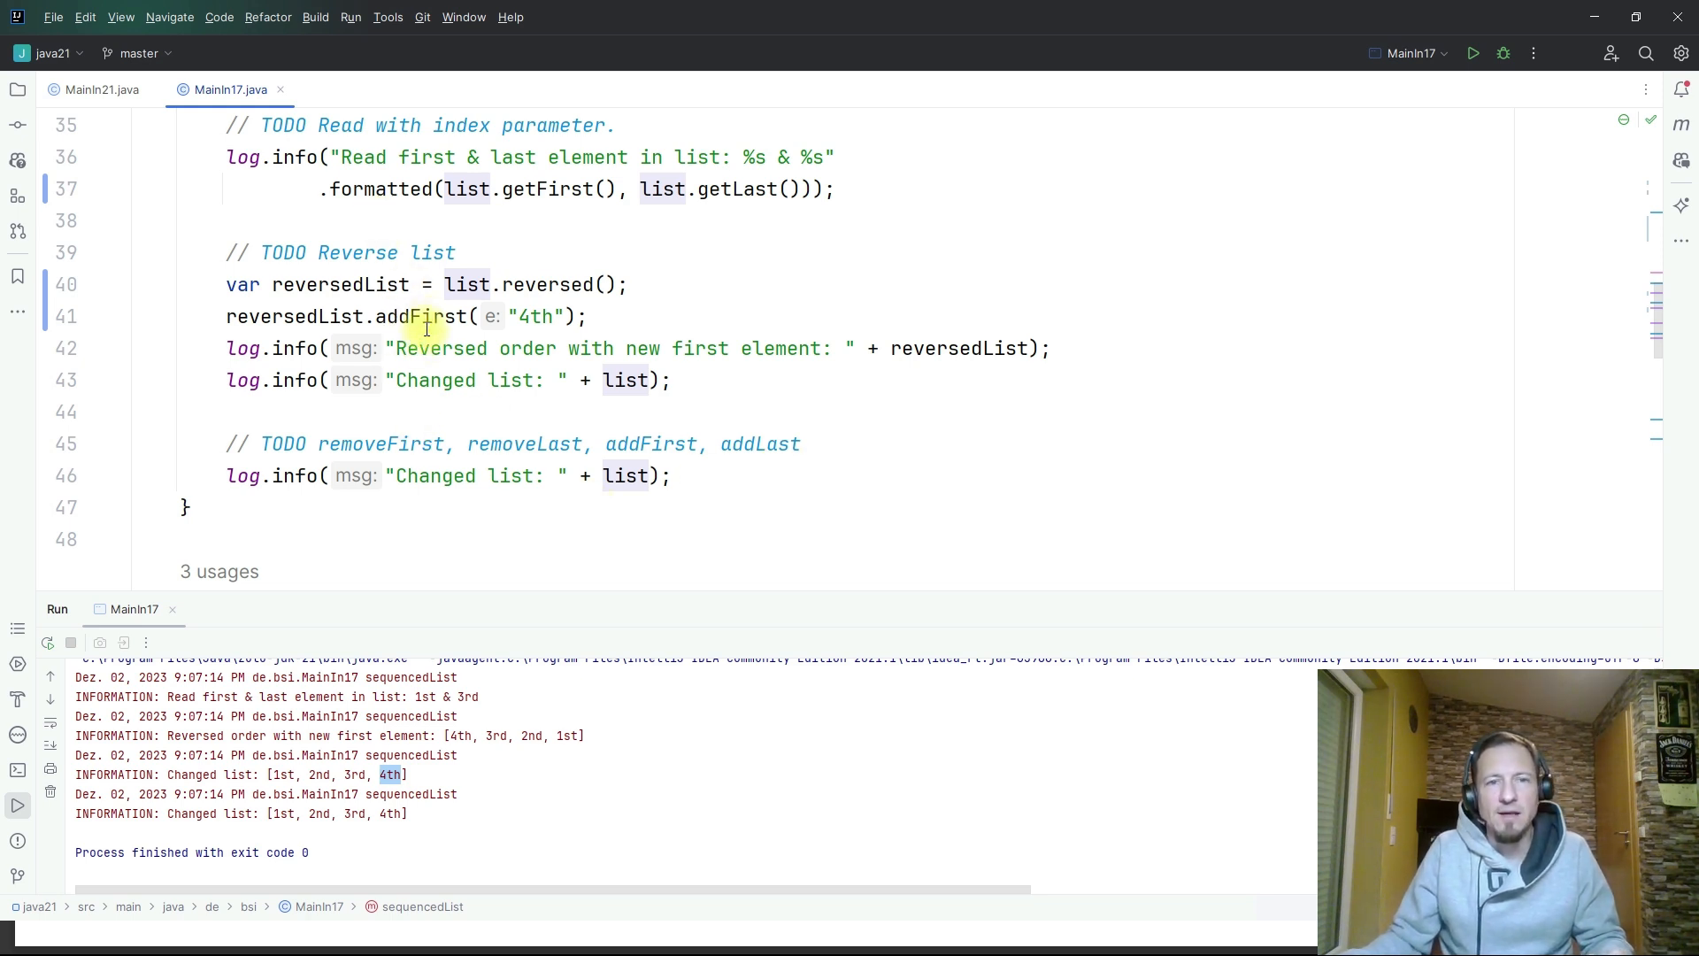
mouse_move(732, 458)
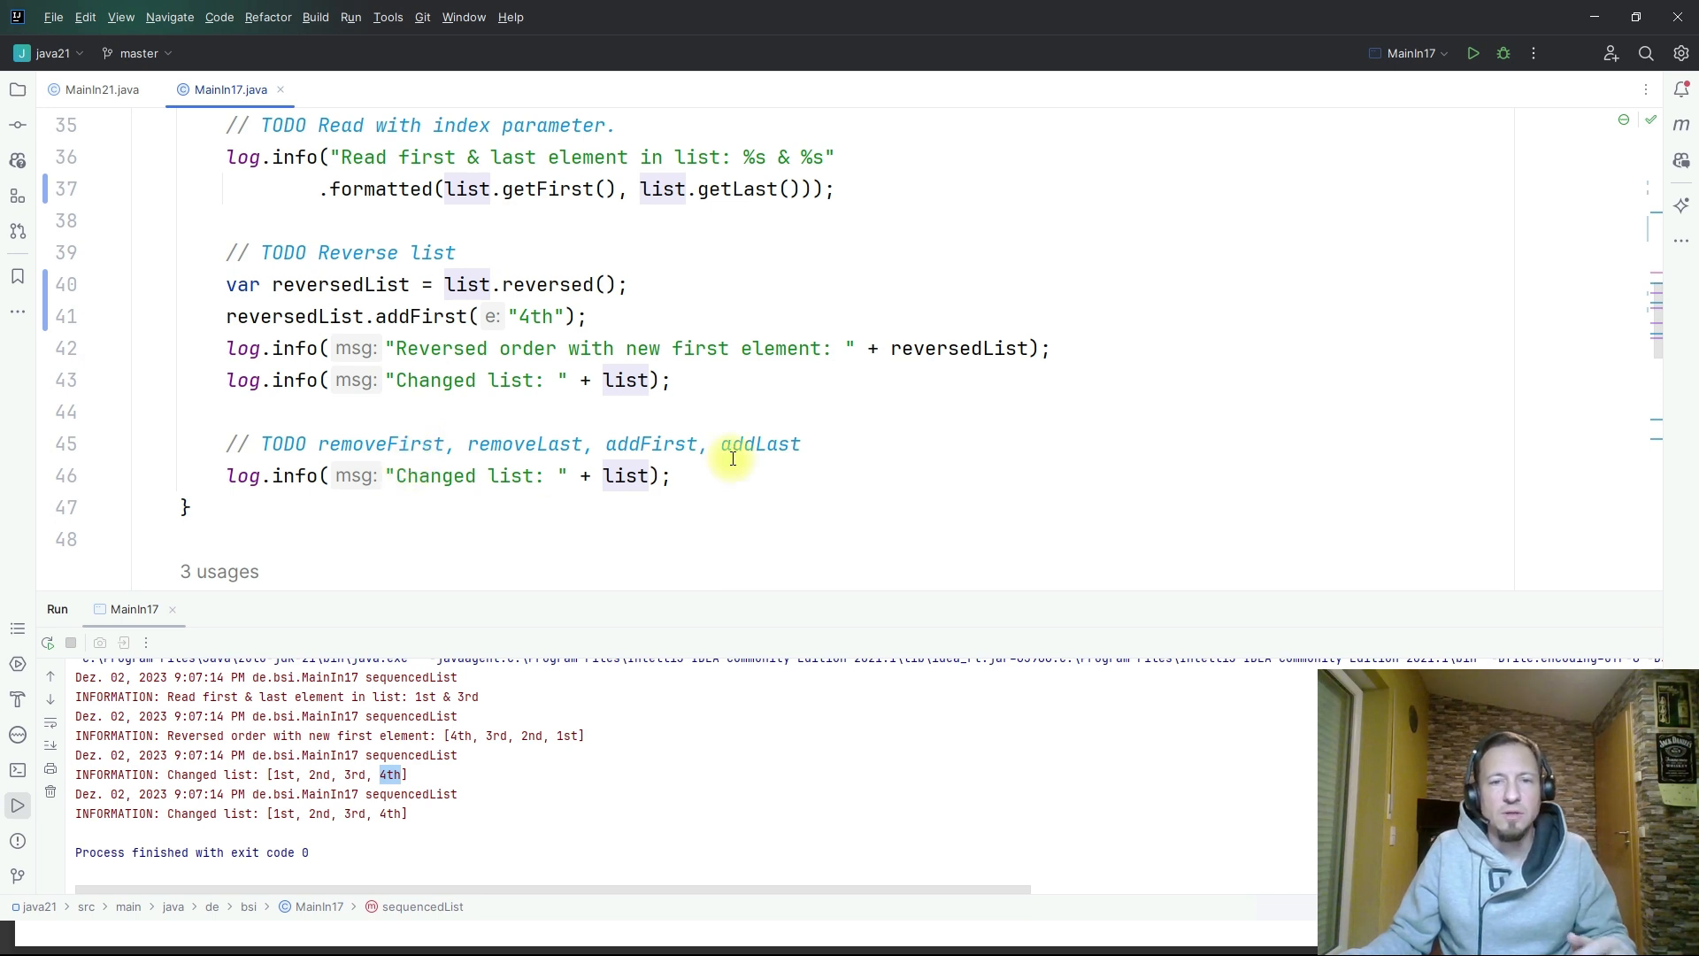
key("enter")
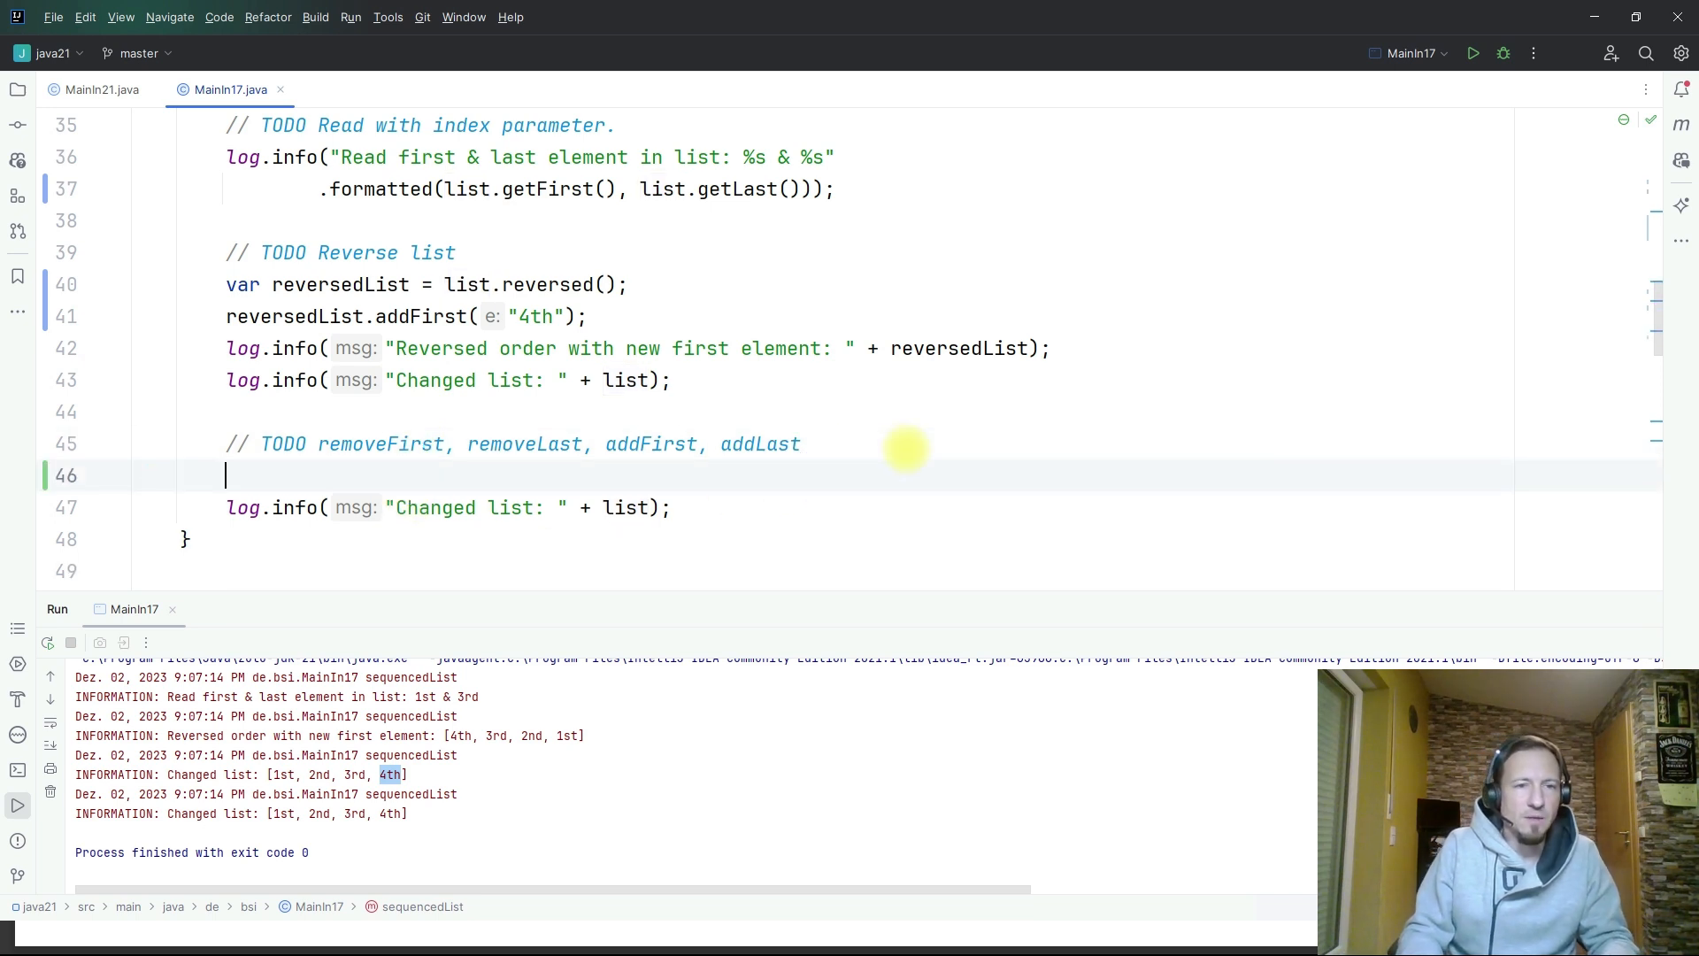
type("list")
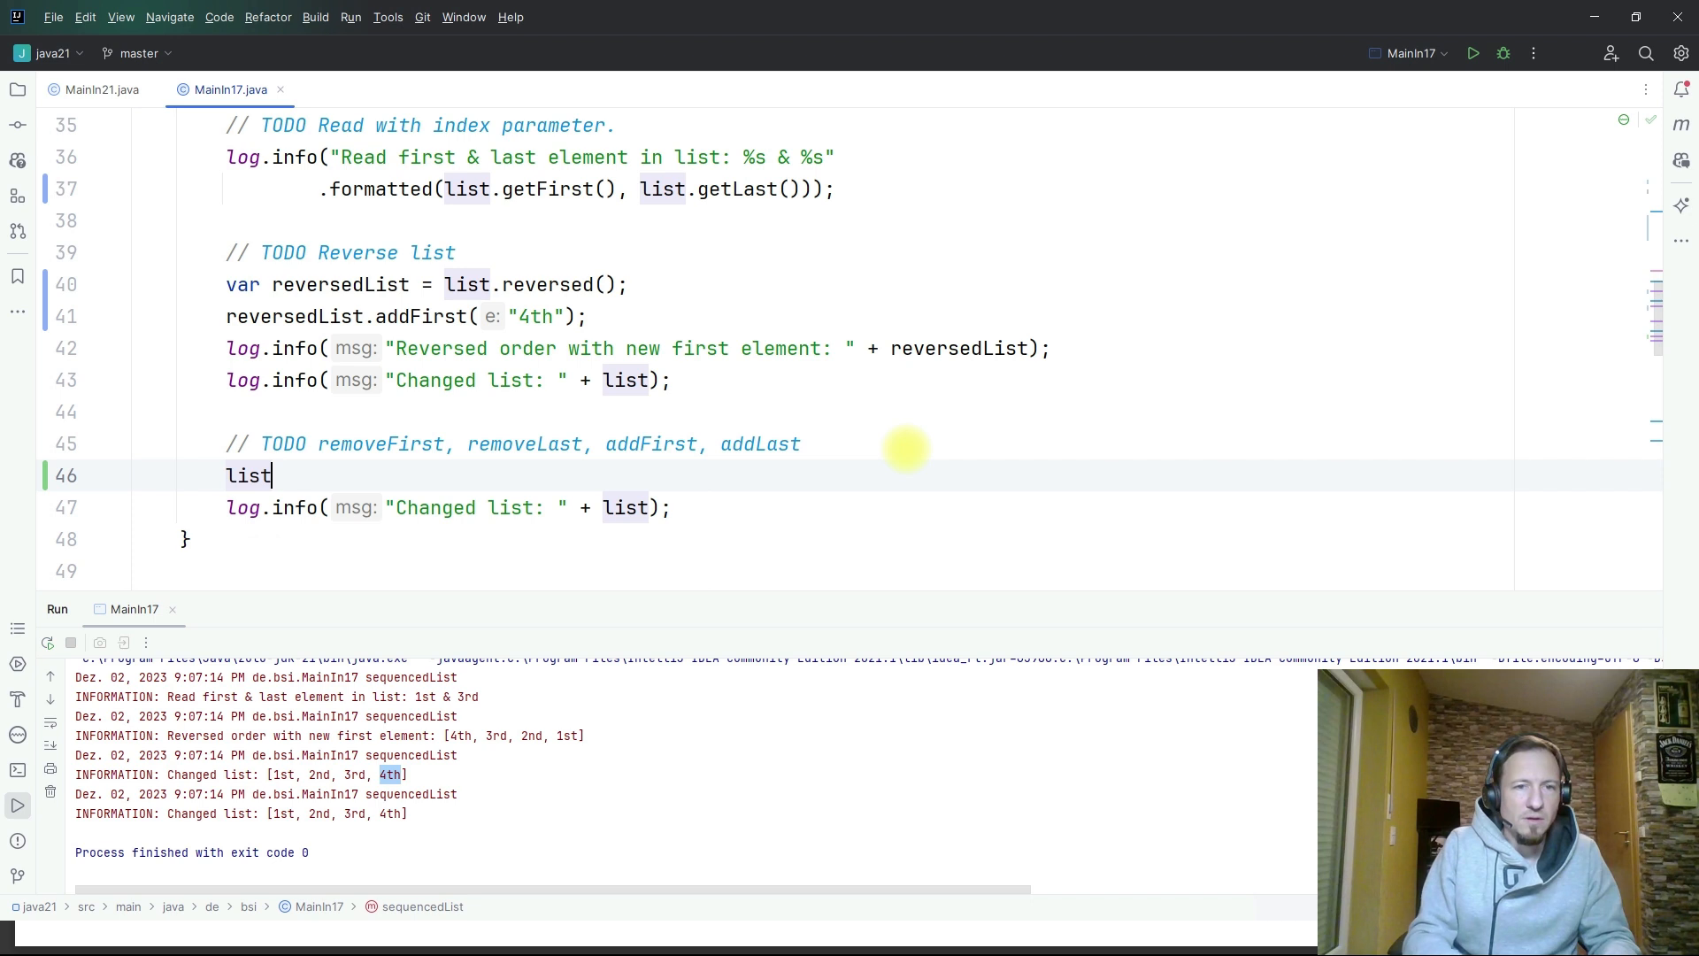
type(".re")
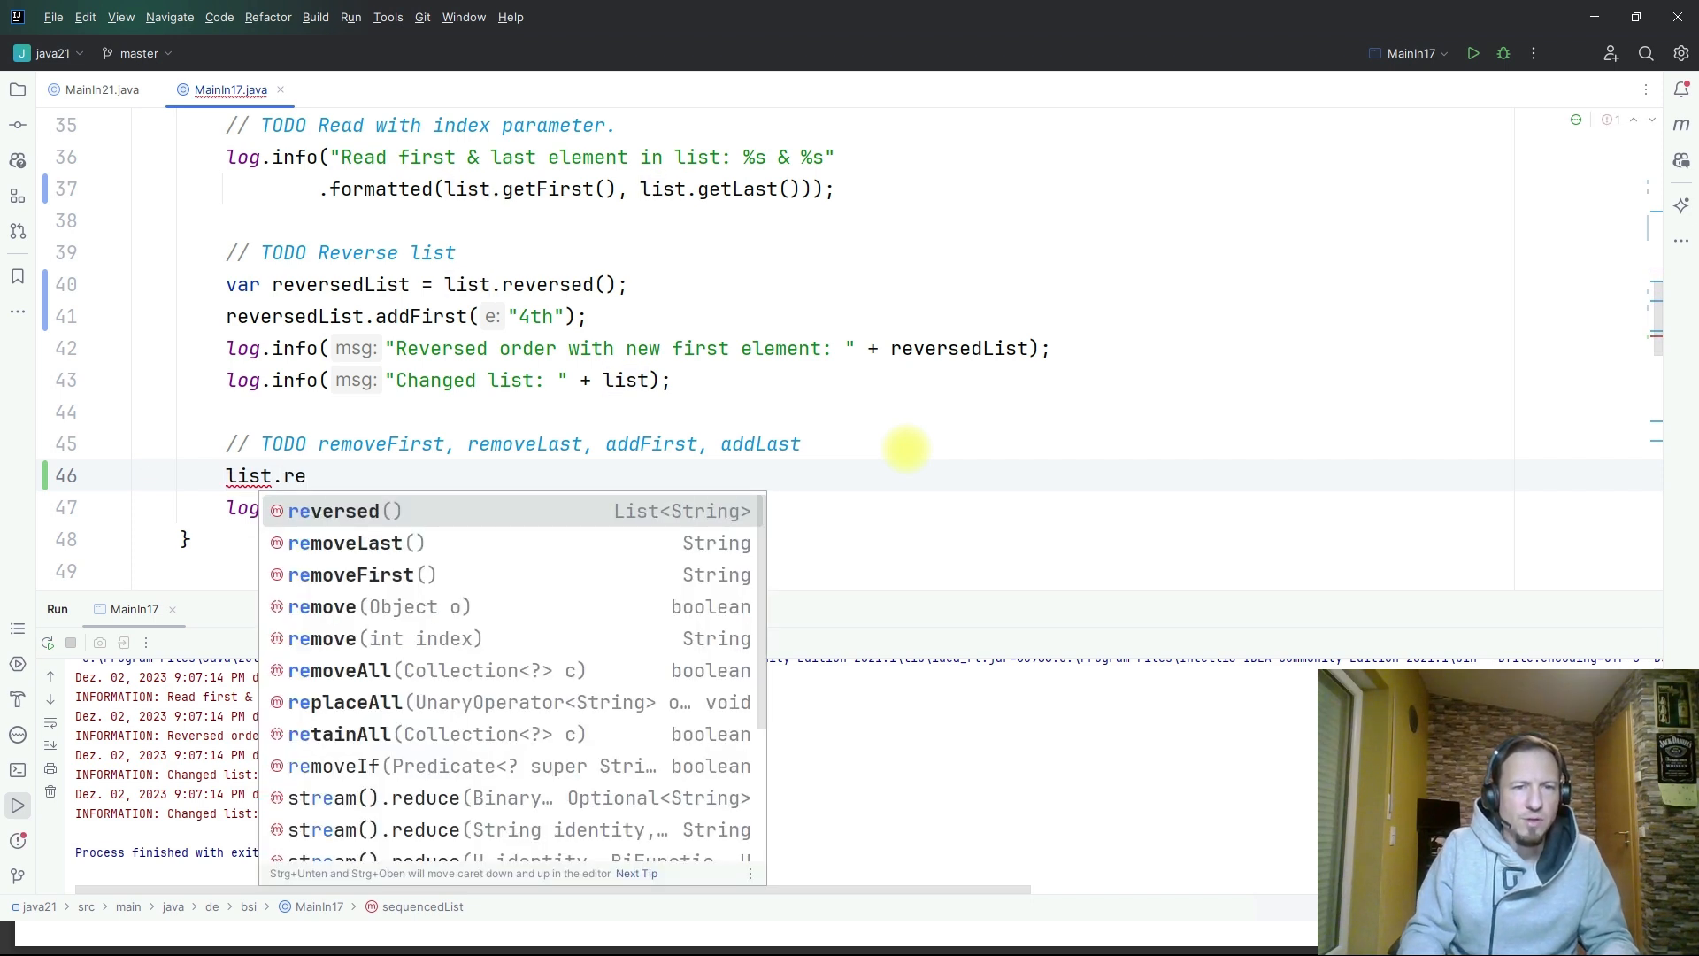
left_click(351, 575)
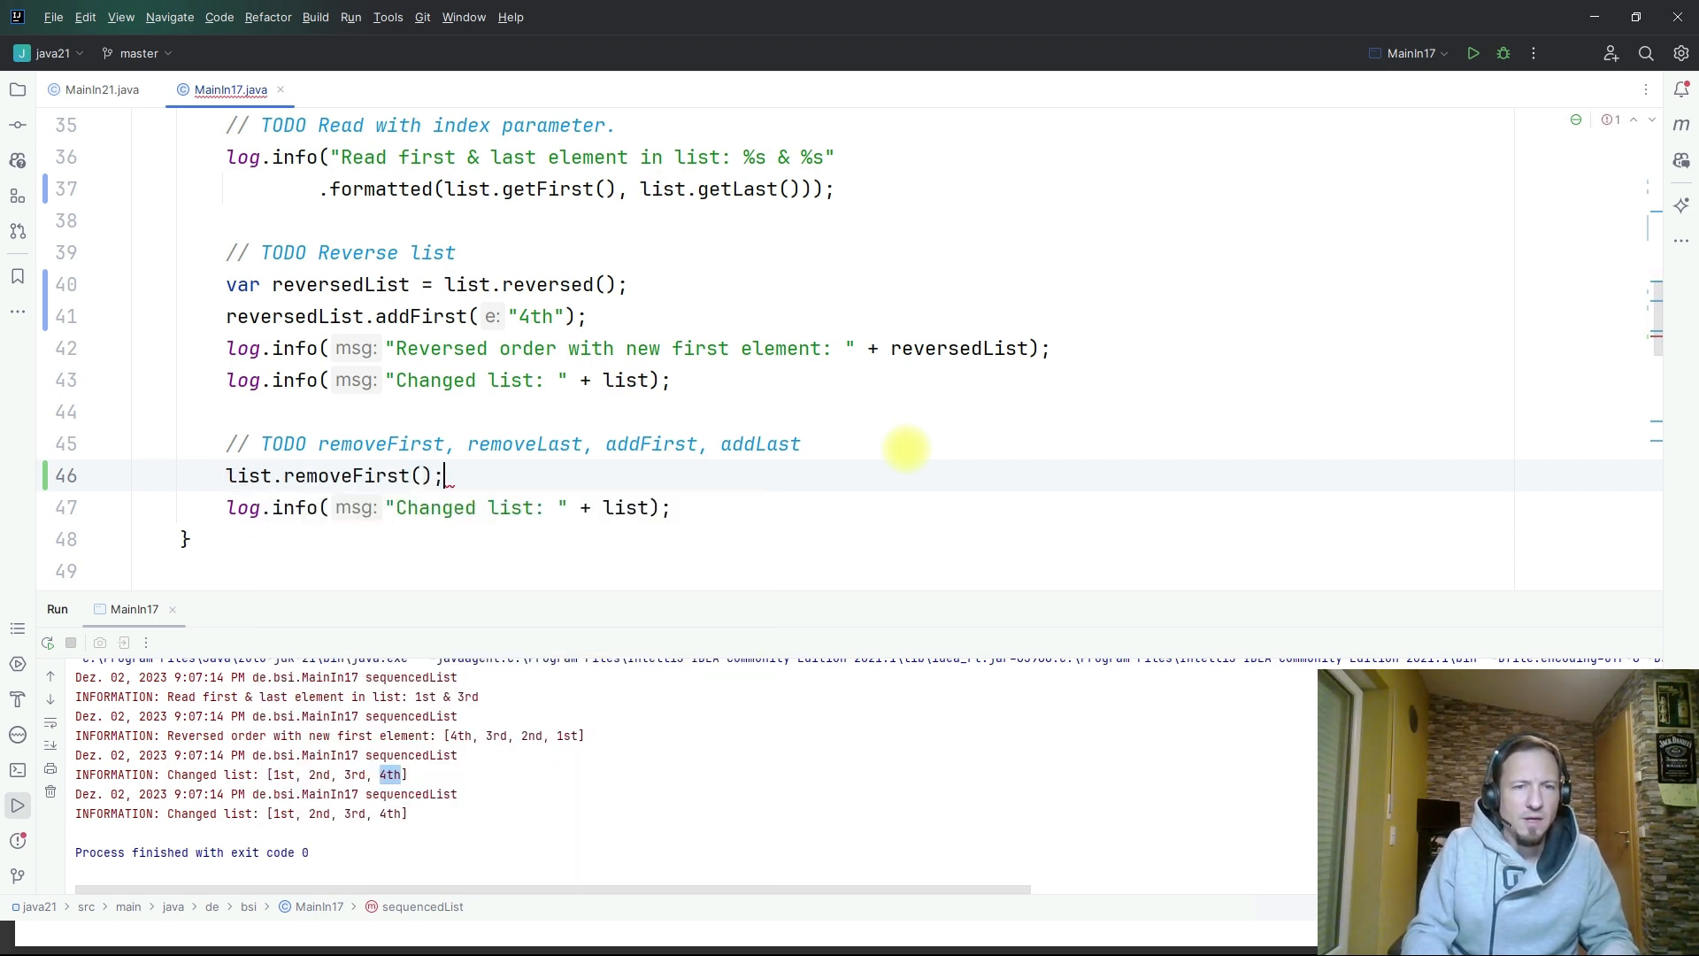
type("list.")
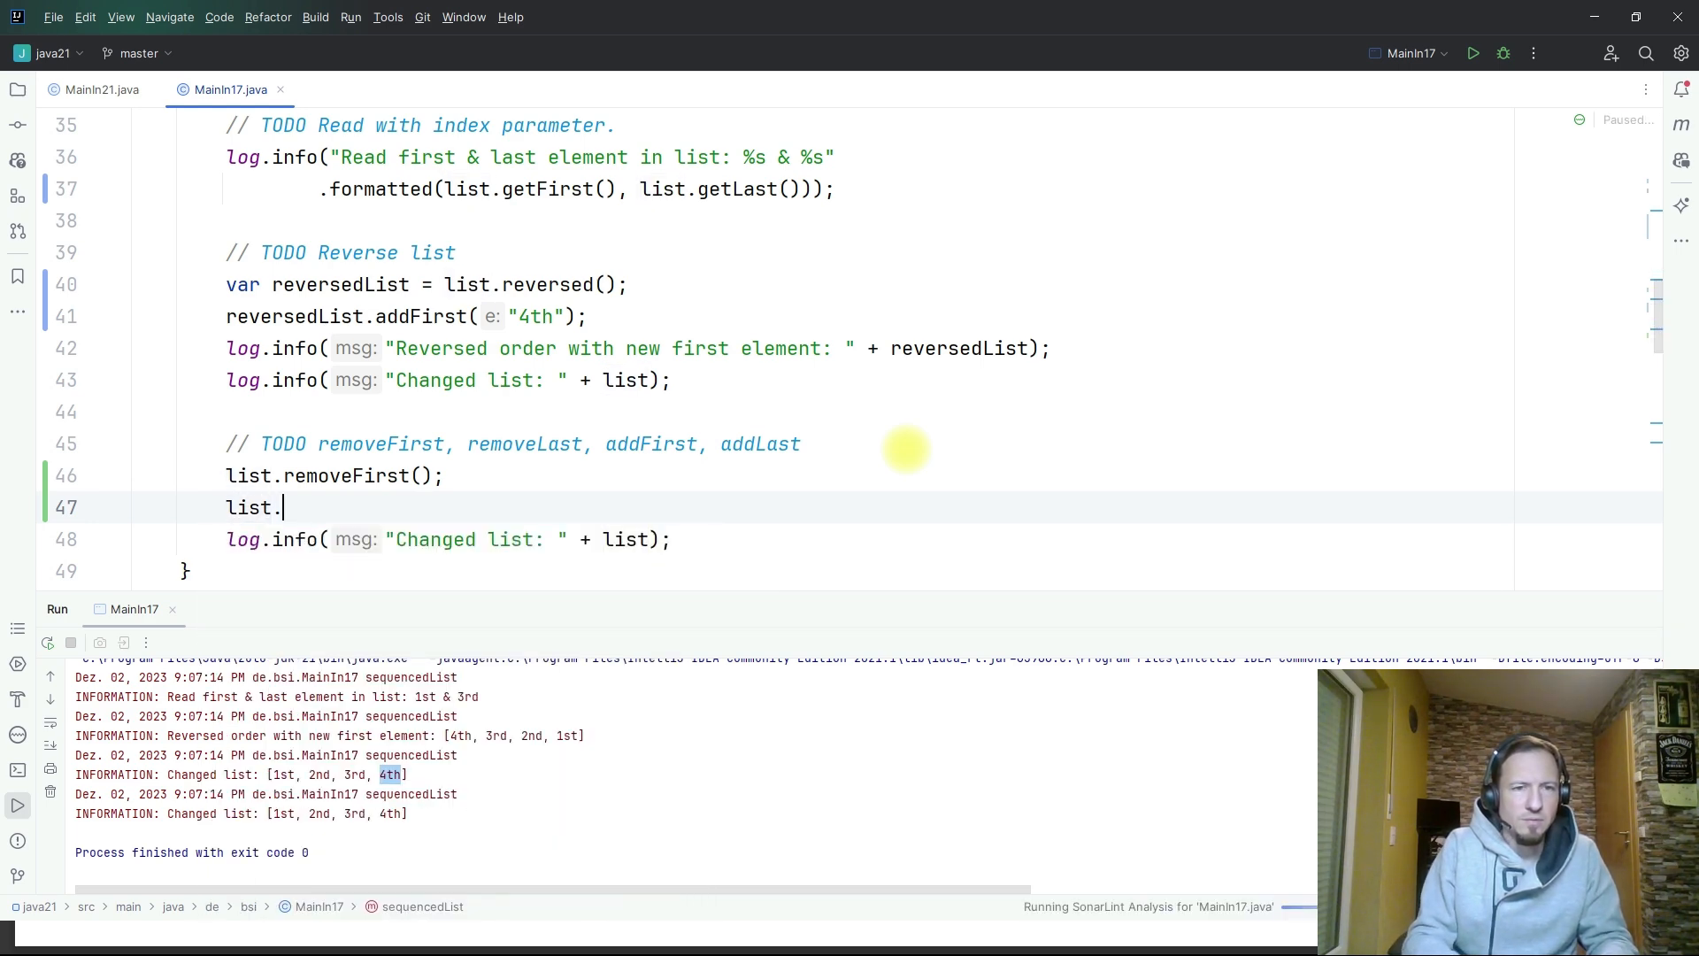
type("removeLast();")
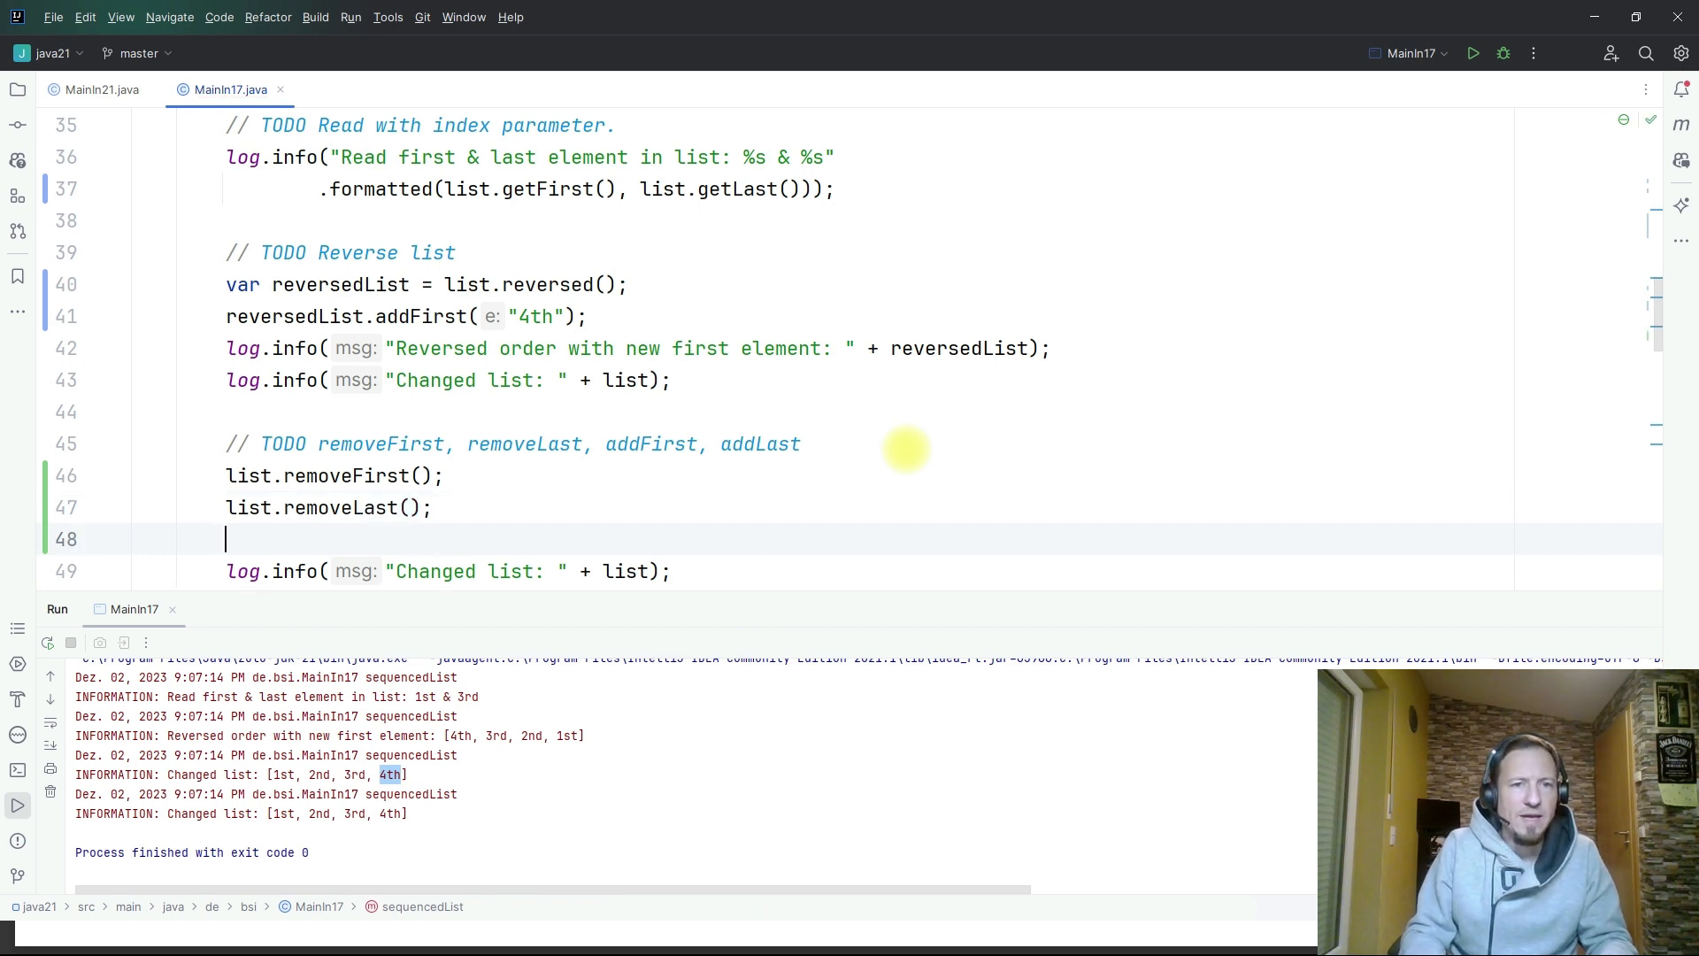
- Add list.addFirst("begin") and list.addLast("end") calls
type("list")
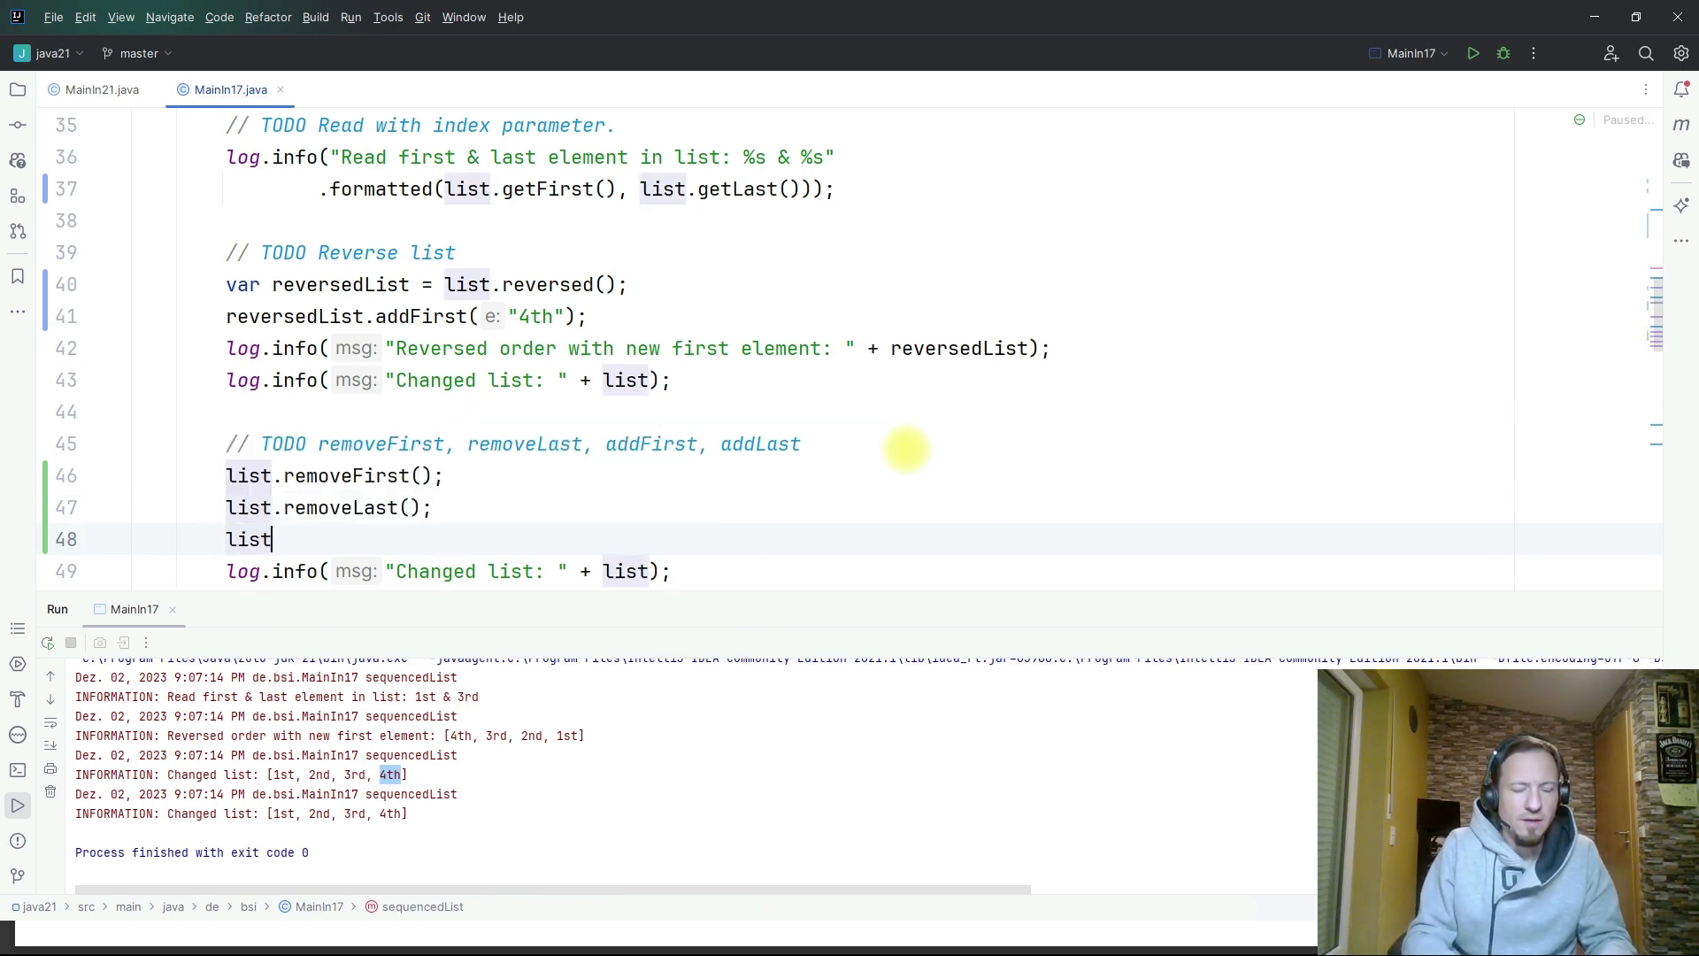
type(".addFirst();")
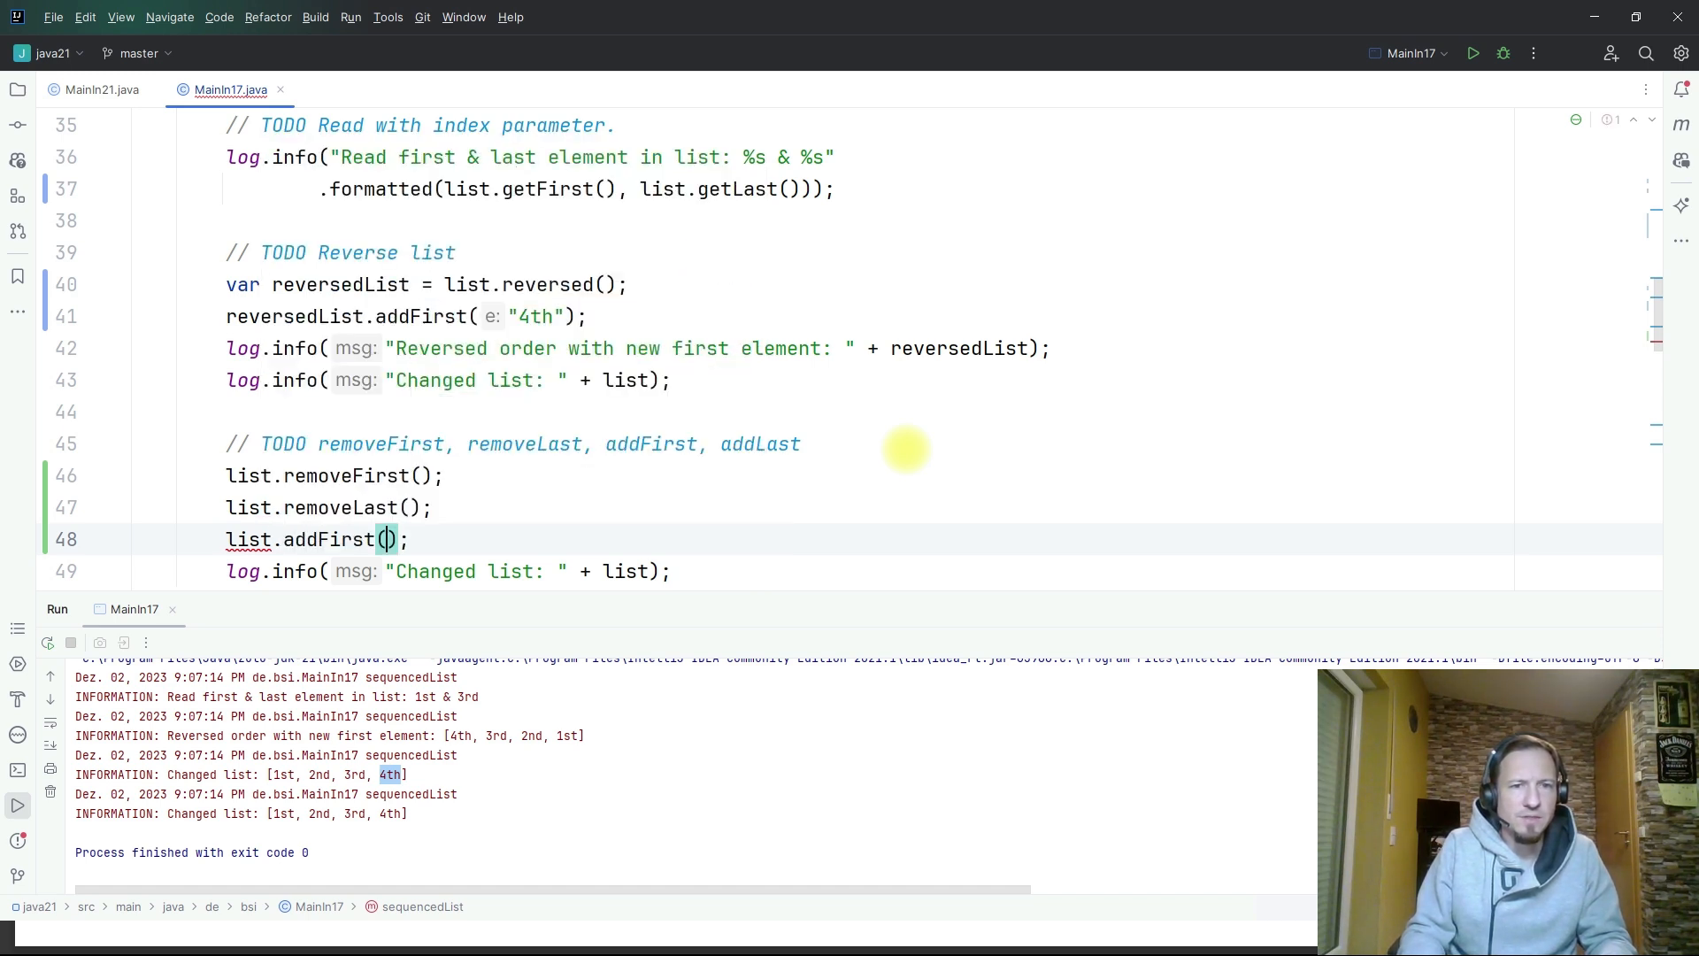
type("list.ad")
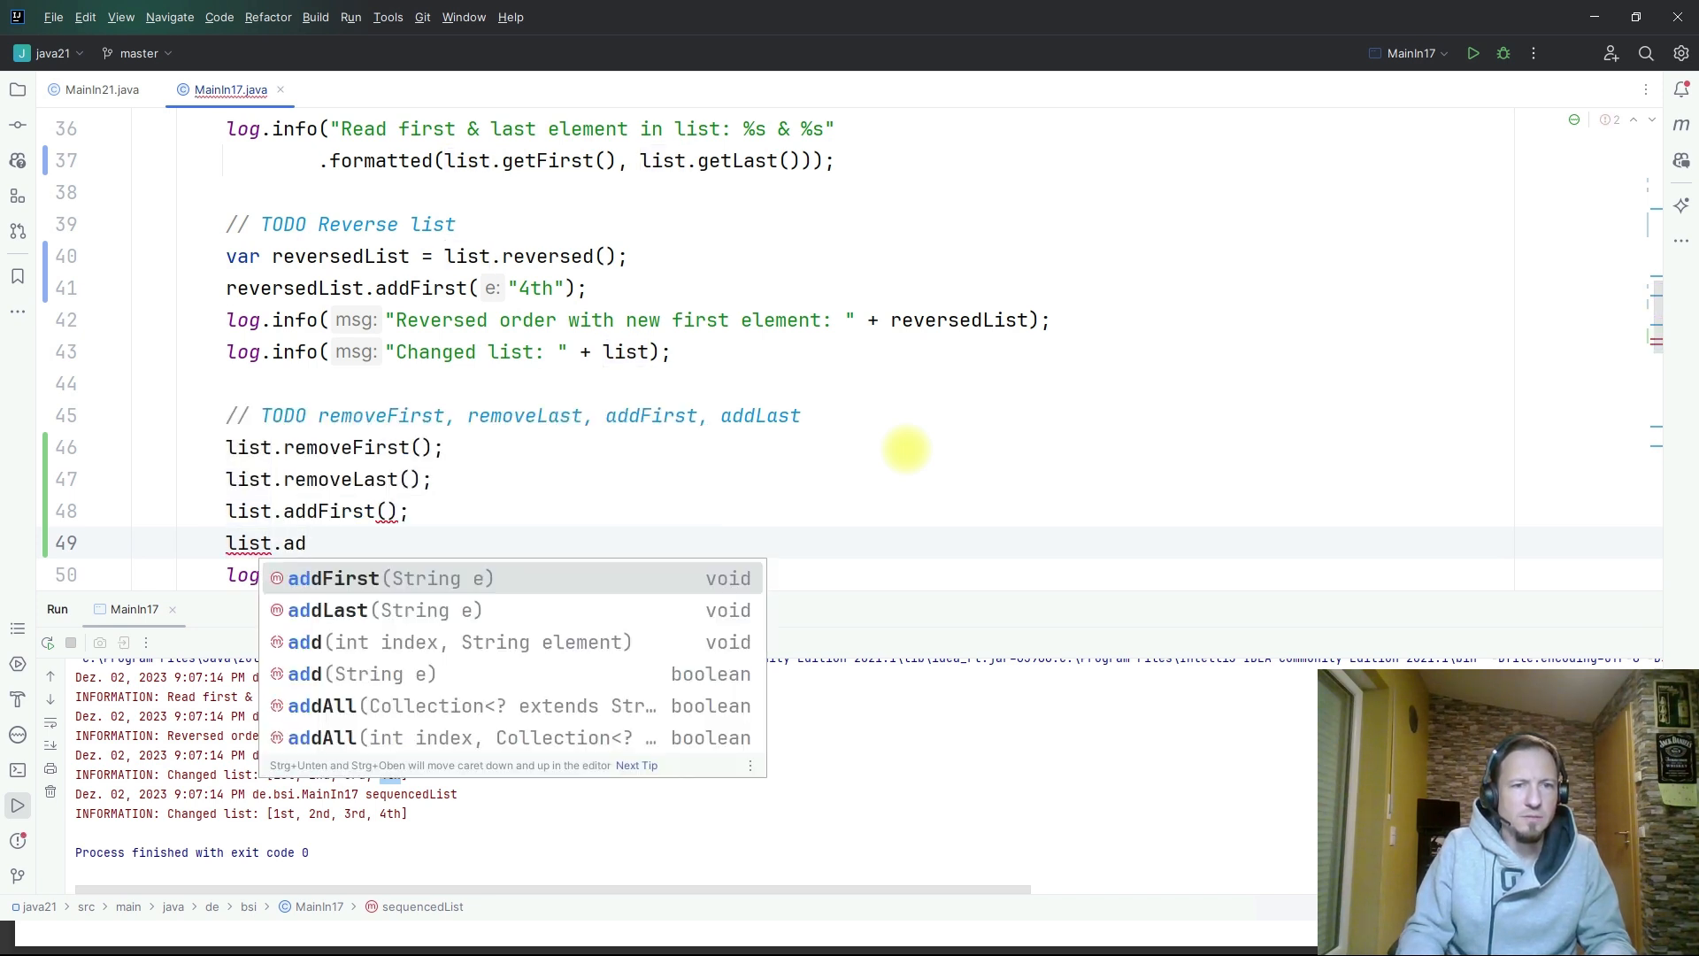
left_click(328, 610)
type("\"")
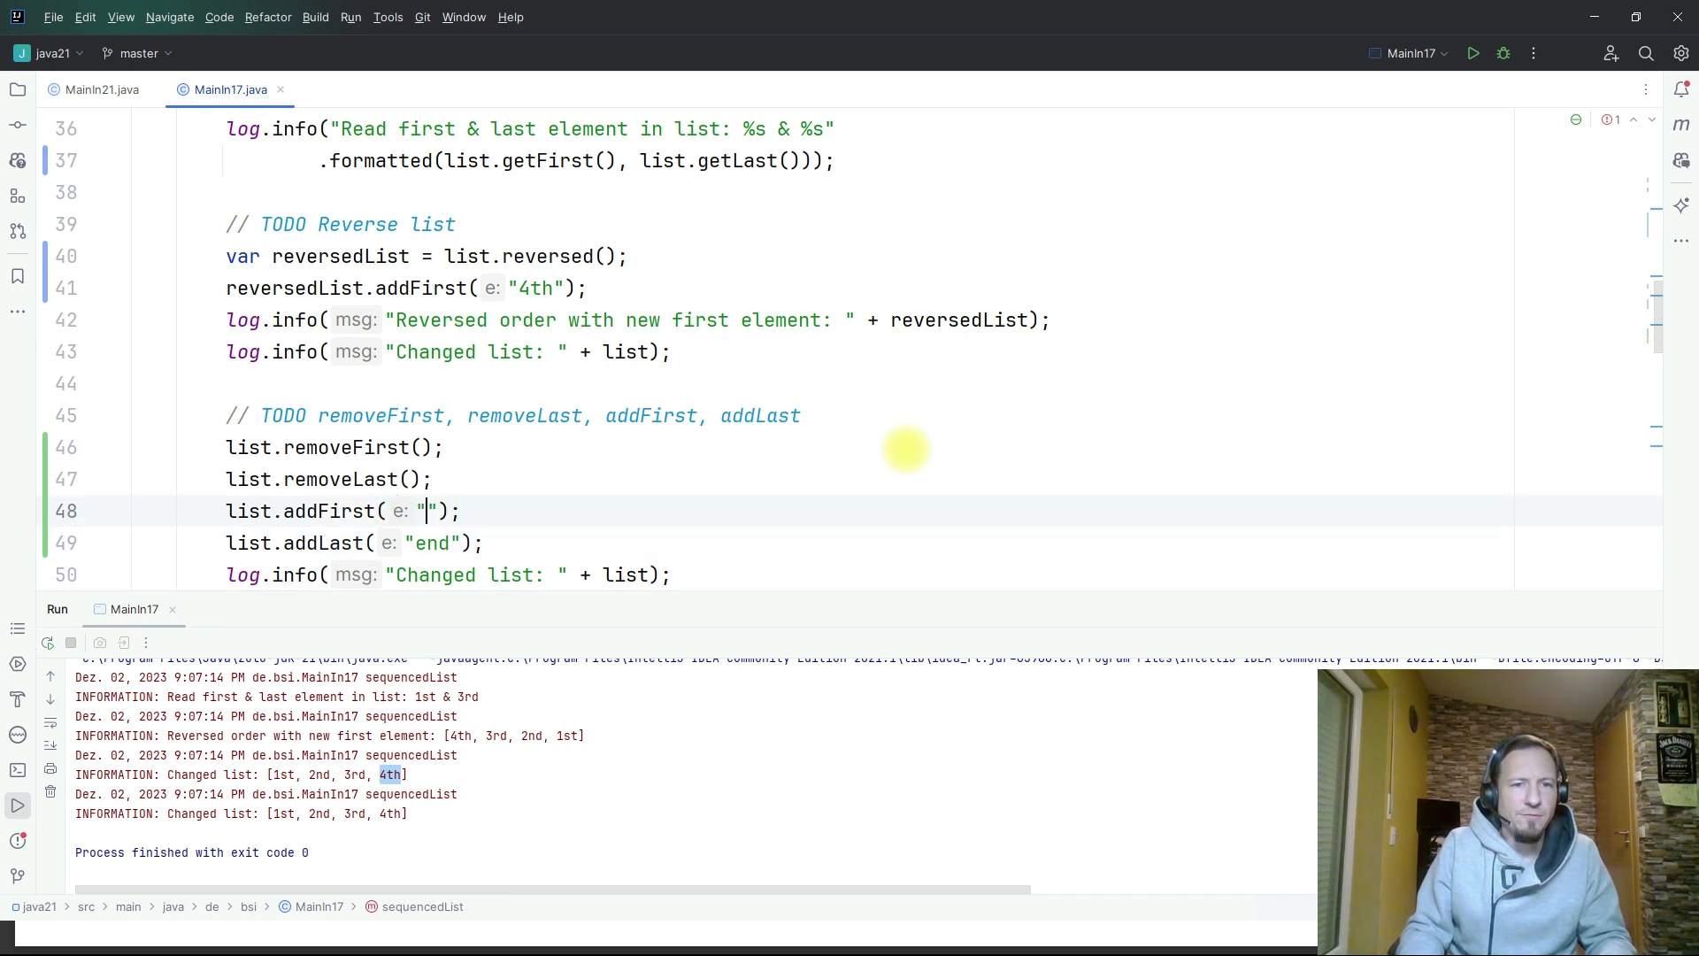
type("be")
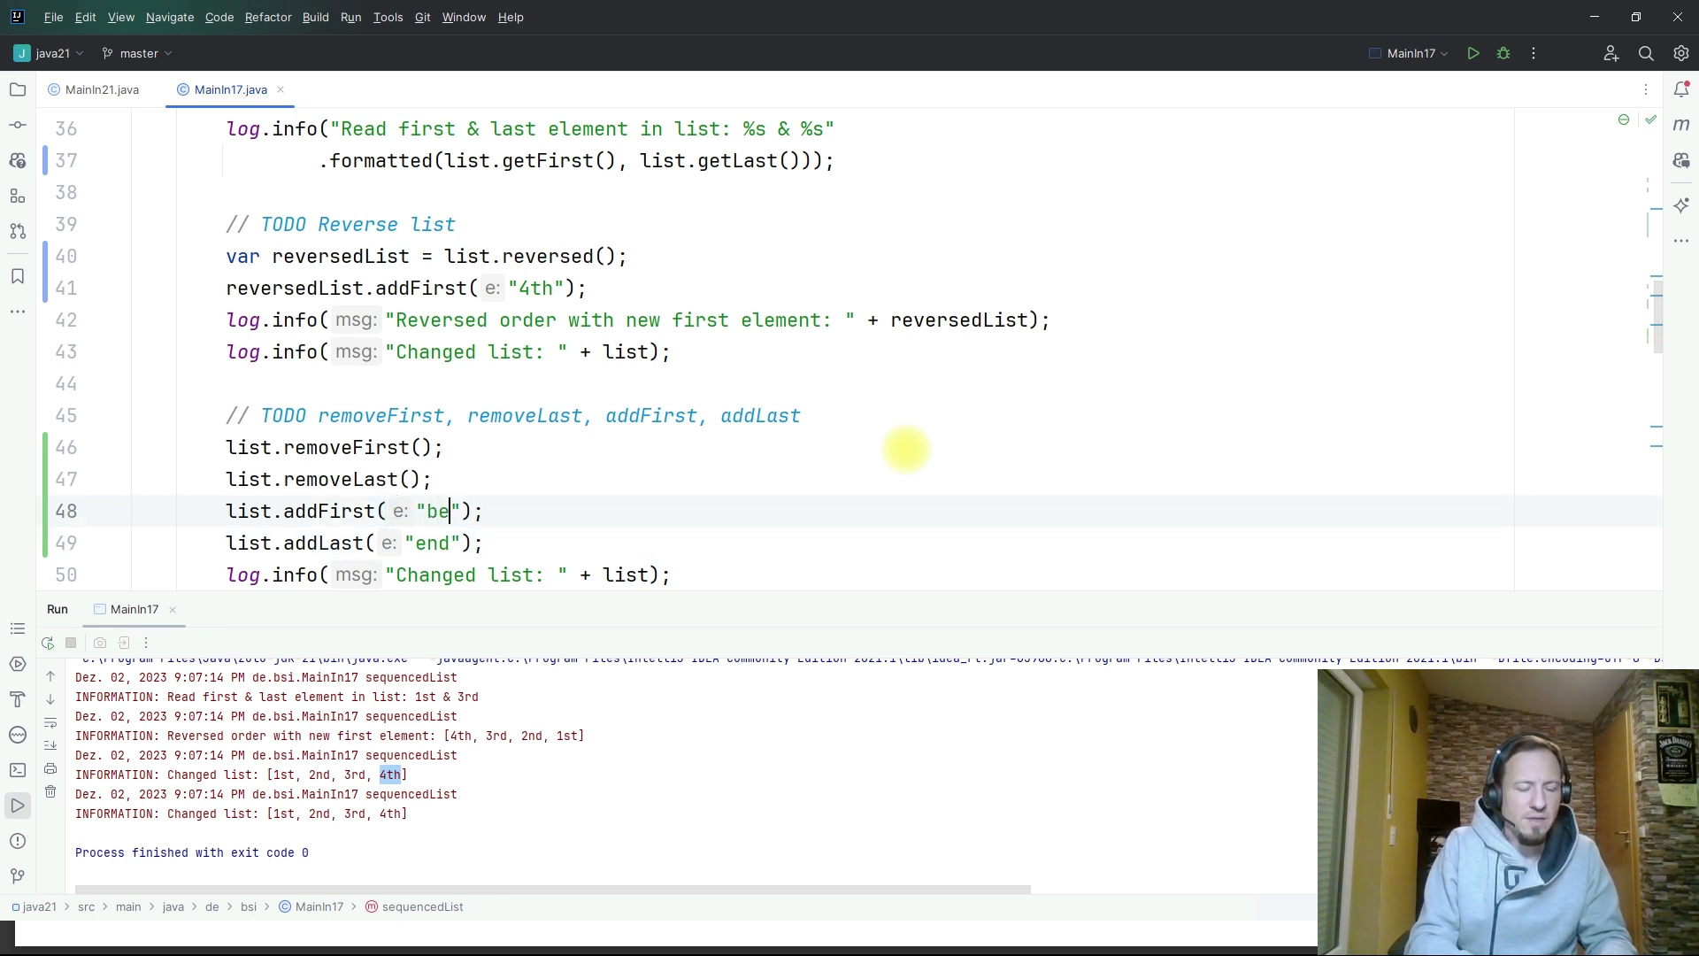
type("gin")
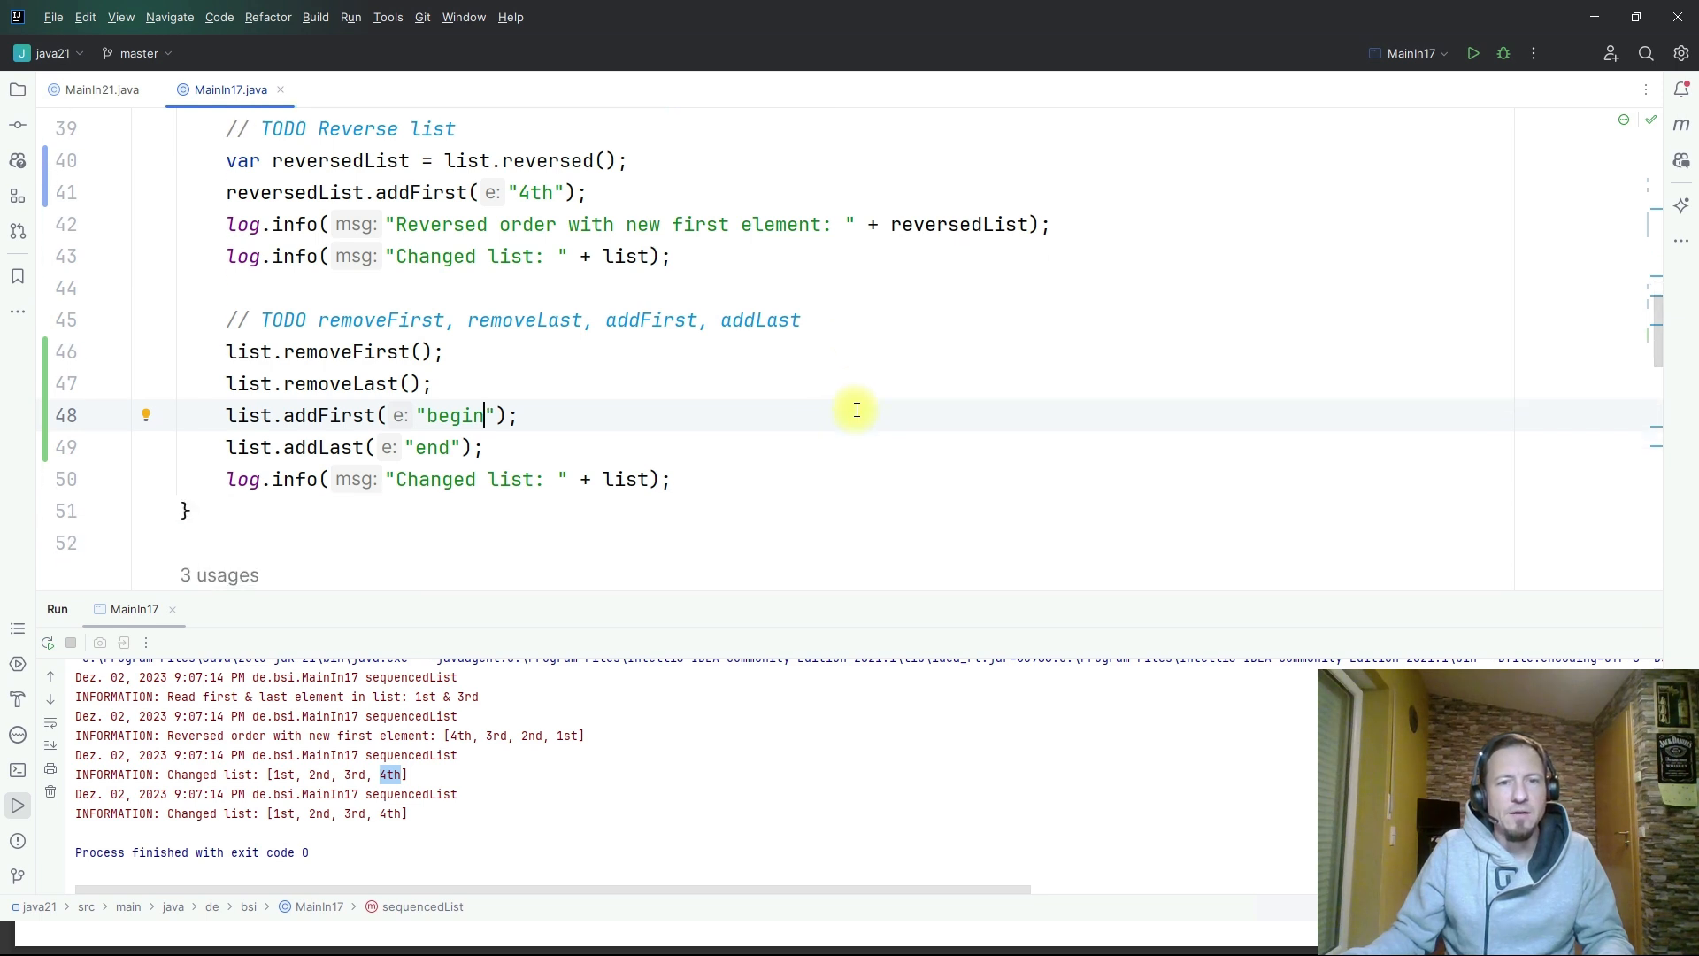
left_click(624, 479)
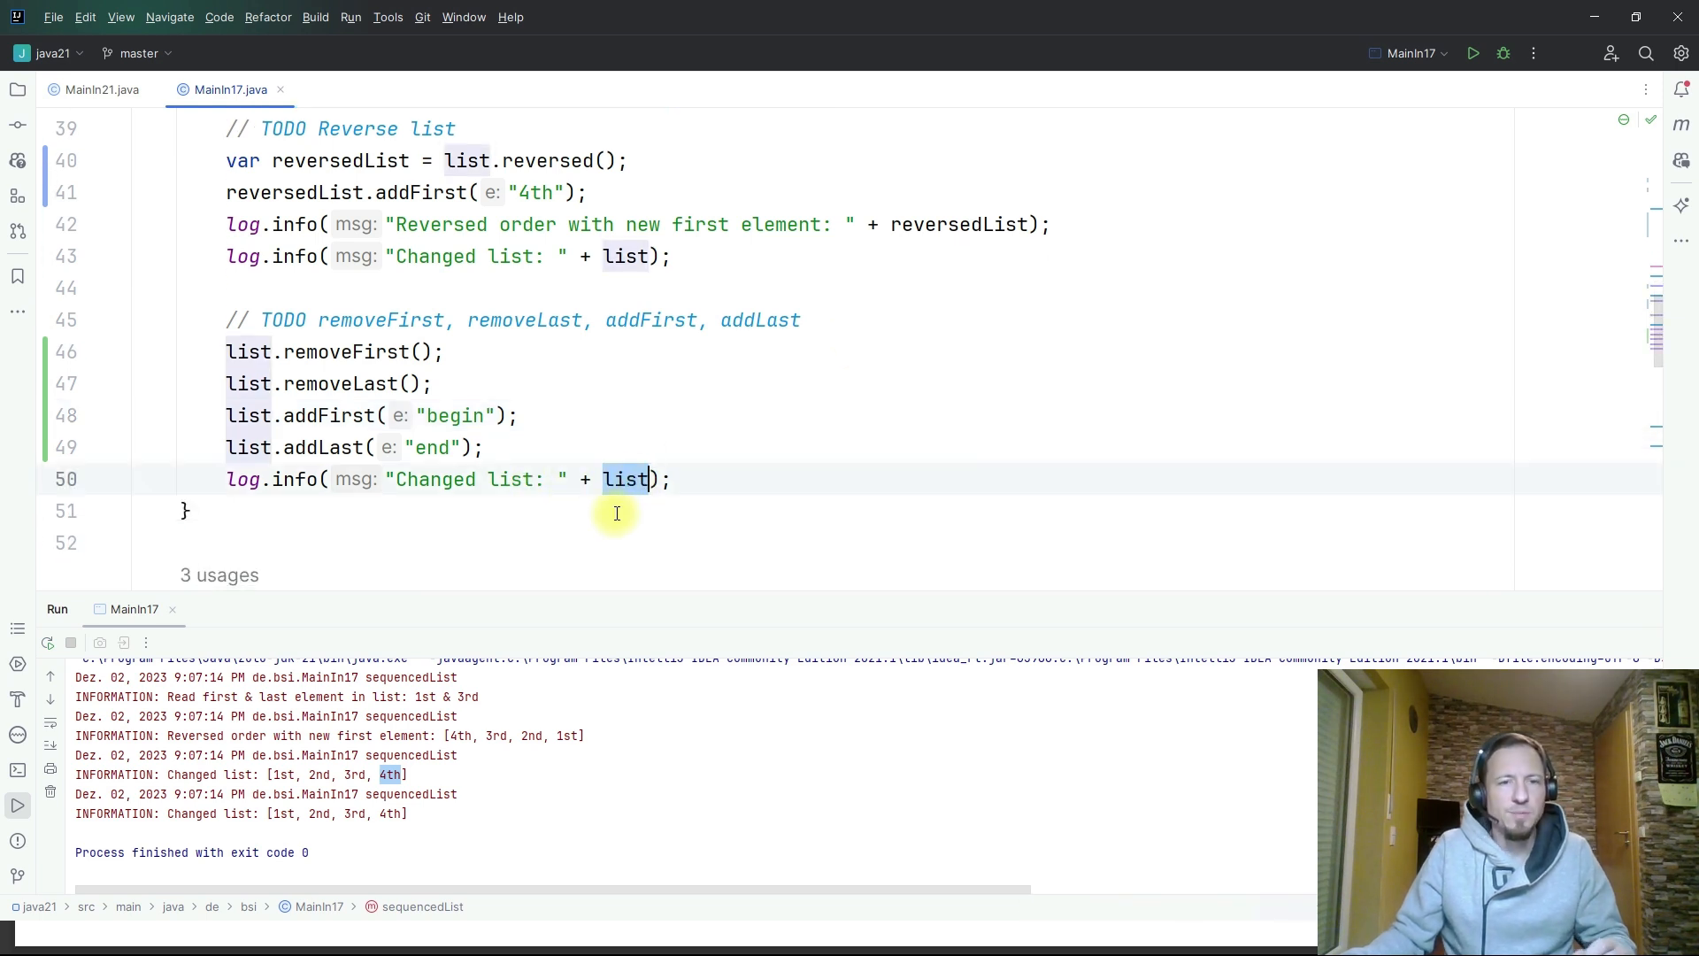
mouse_move(552, 740)
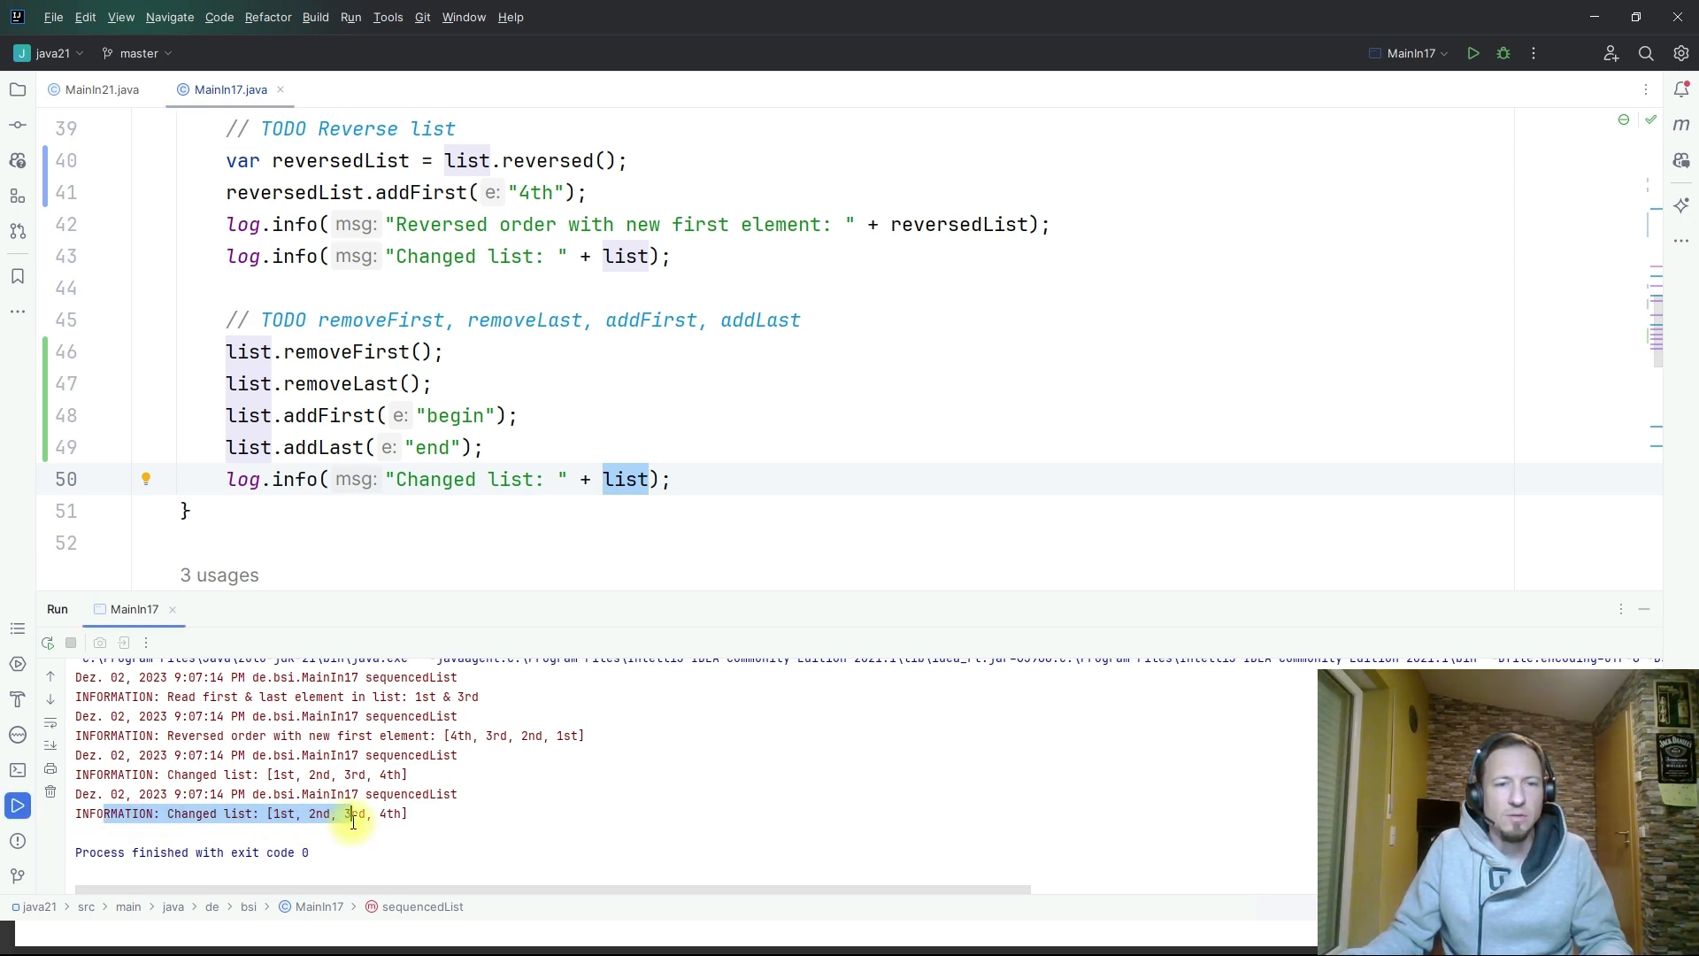
mouse_move(1023, 372)
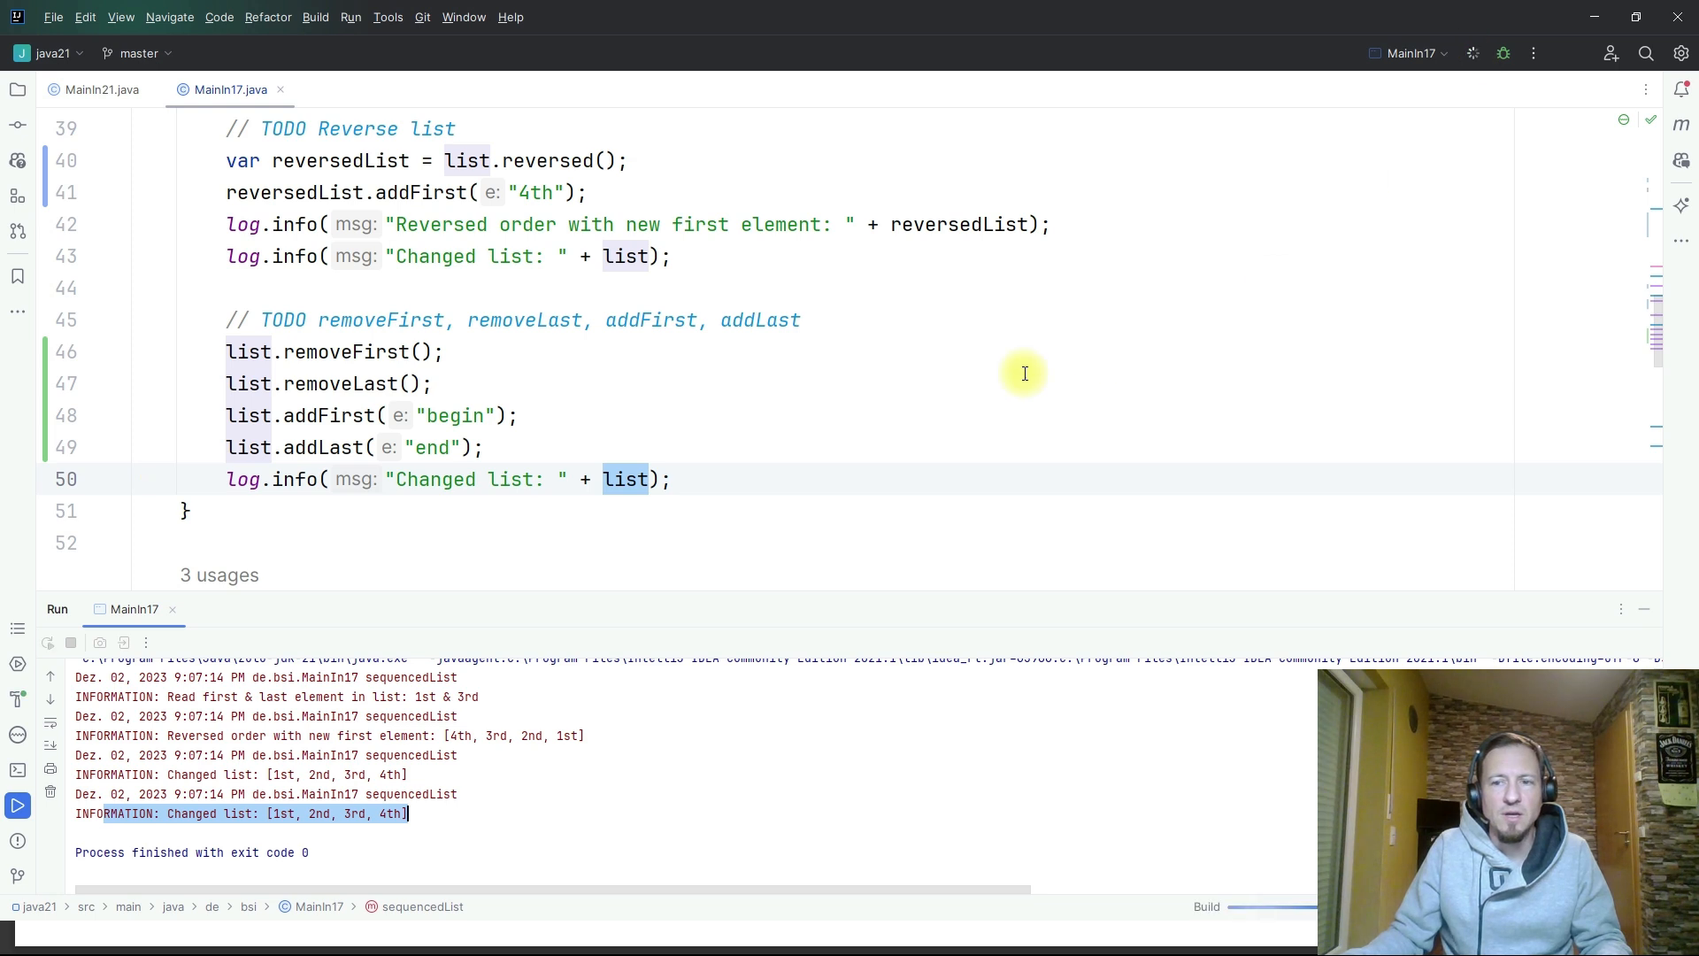
mouse_move(455, 761)
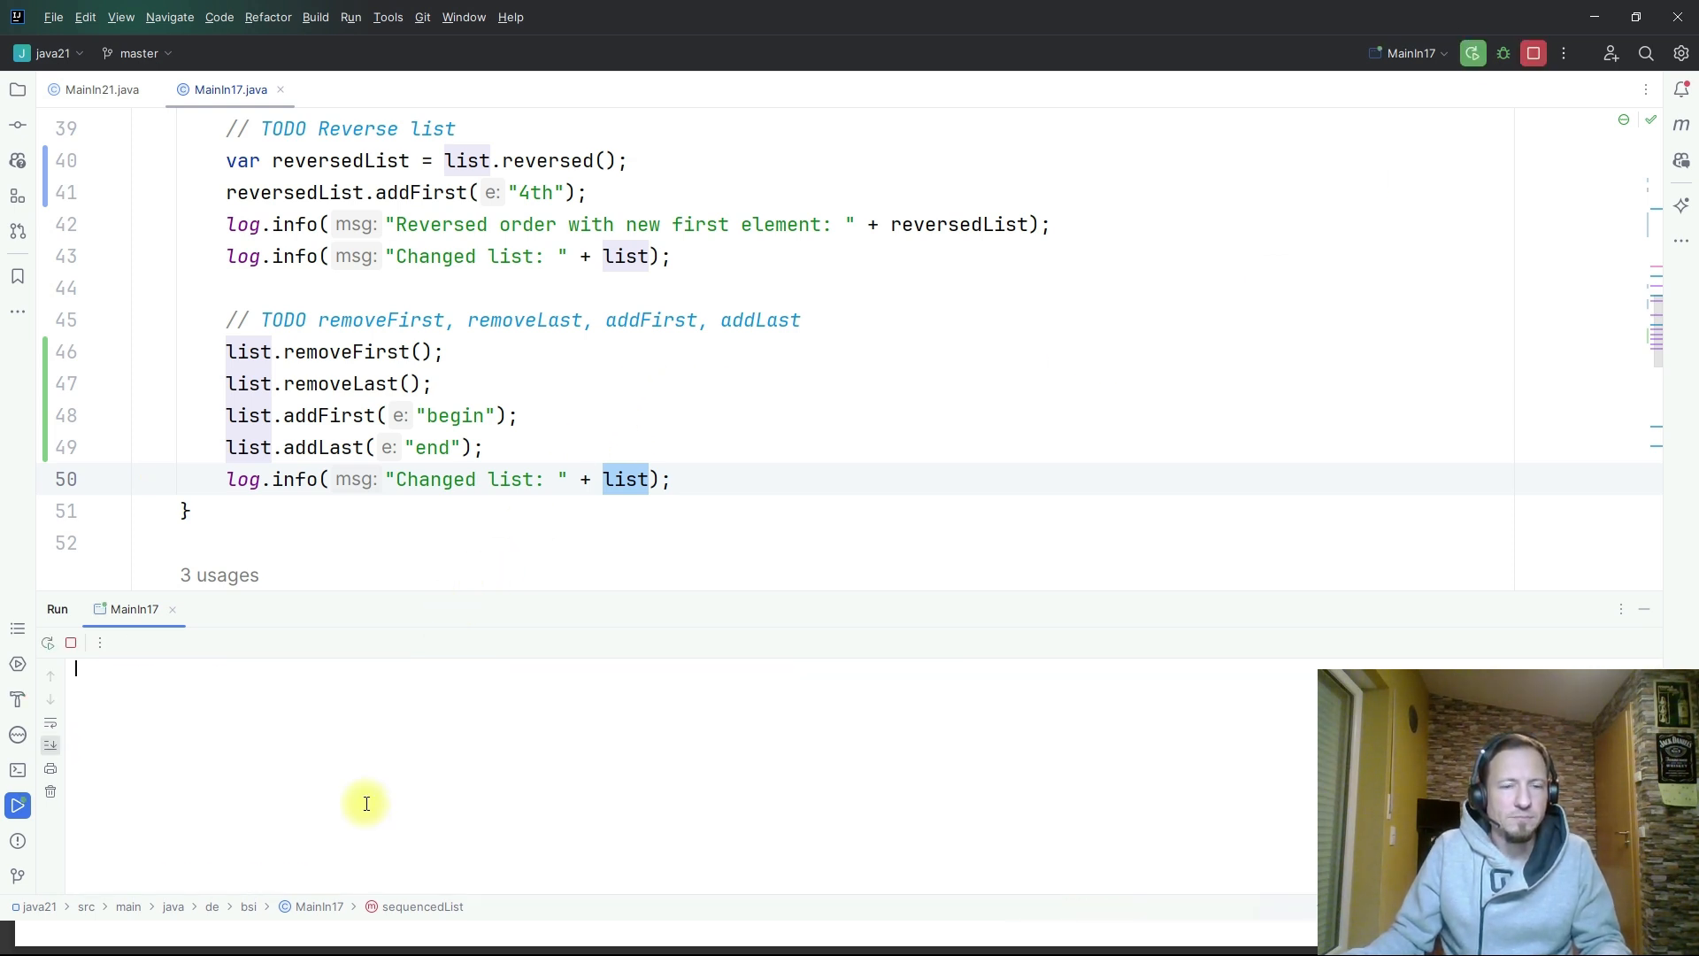
- Rerun Main17 and check the output list [begin, 2nd, 3rd, end] against the removeFirst code
left_click(1473, 53)
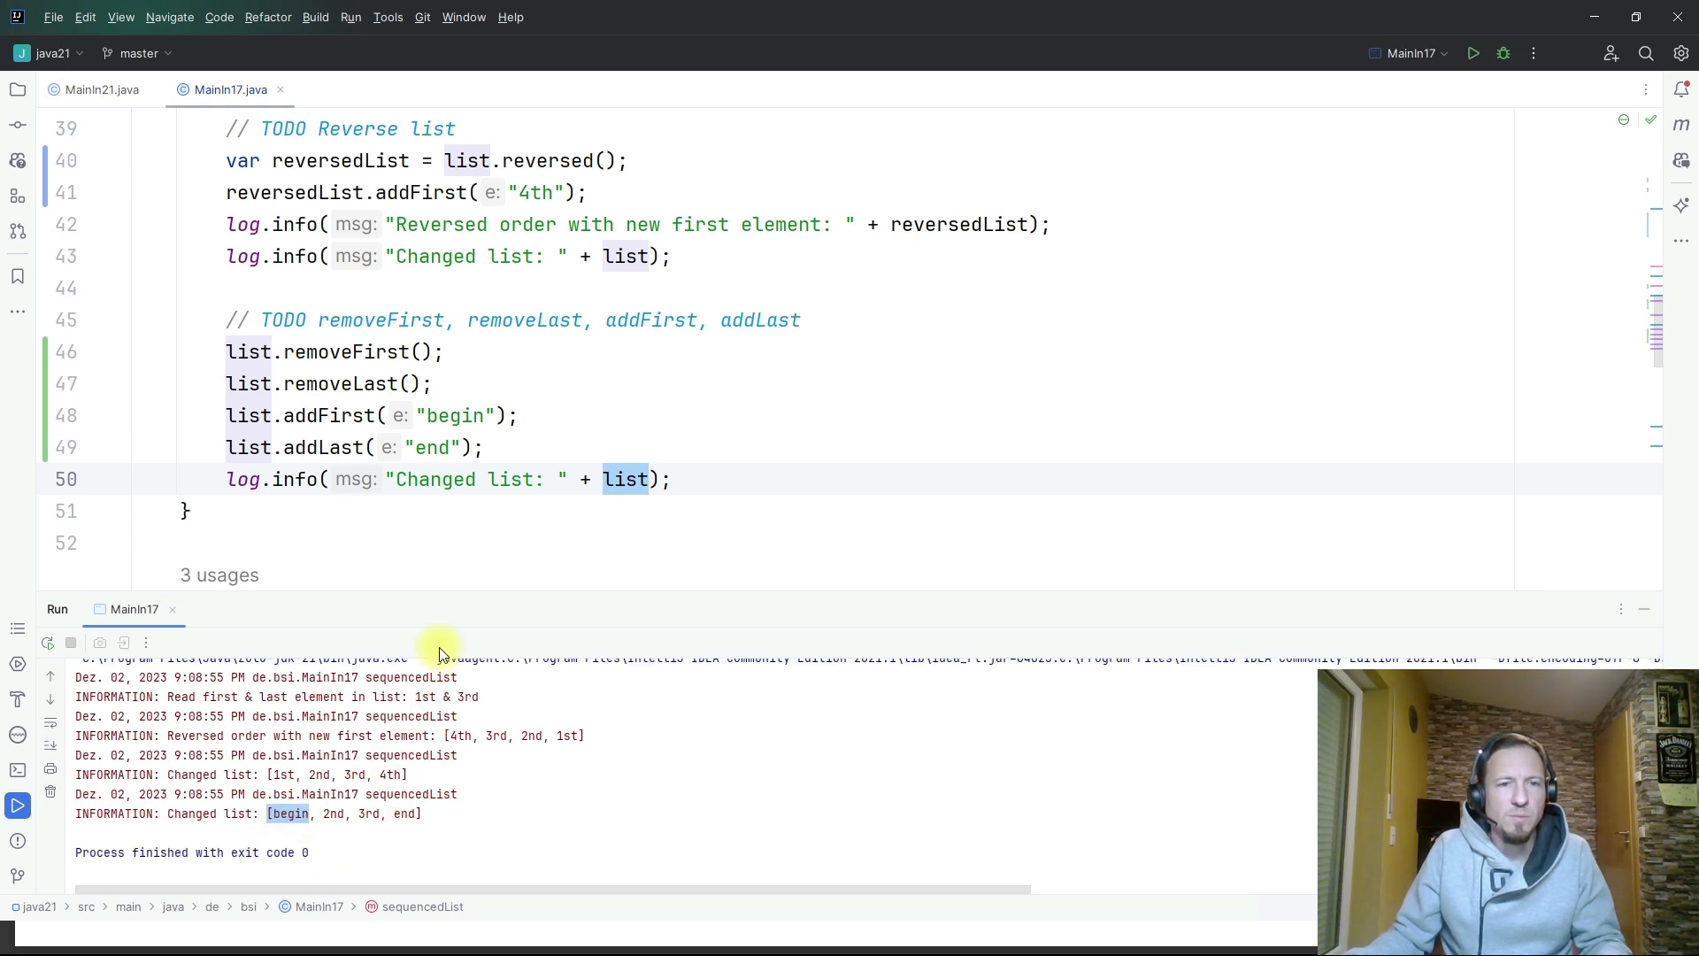
left_click(442, 352)
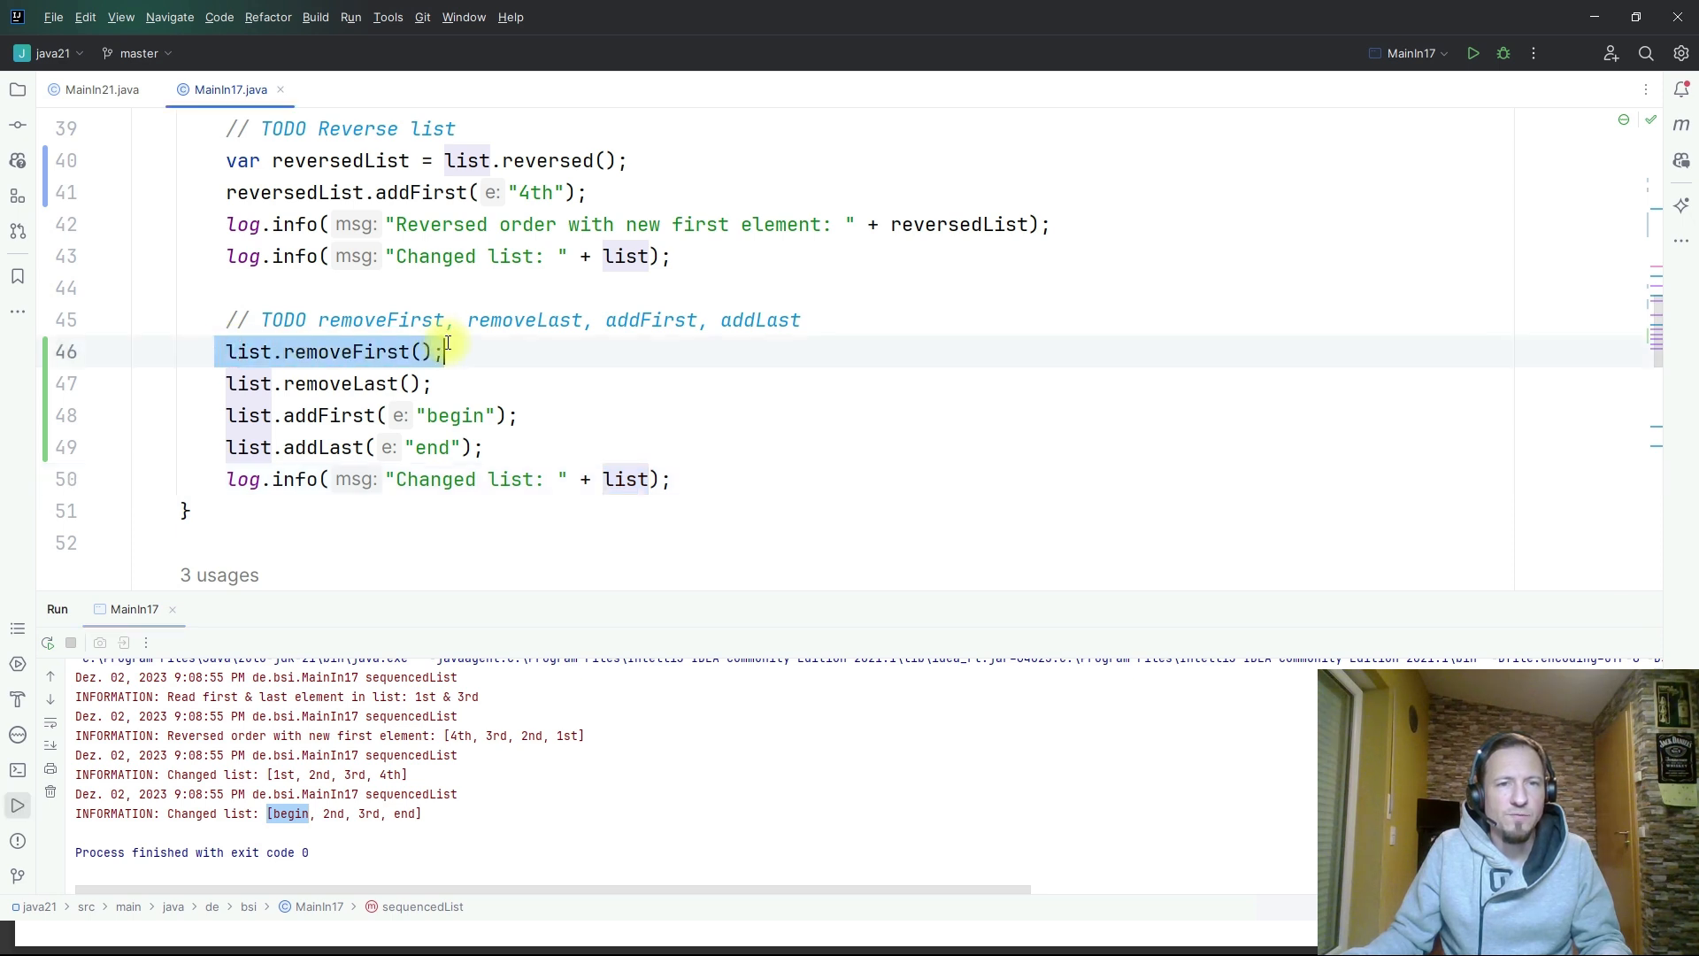
scroll("up", 3)
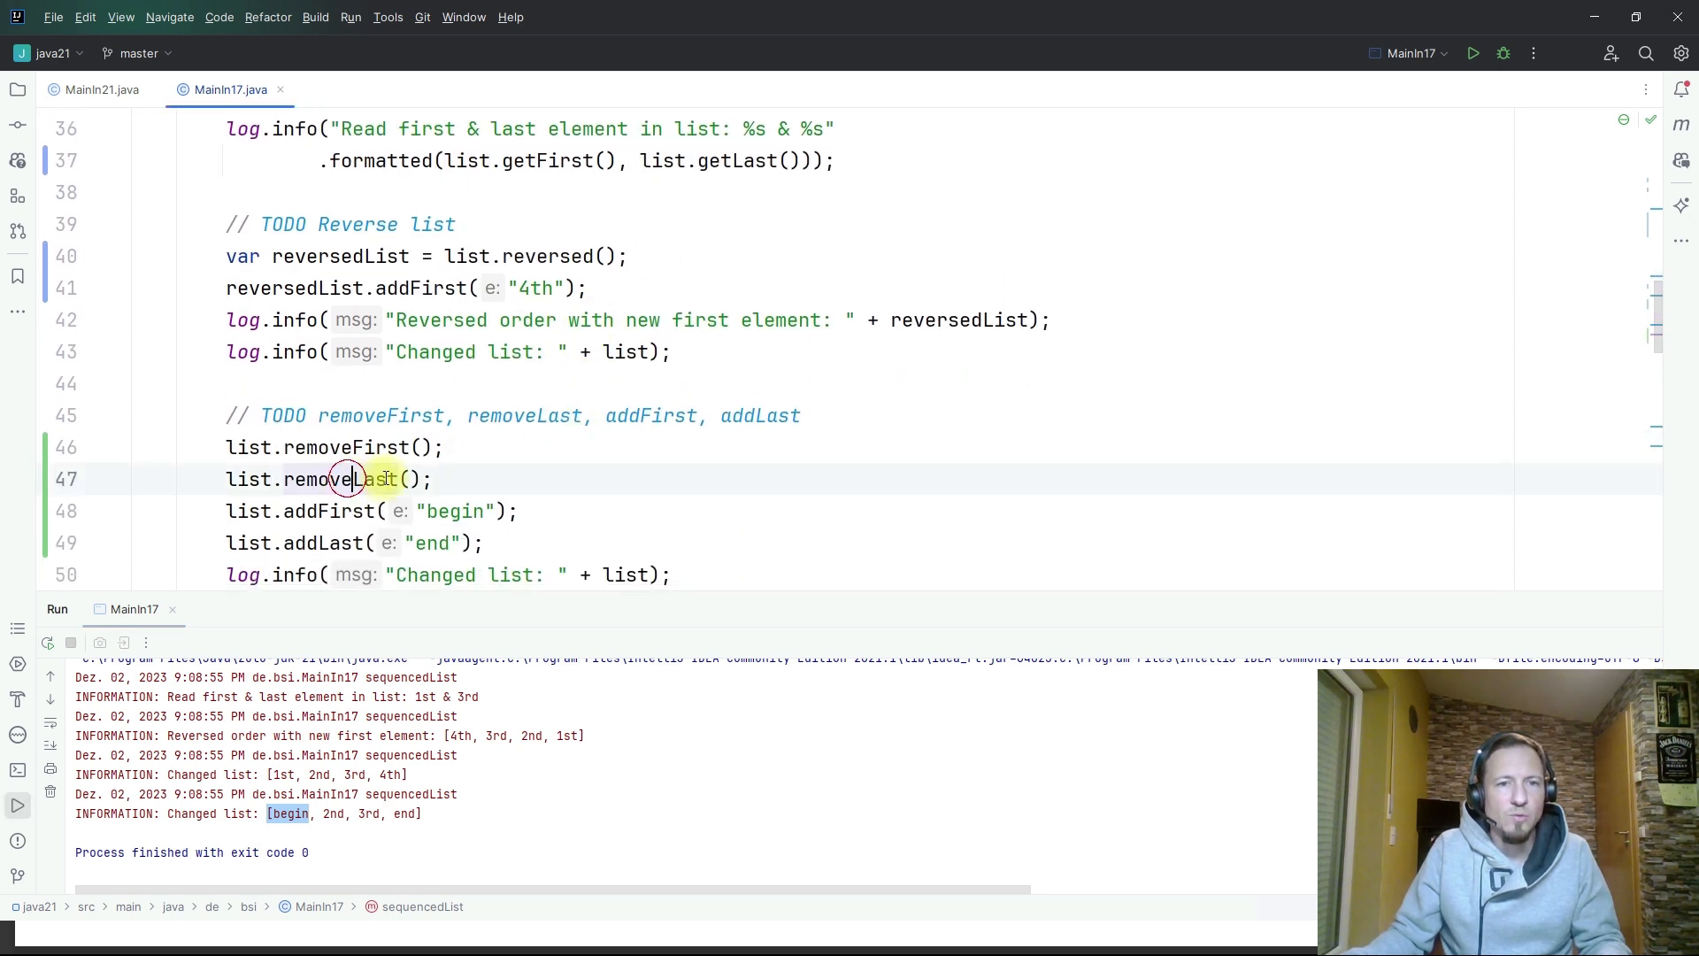
scroll("up", 3)
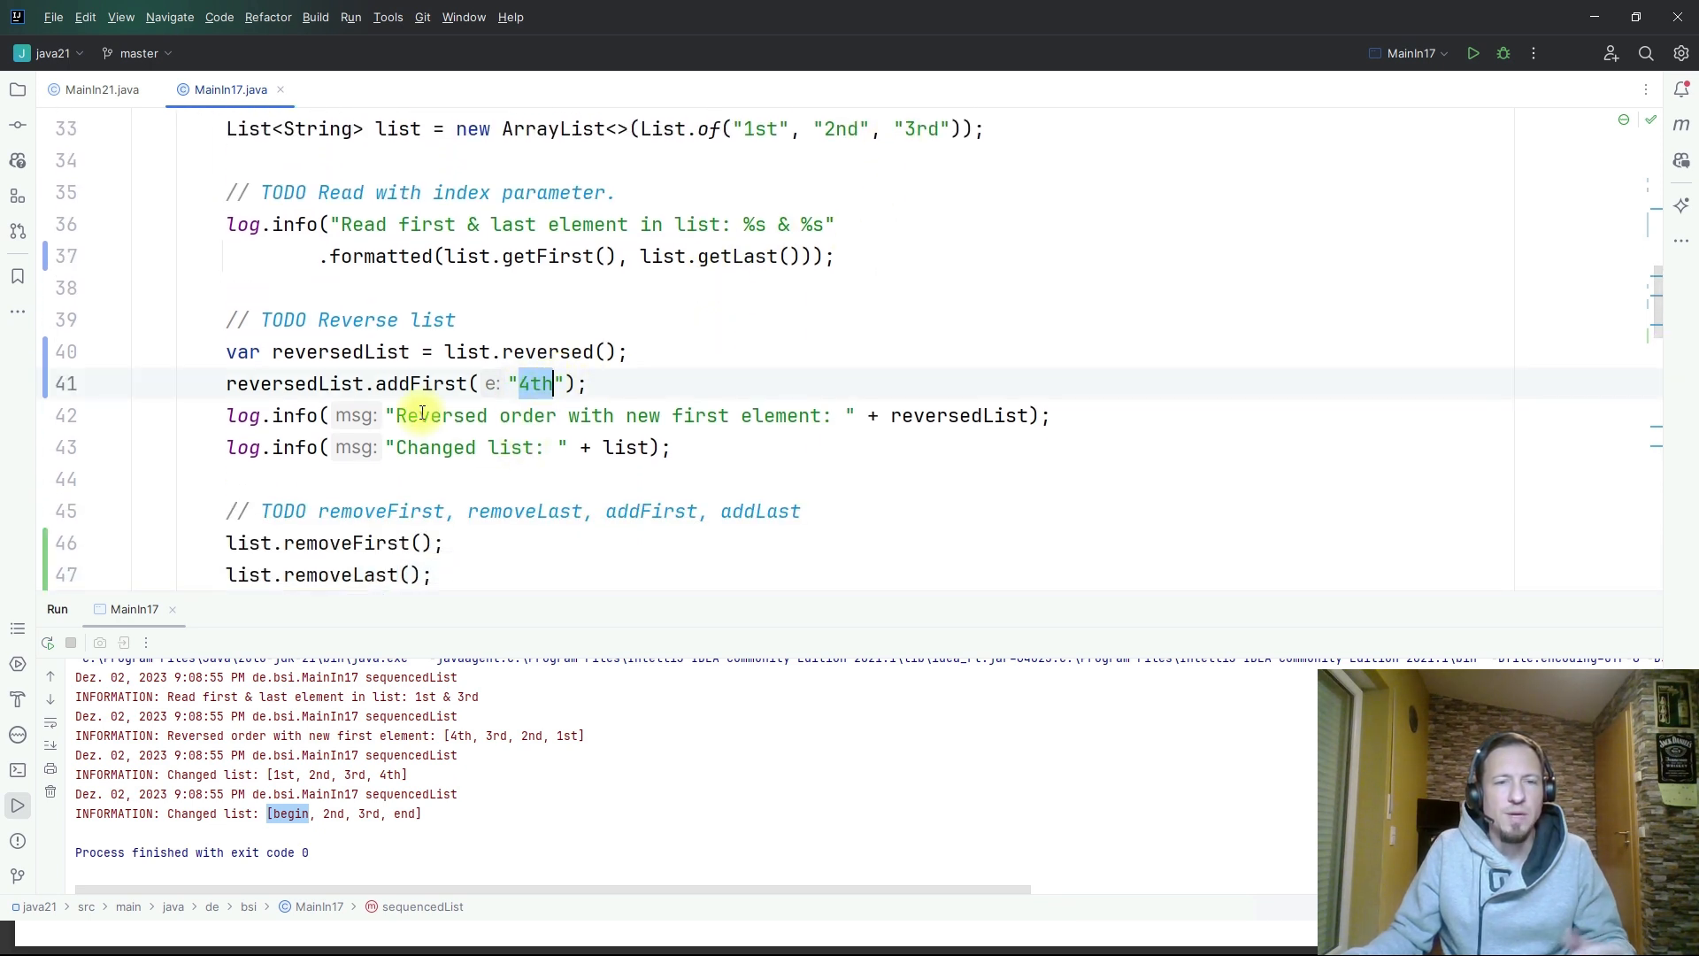
scroll("down", 3)
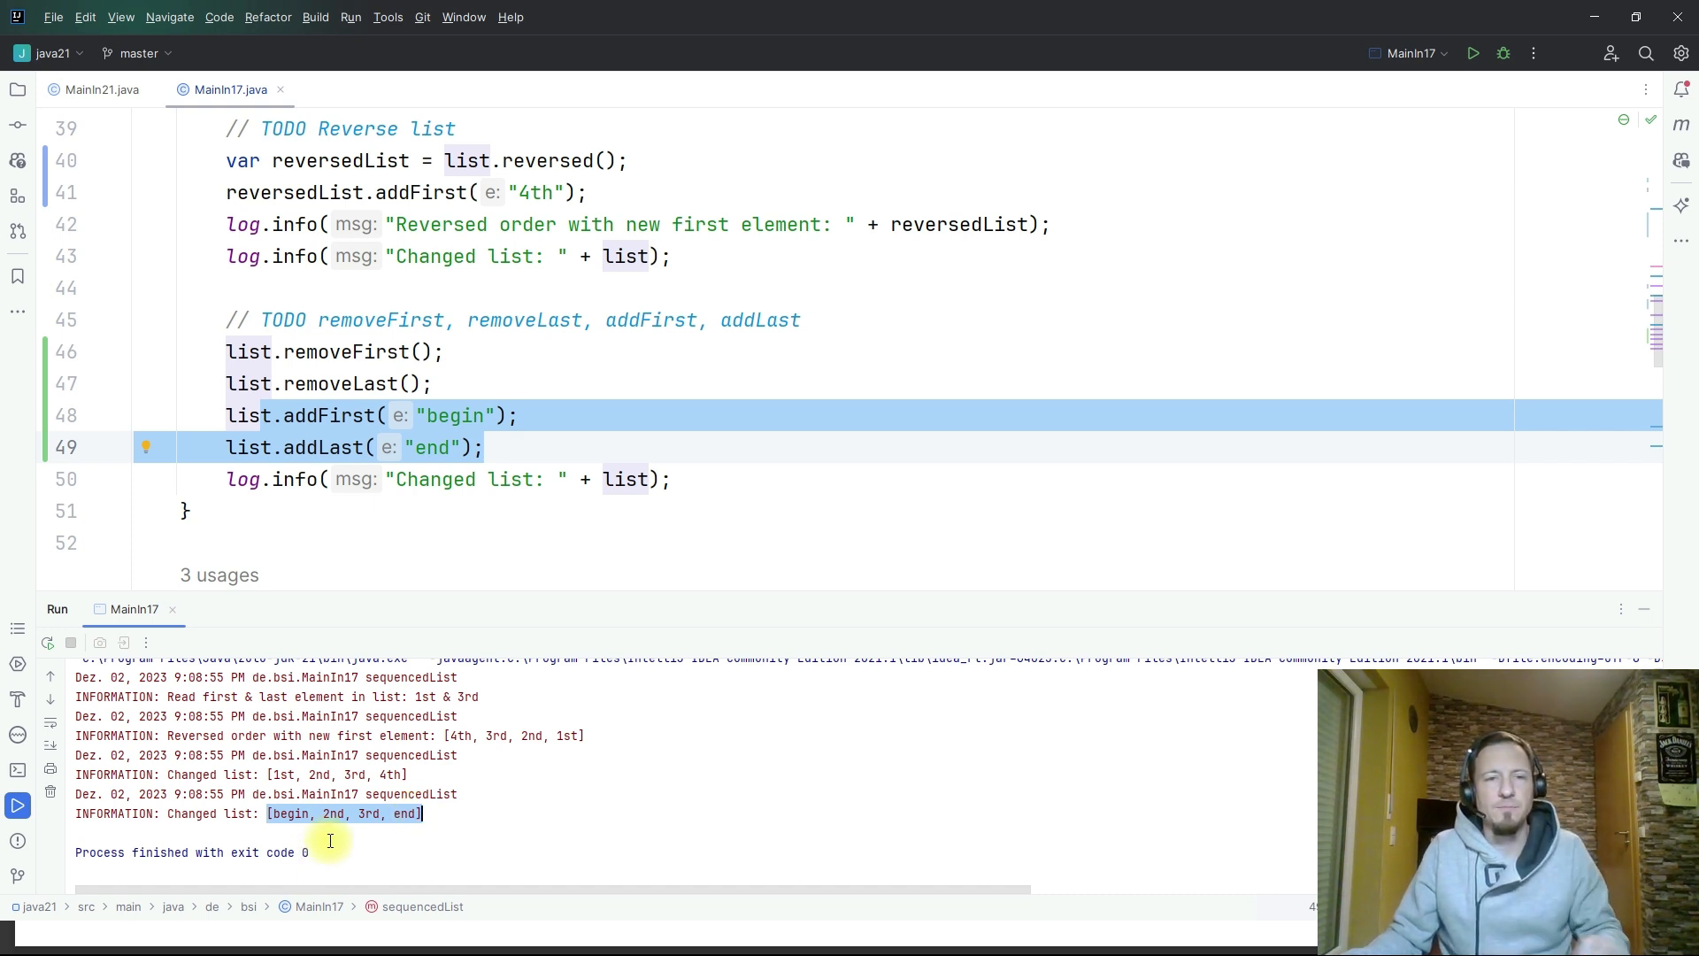
mouse_move(699, 486)
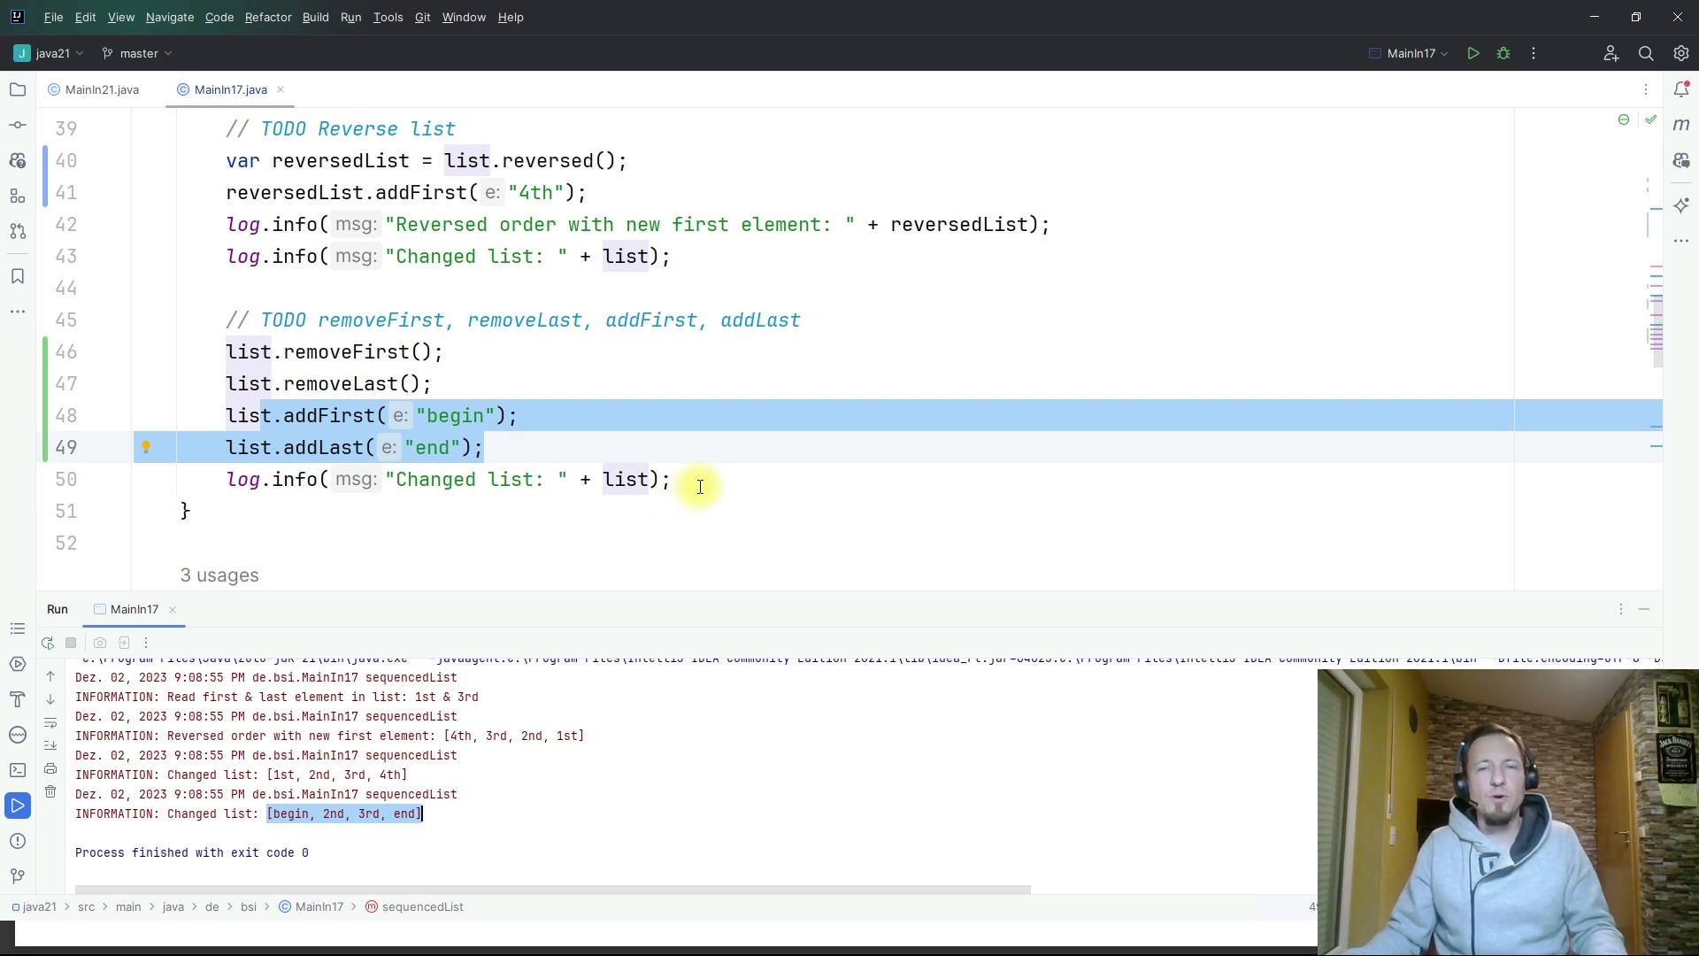